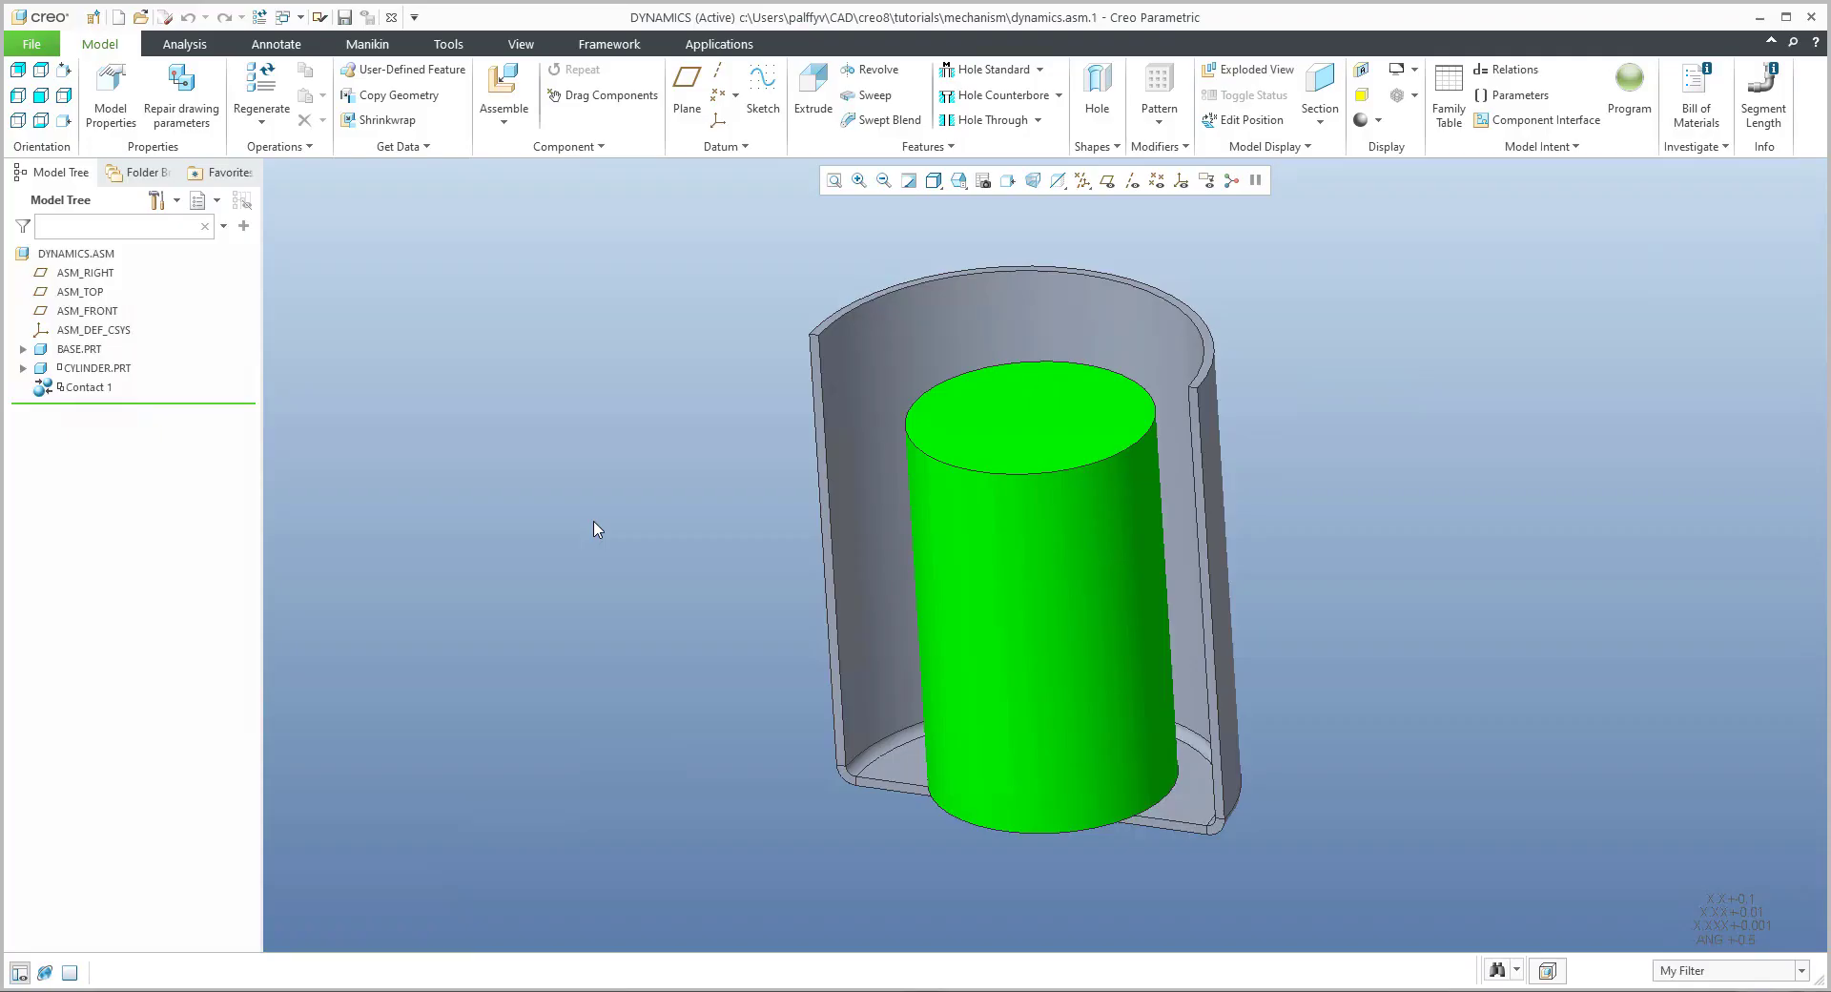
pyautogui.moveTo(643, 557)
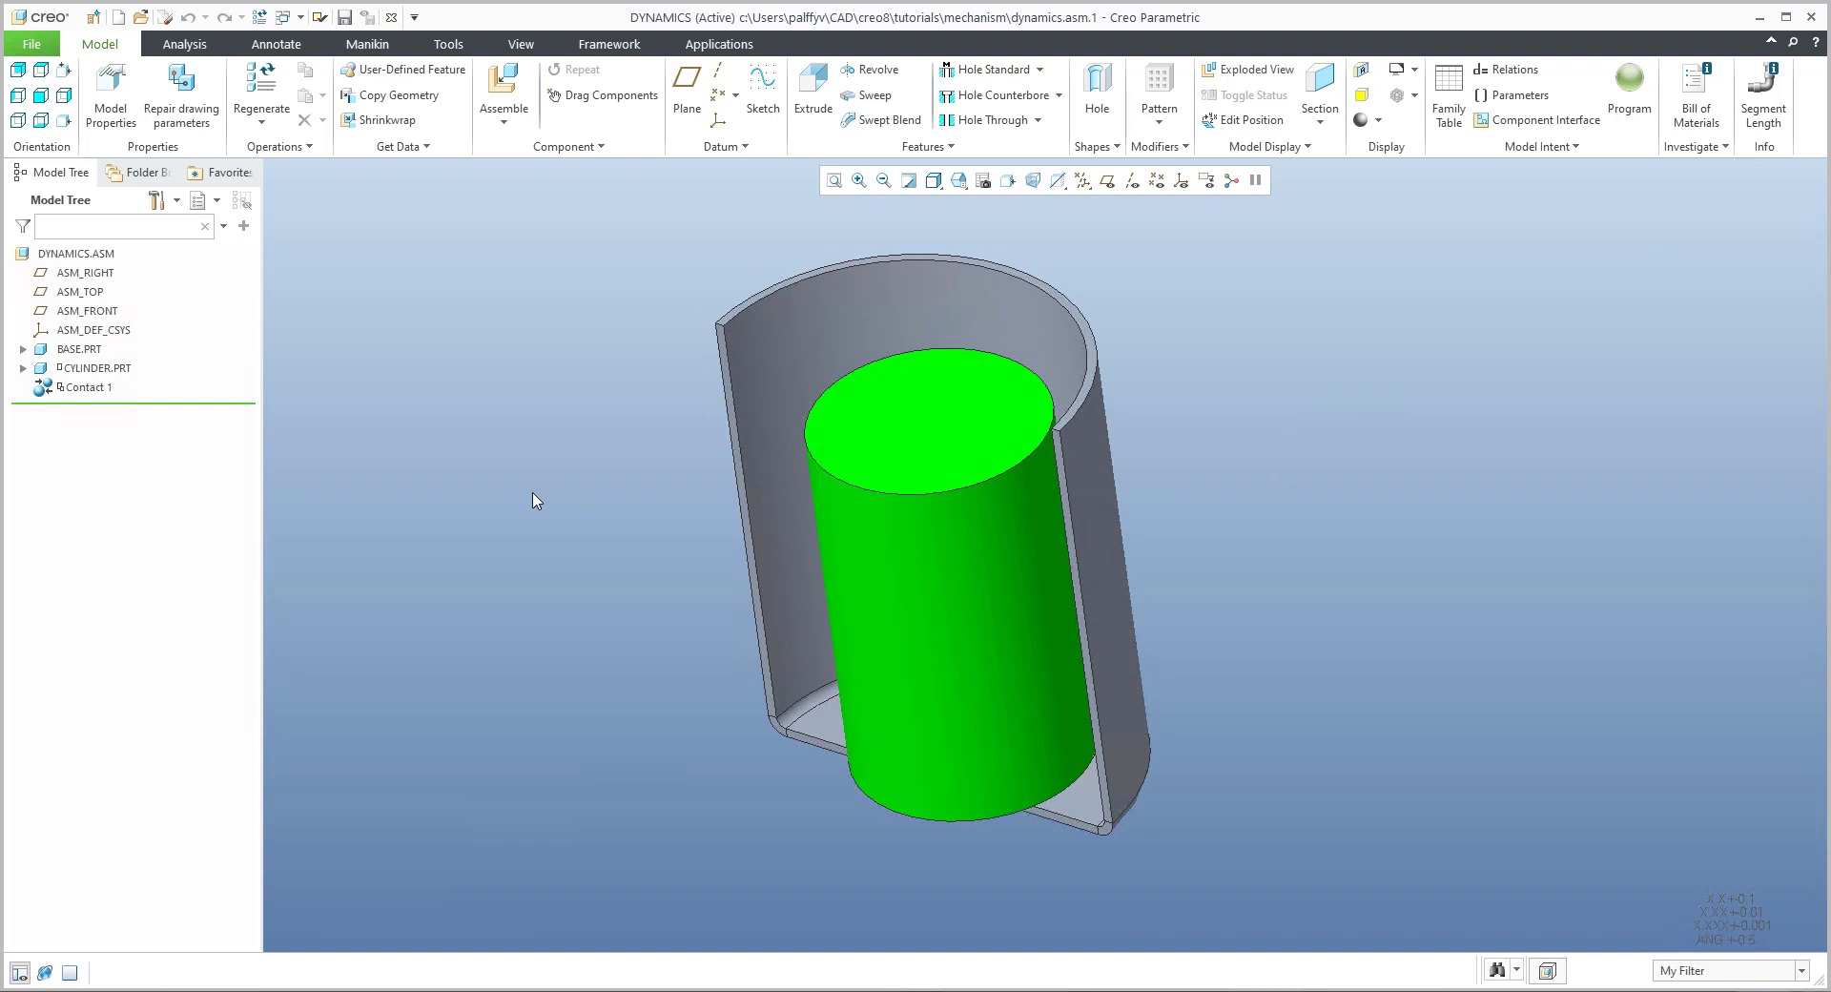
pyautogui.moveTo(471, 511)
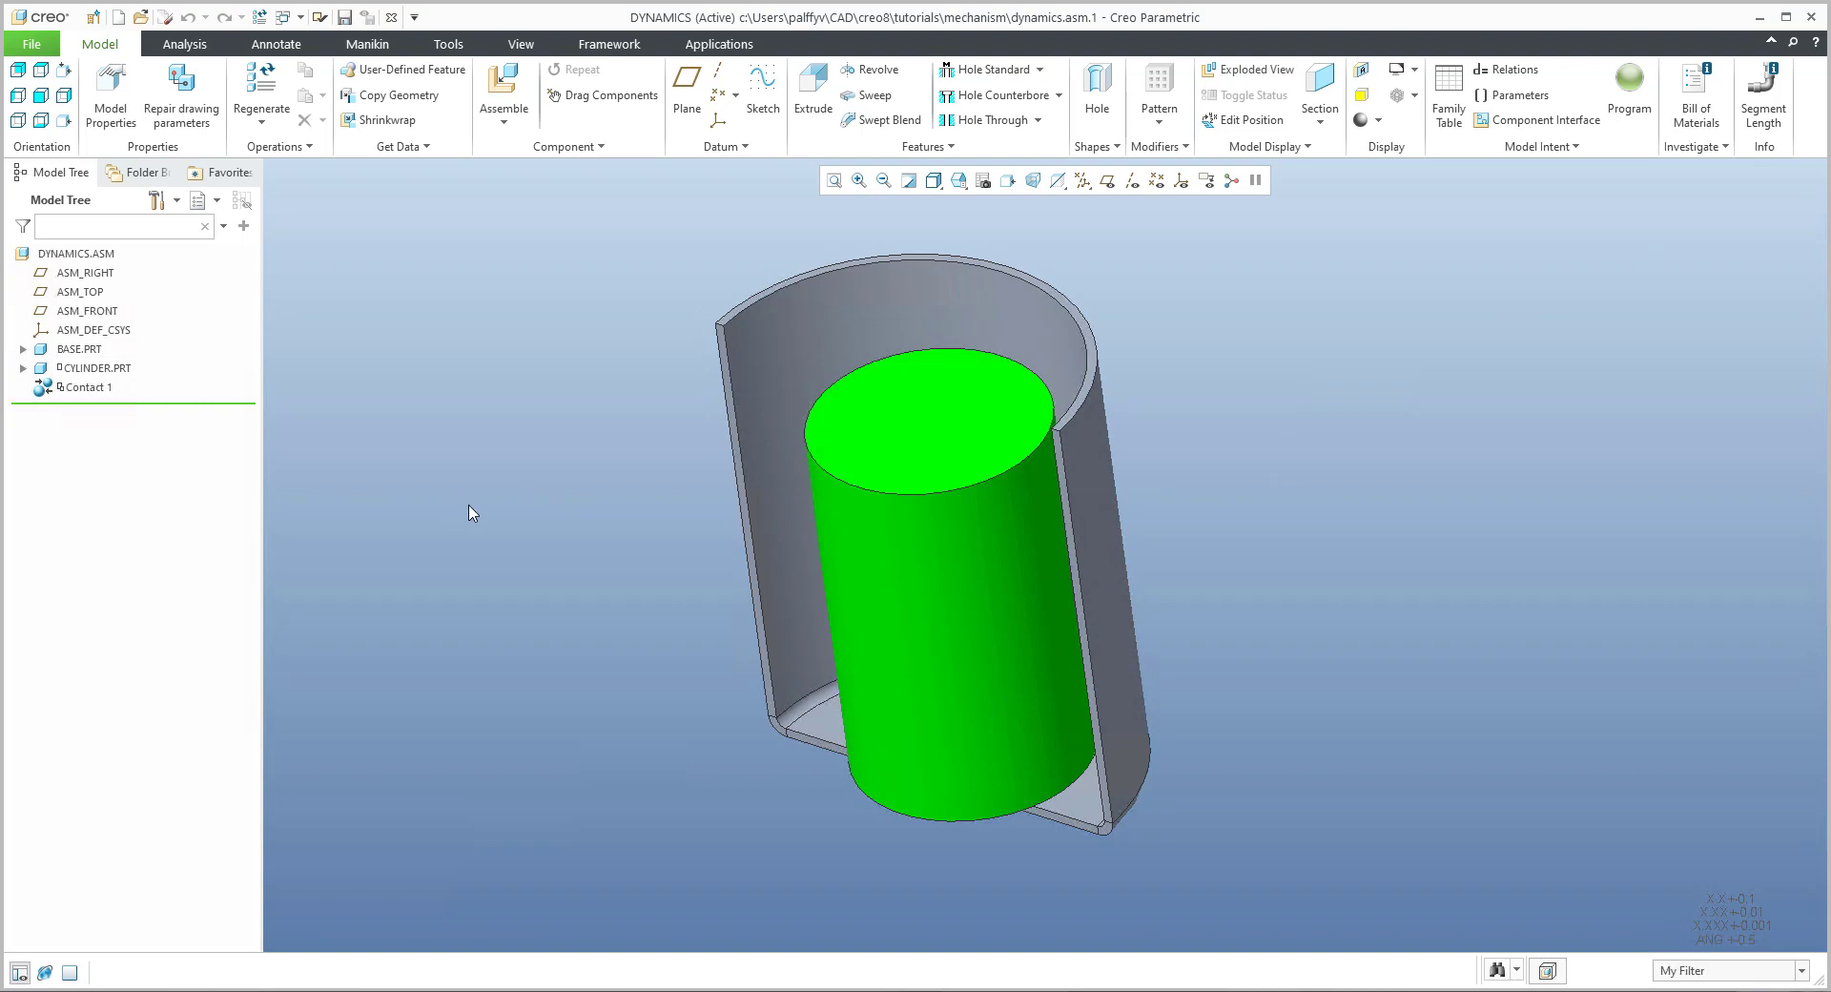
pyautogui.moveTo(454, 490)
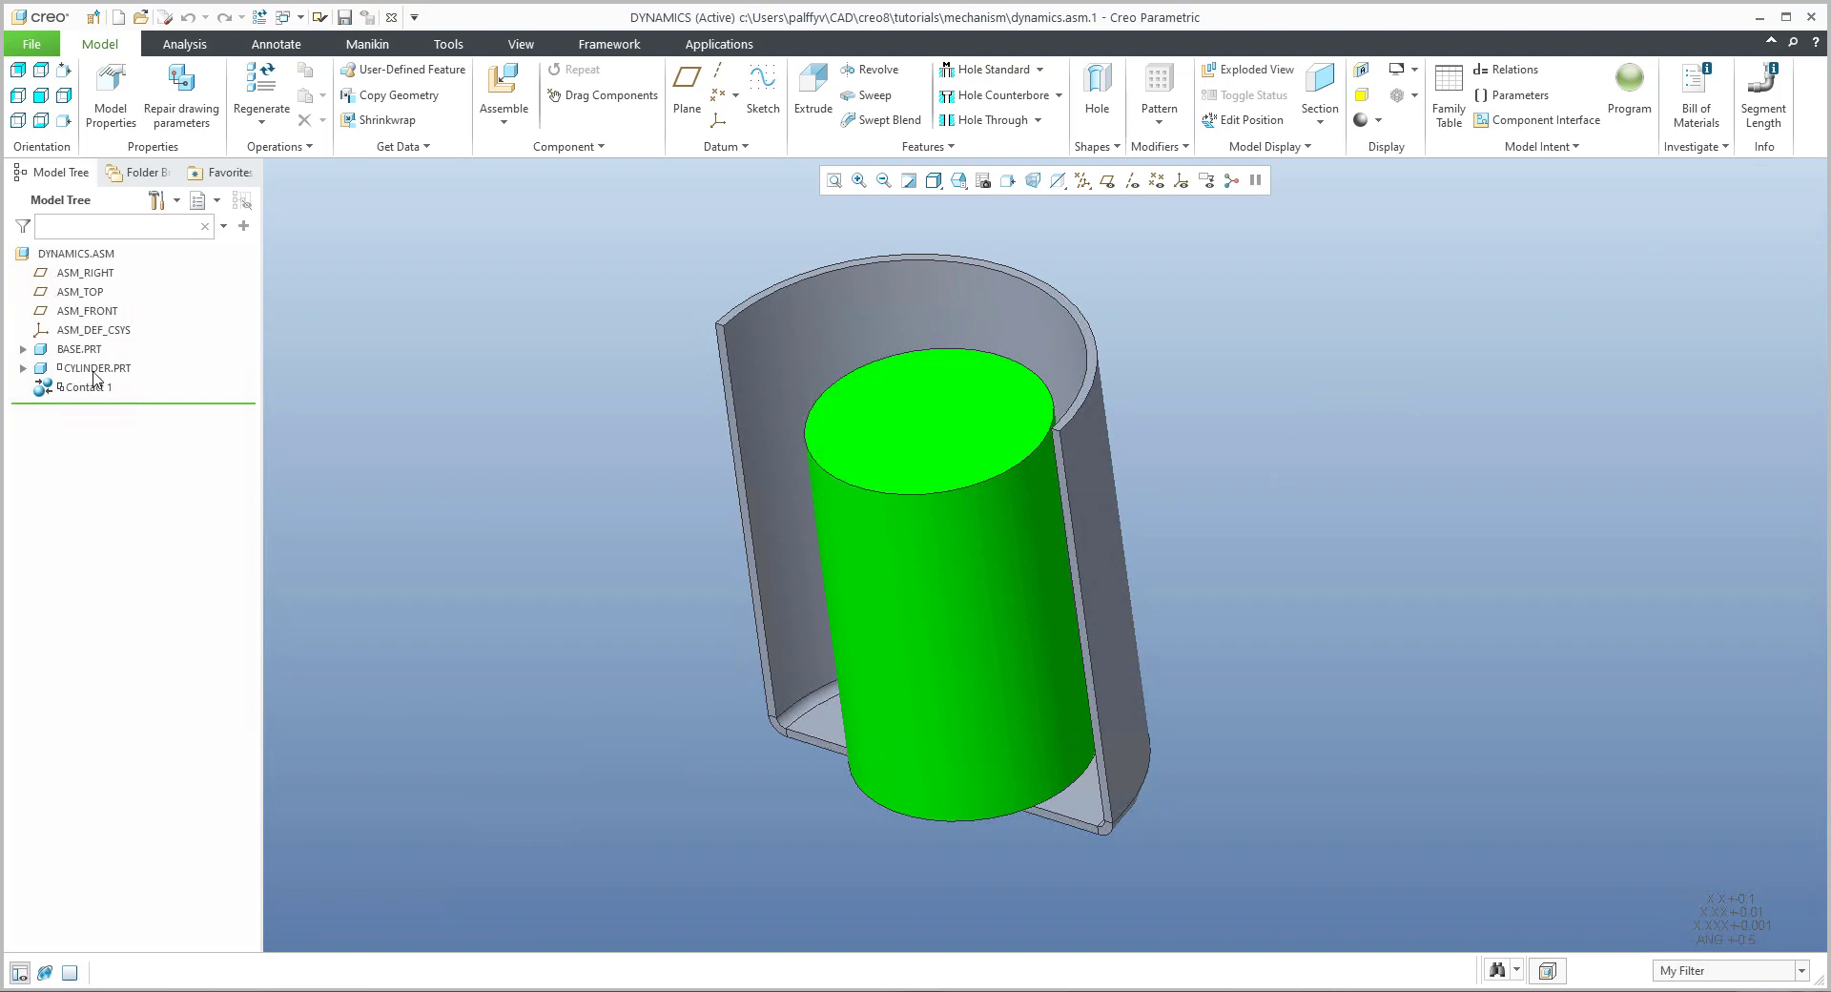
# Step: Review the cylinder's placement definition from a front-on view and close it unchanged
pyautogui.click(93, 366)
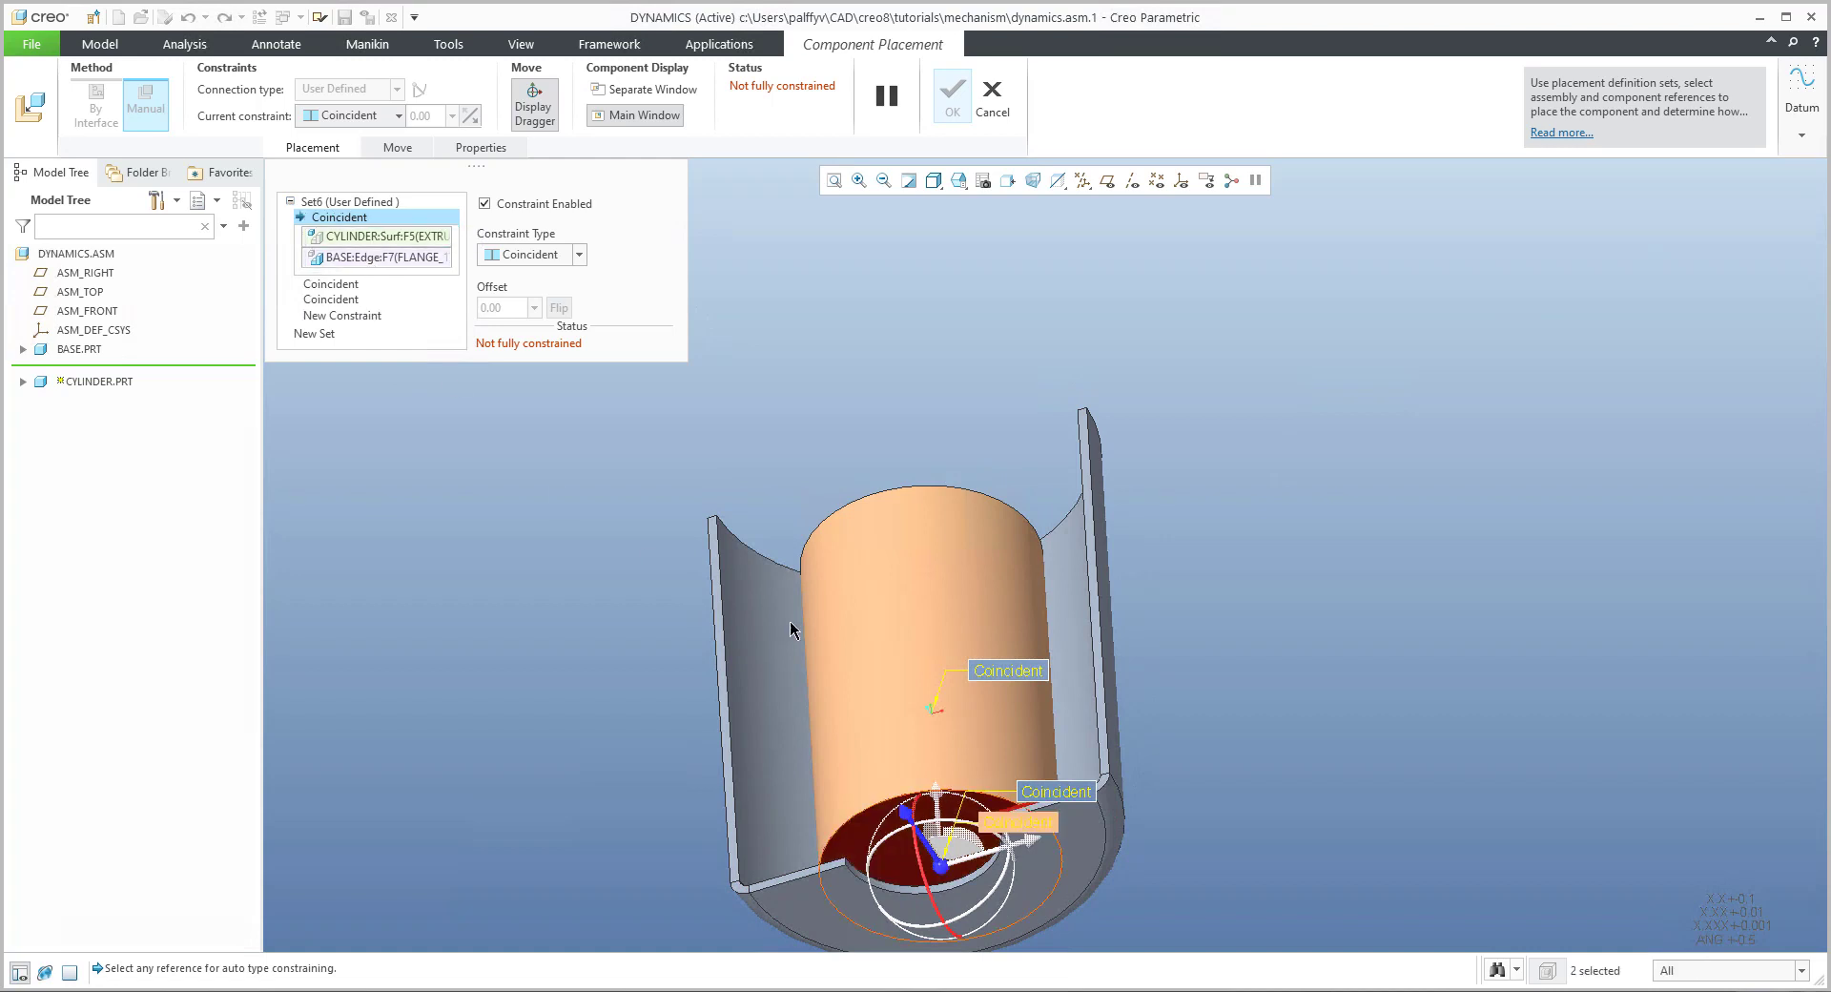
pyautogui.moveTo(792, 631); pyautogui.dragTo(919, 408)
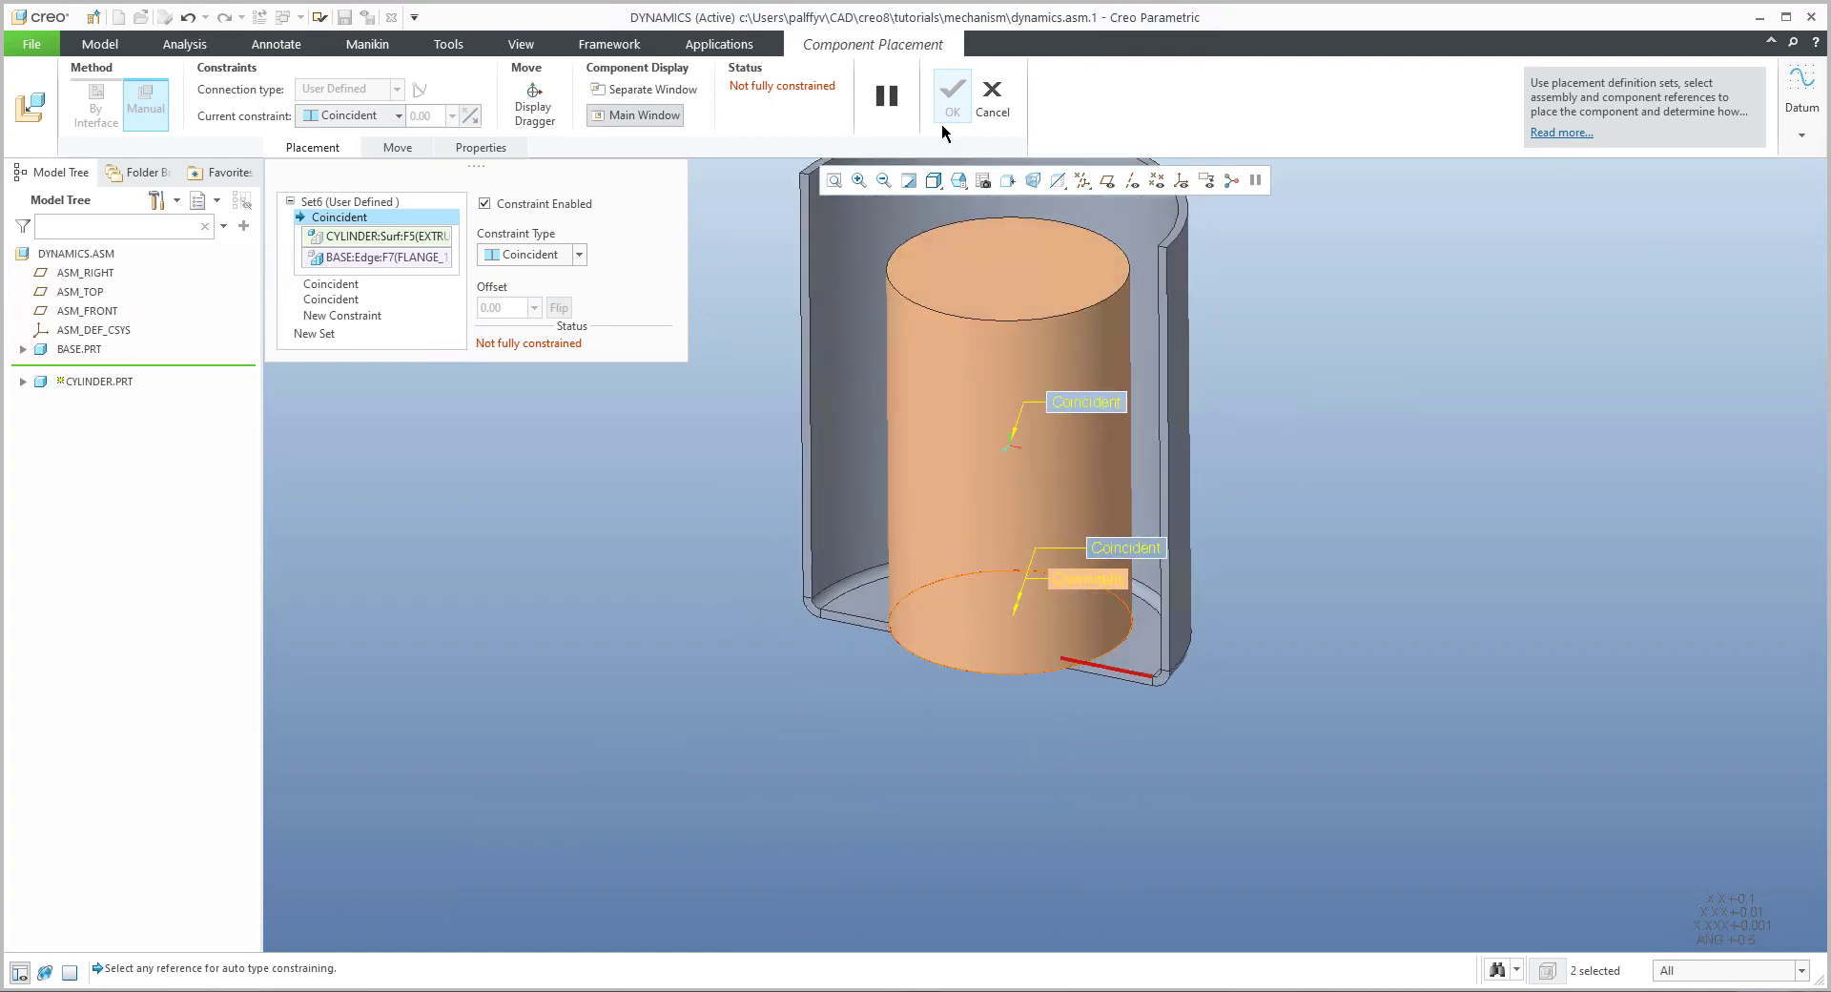
pyautogui.click(952, 90)
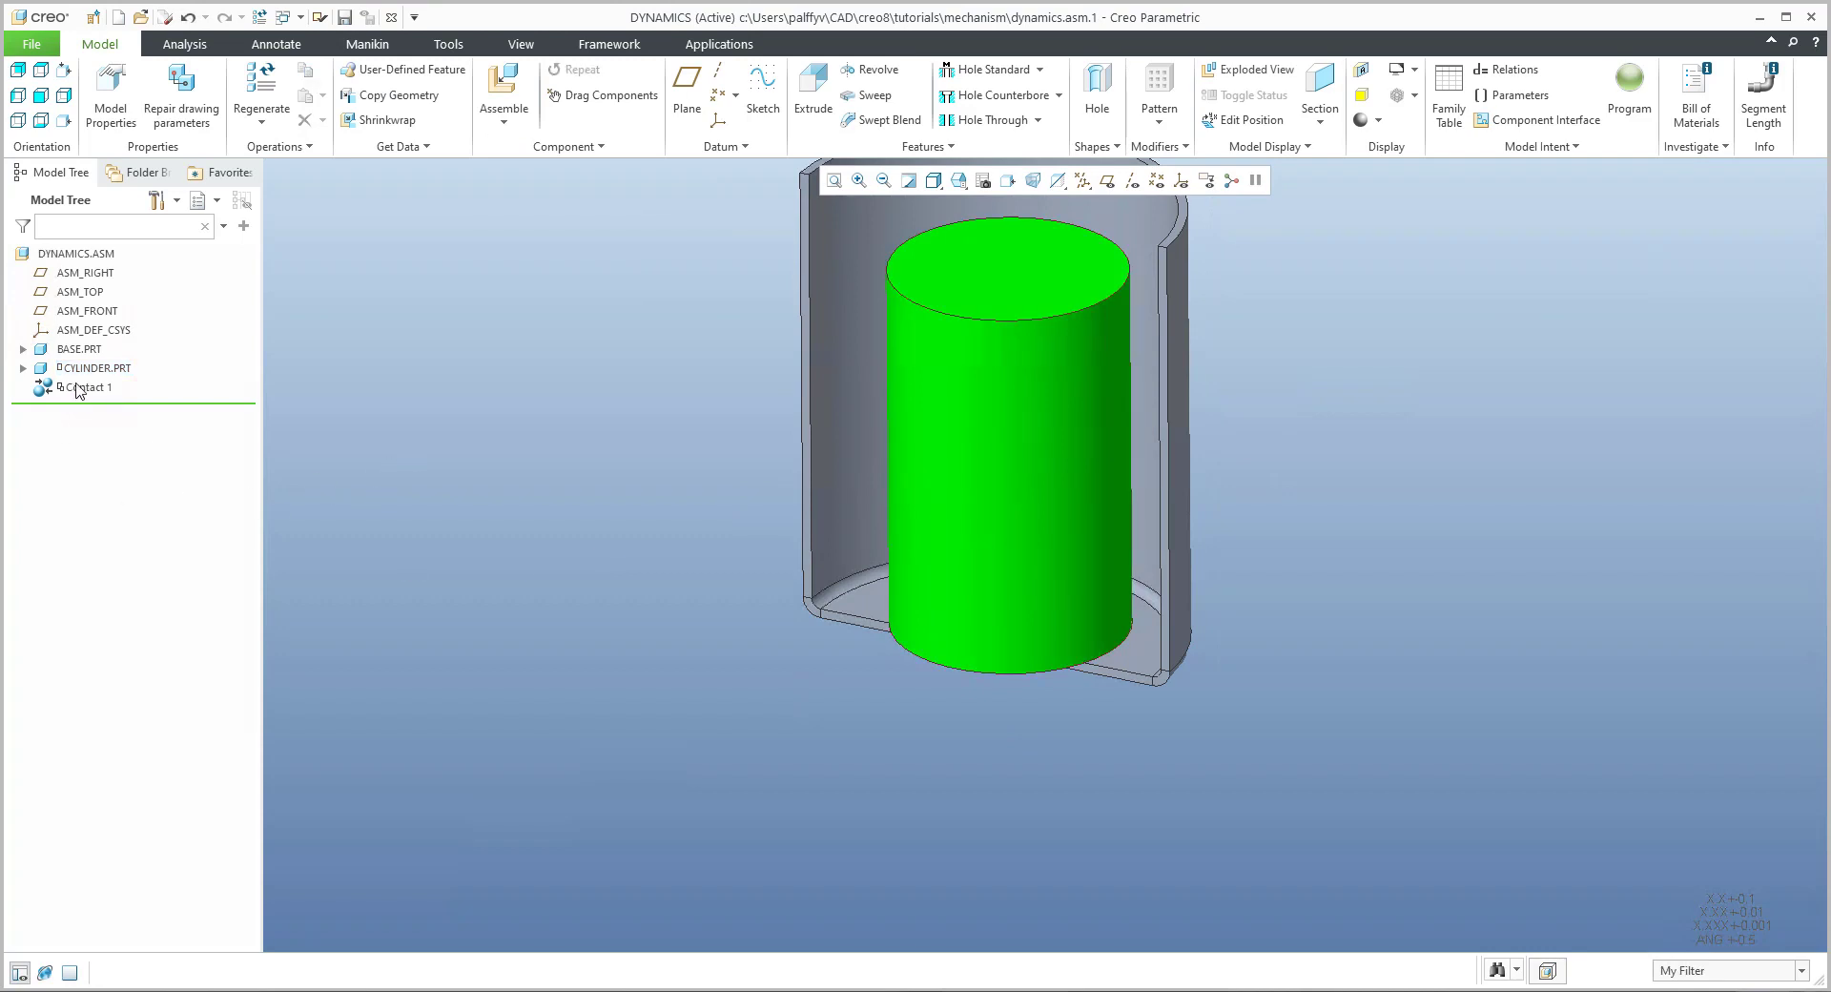
# Step: Enter the Mechanism environment and open the Contact 1 definition for editing
pyautogui.click(719, 44)
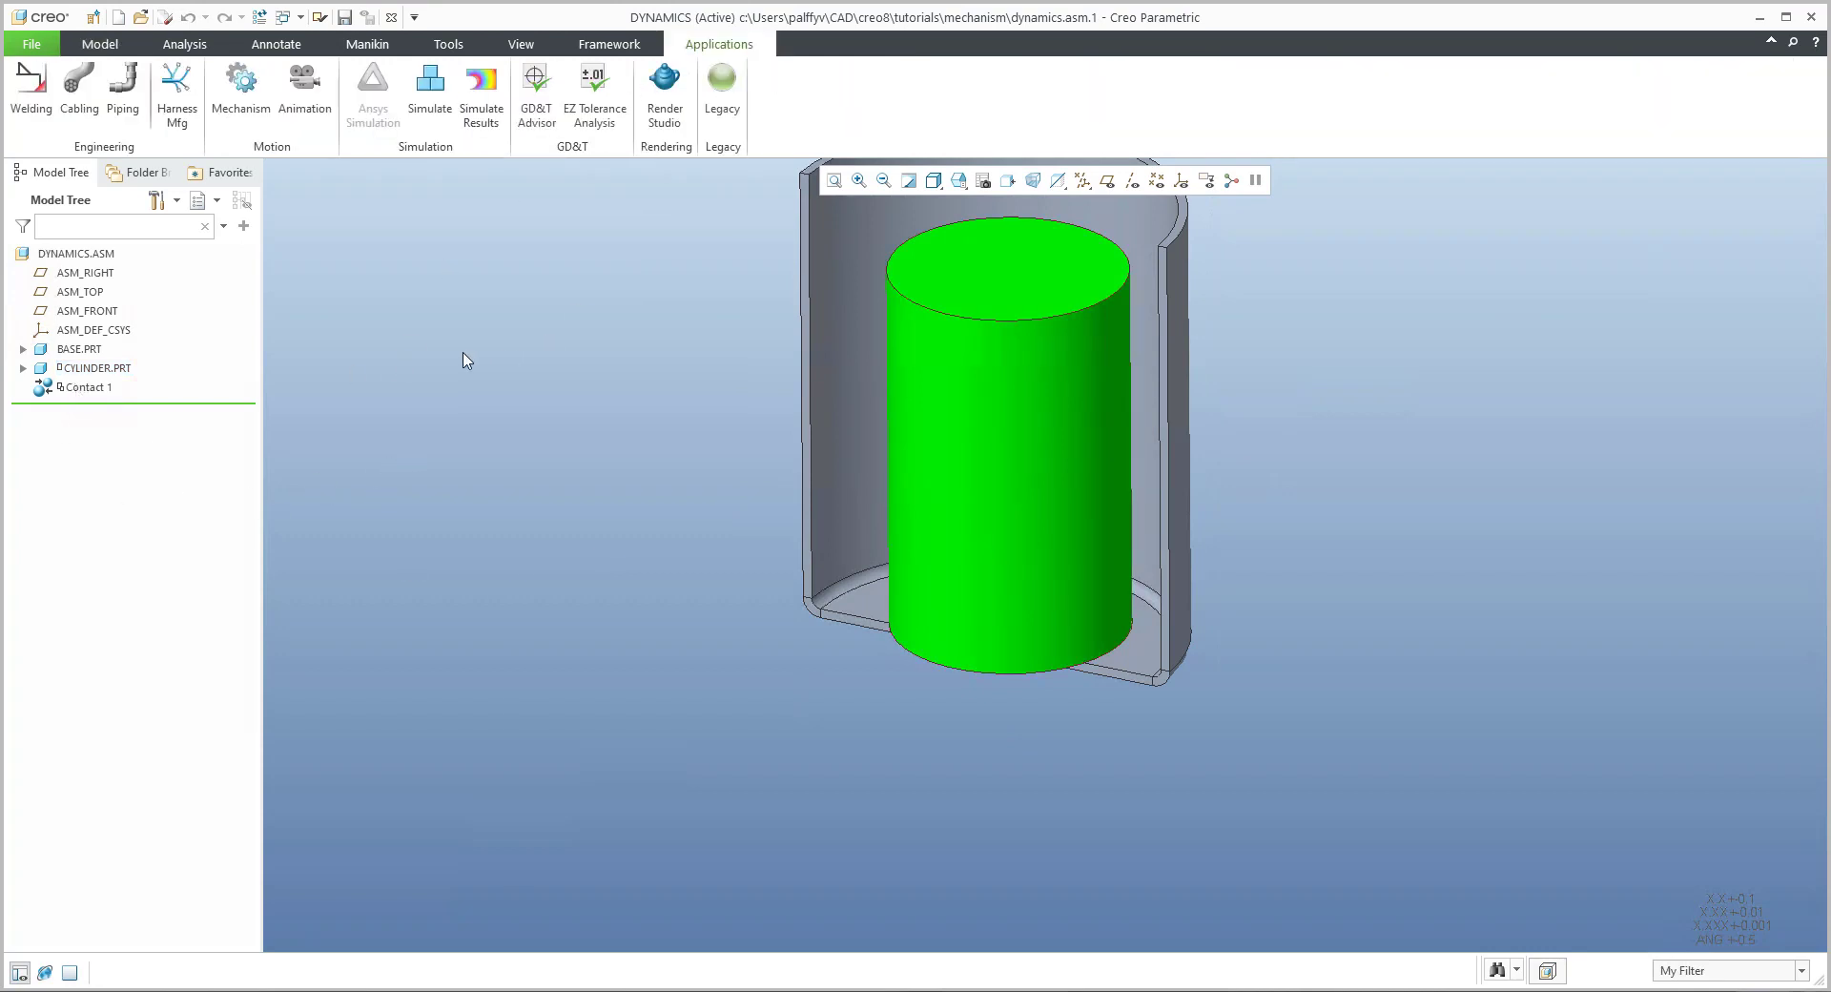
pyautogui.click(240, 94)
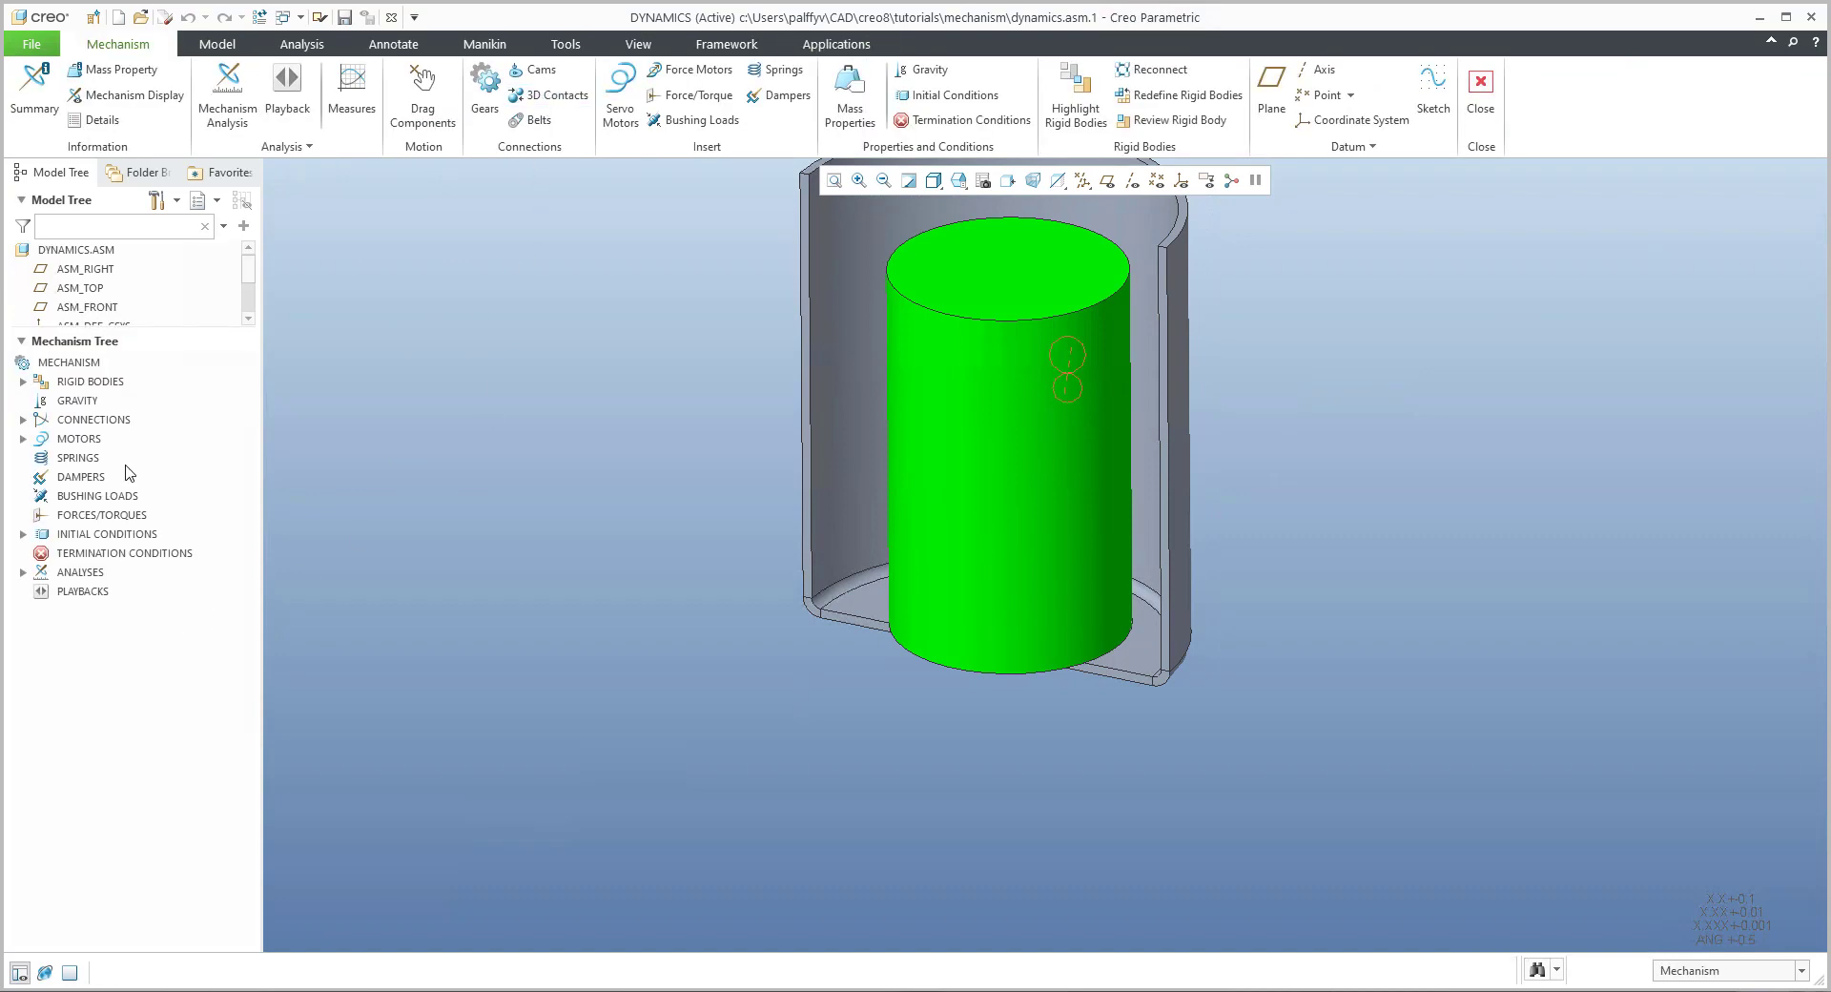
pyautogui.moveTo(241, 514)
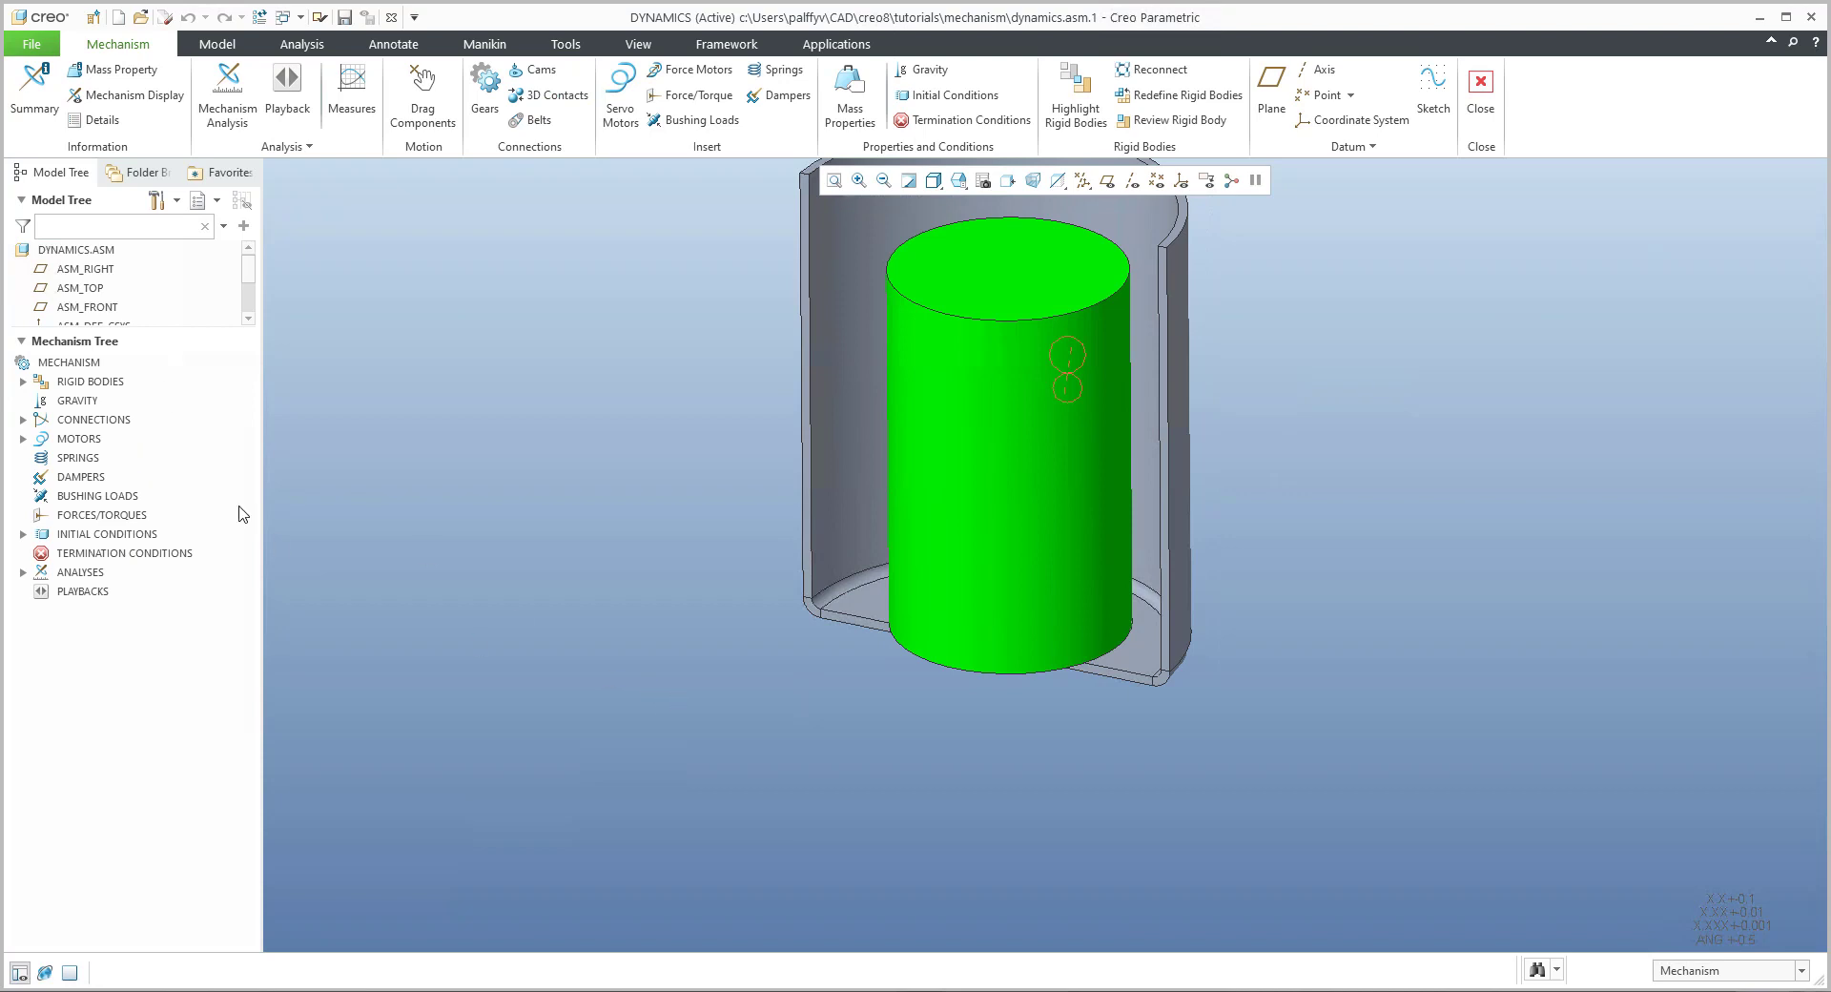
pyautogui.moveTo(185, 330)
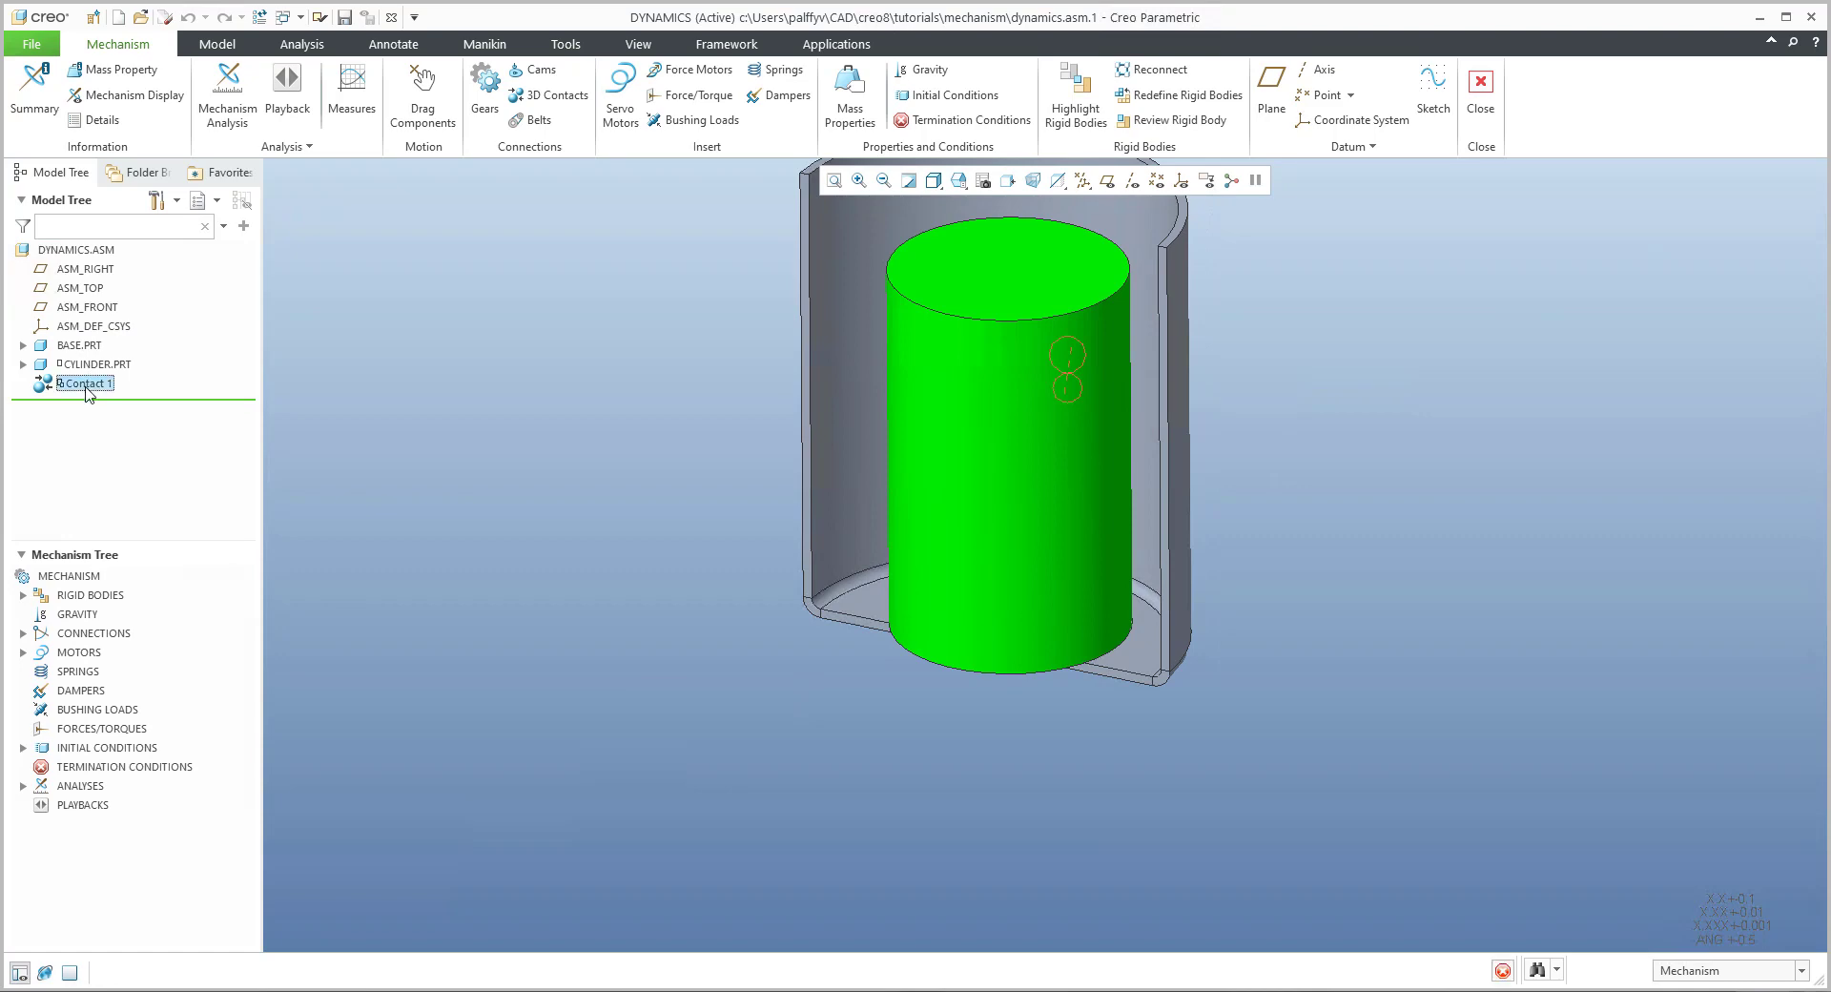
pyautogui.doubleClick(86, 383)
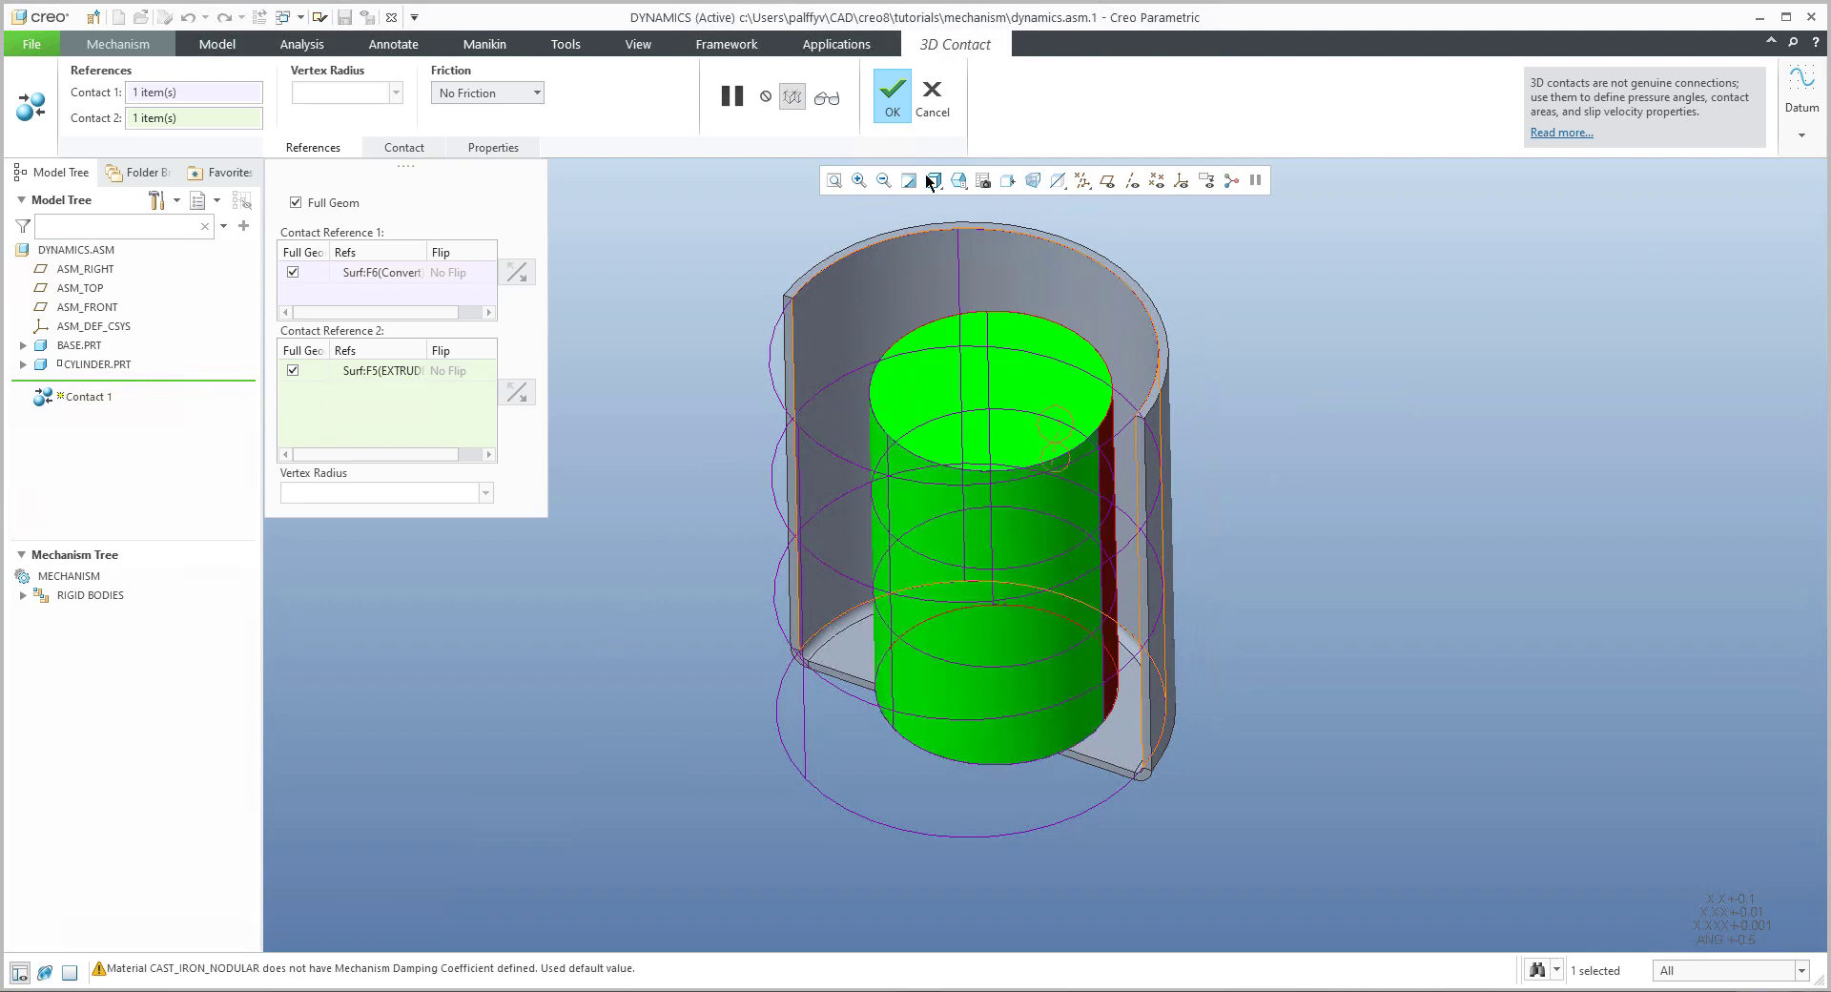
# Step: Accept the contact definition and open AnalysisDefinition1 for editing
pyautogui.click(891, 91)
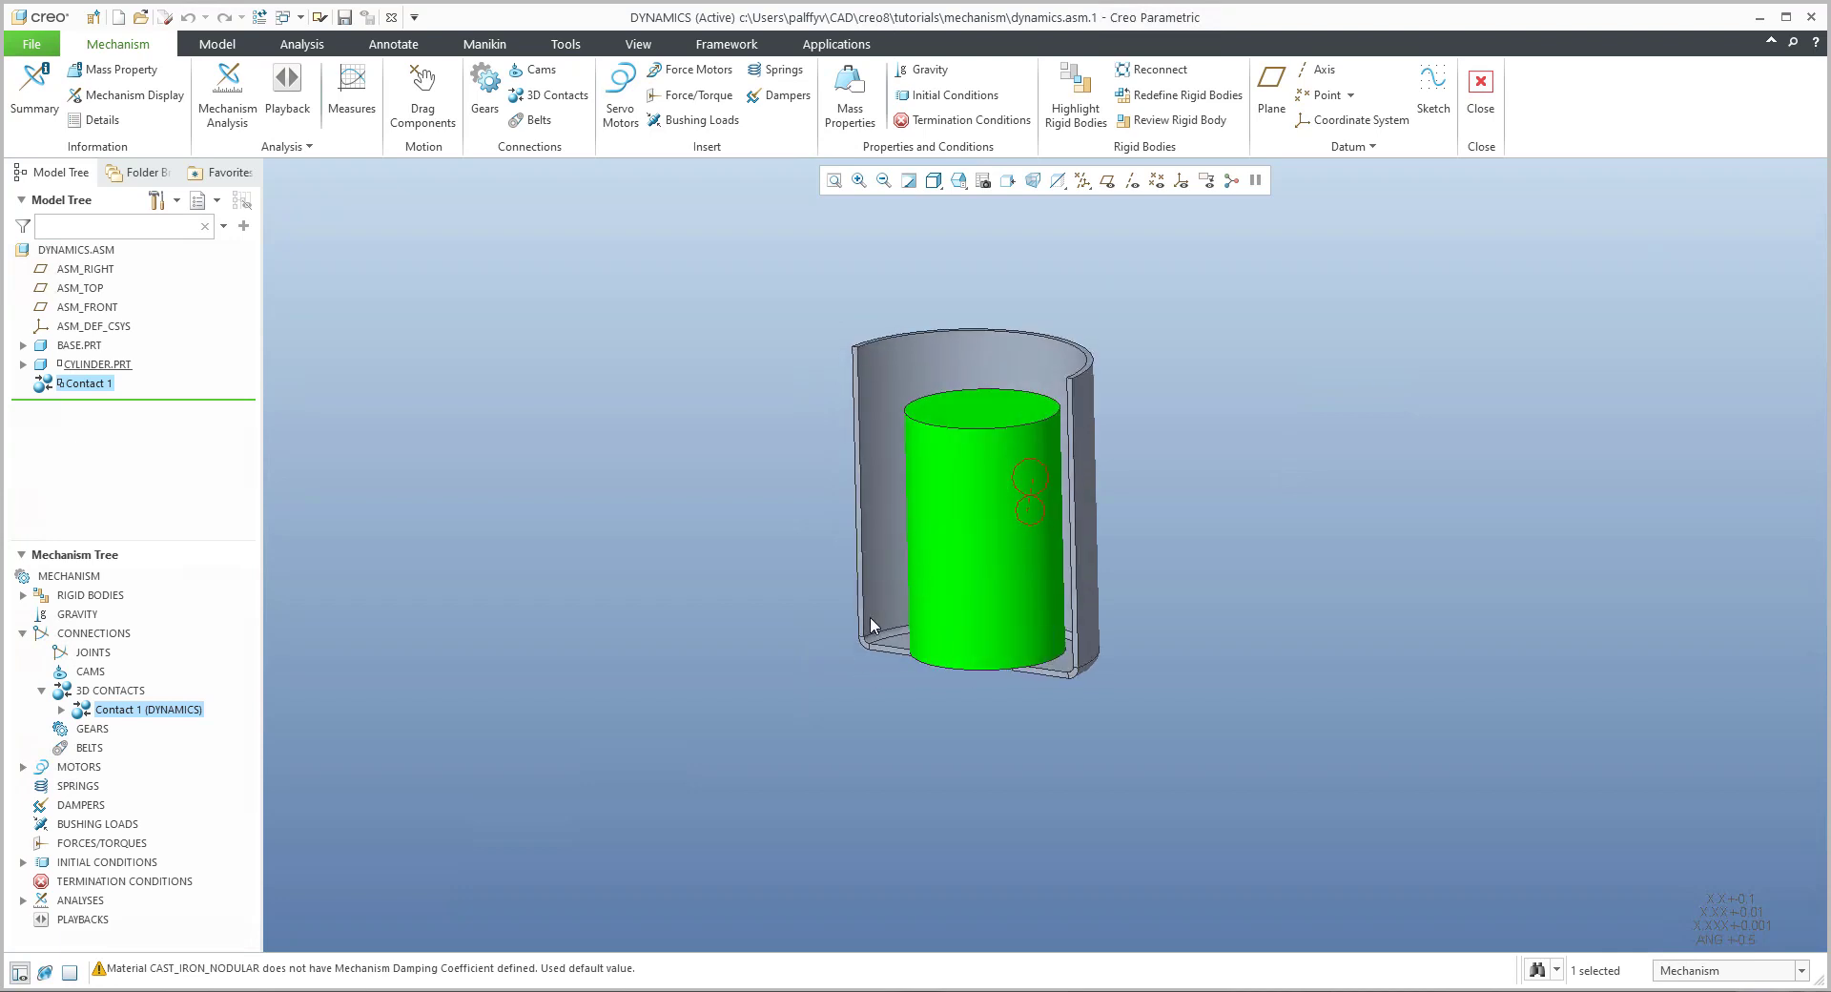
pyautogui.click(23, 897)
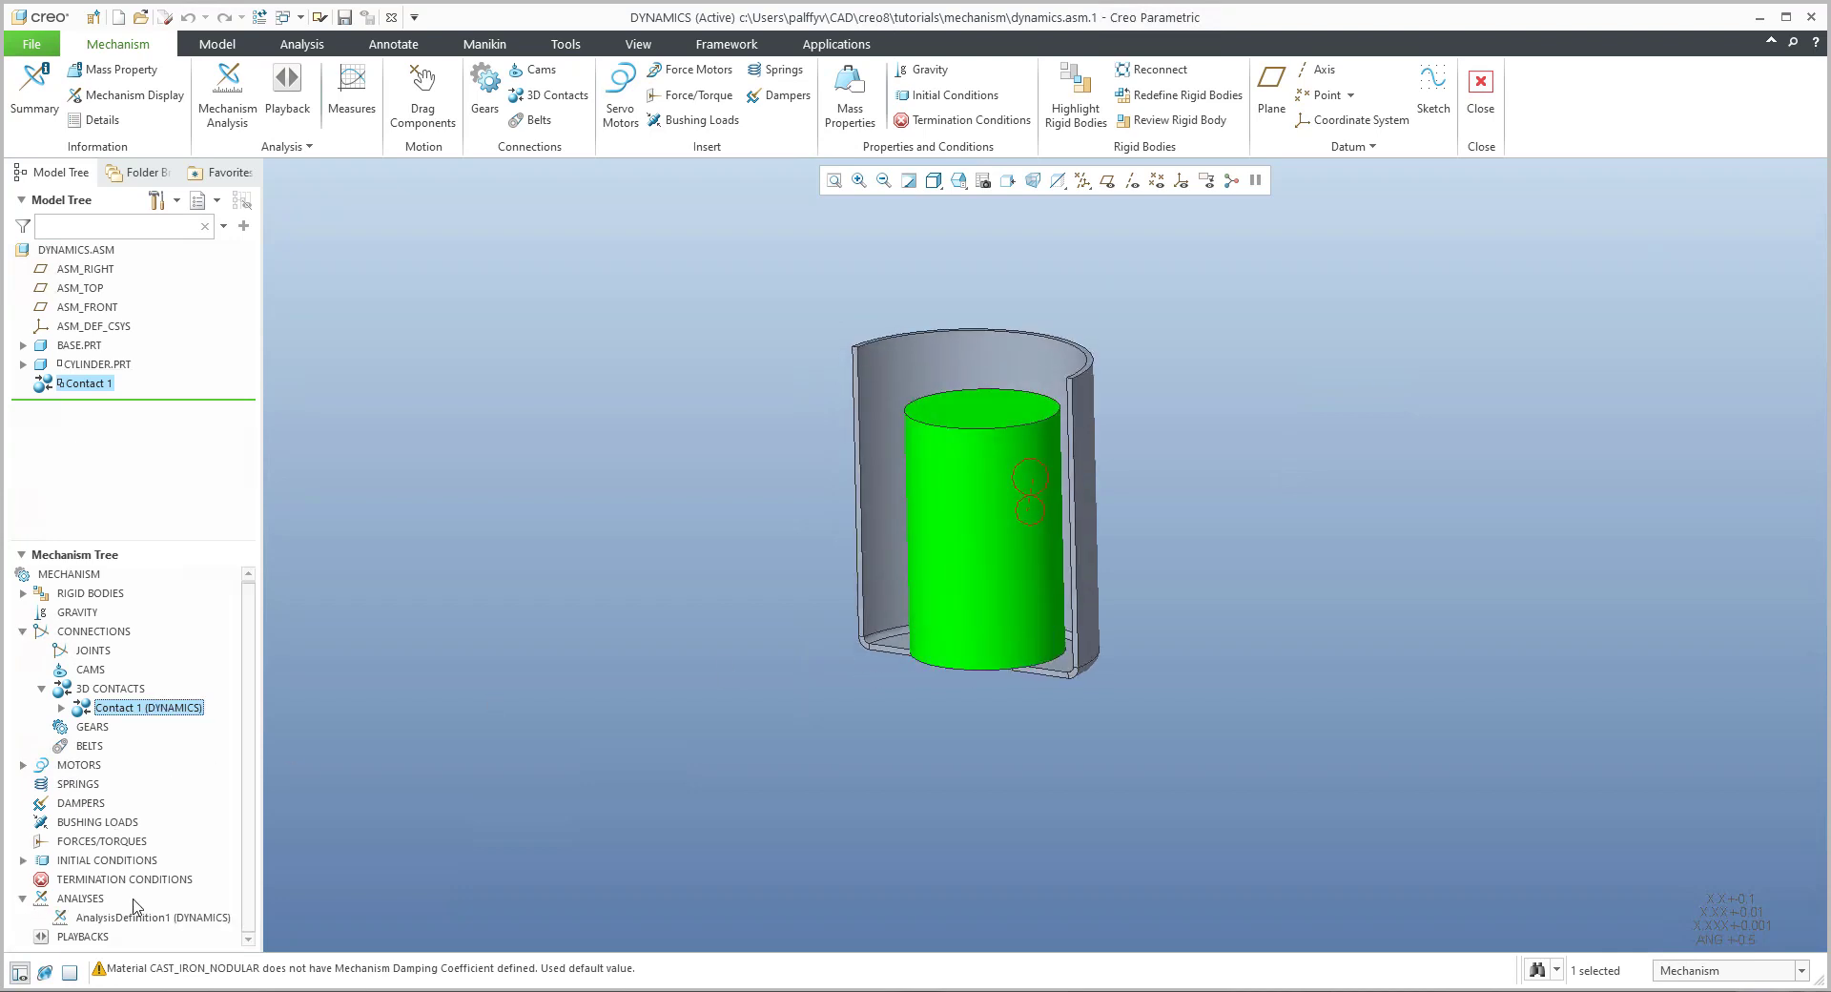
pyautogui.doubleClick(147, 916)
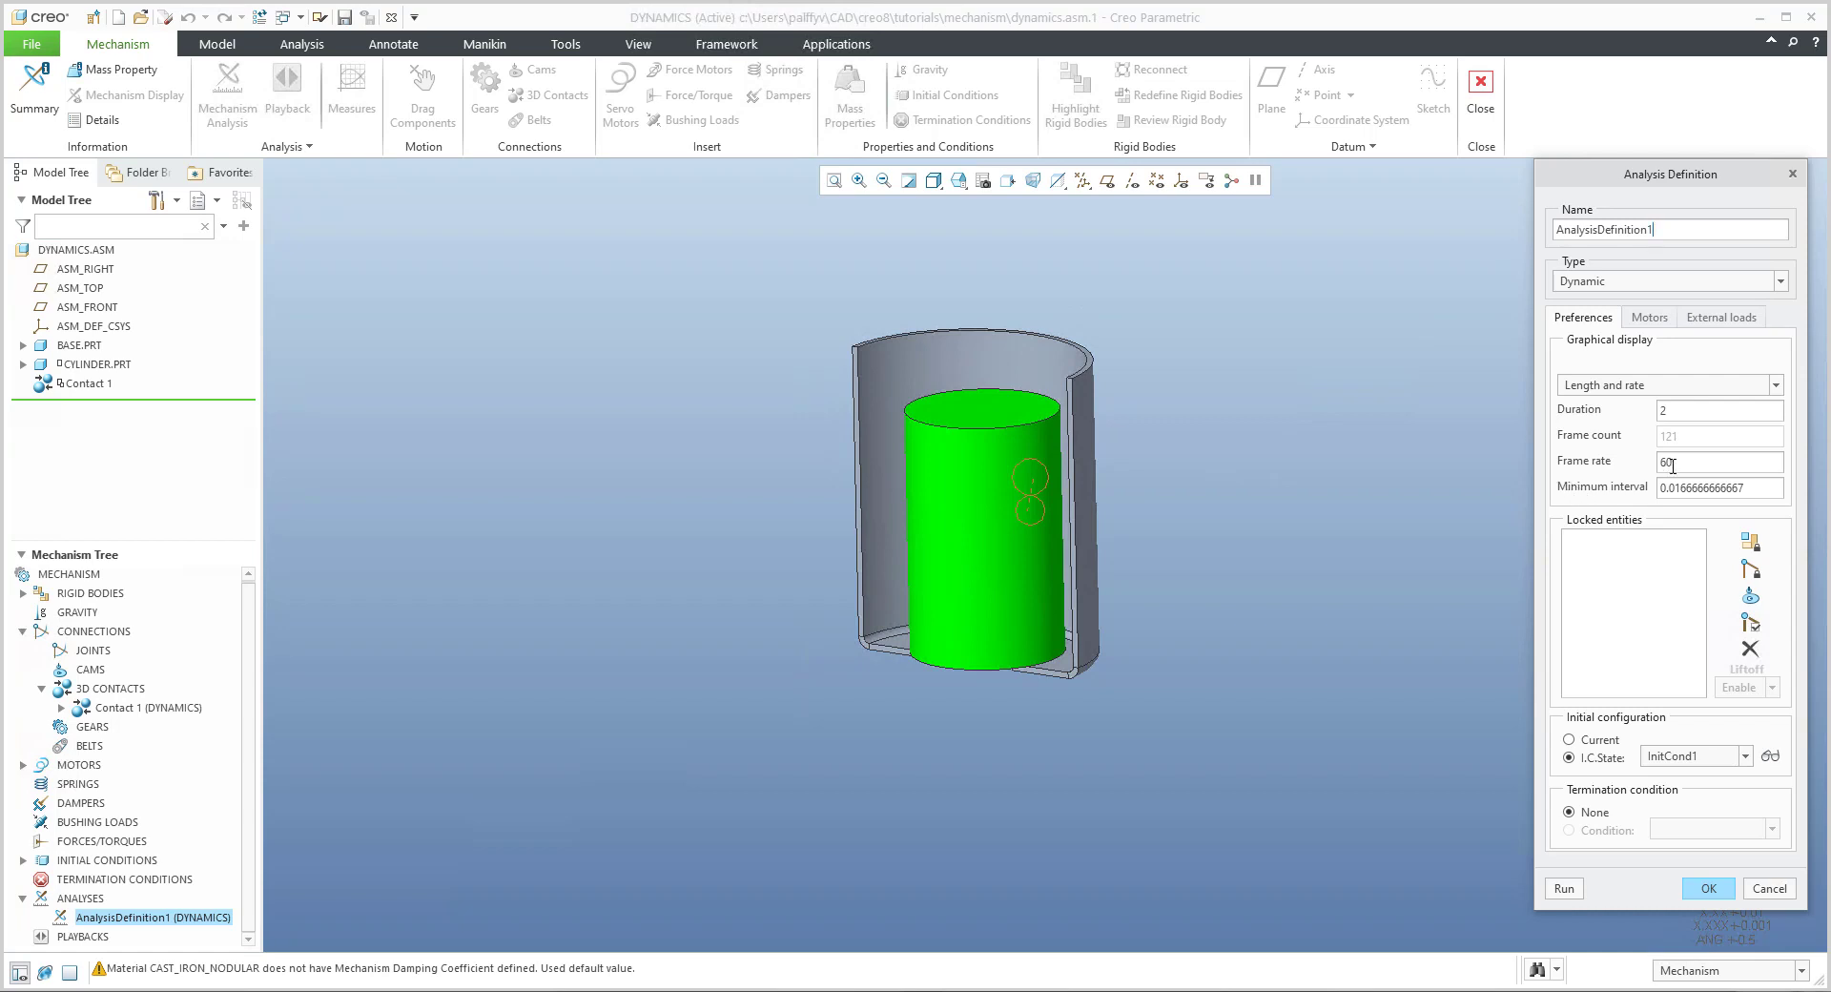
# Step: Verify the gravity, friction and motor settings and run the dynamic analysis
pyautogui.click(1721, 316)
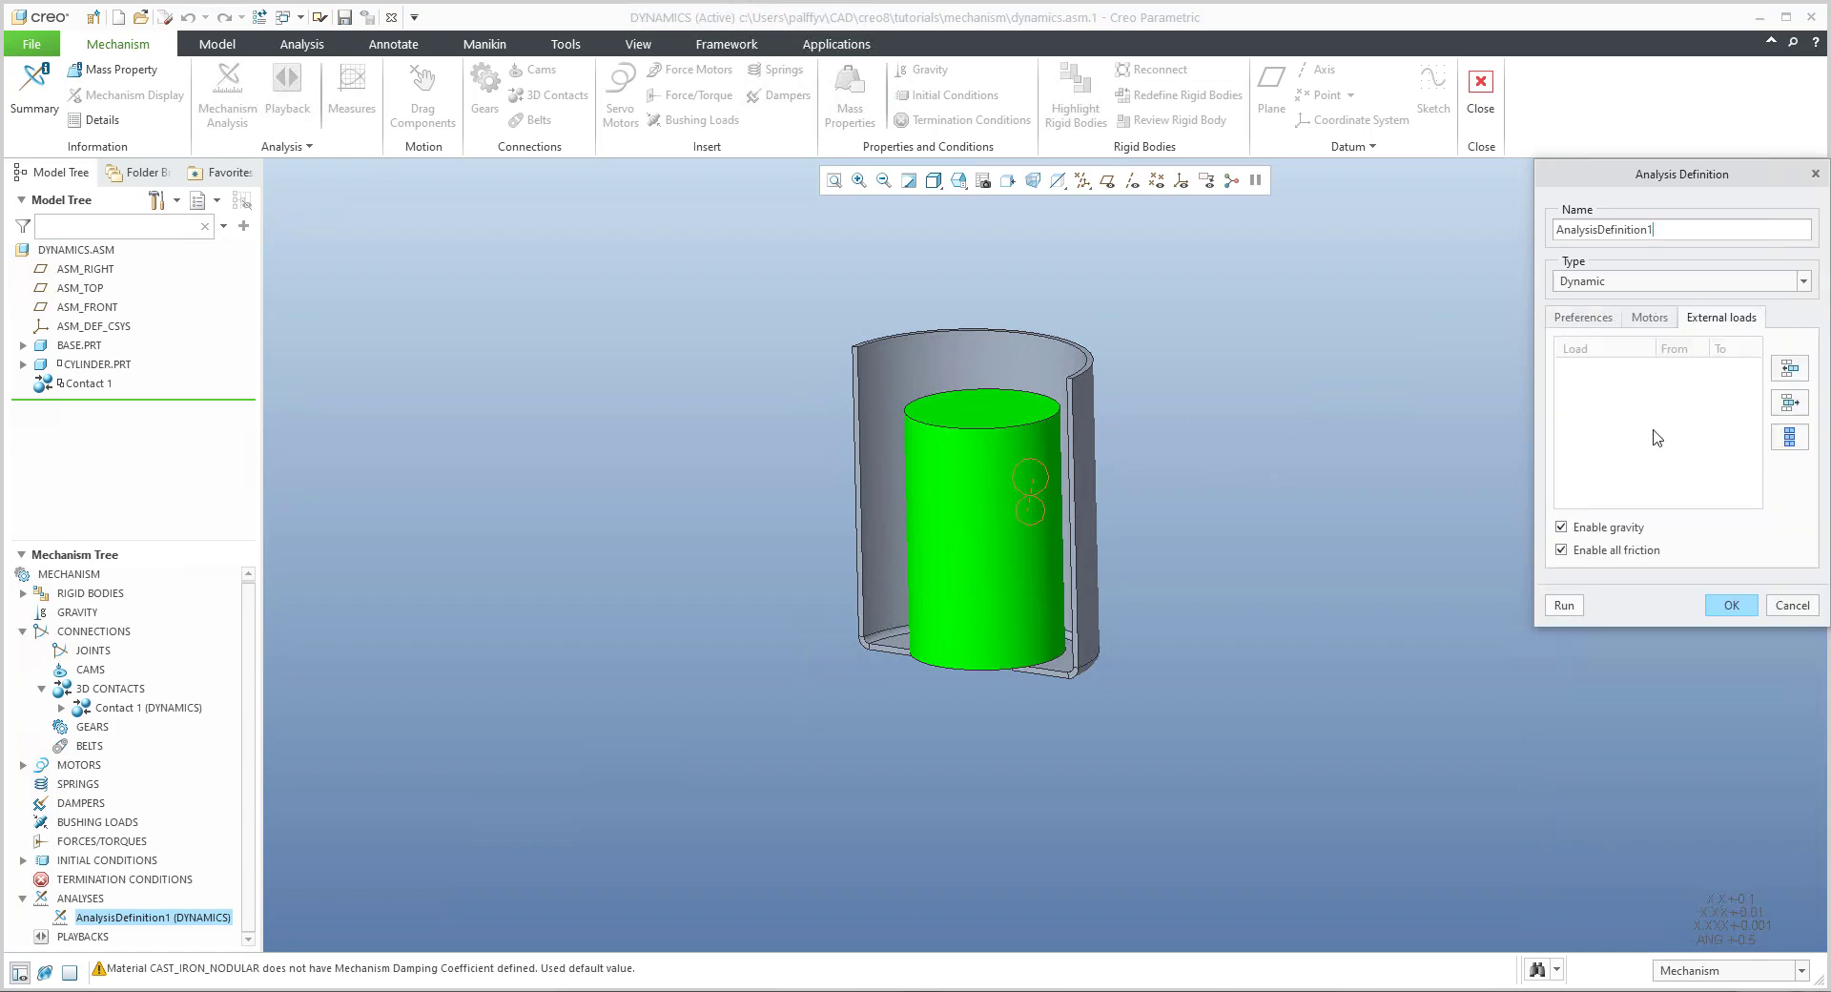
pyautogui.moveTo(244, 692)
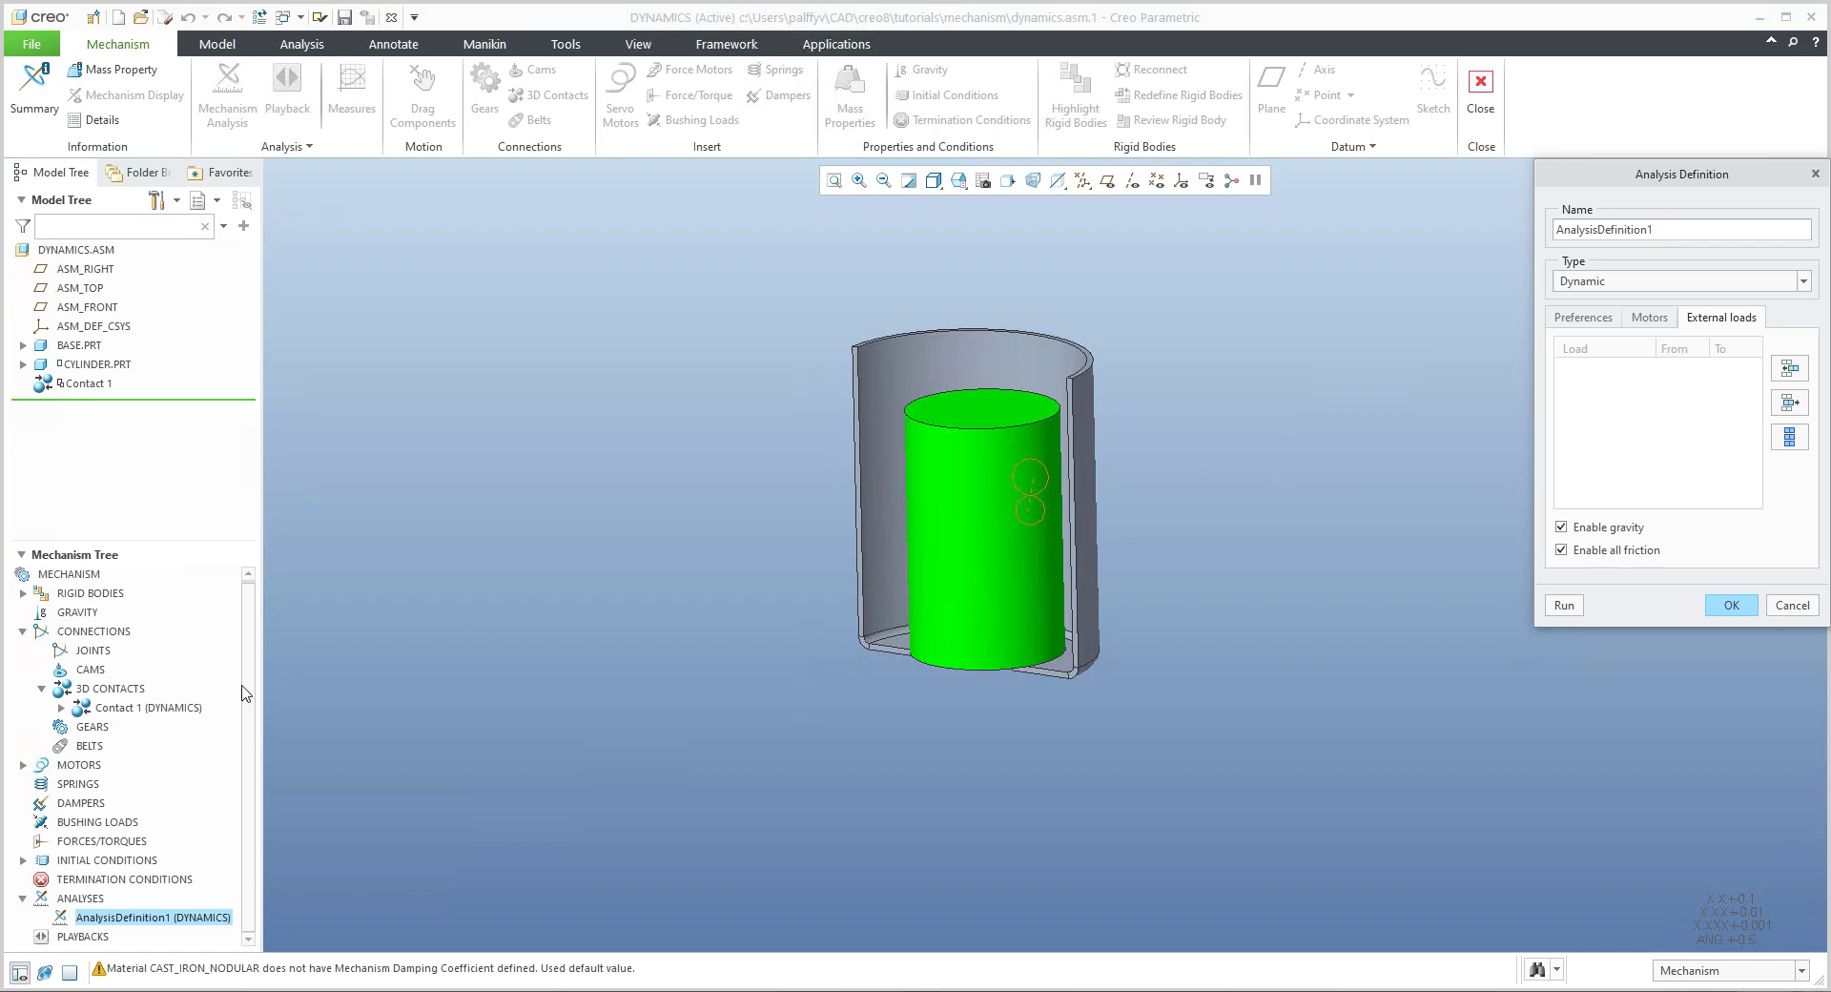
pyautogui.moveTo(1301, 532)
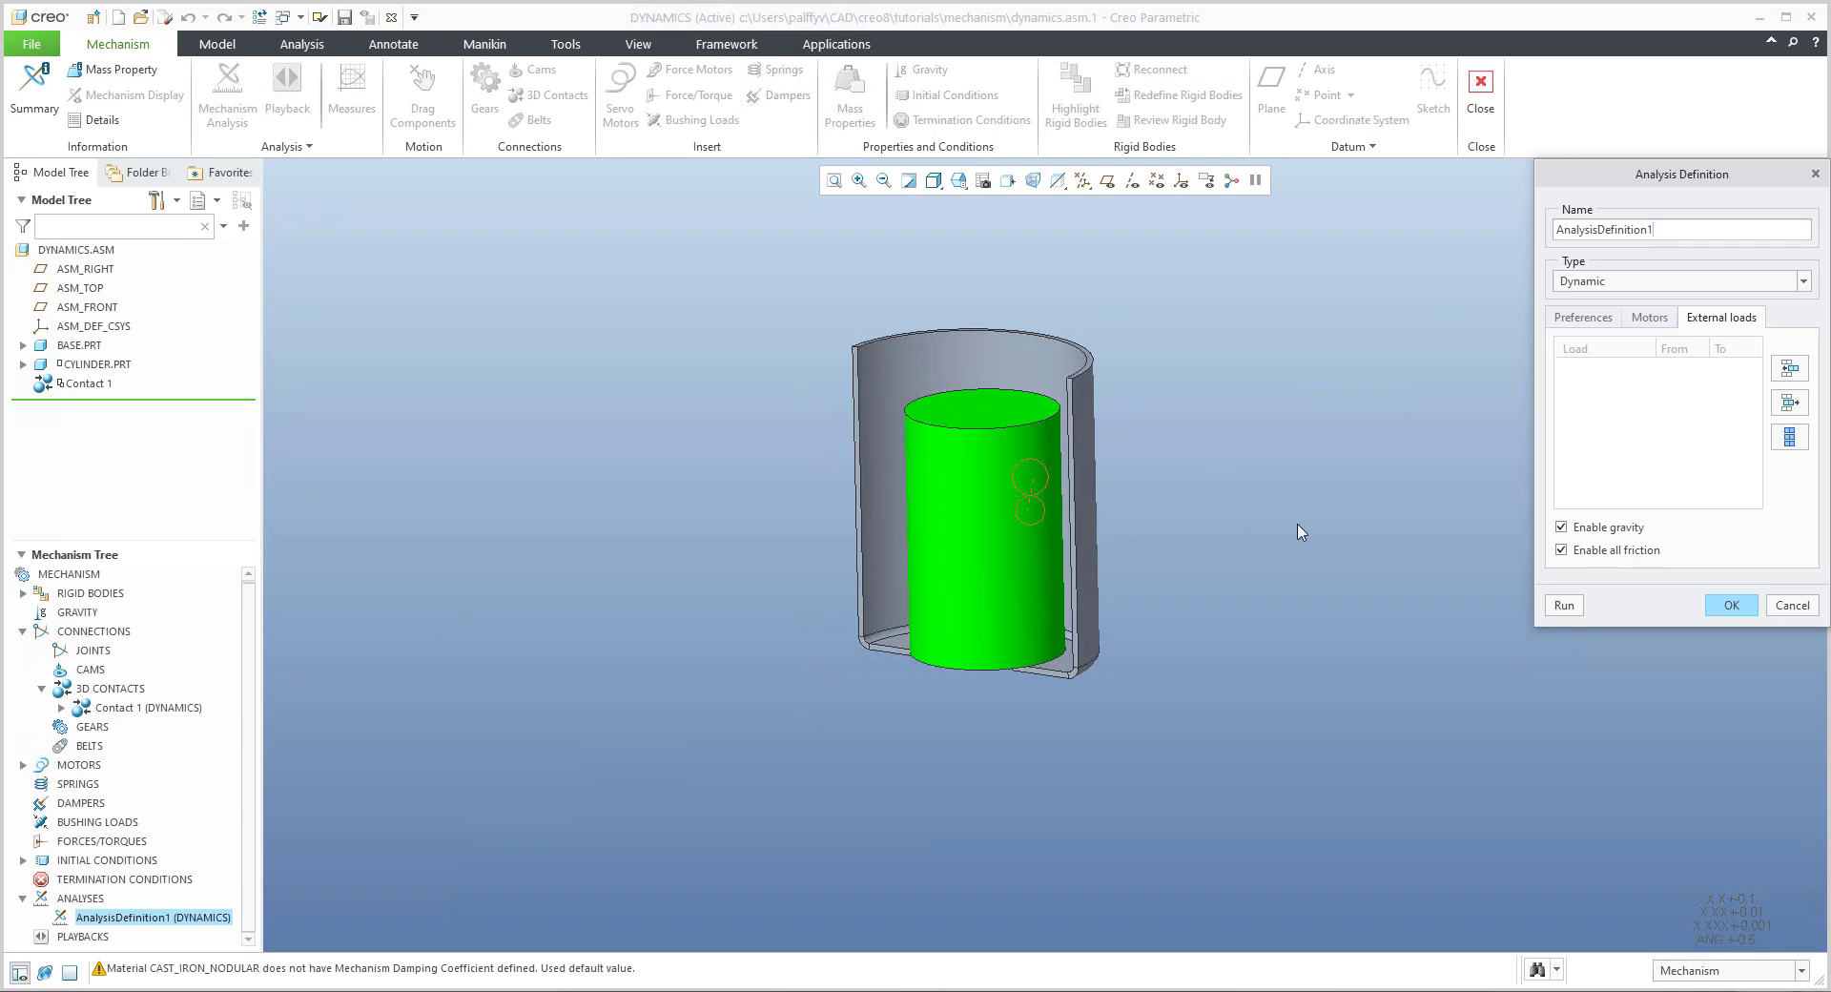
pyautogui.click(1648, 316)
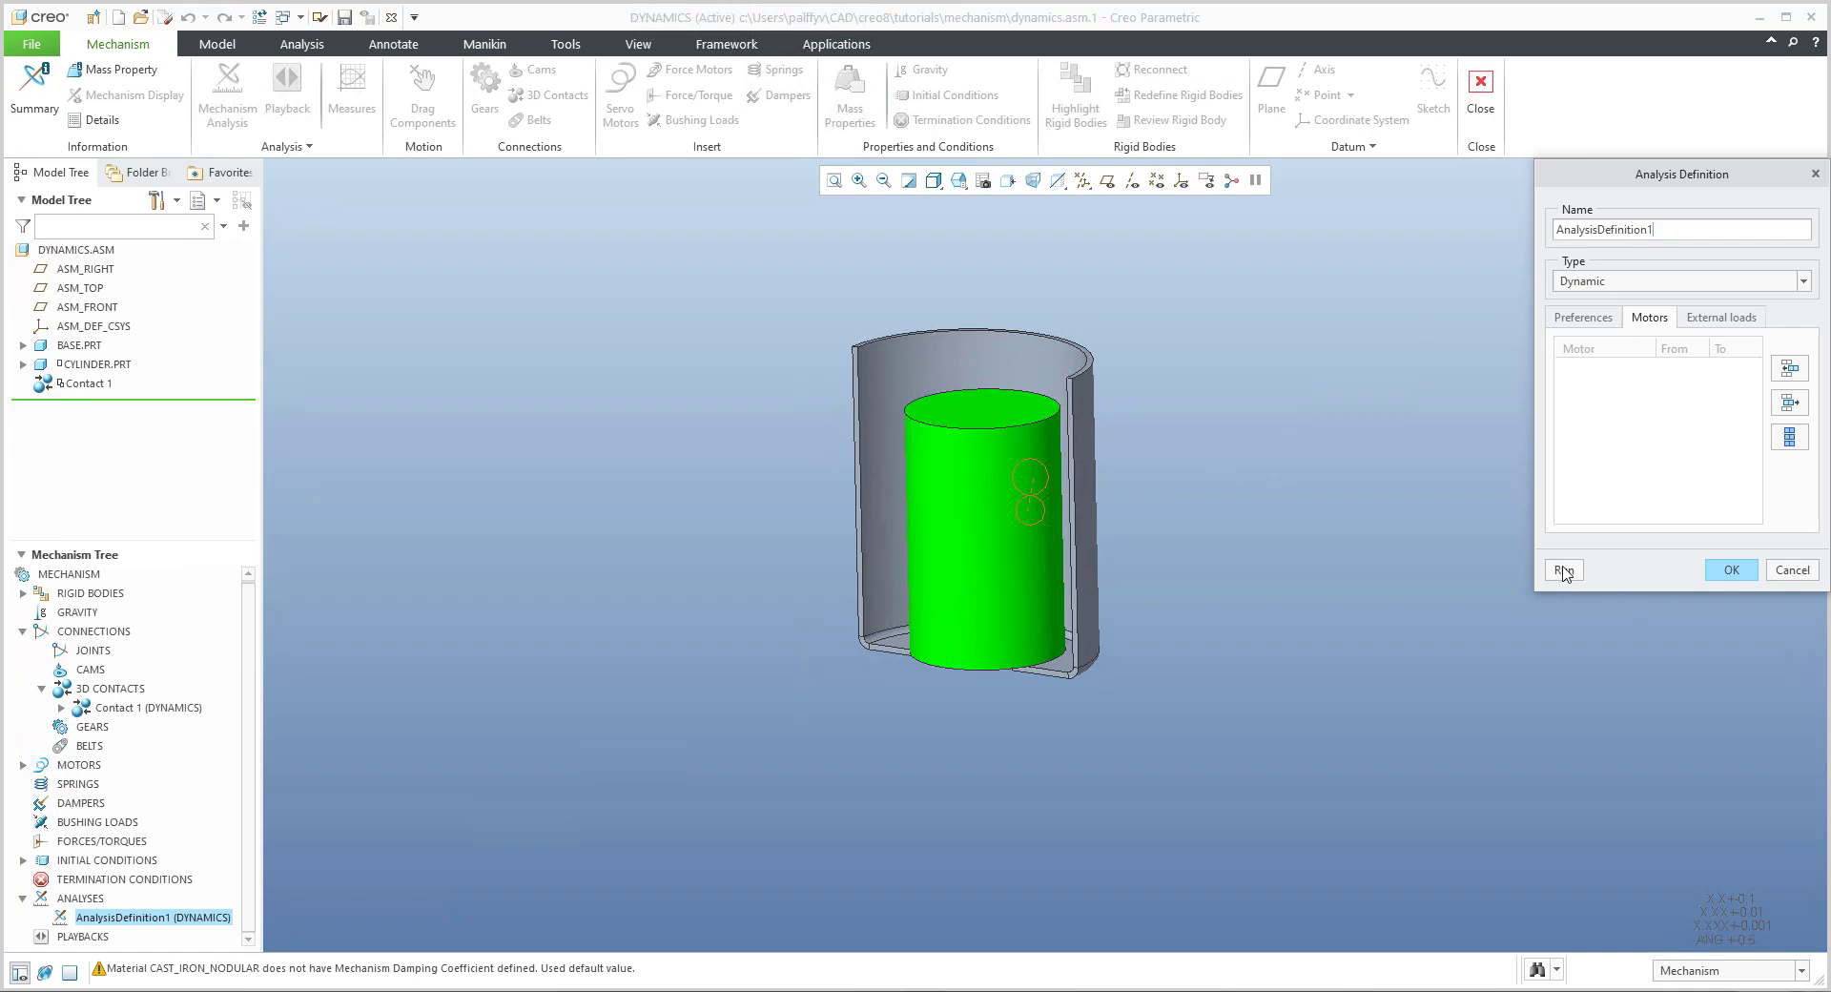
pyautogui.click(1562, 568)
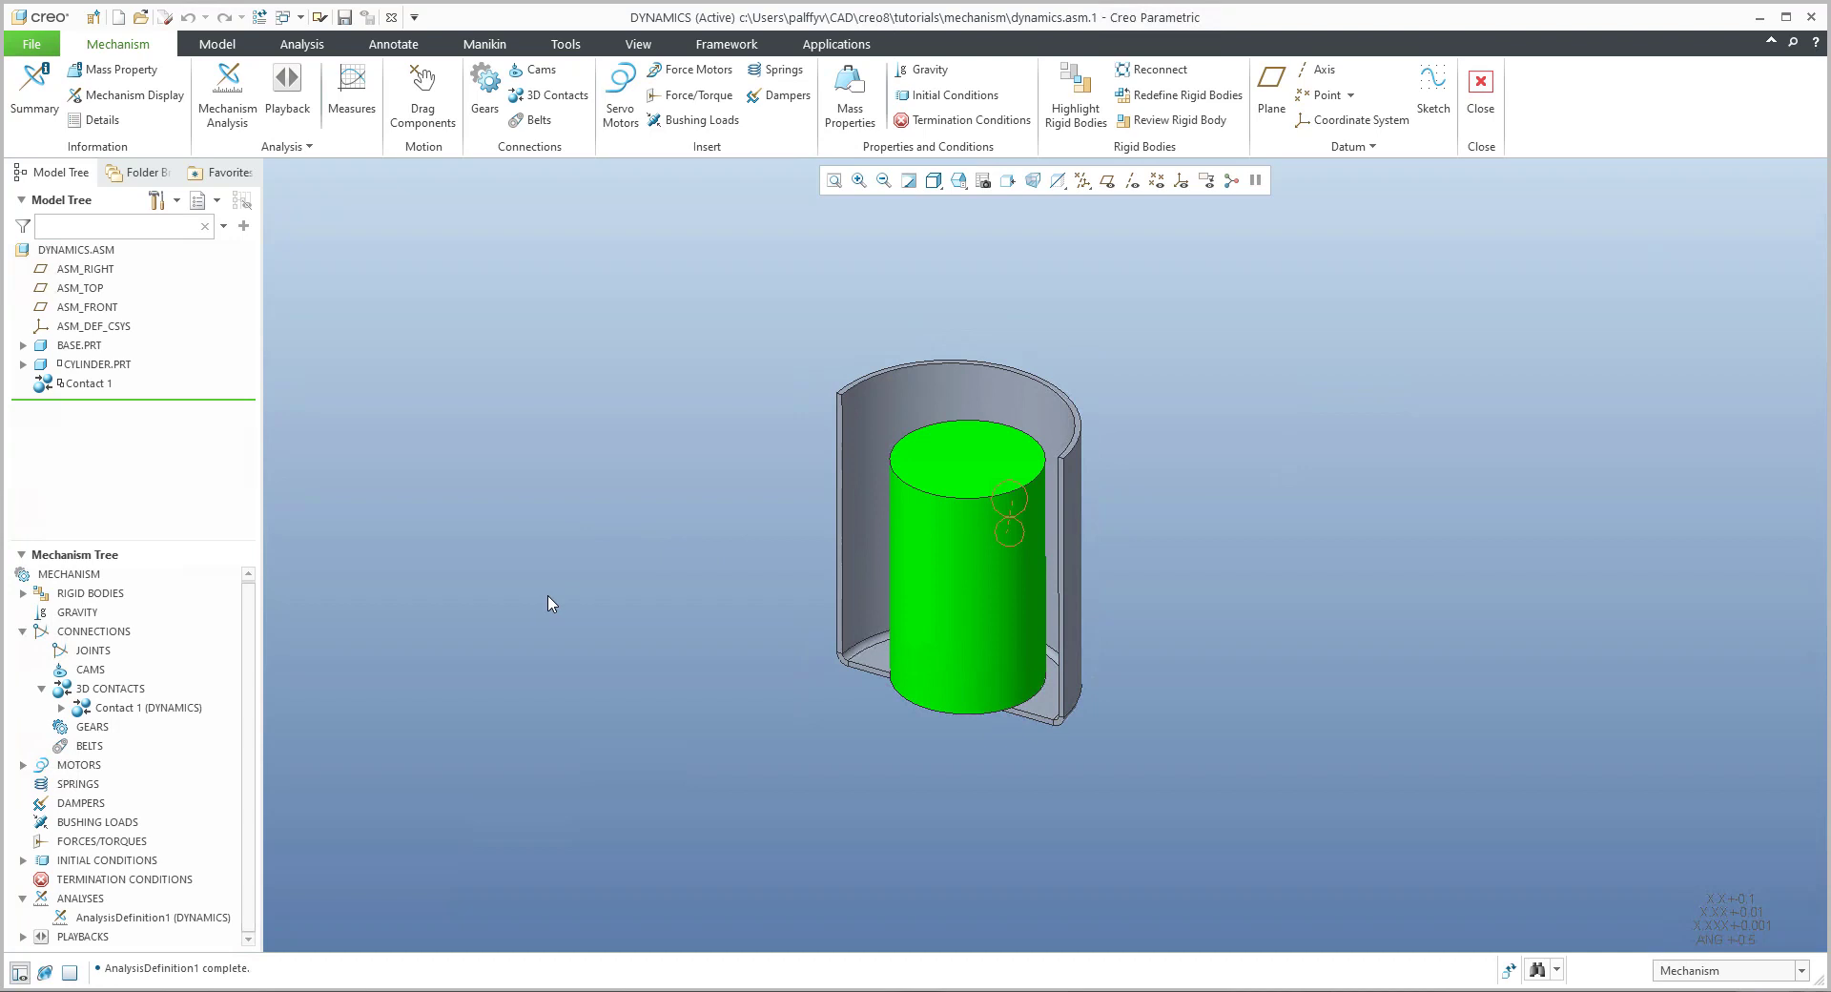
pyautogui.moveTo(1448, 199)
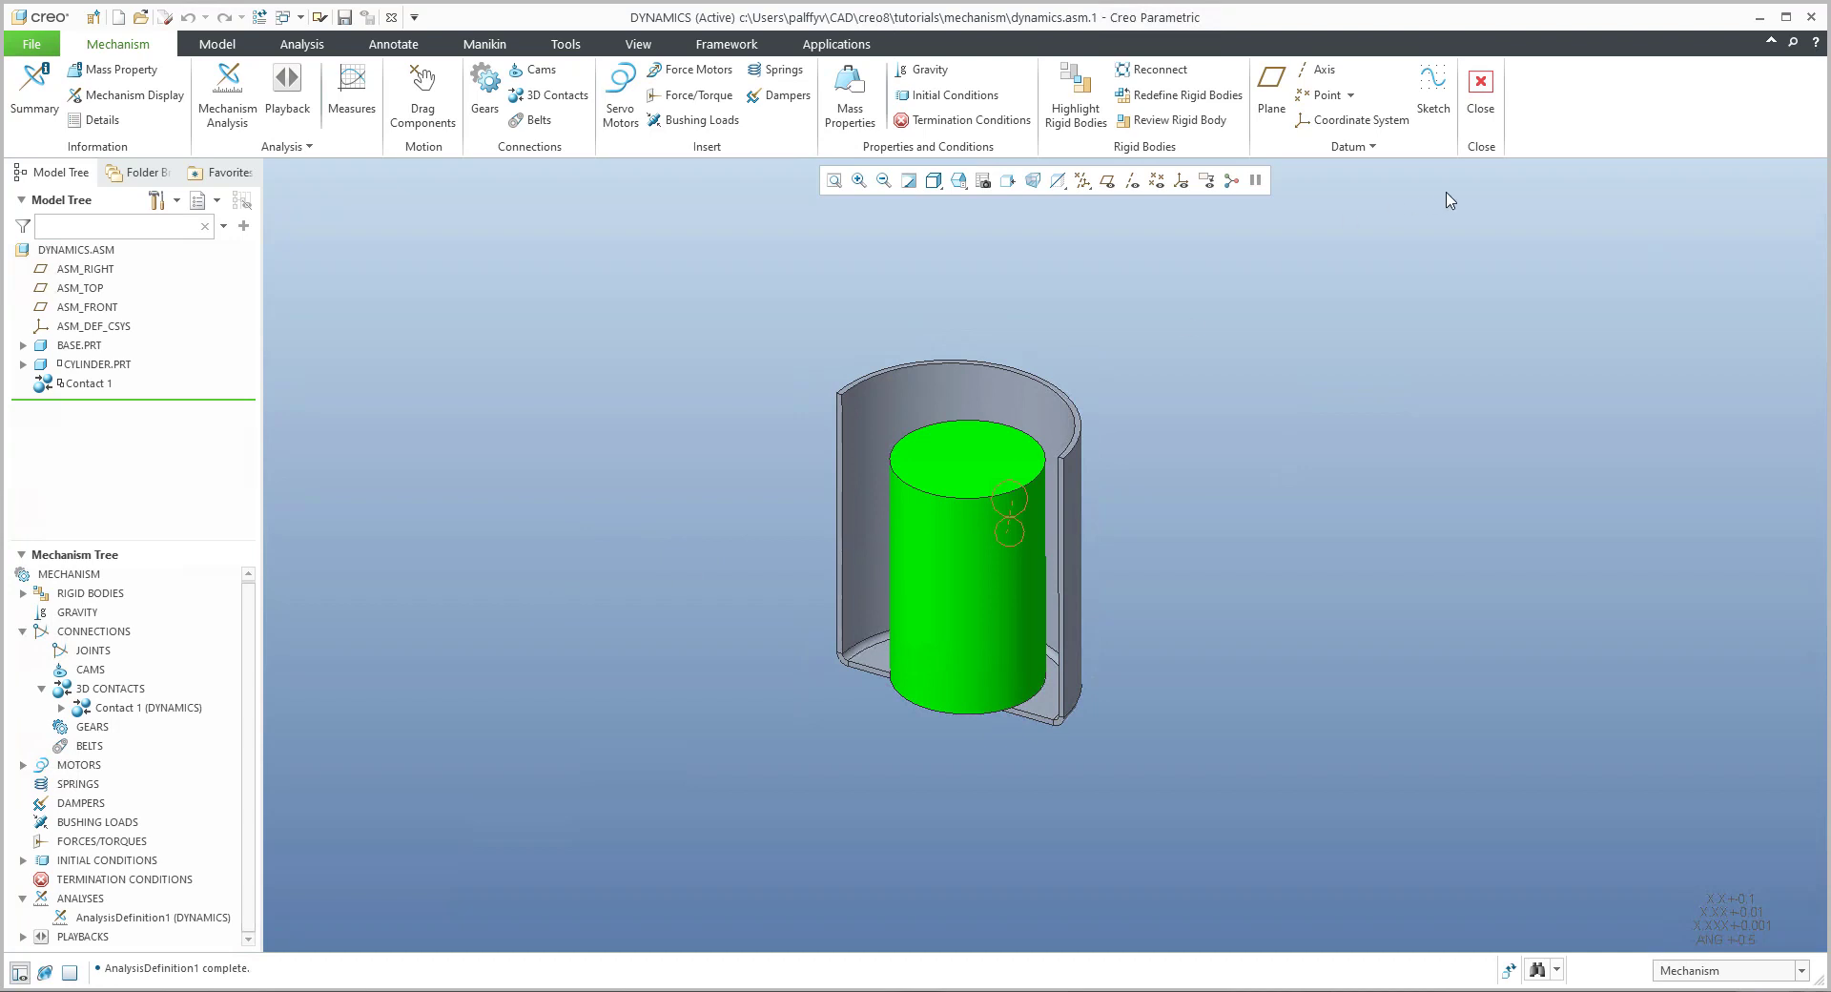
# Step: Leave Mechanism, delete Contact 1 and reopen the cylinder's placement definition
pyautogui.click(944, 603)
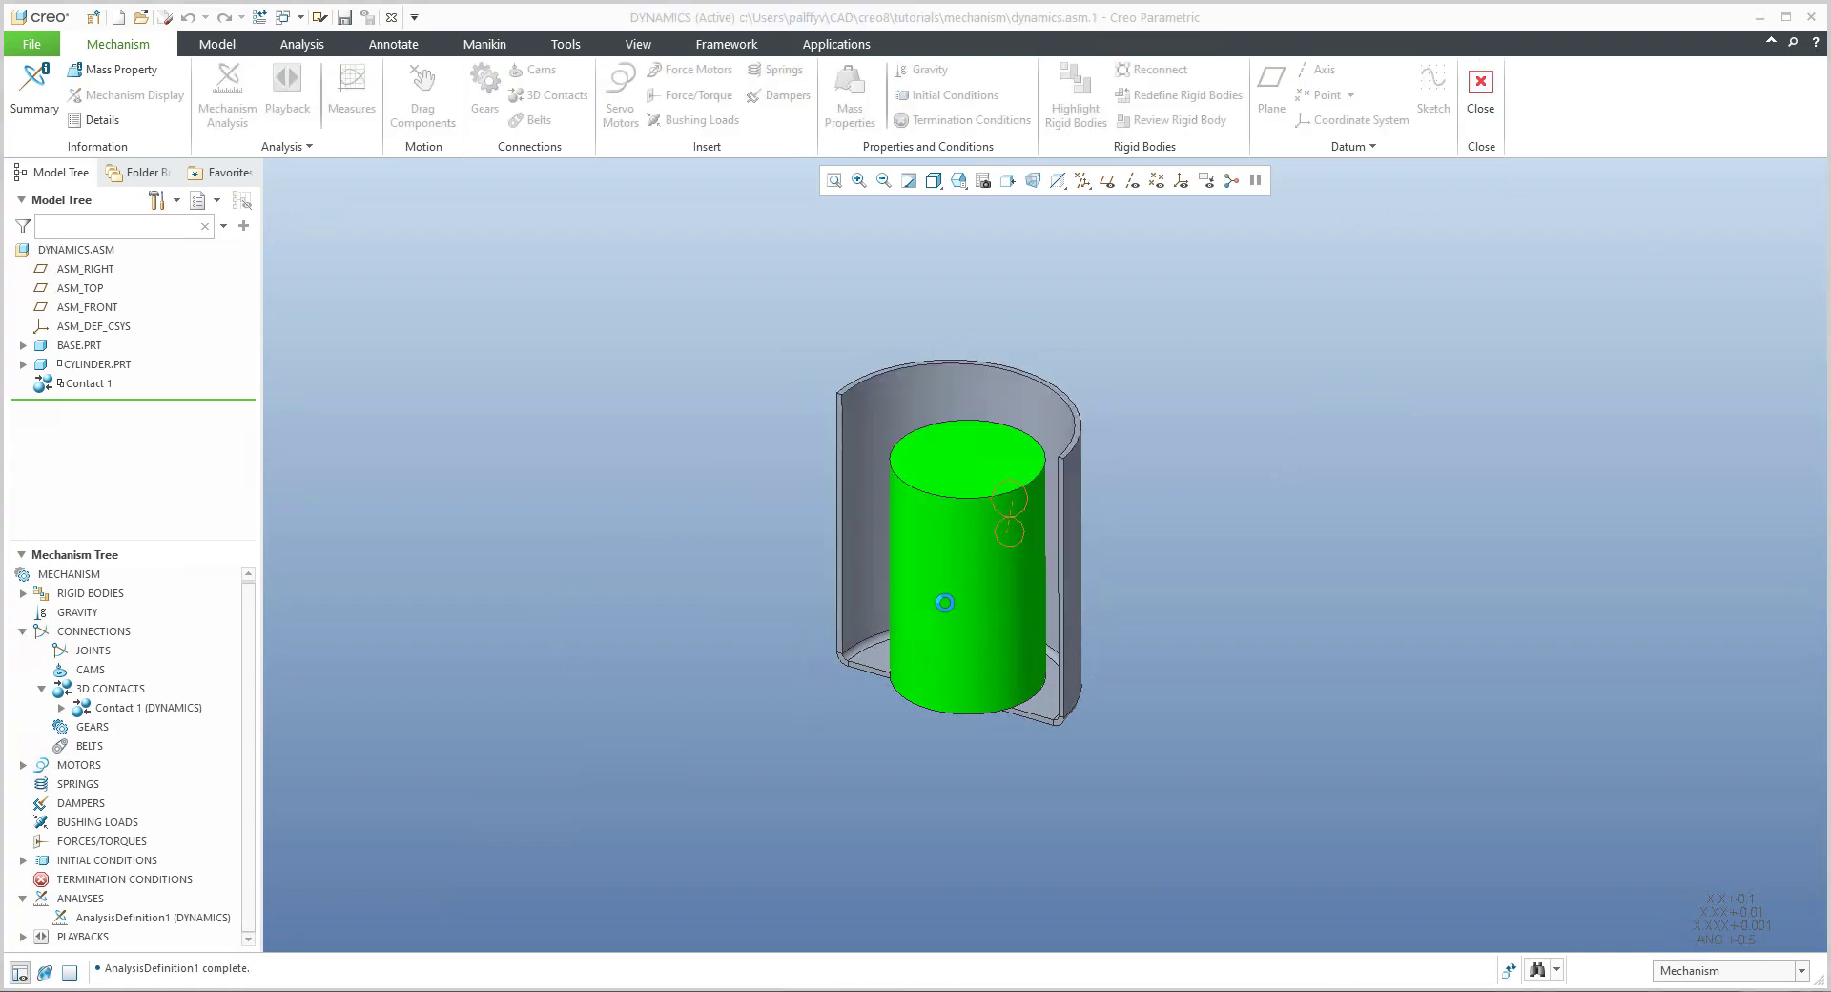
pyautogui.click(97, 44)
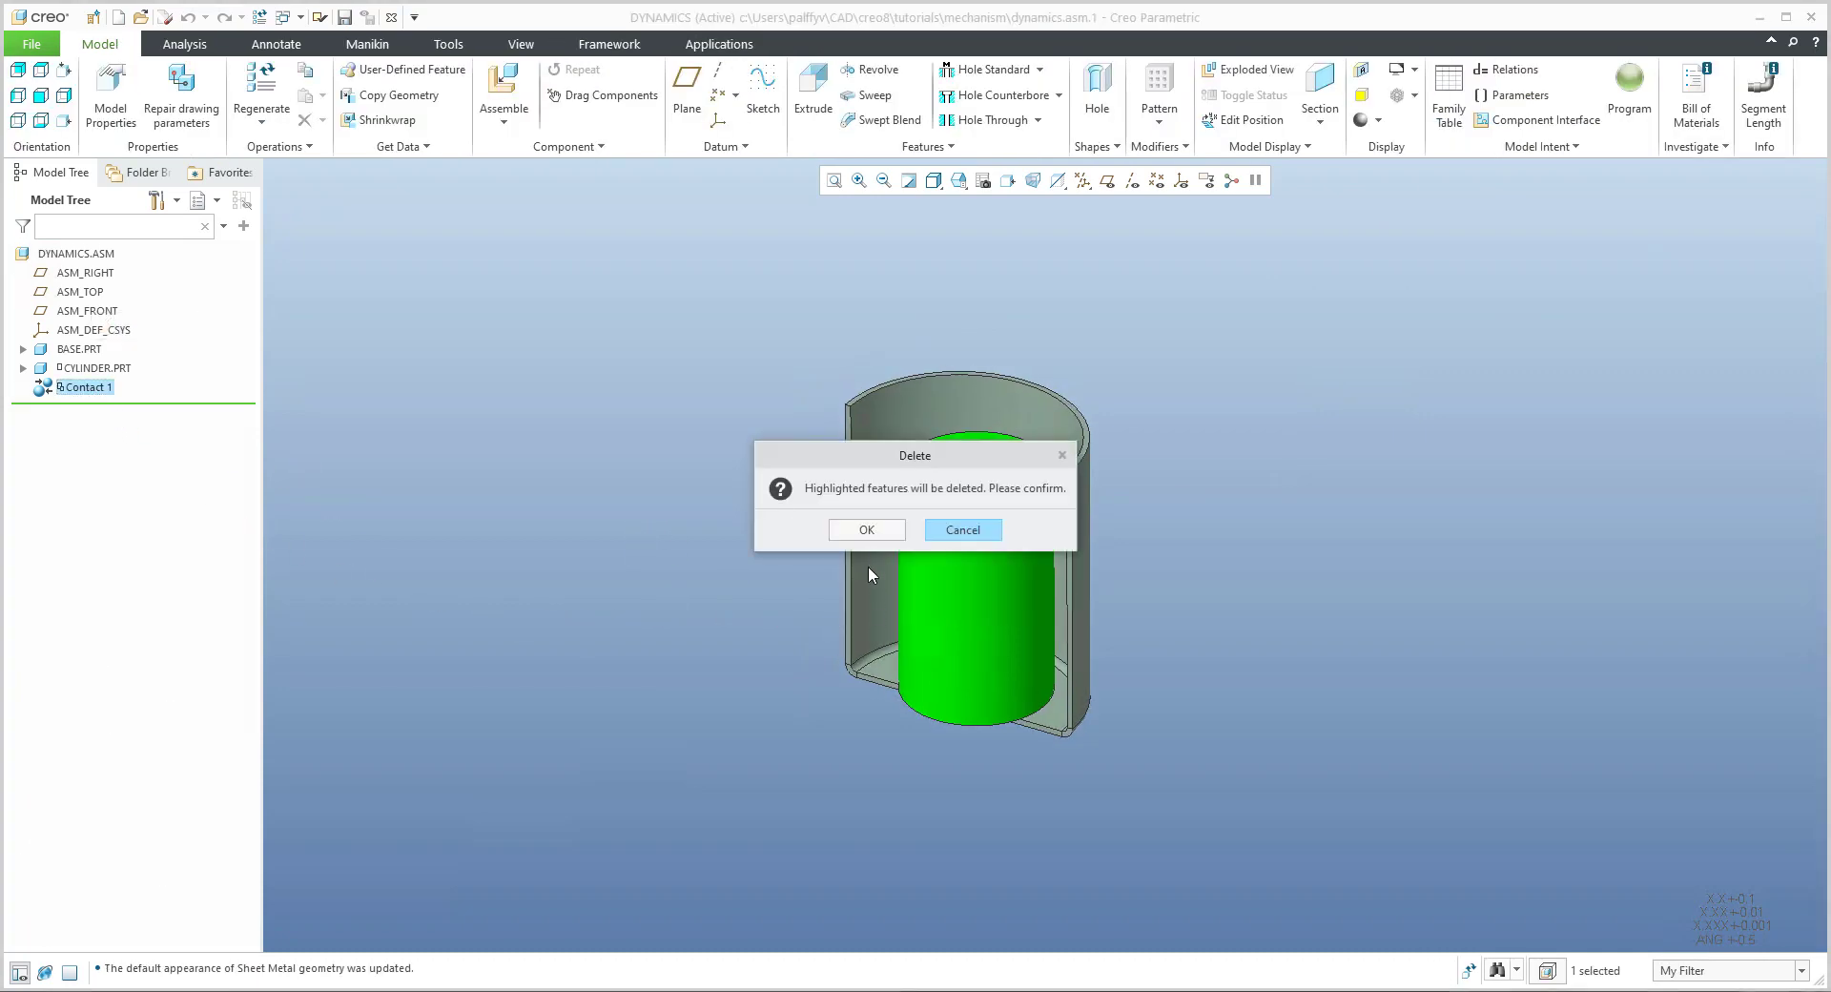
pyautogui.click(866, 529)
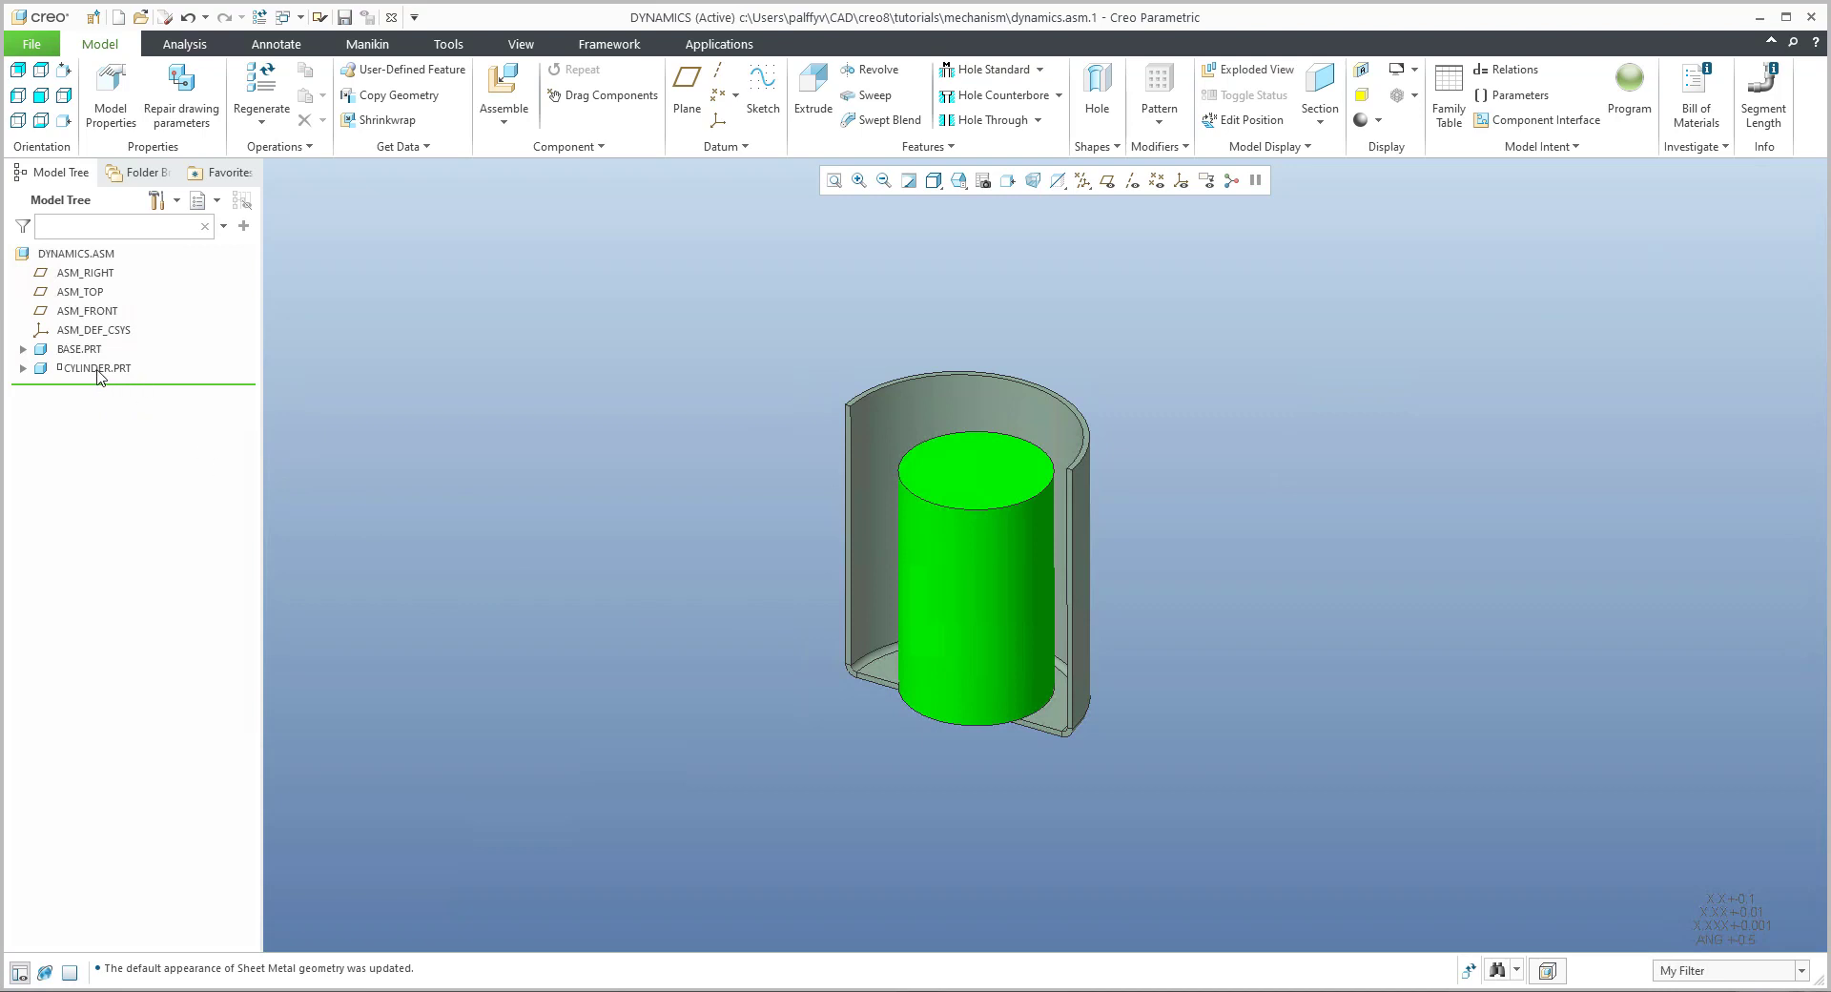
pyautogui.click(95, 366)
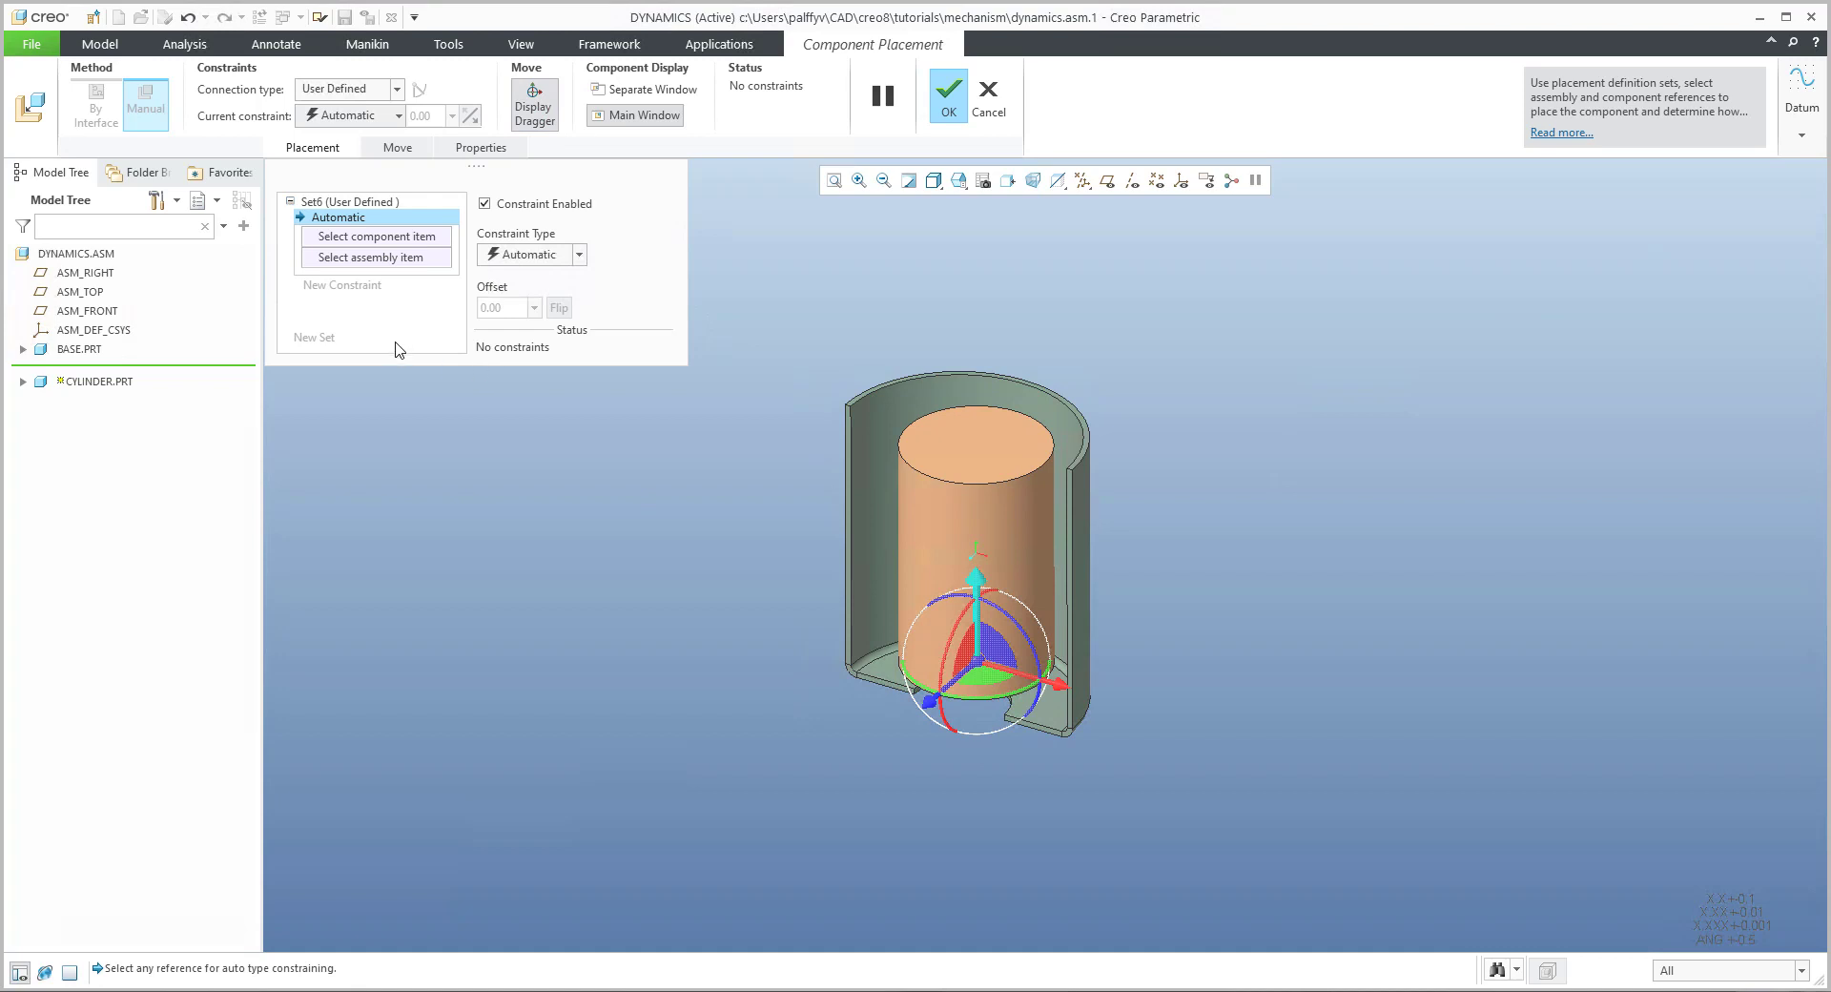
# Step: Give CYLINDER.PRT a 6DOF connection aligned to the assembly's default coordinate system
pyautogui.click(397, 89)
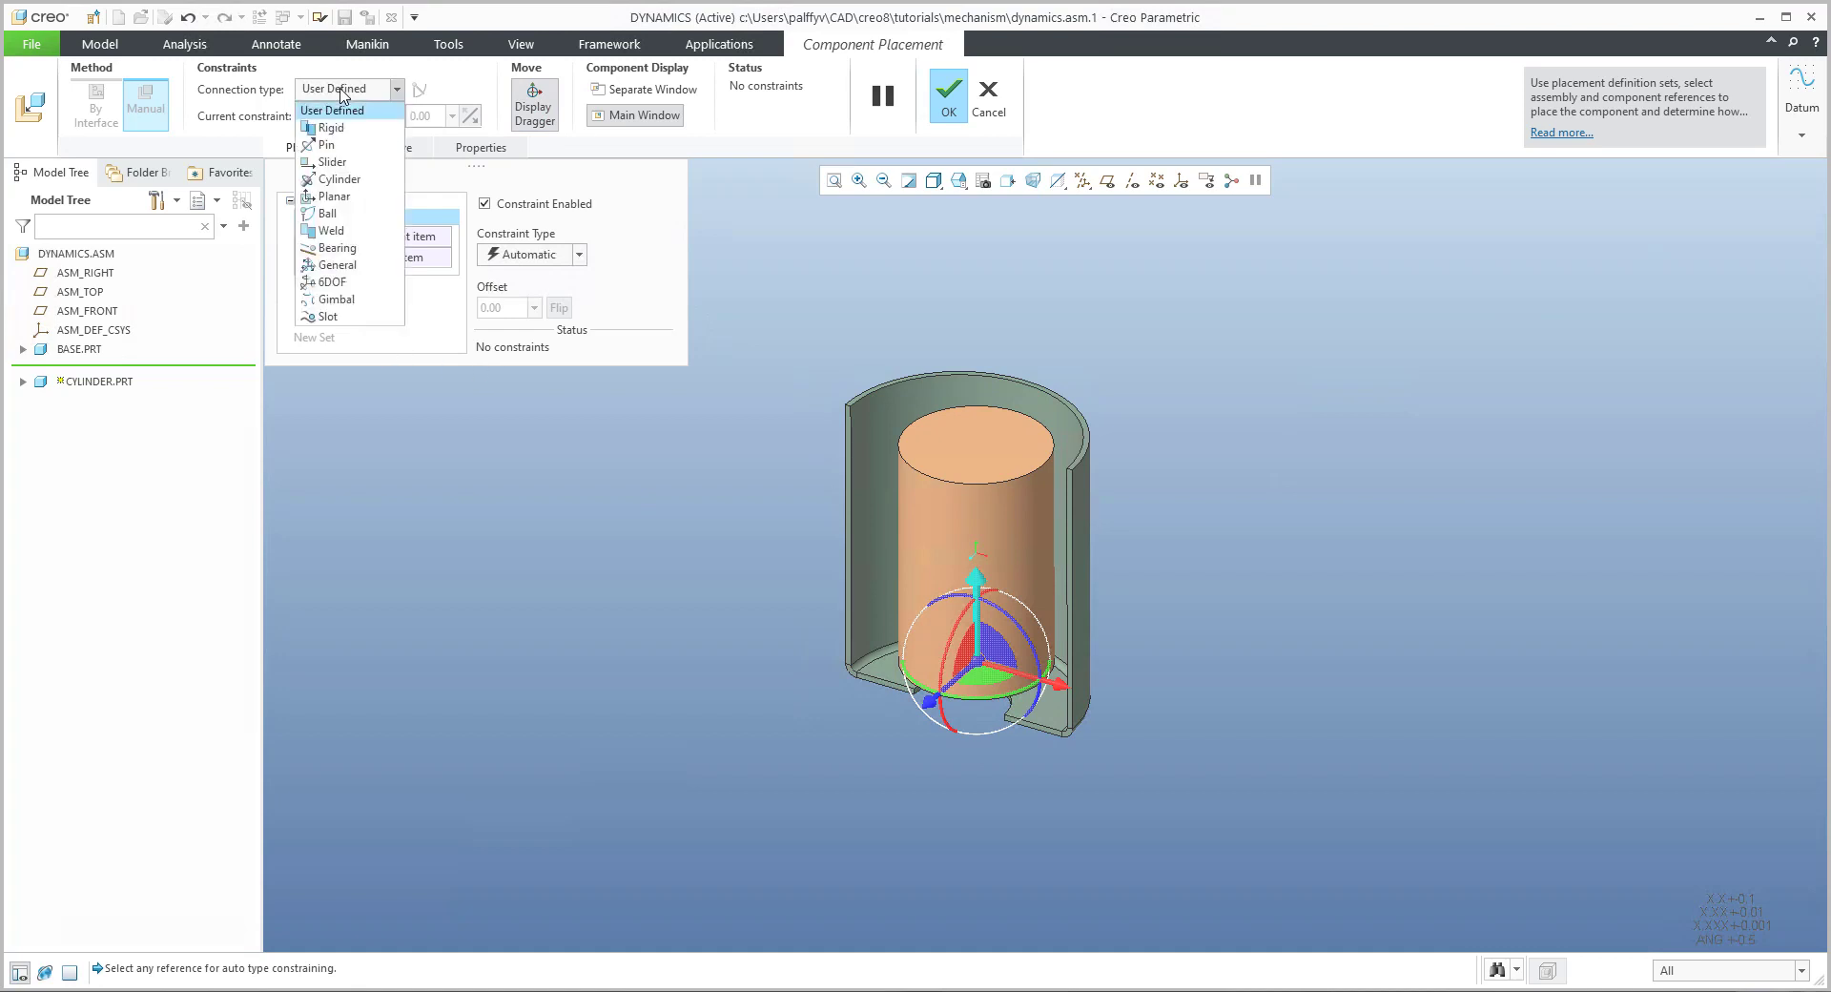
pyautogui.moveTo(330, 283)
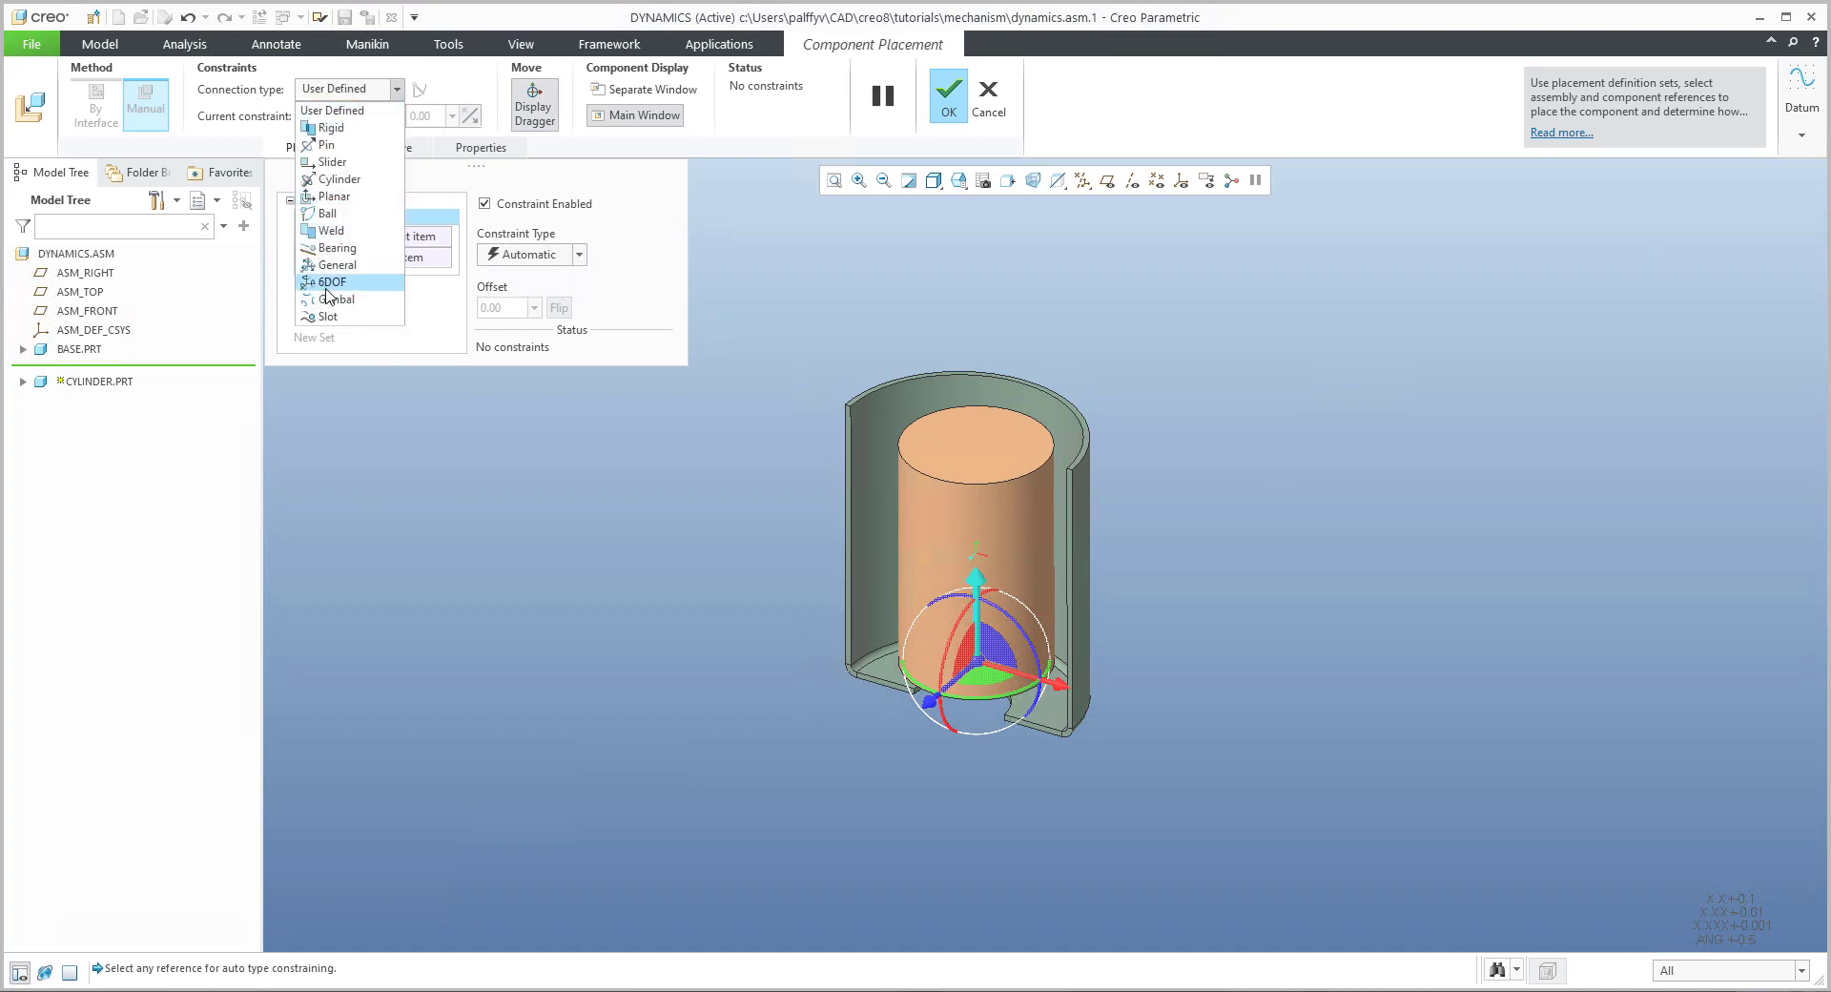
pyautogui.moveTo(330, 282)
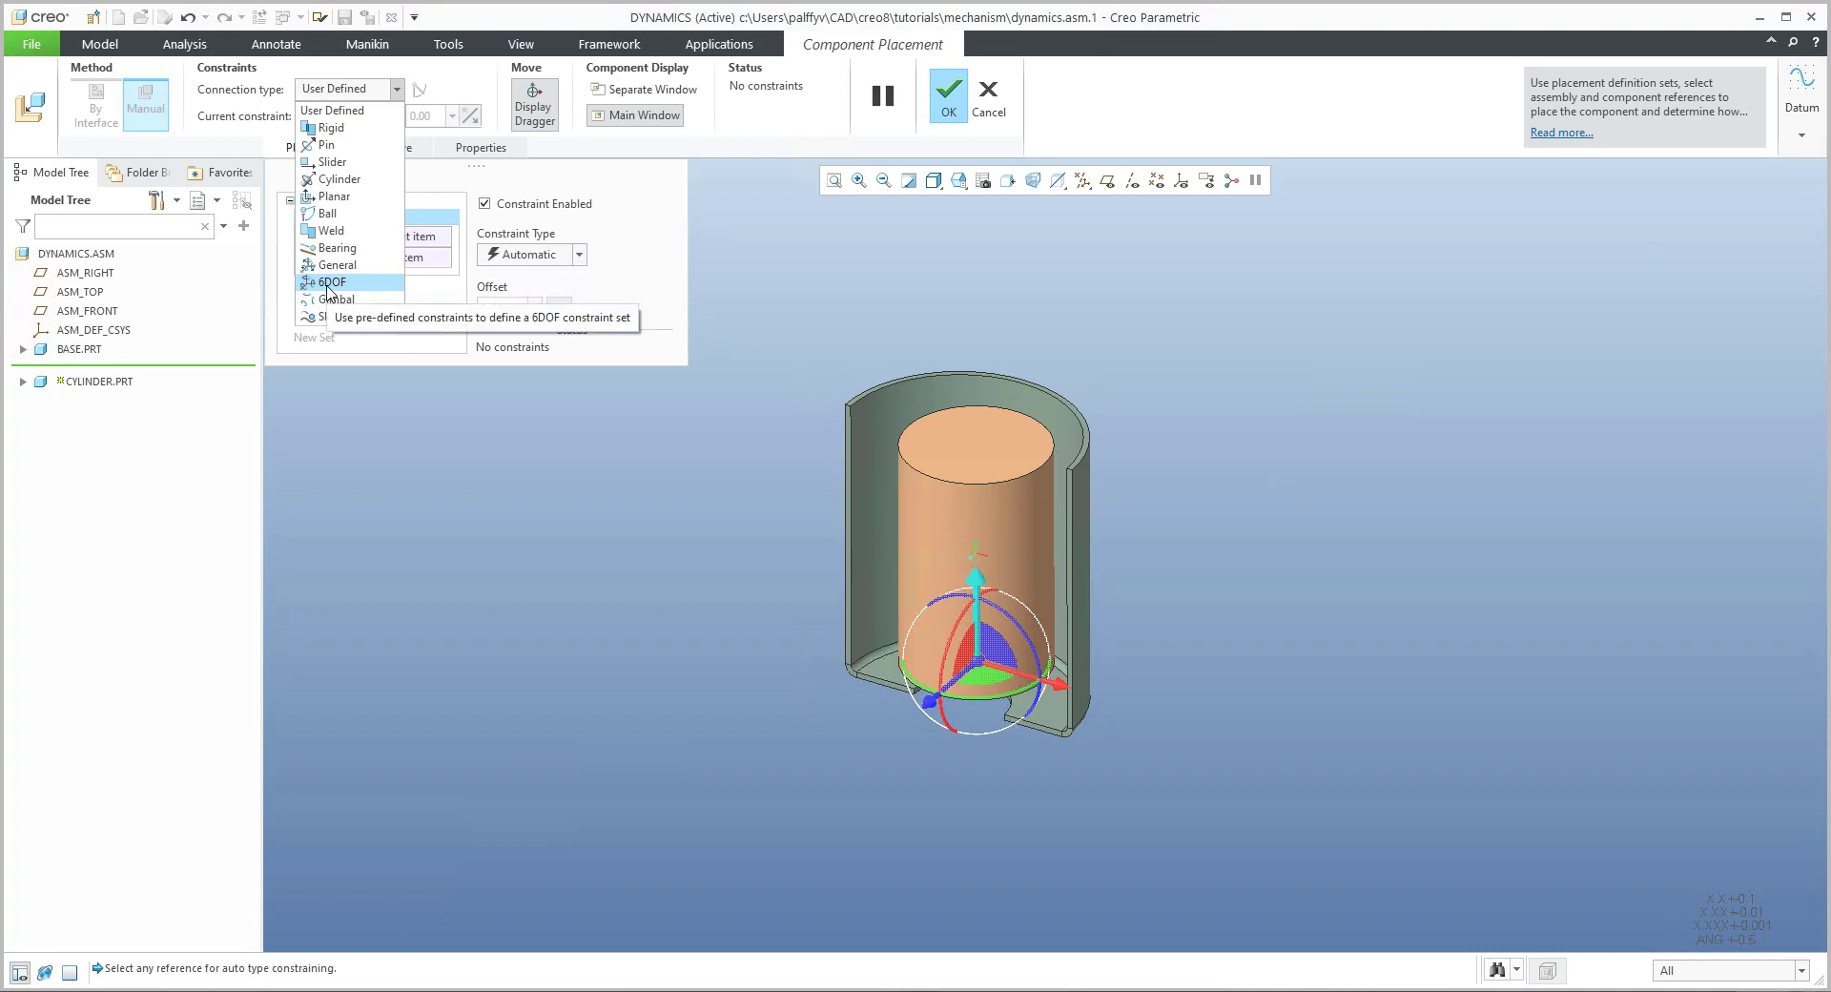
pyautogui.click(338, 282)
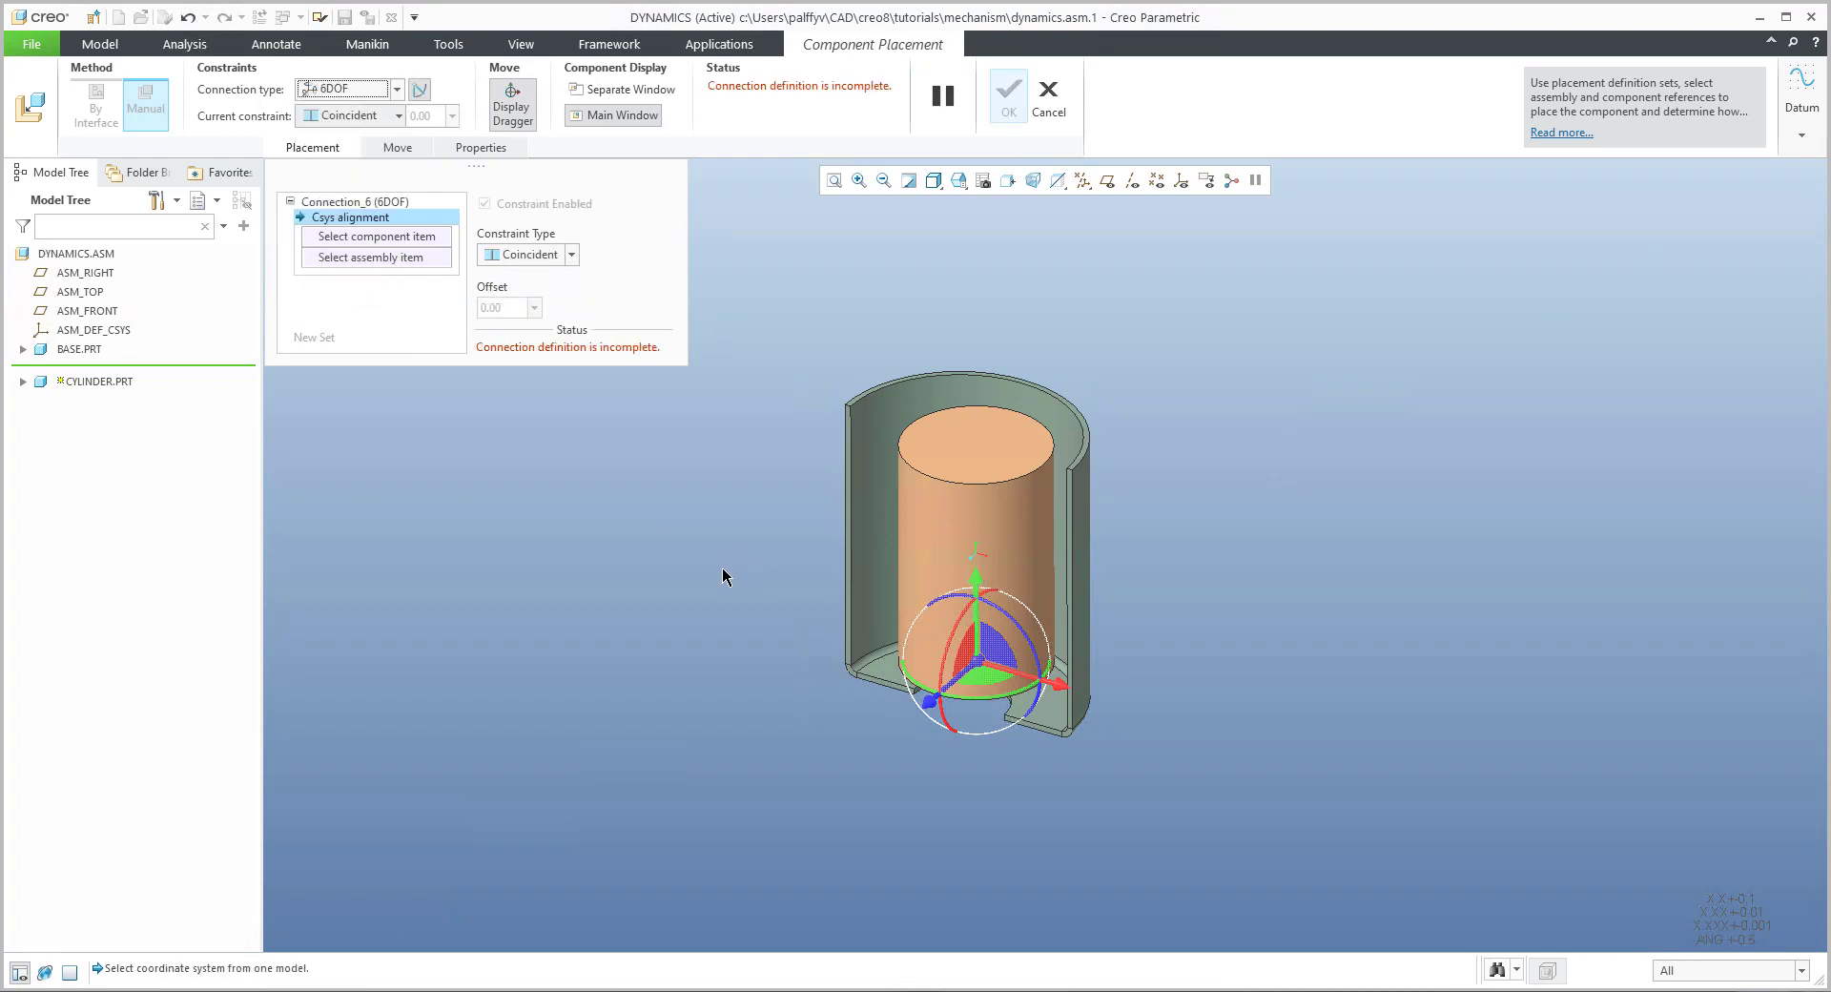
pyautogui.moveTo(23, 391)
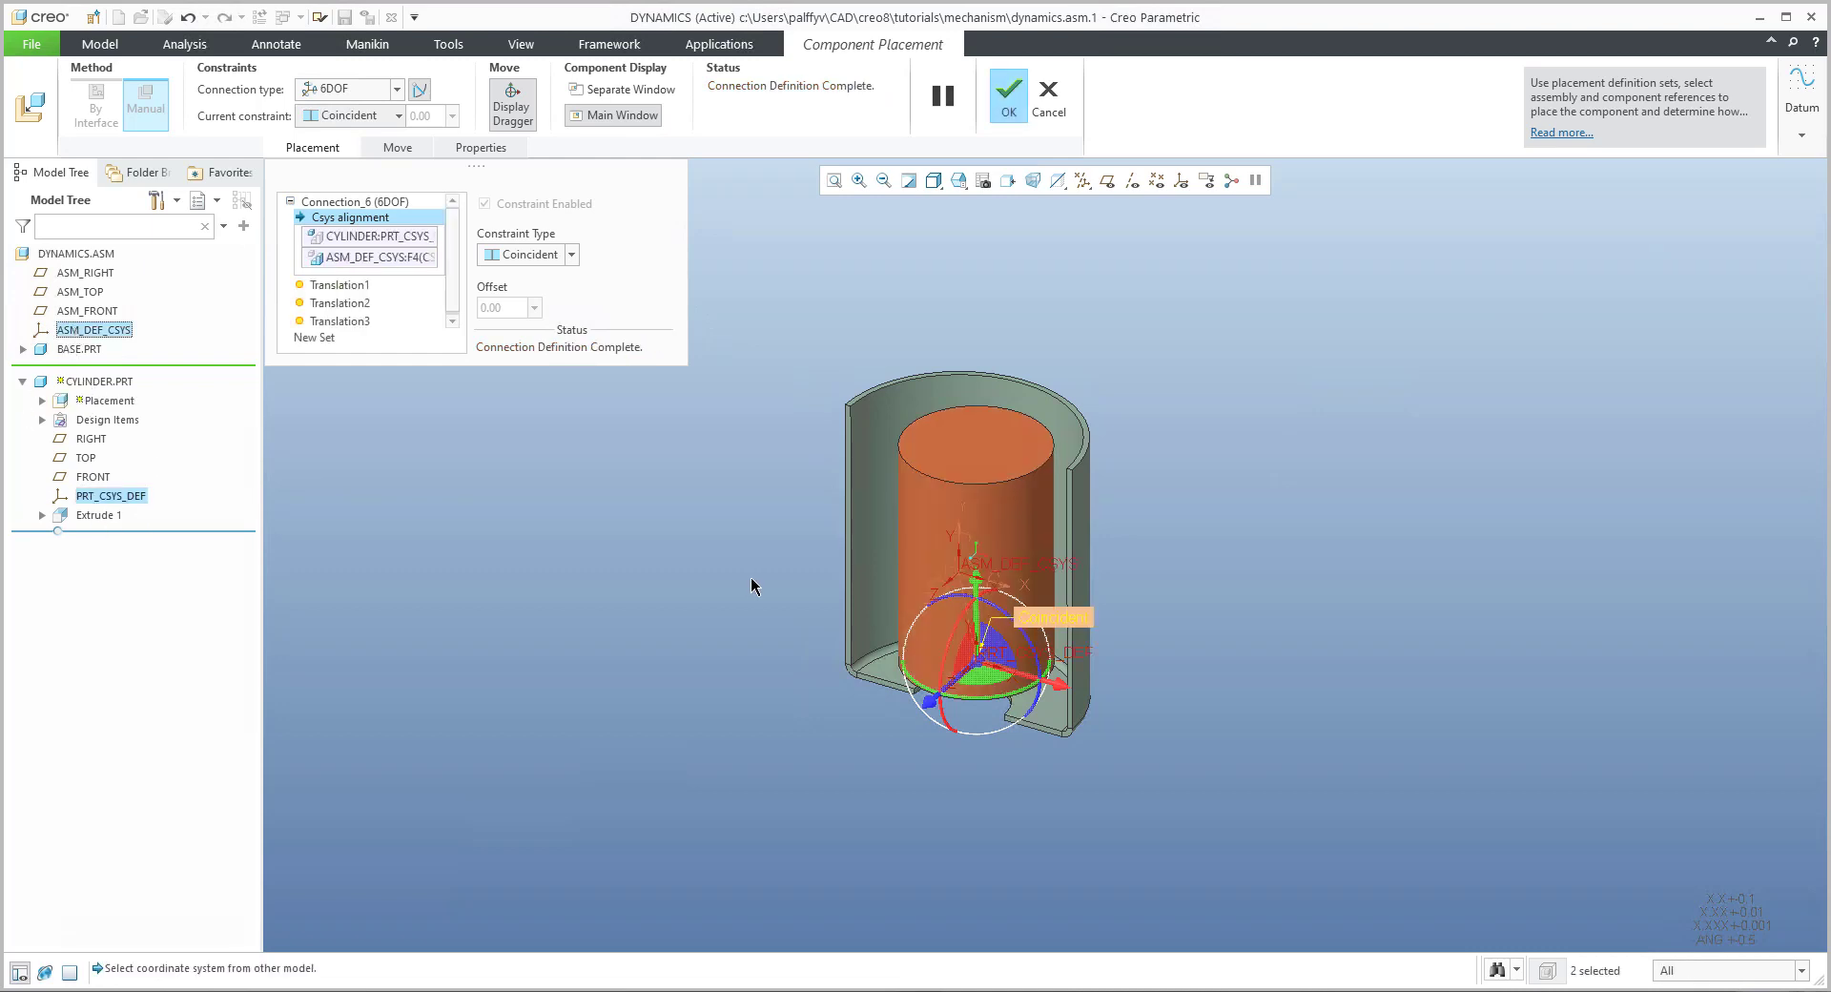
pyautogui.moveTo(754, 588)
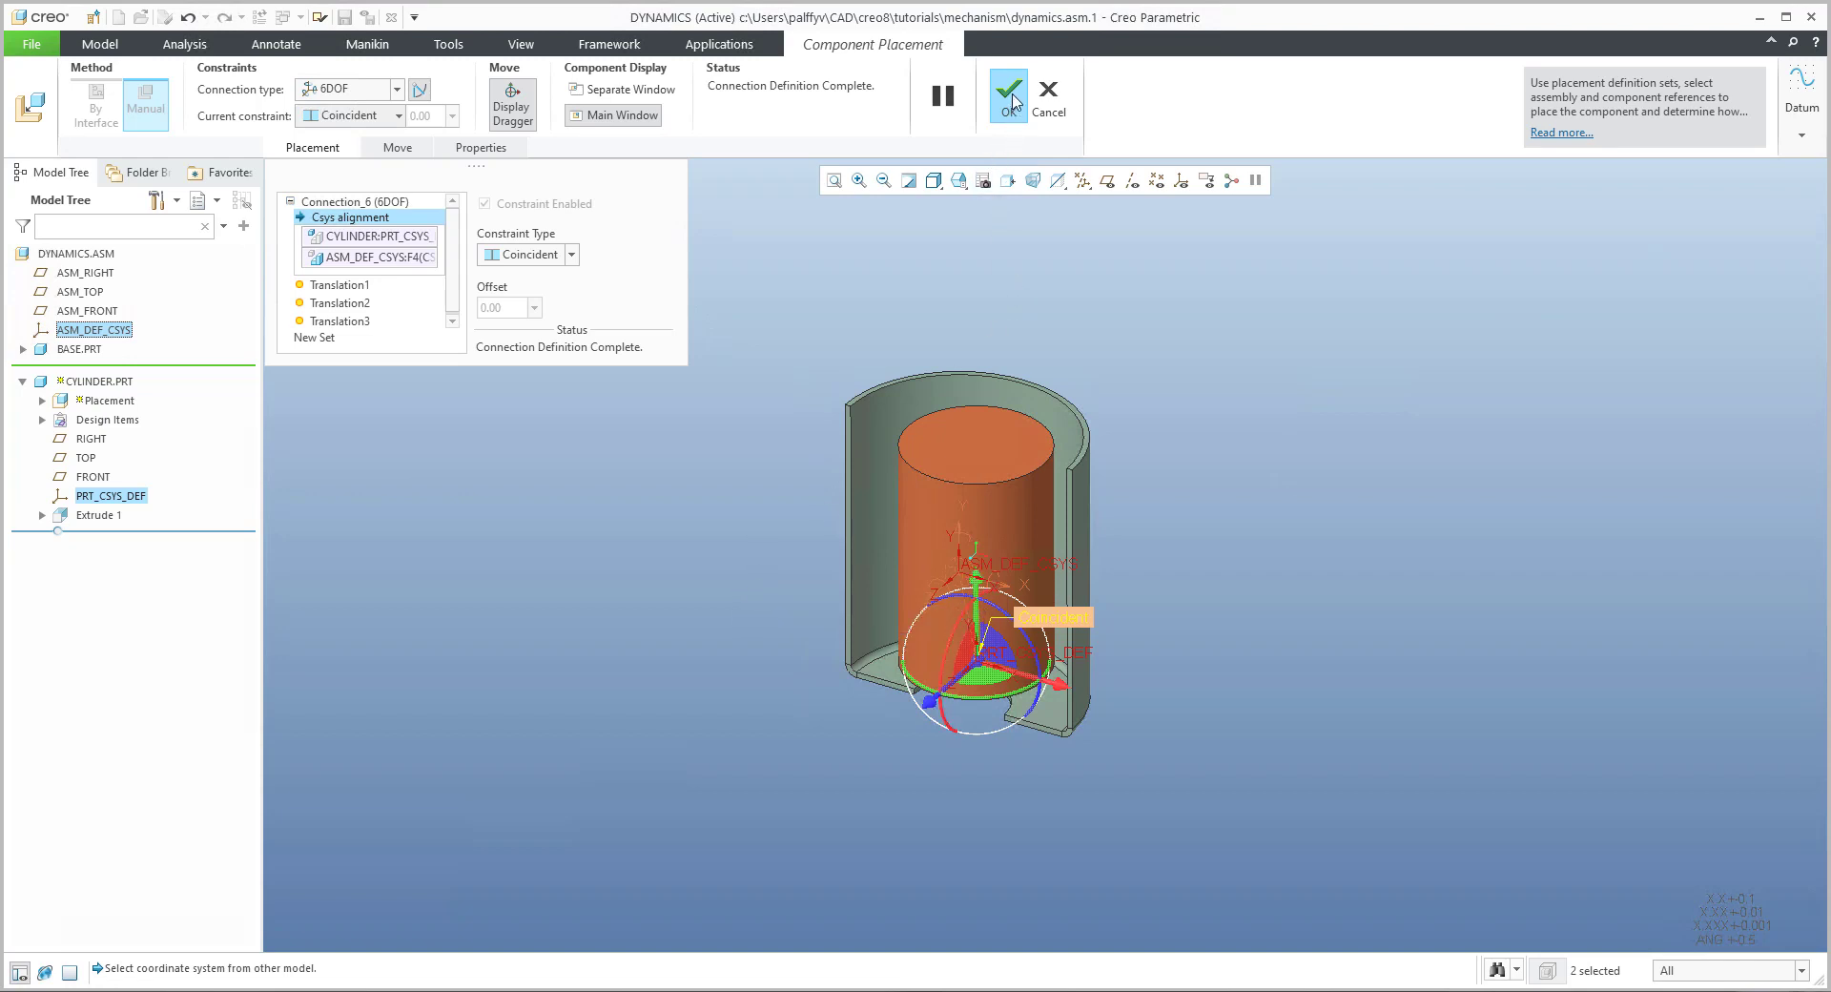
pyautogui.click(1008, 93)
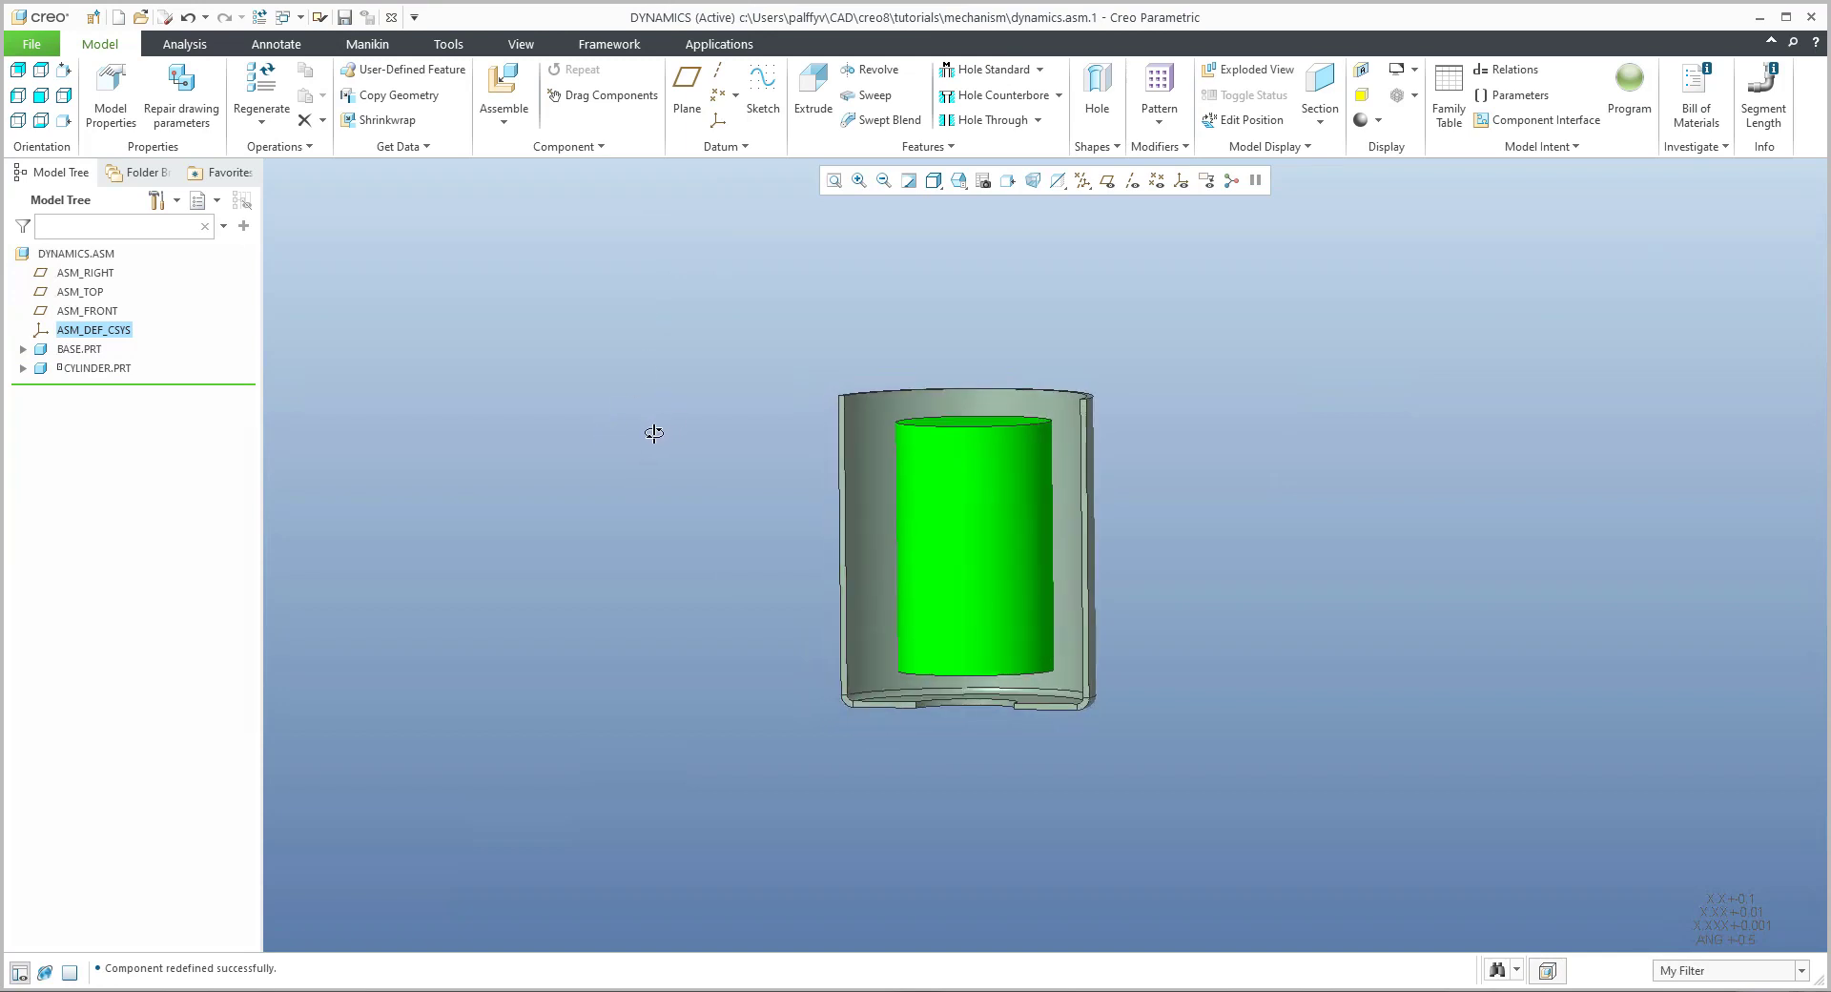
pyautogui.click(719, 44)
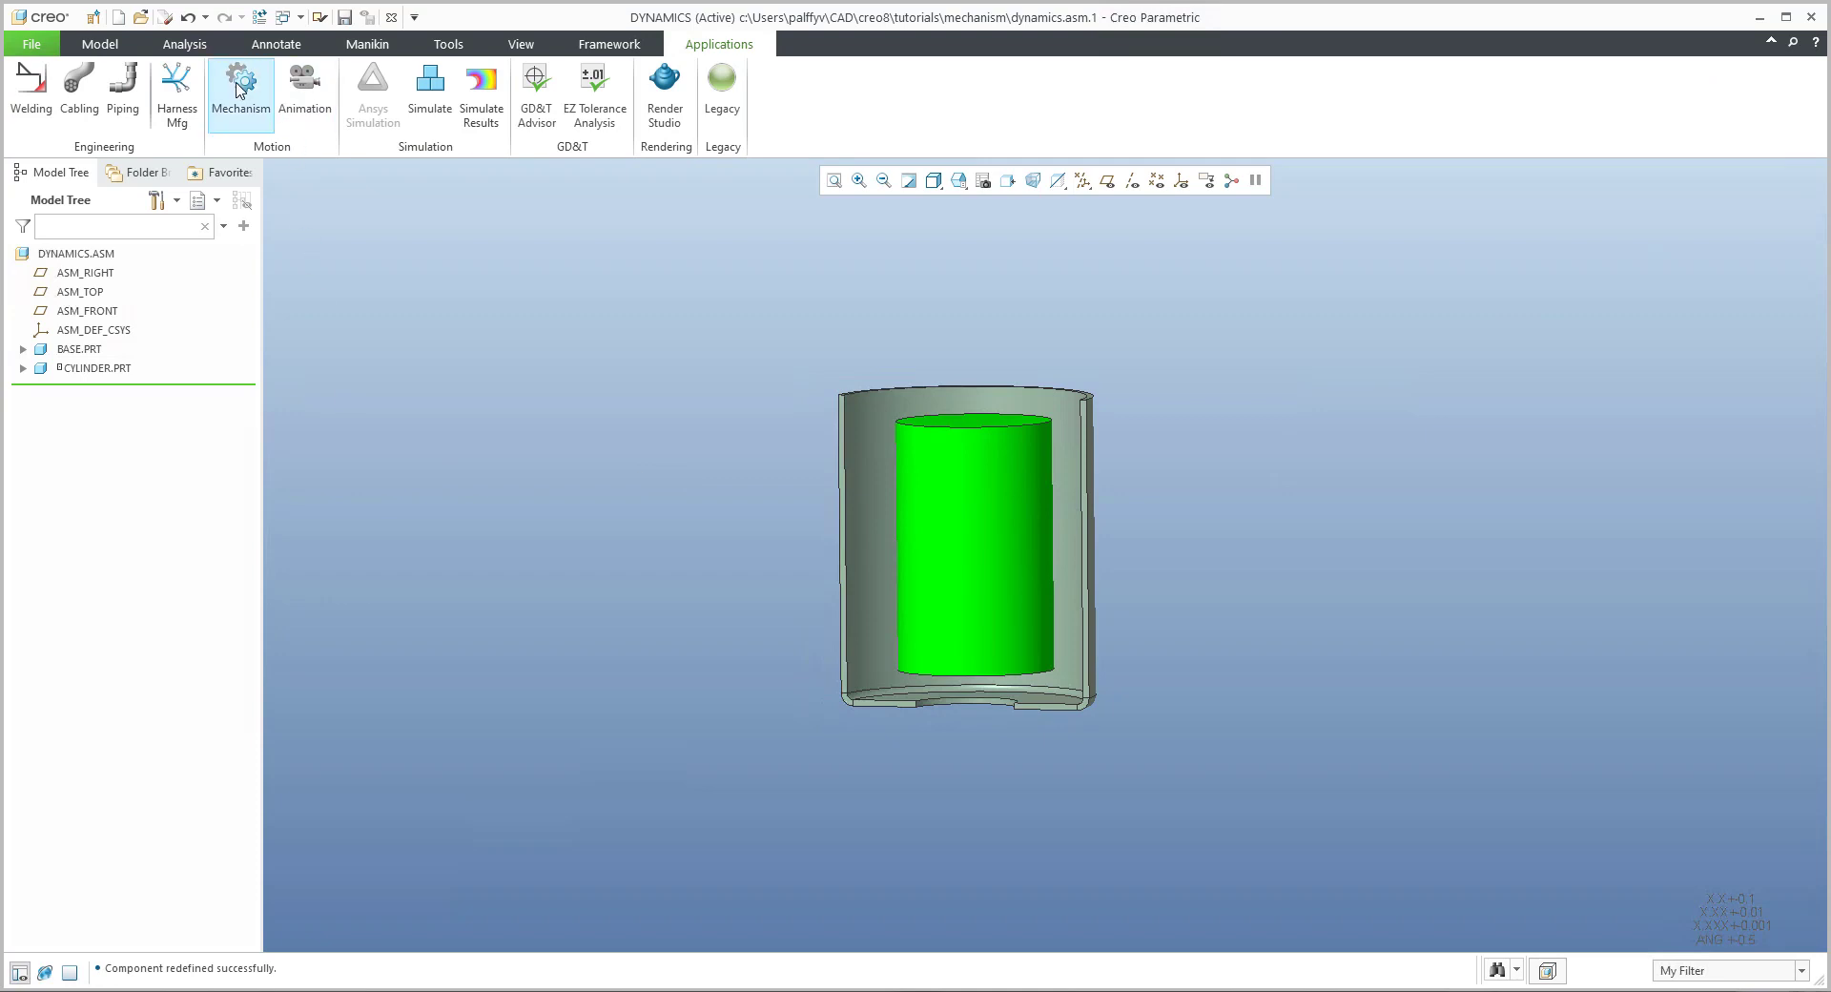
# Step: Define a 3D contact between the cylinder's bottom surface and two base-opening vertices, adjusting the vertex radius
pyautogui.click(241, 92)
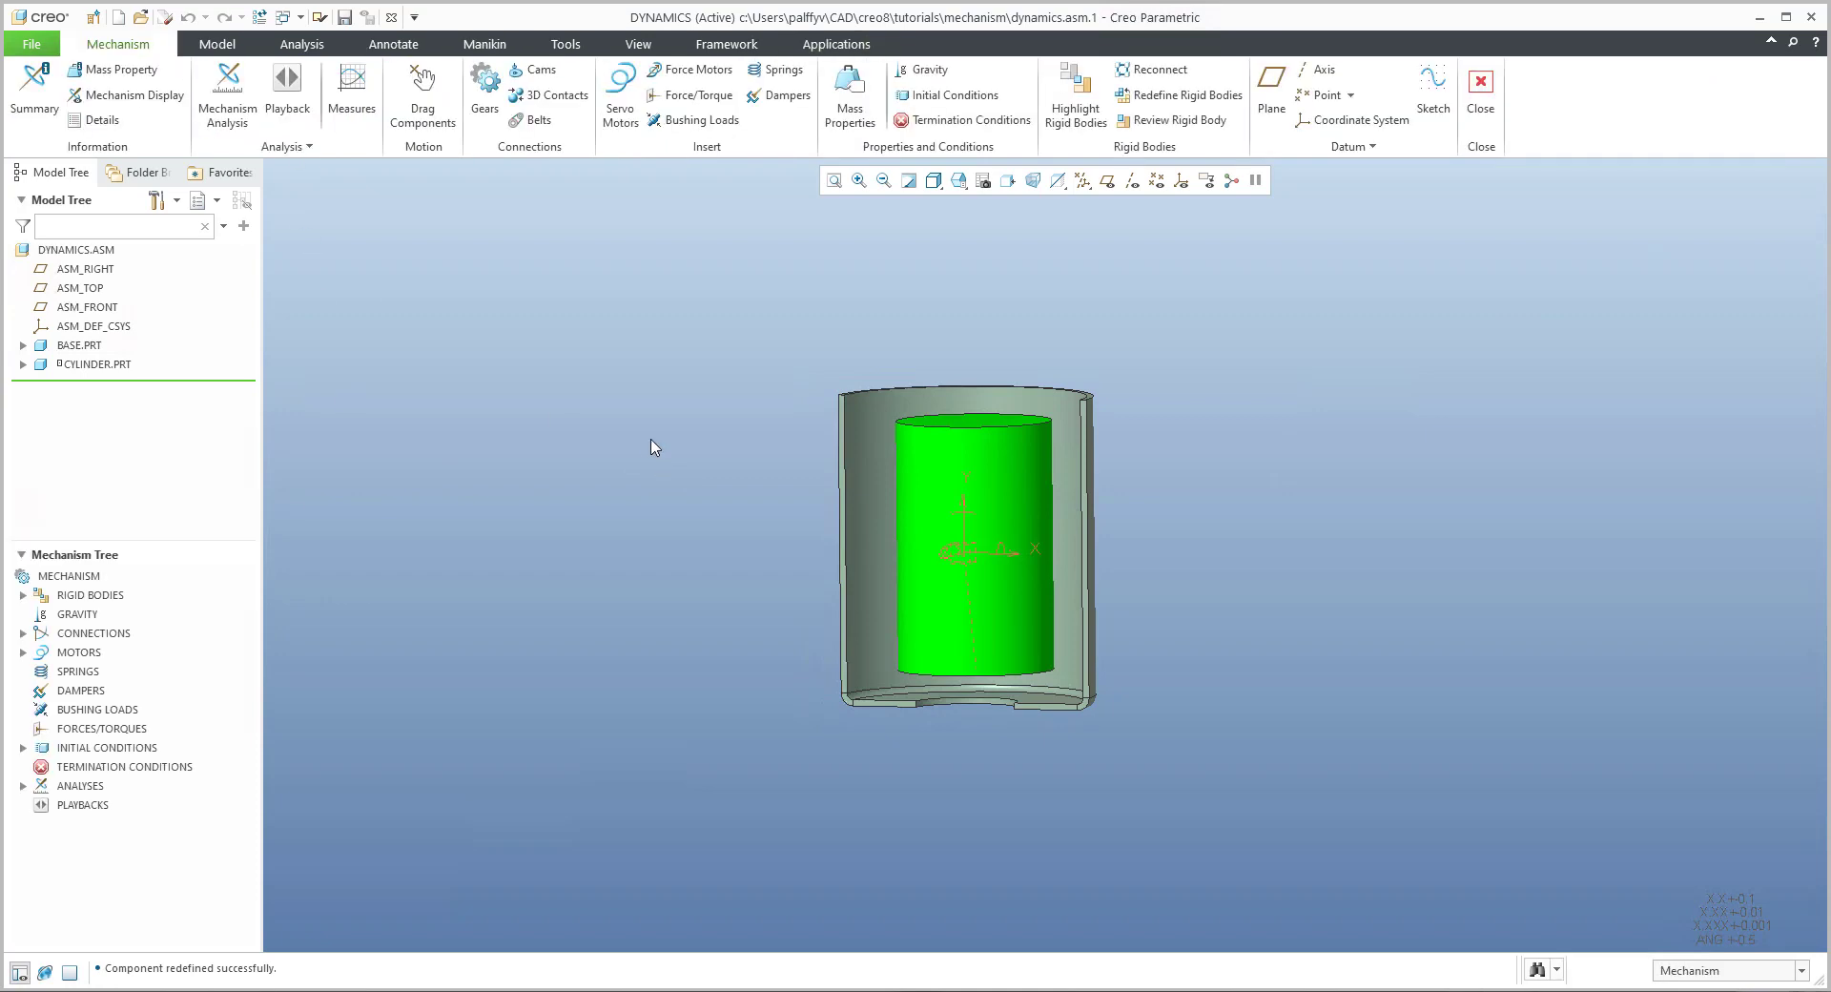
pyautogui.click(532, 96)
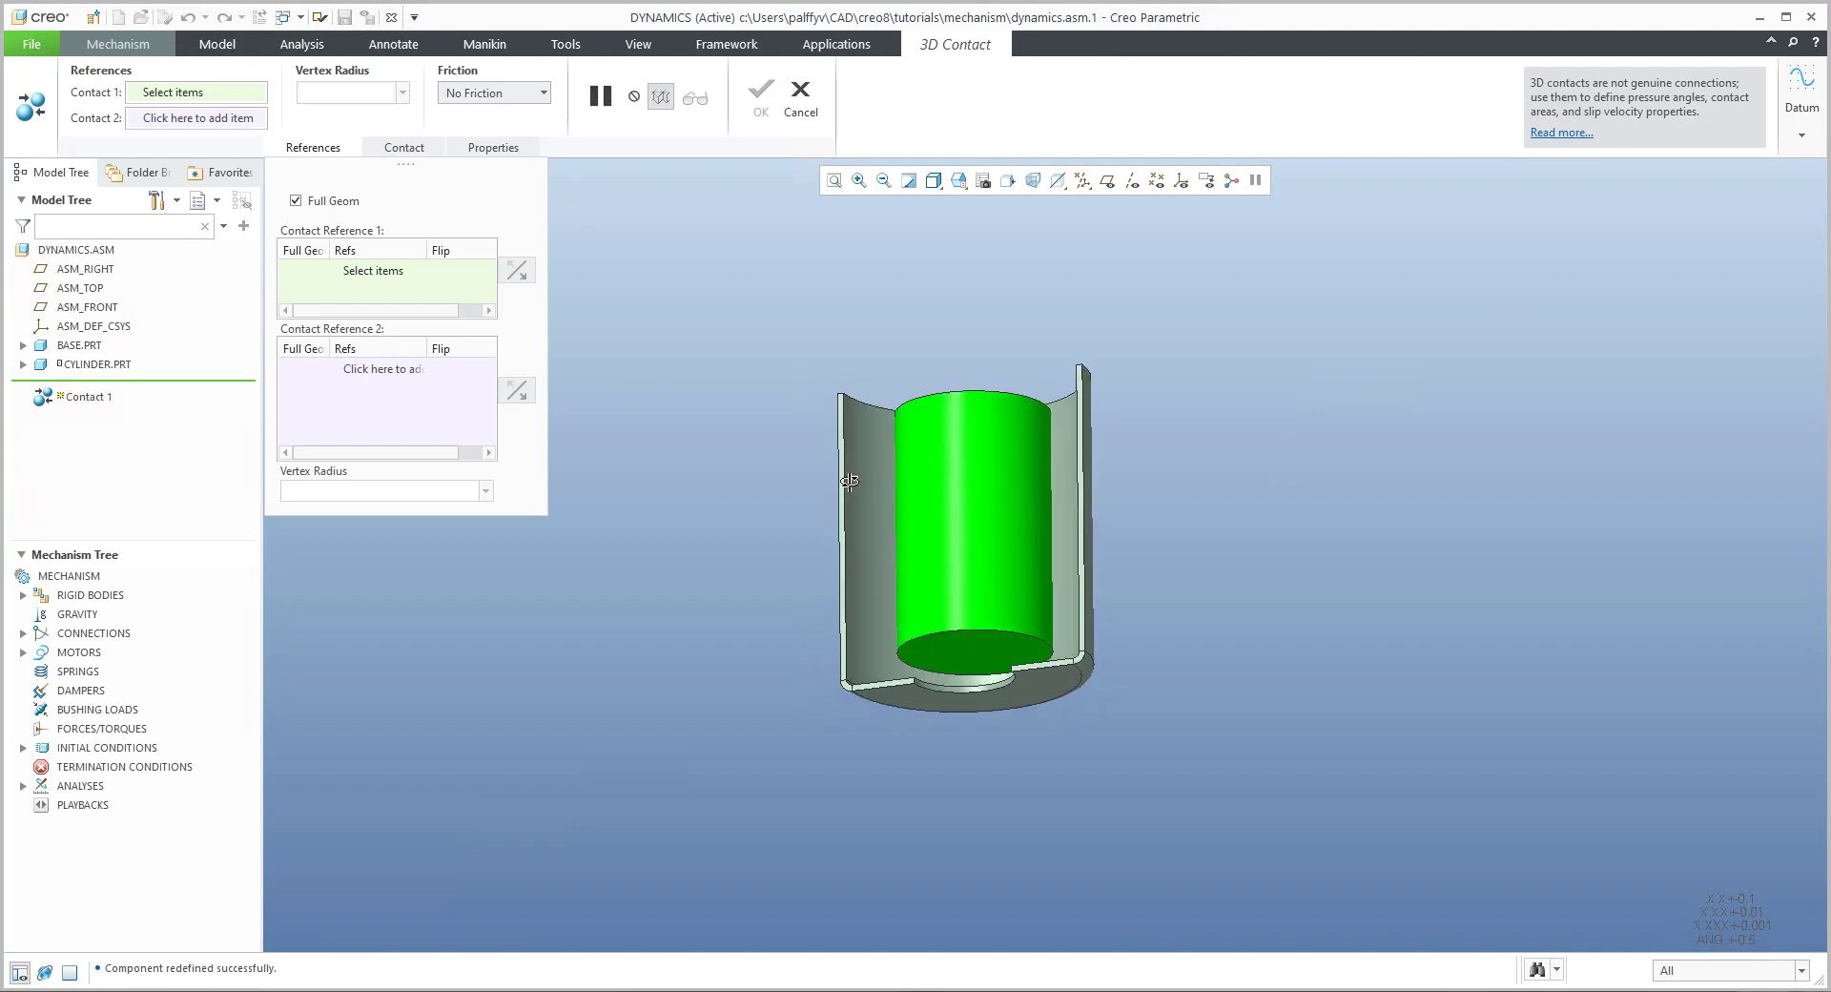
pyautogui.click(975, 527)
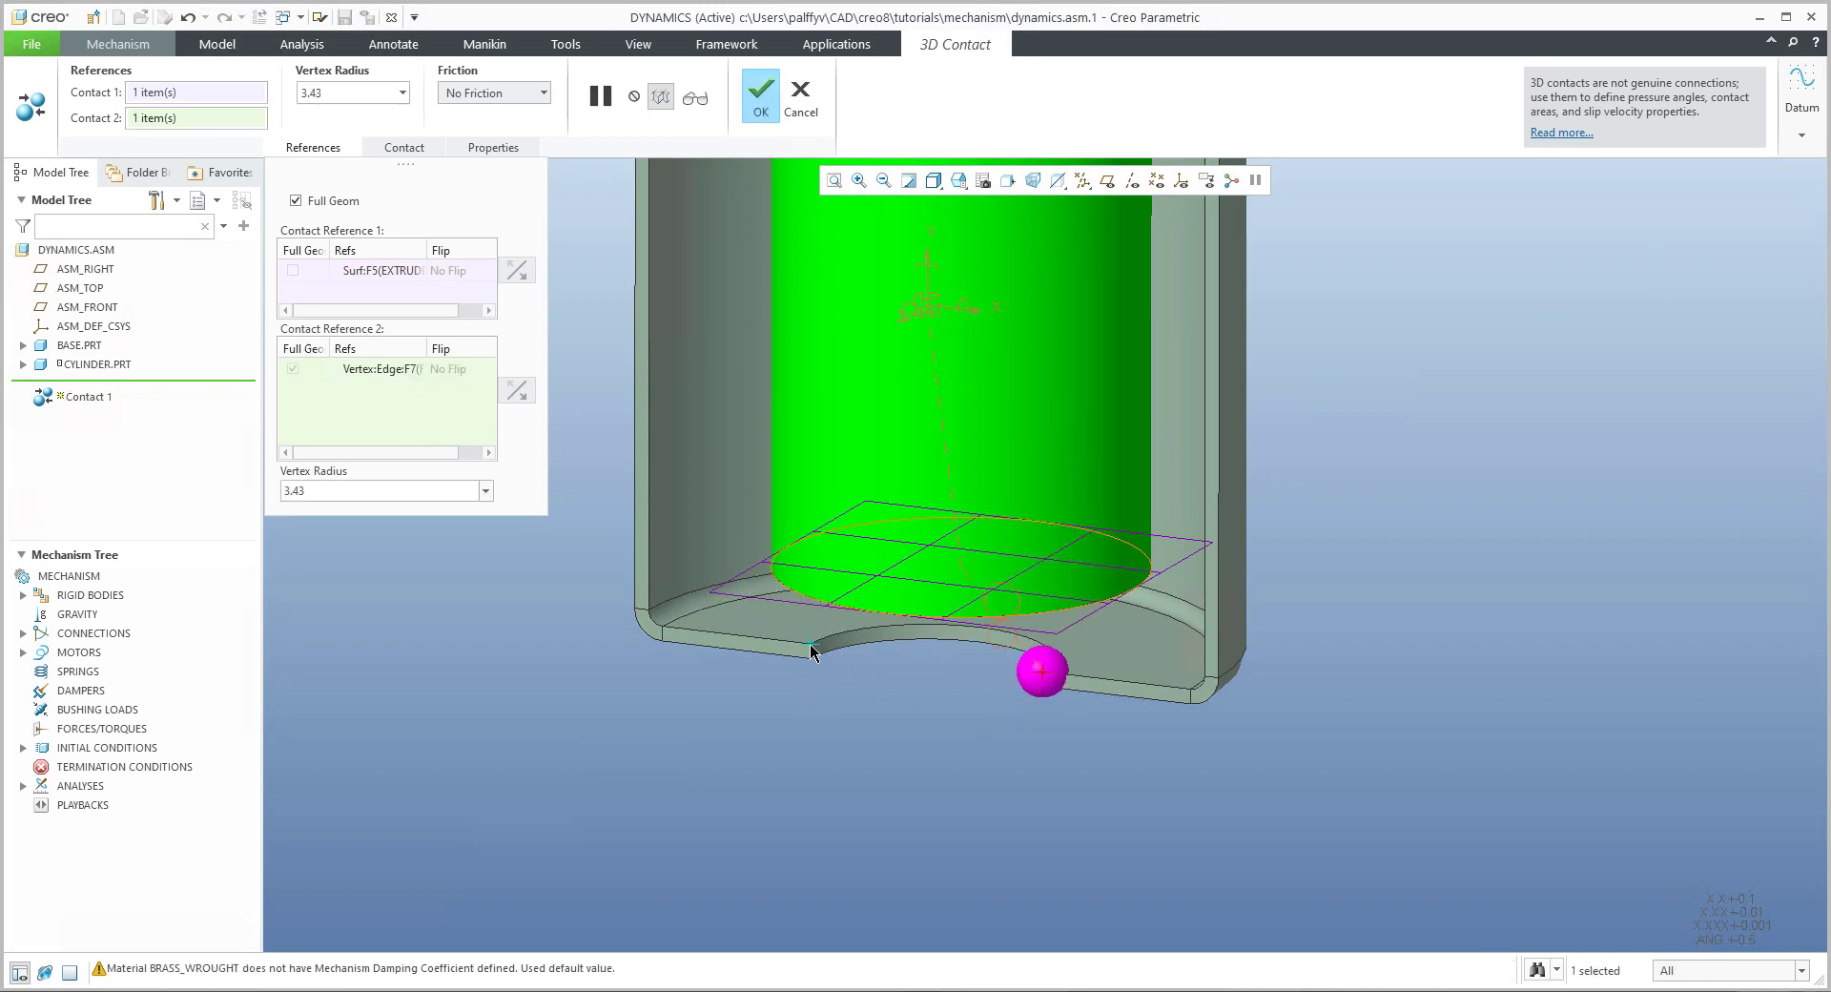
pyautogui.click(813, 643)
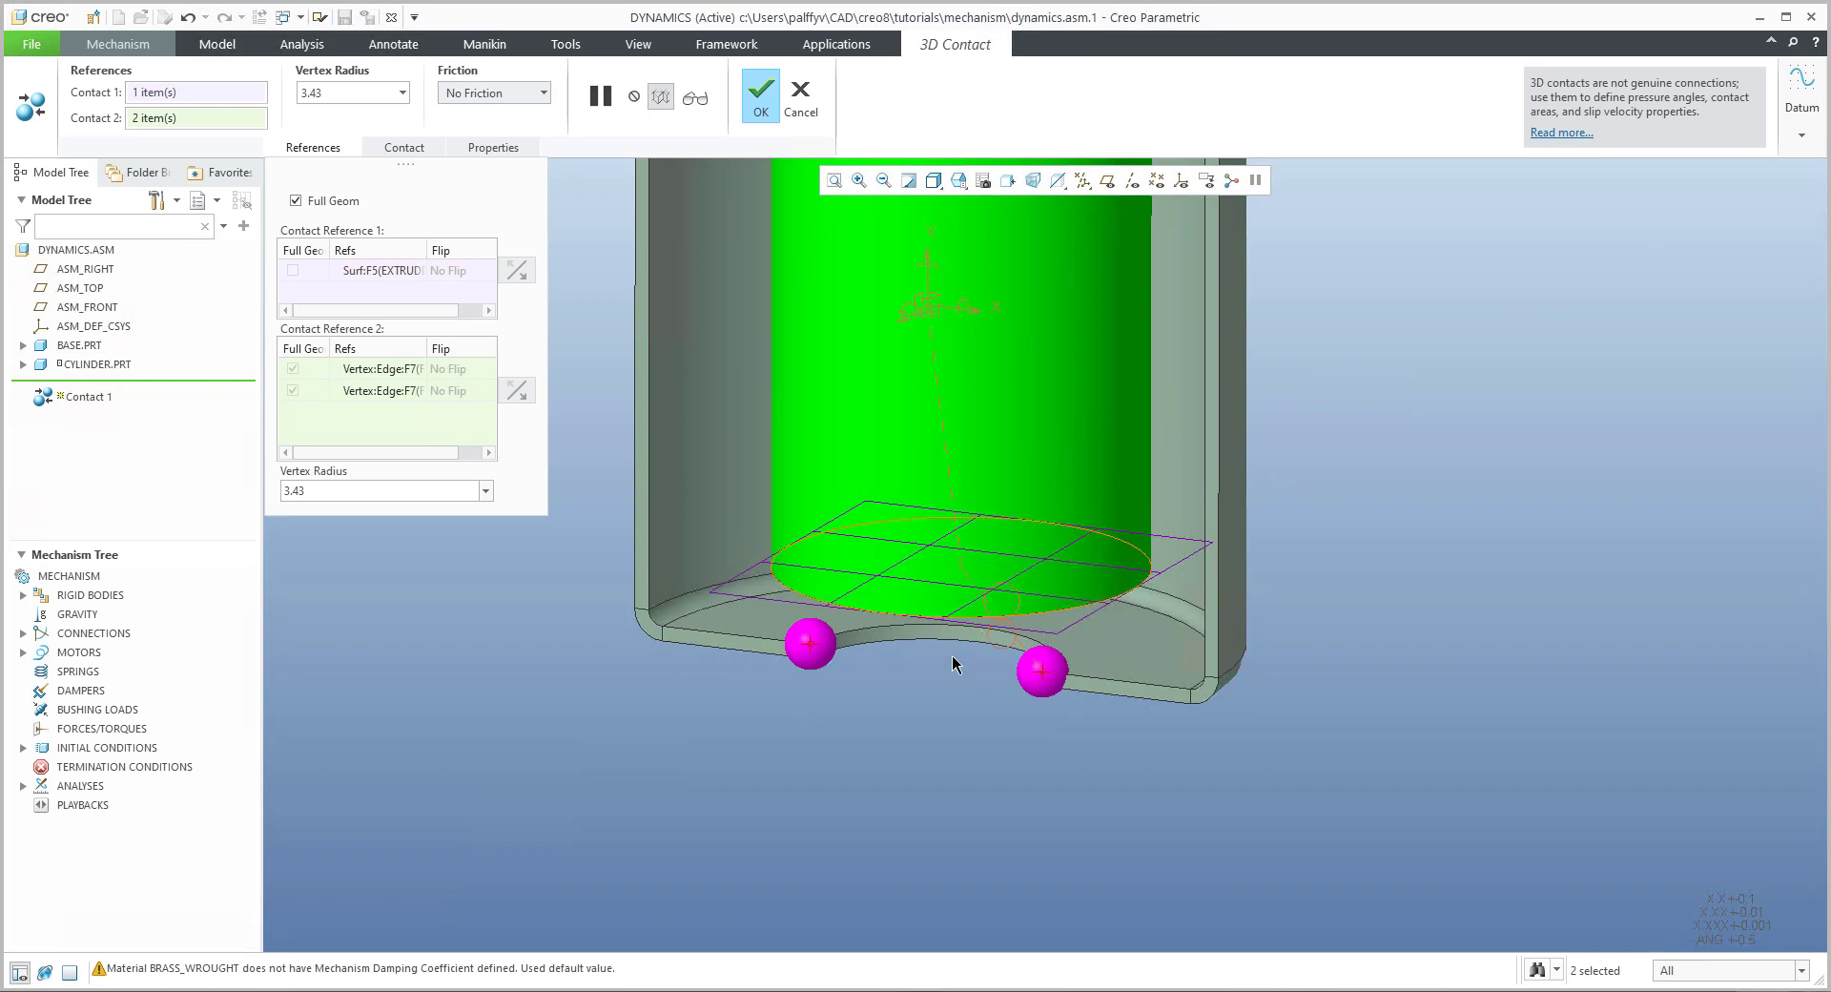
pyautogui.moveTo(912, 744)
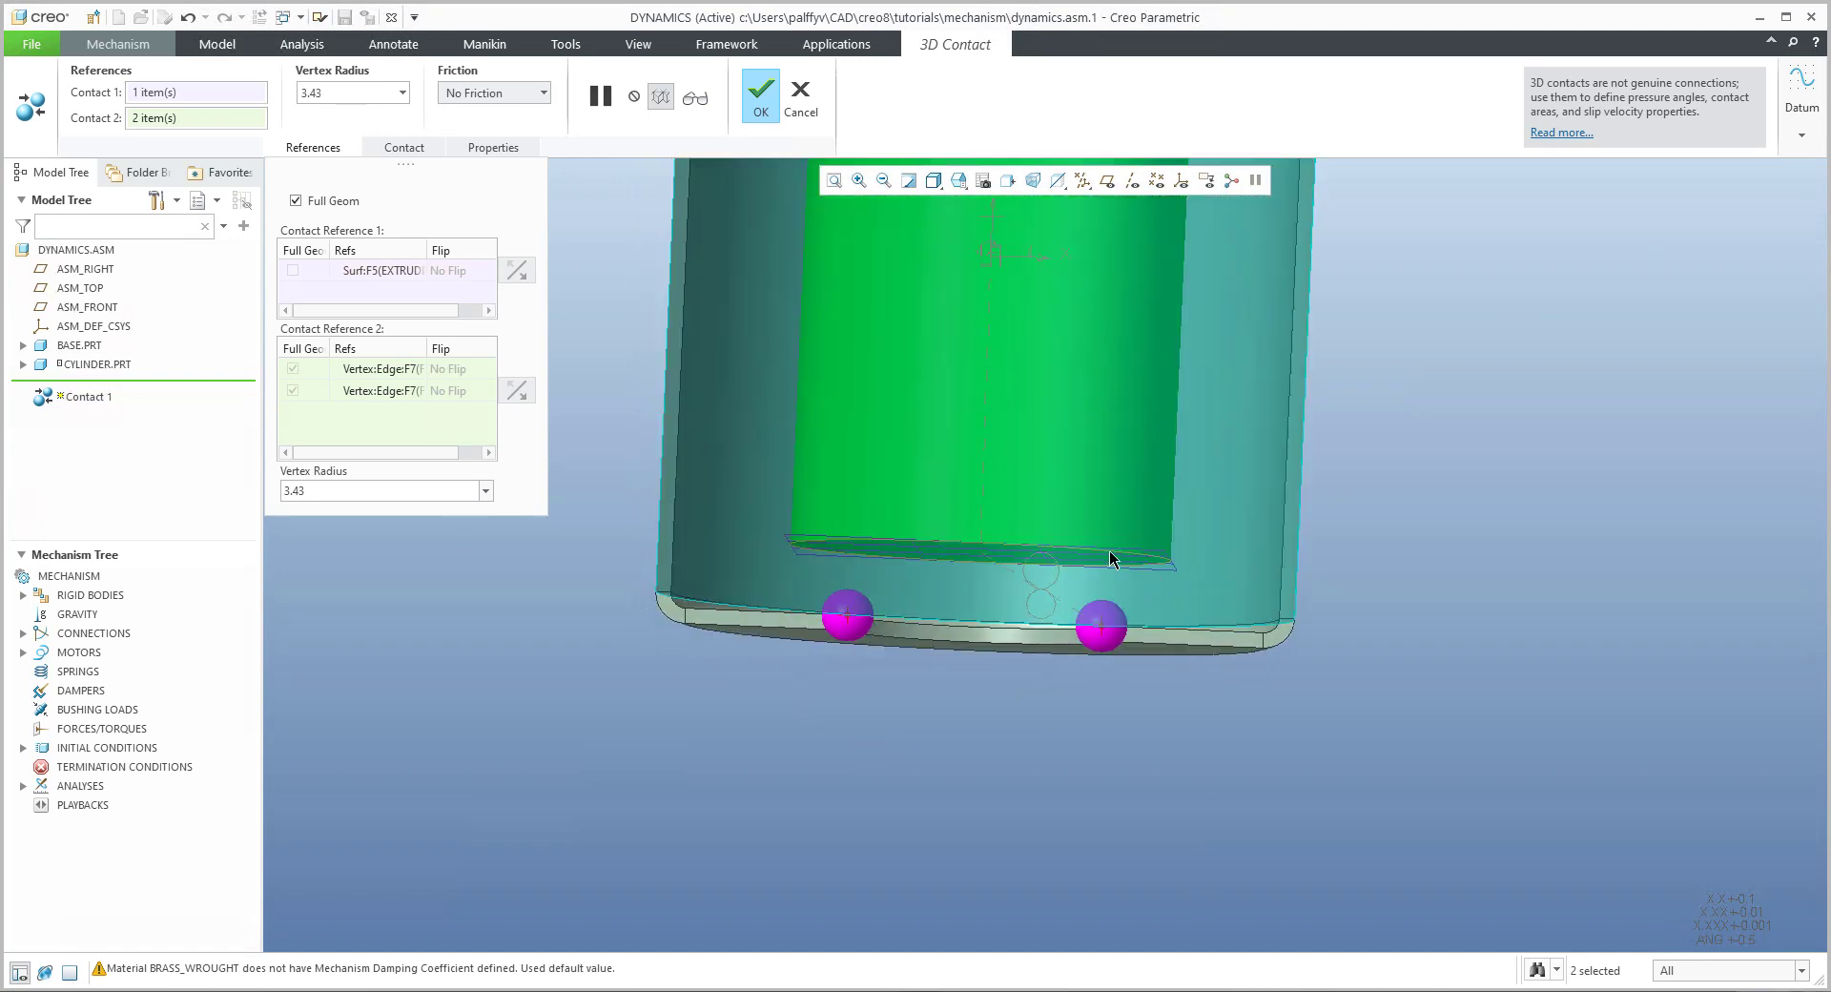
pyautogui.moveTo(1104, 610)
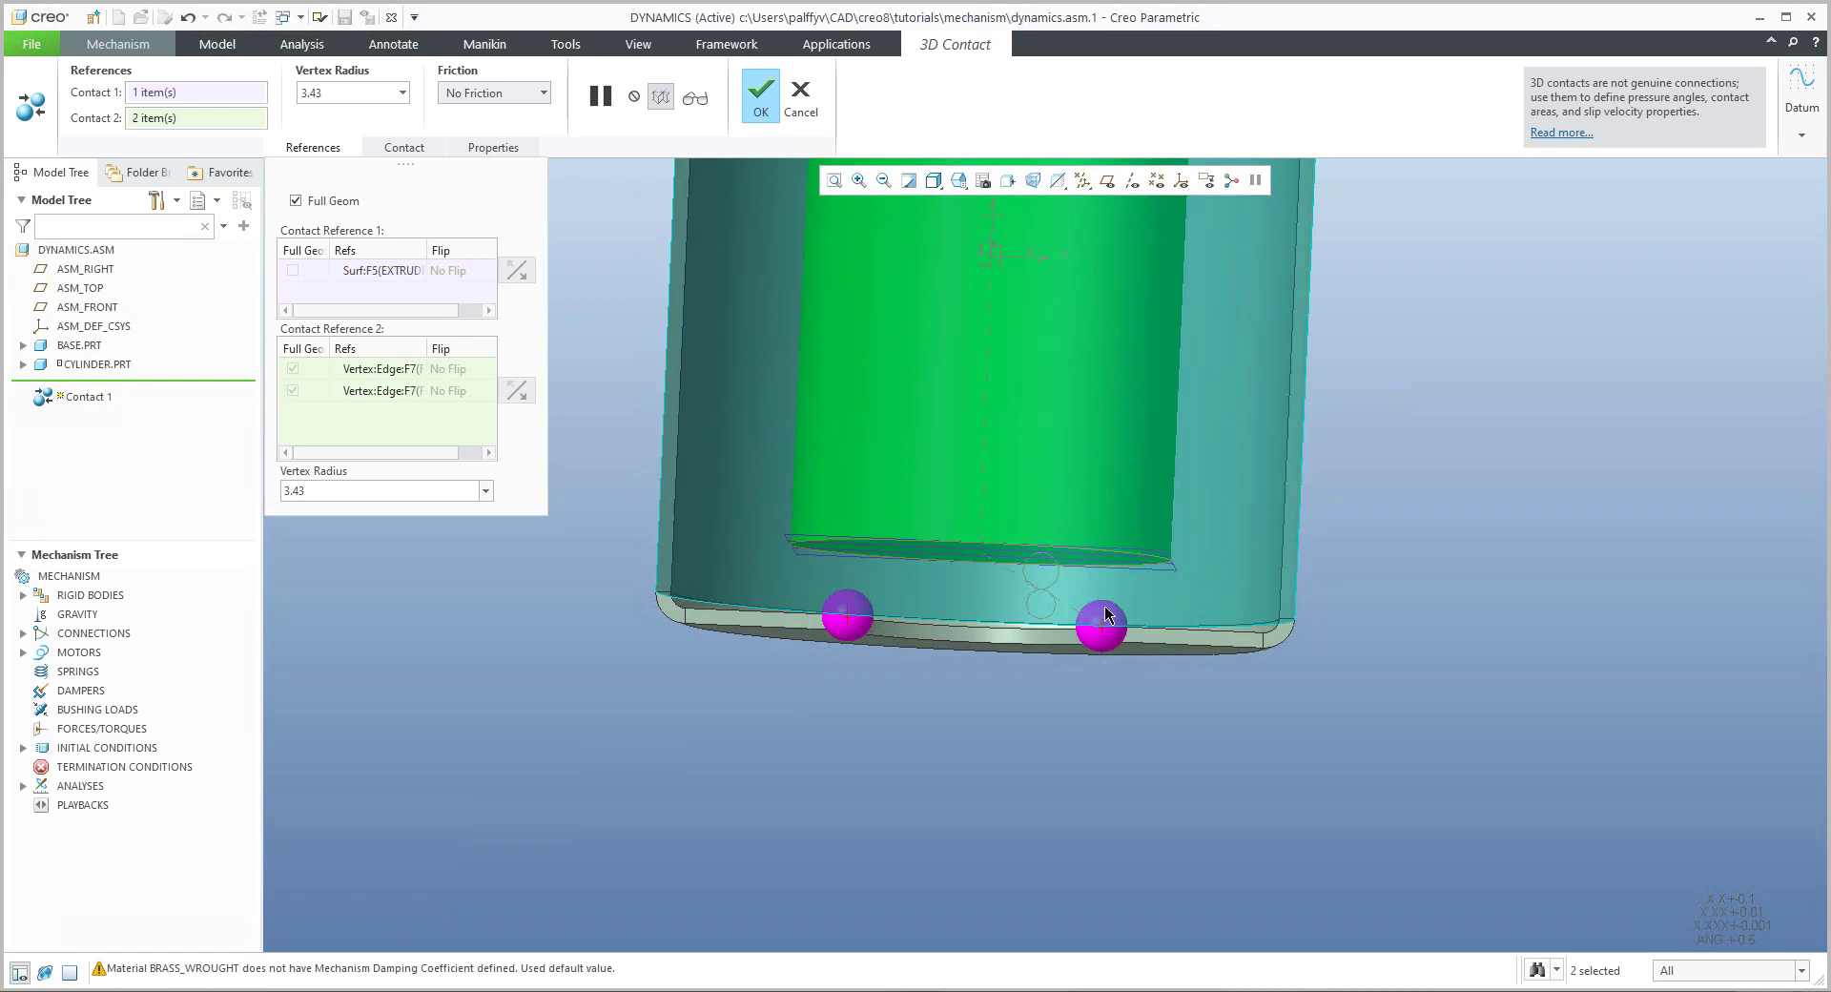
pyautogui.moveTo(1106, 615)
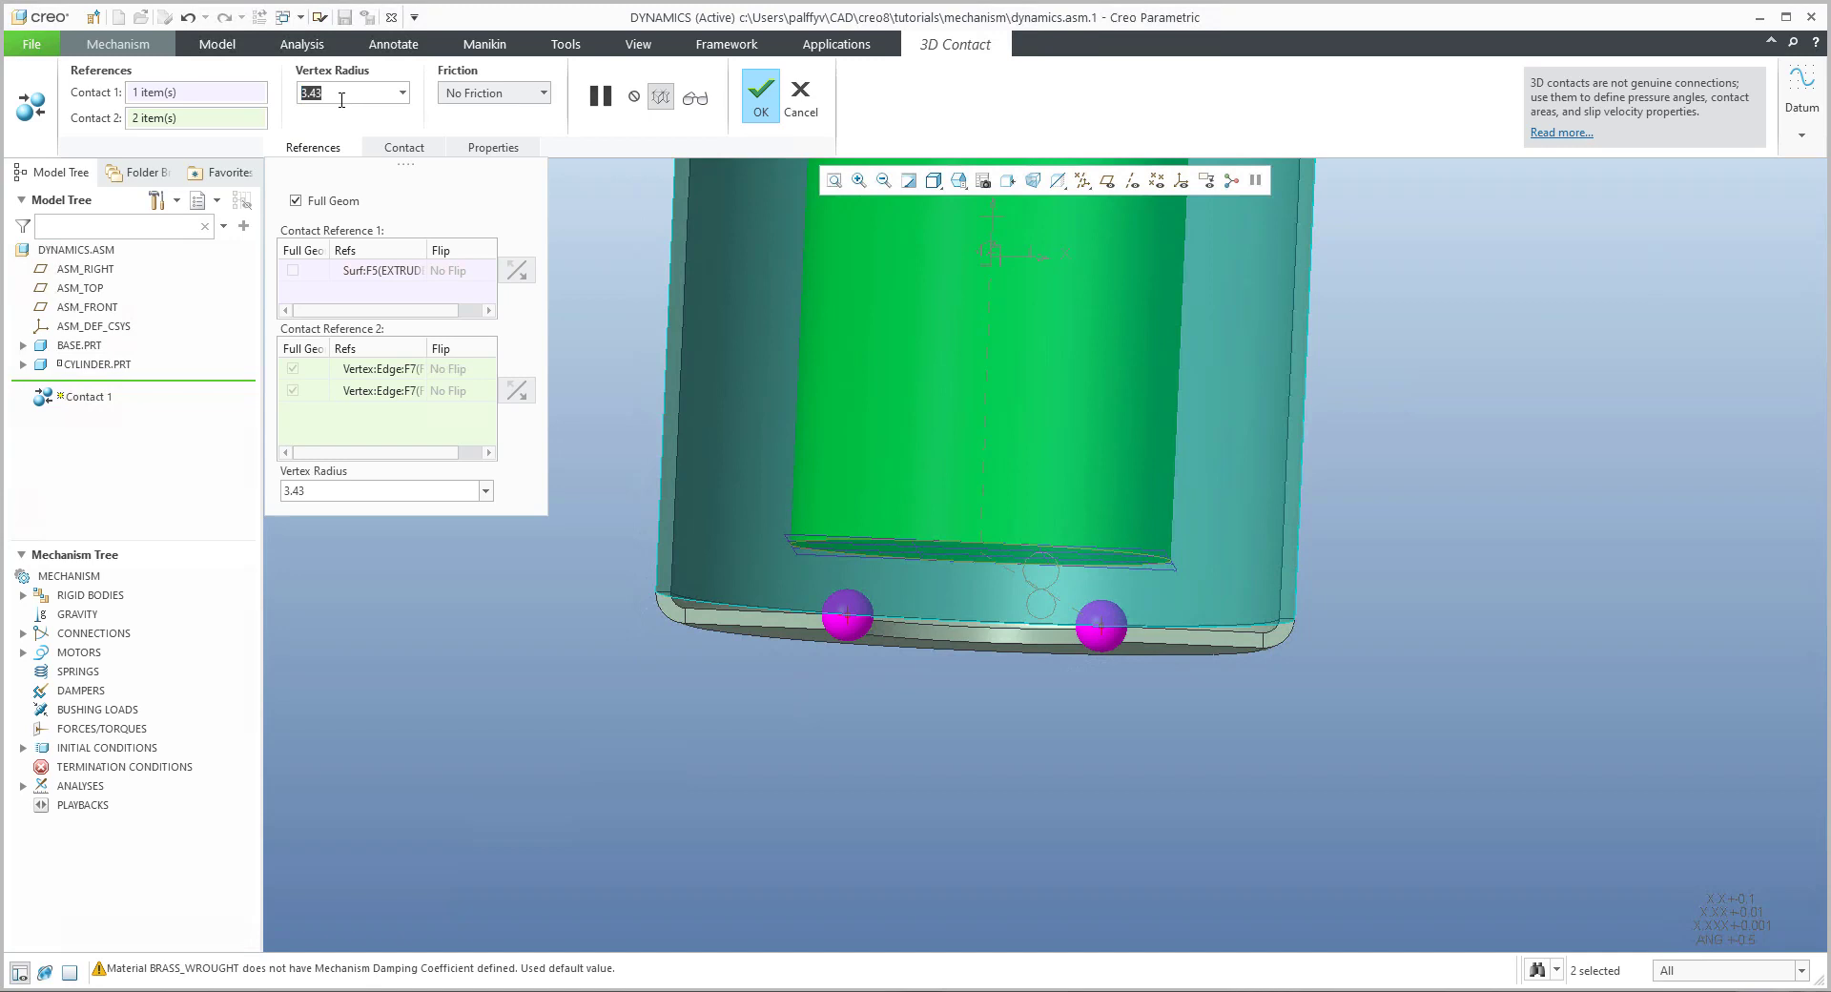
pyautogui.write('0.50')
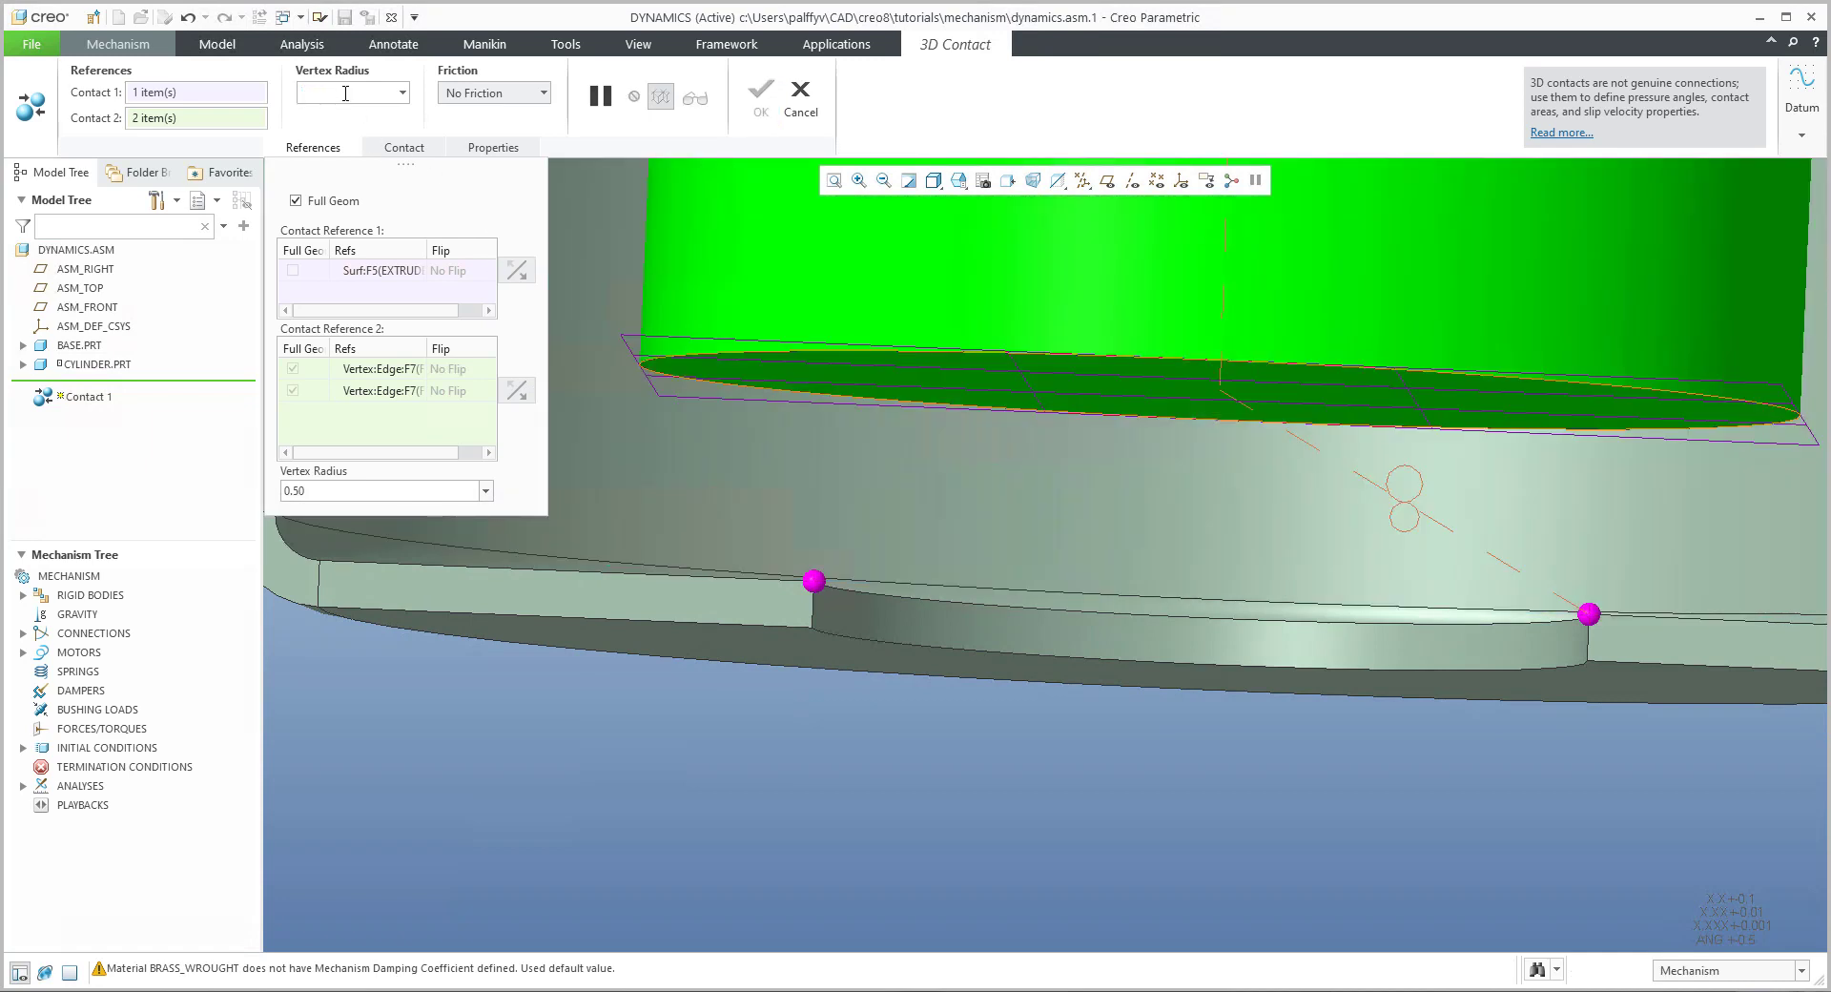
pyautogui.write('0.')
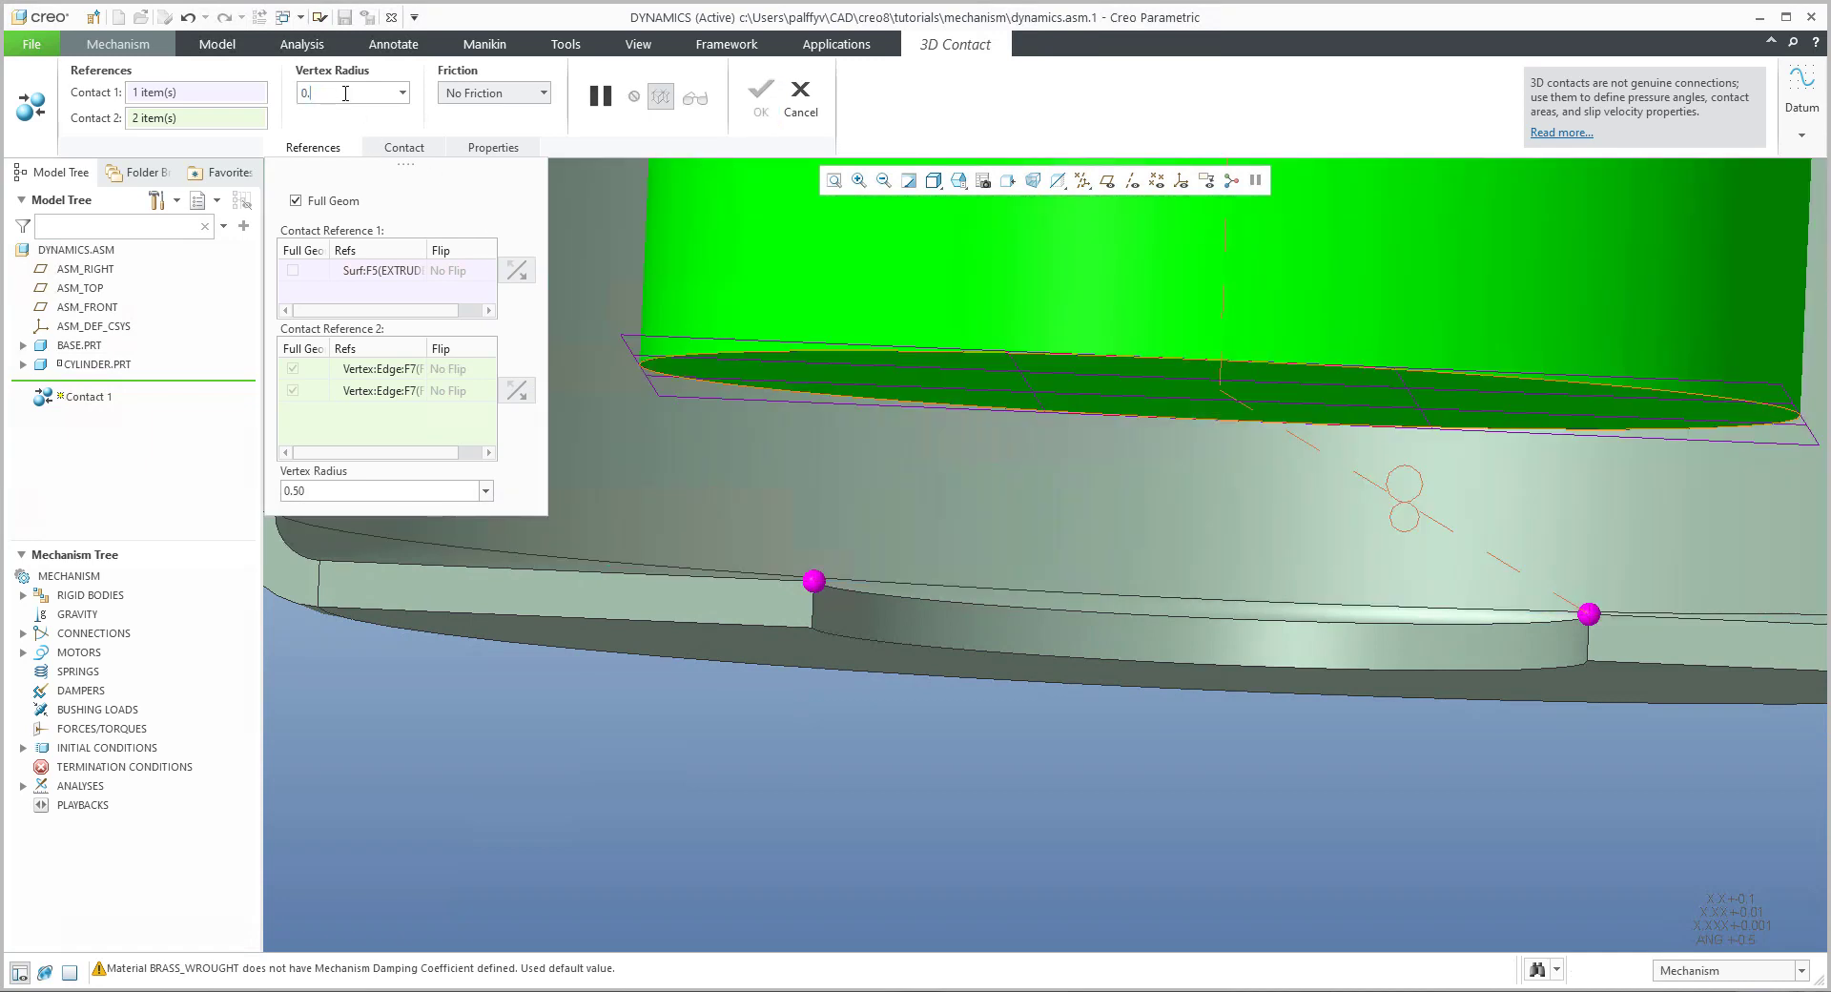
# Step: Set the vertex radius to 0.80 and accept the new Contact 1
pyautogui.write('0.80')
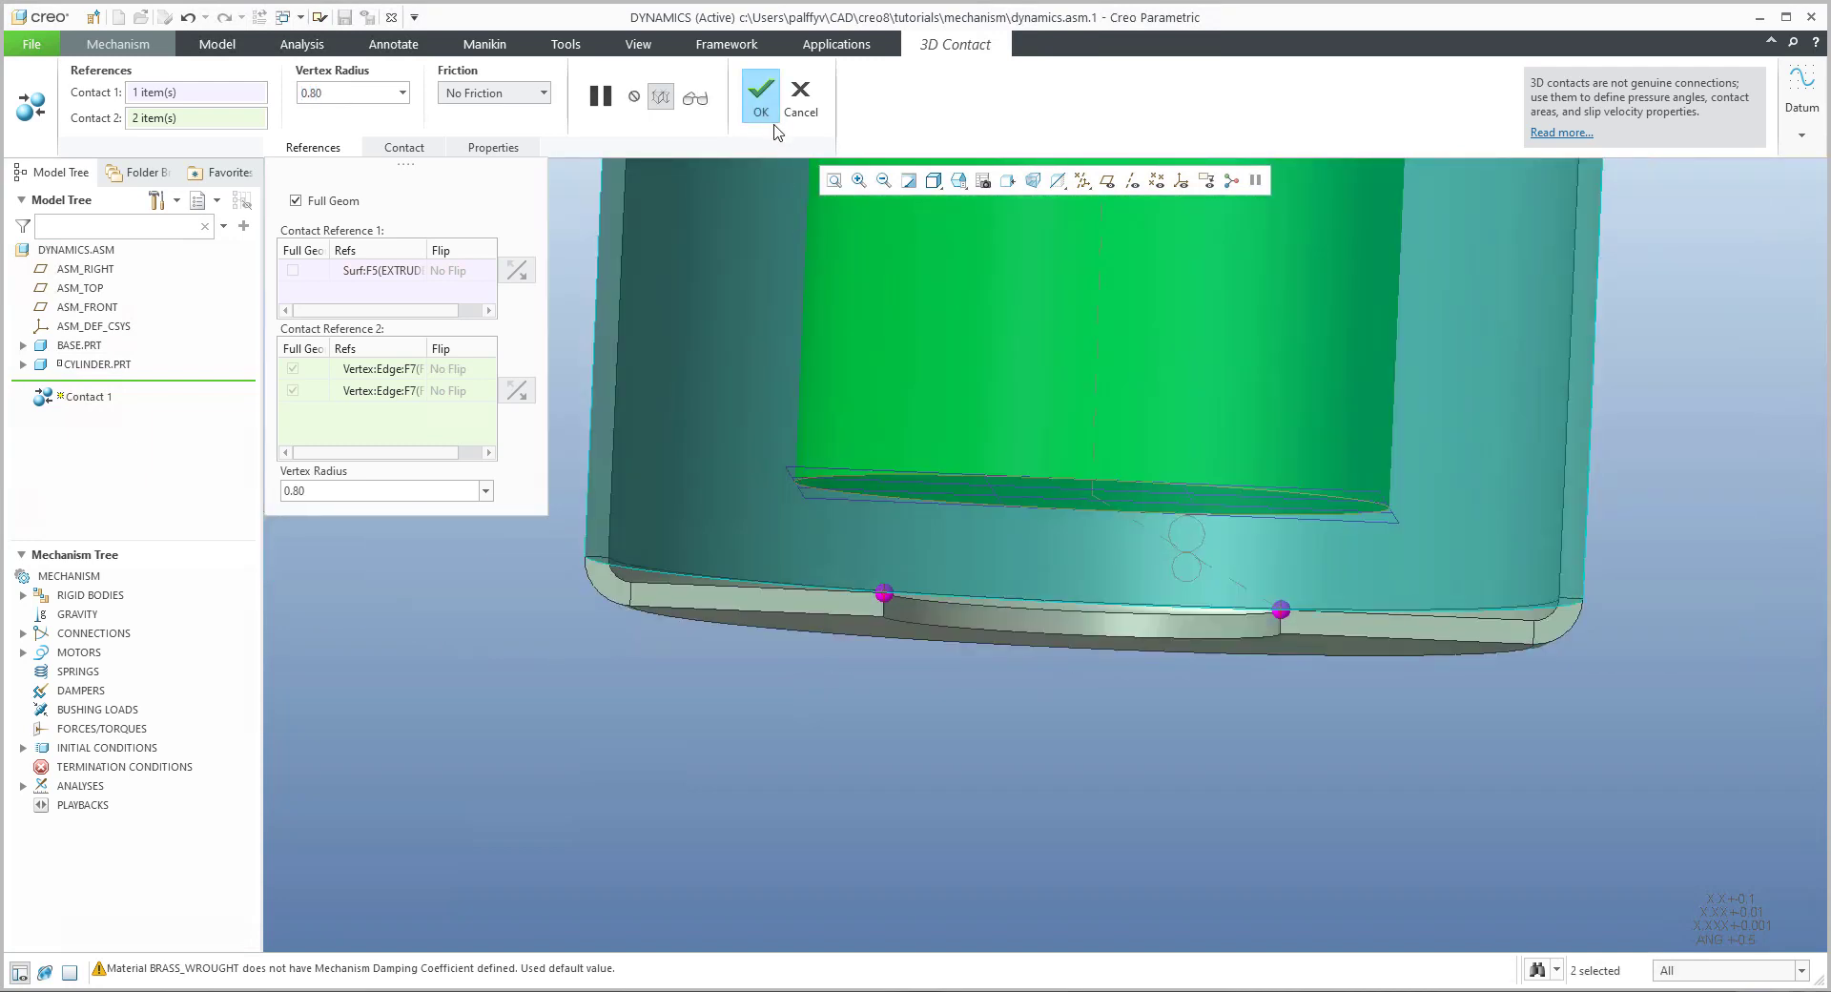
pyautogui.click(760, 92)
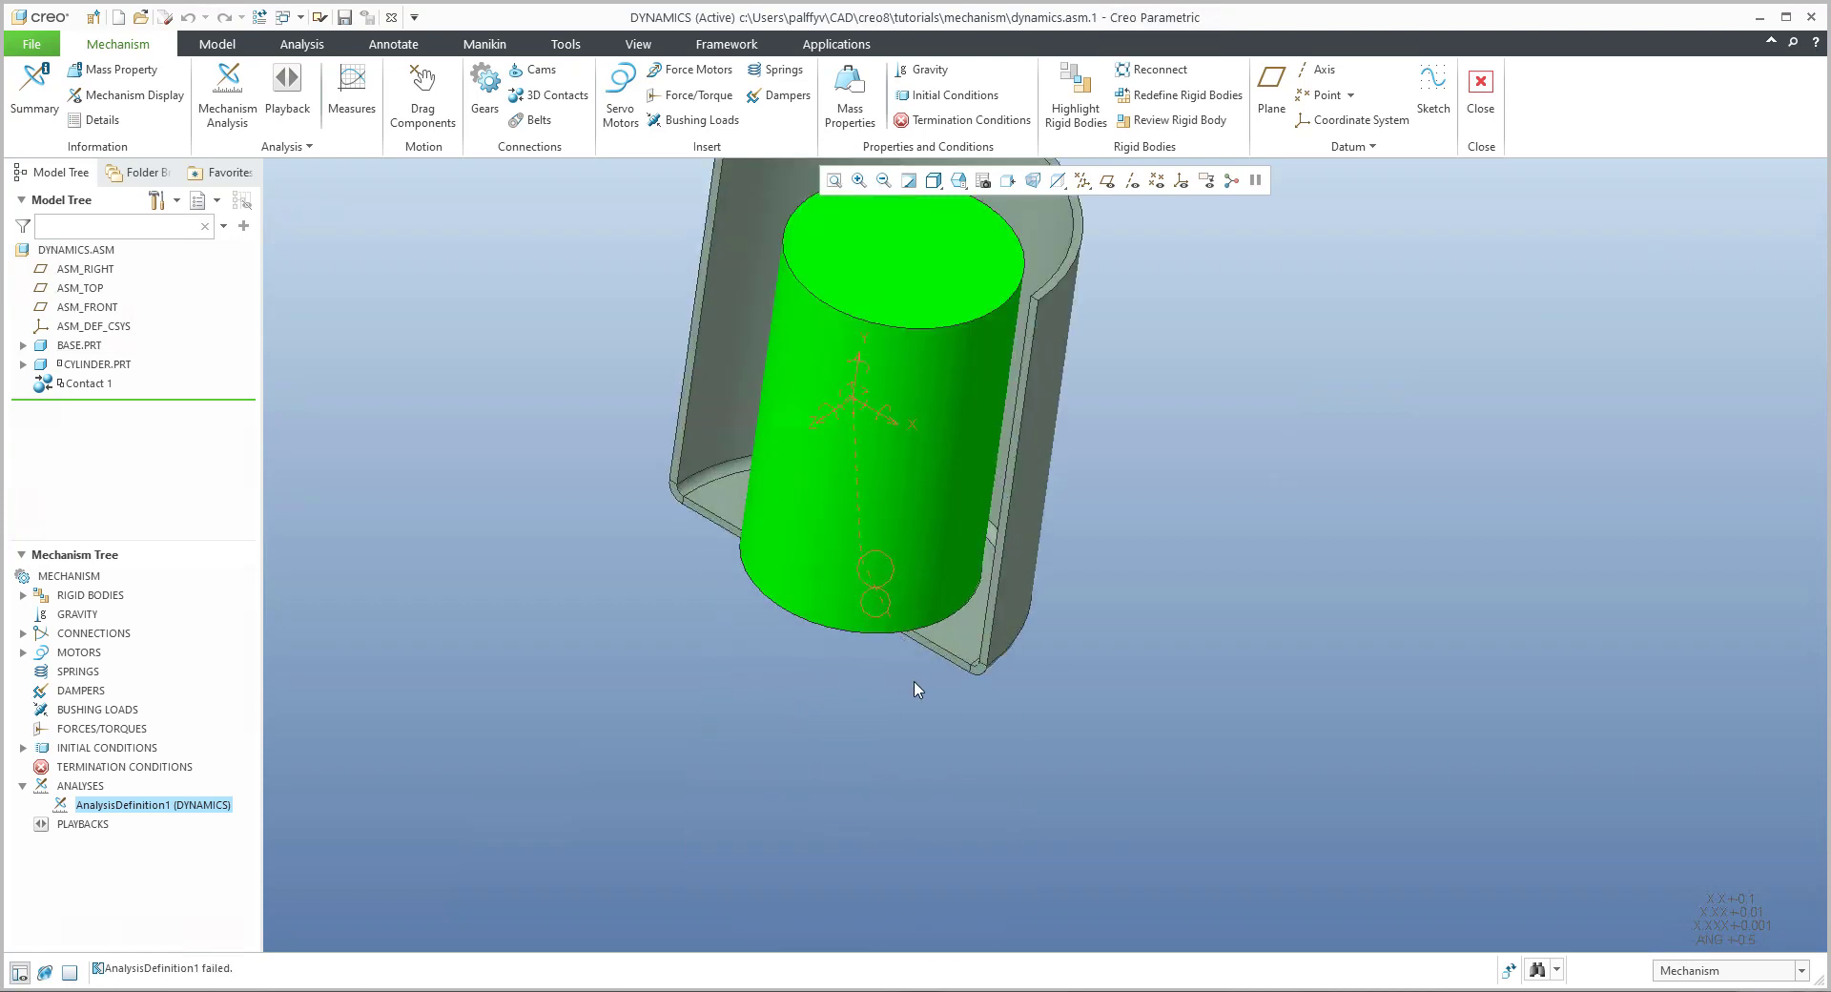
pyautogui.moveTo(878, 649)
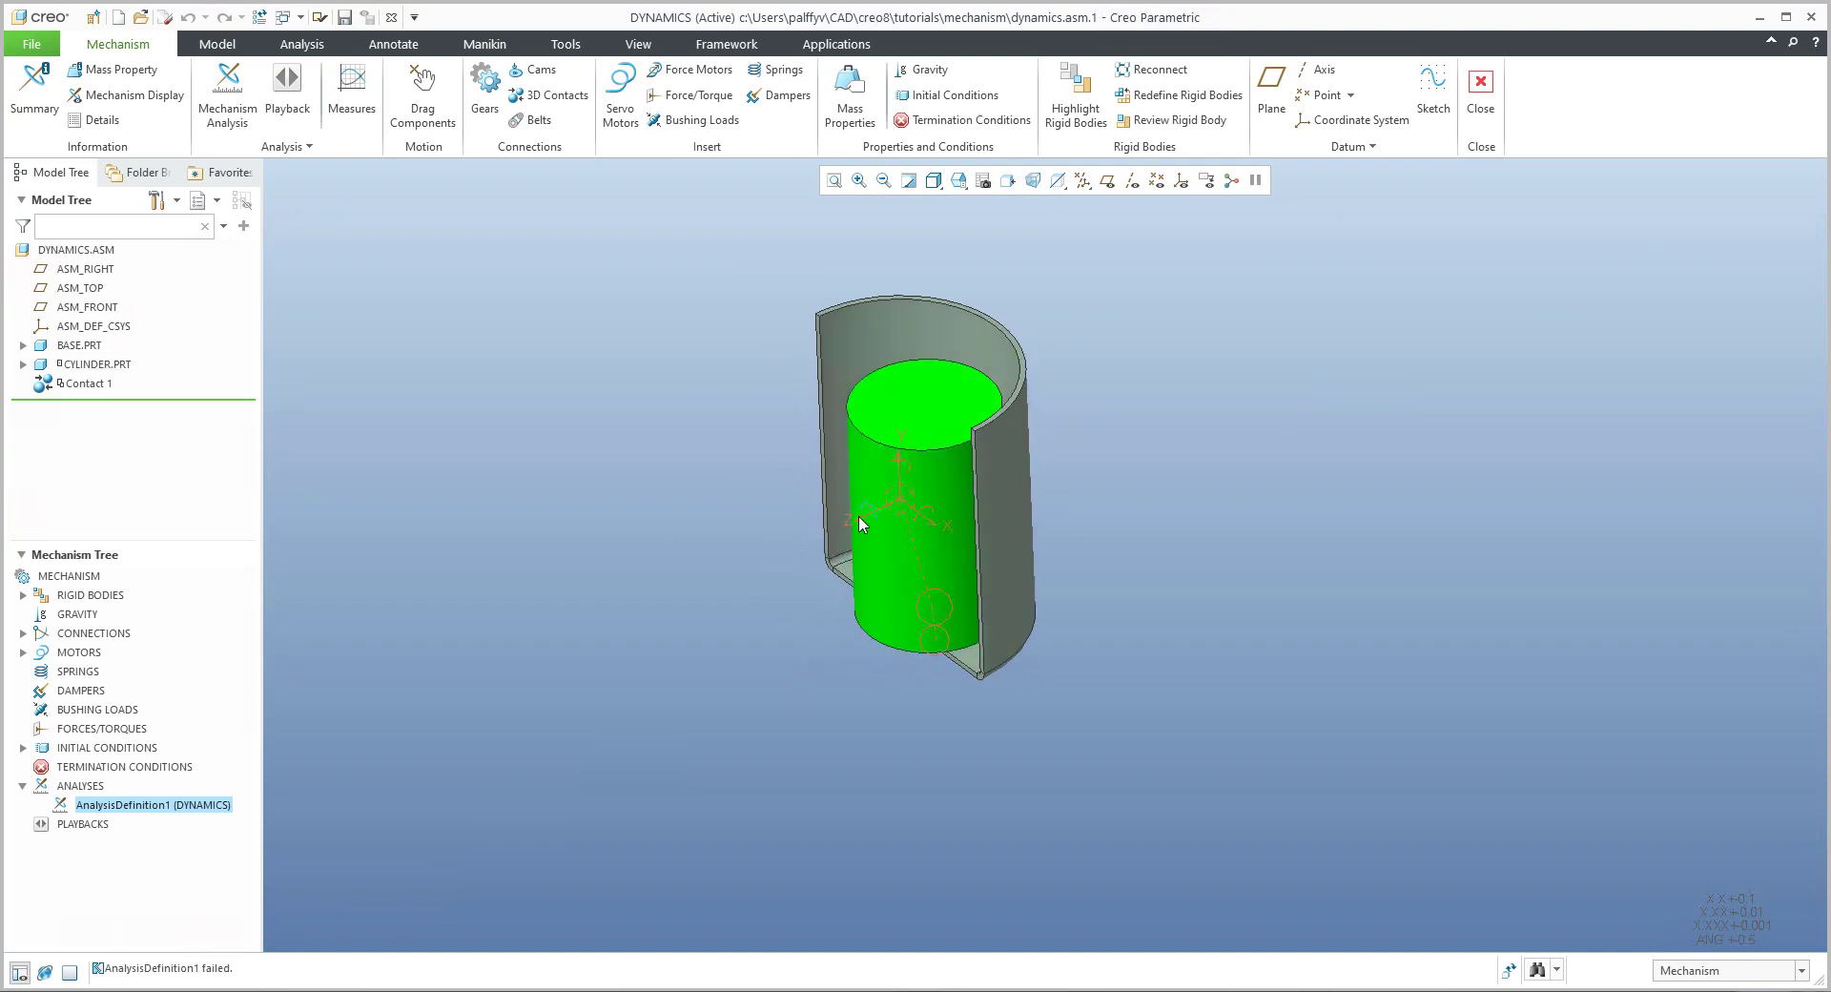
pyautogui.moveTo(860, 698)
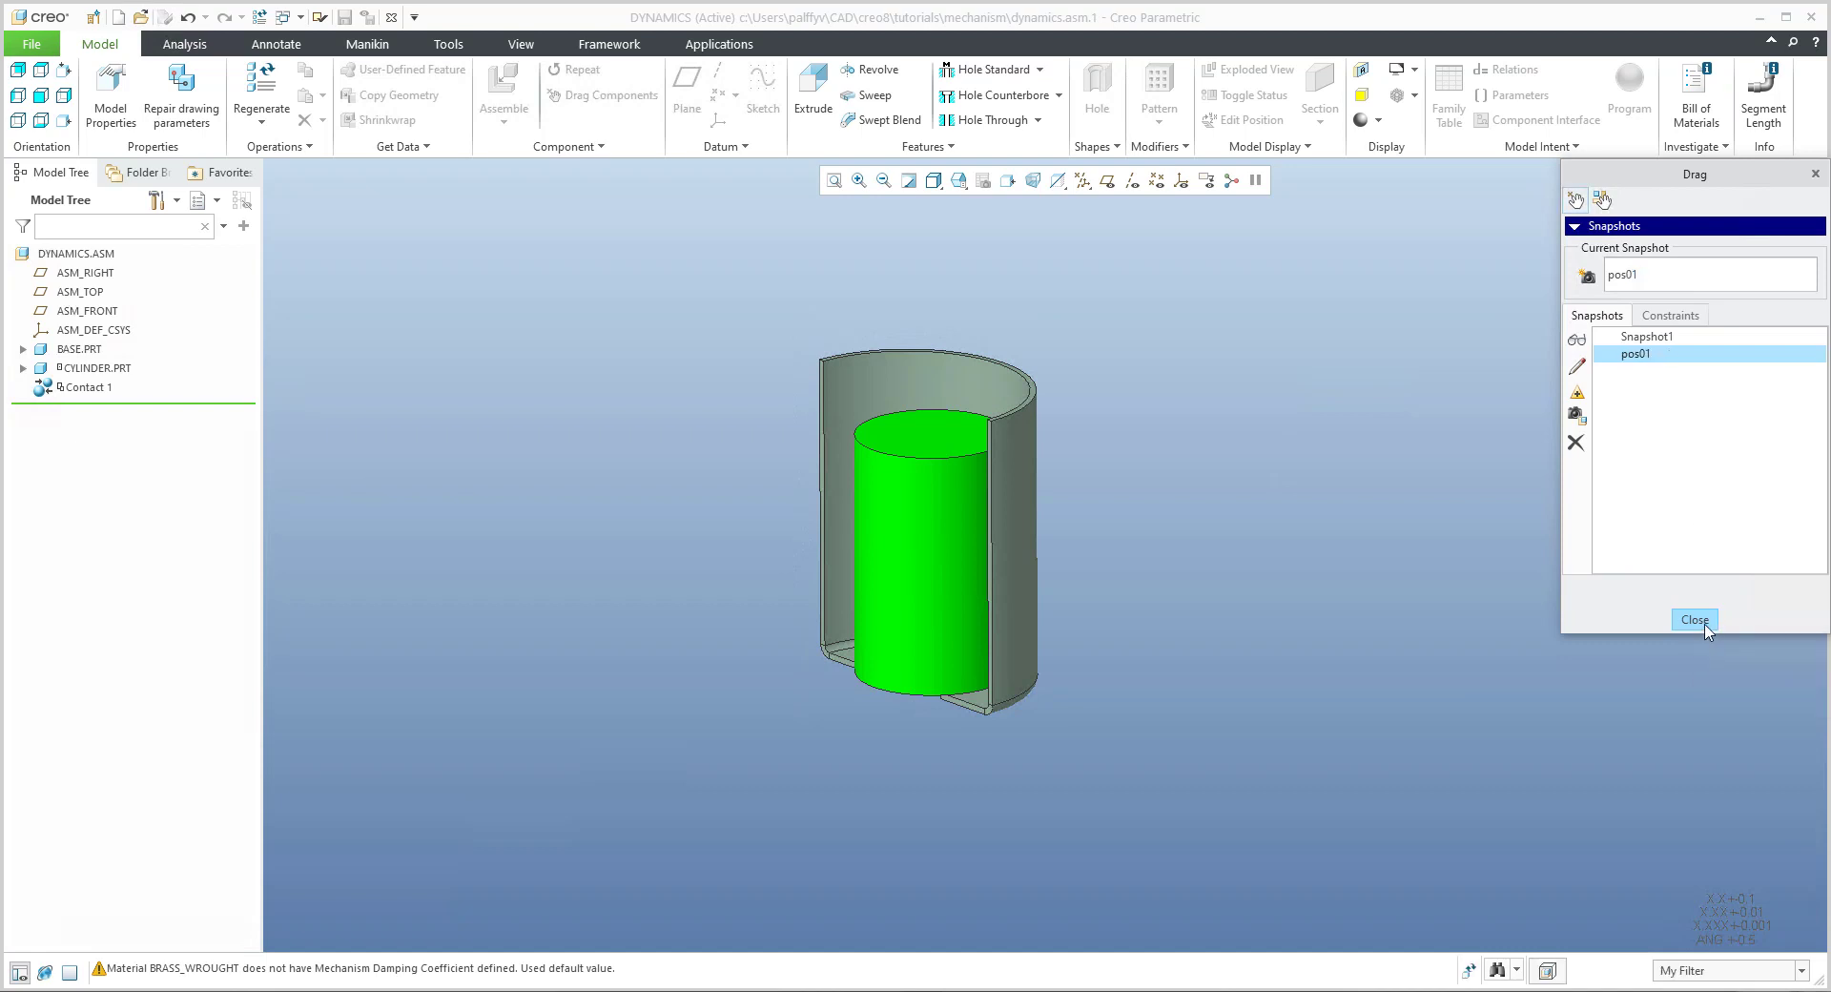
# Step: Close the drag snapshots, re-accept the cylinder's 6DOF placement and toggle datum axis display
pyautogui.click(1692, 620)
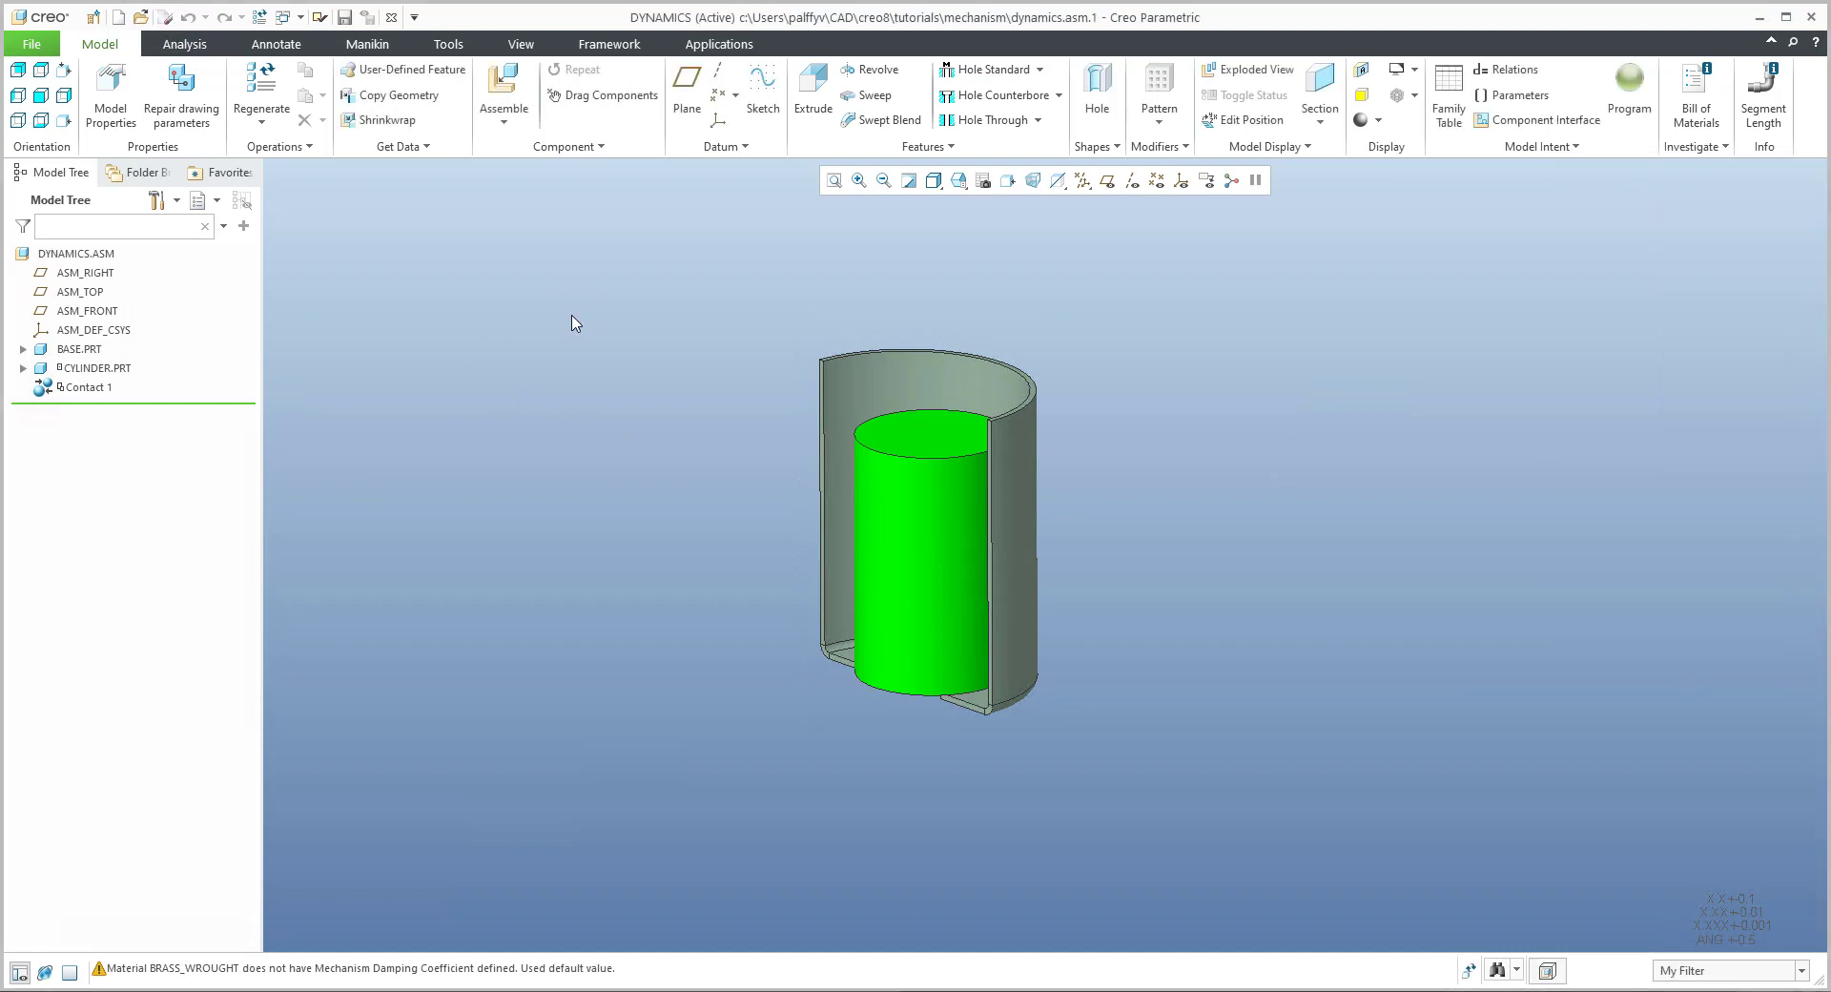
pyautogui.click(94, 366)
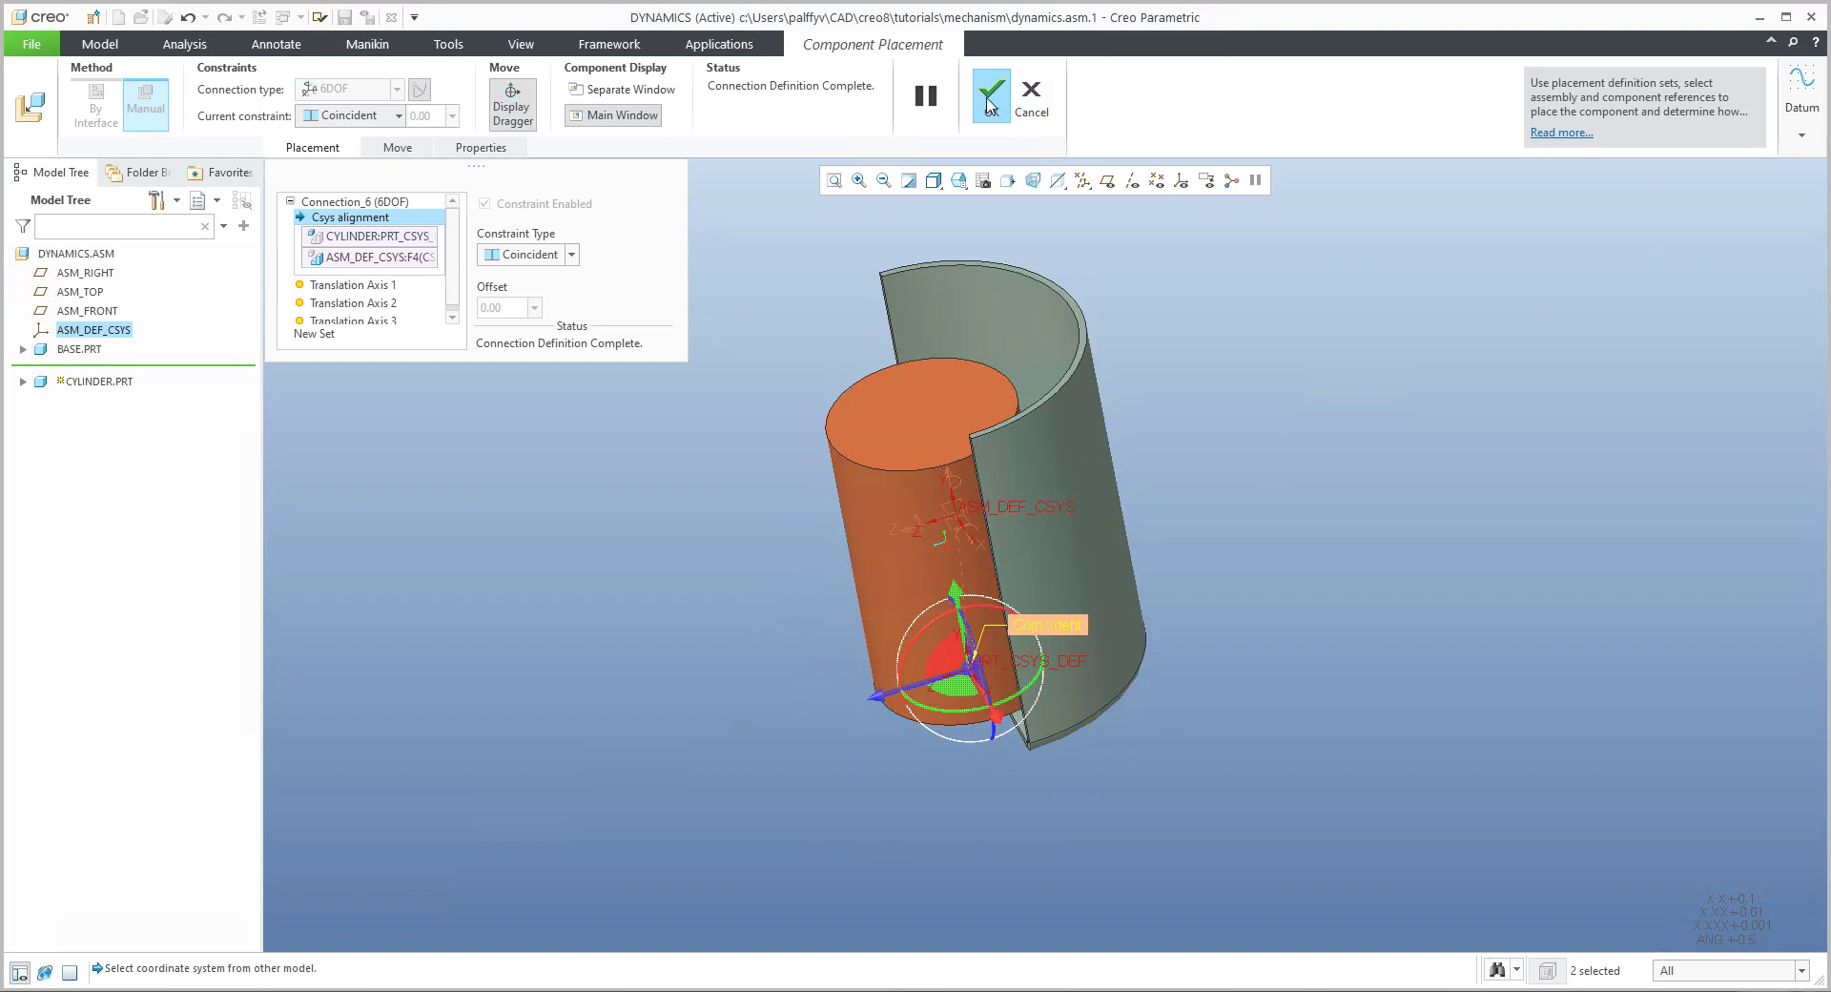
pyautogui.click(990, 94)
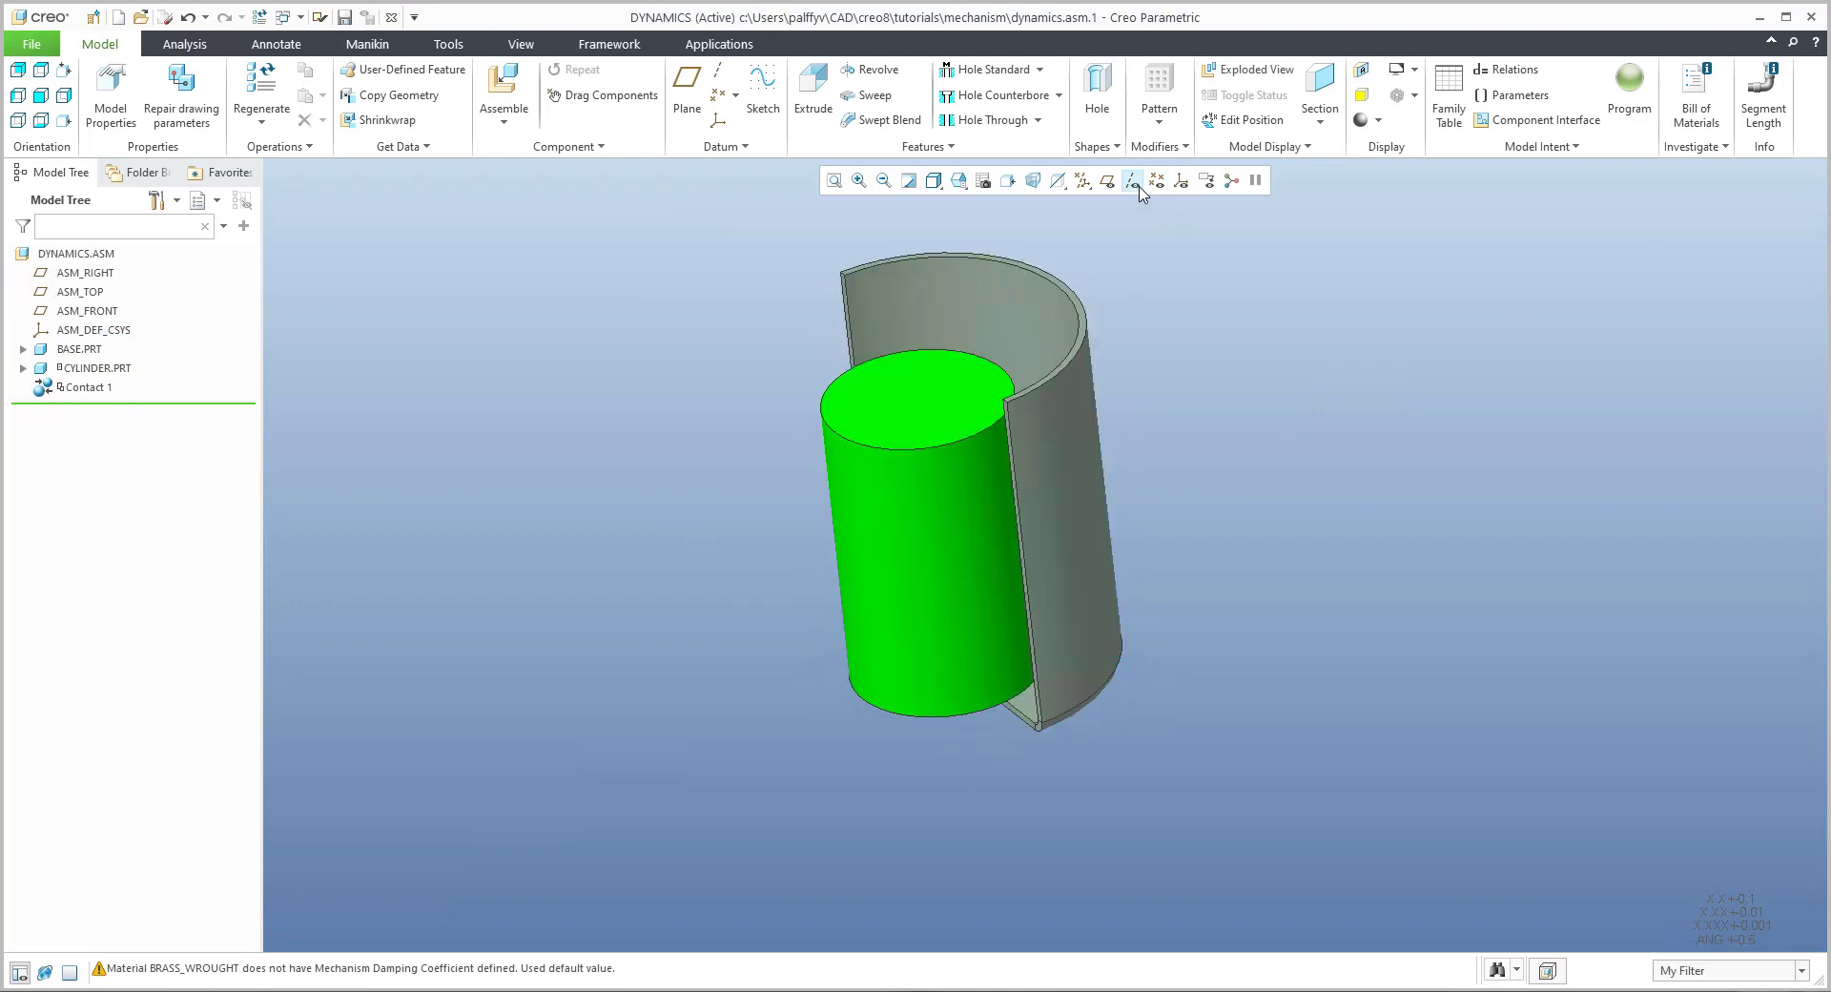
pyautogui.click(1133, 181)
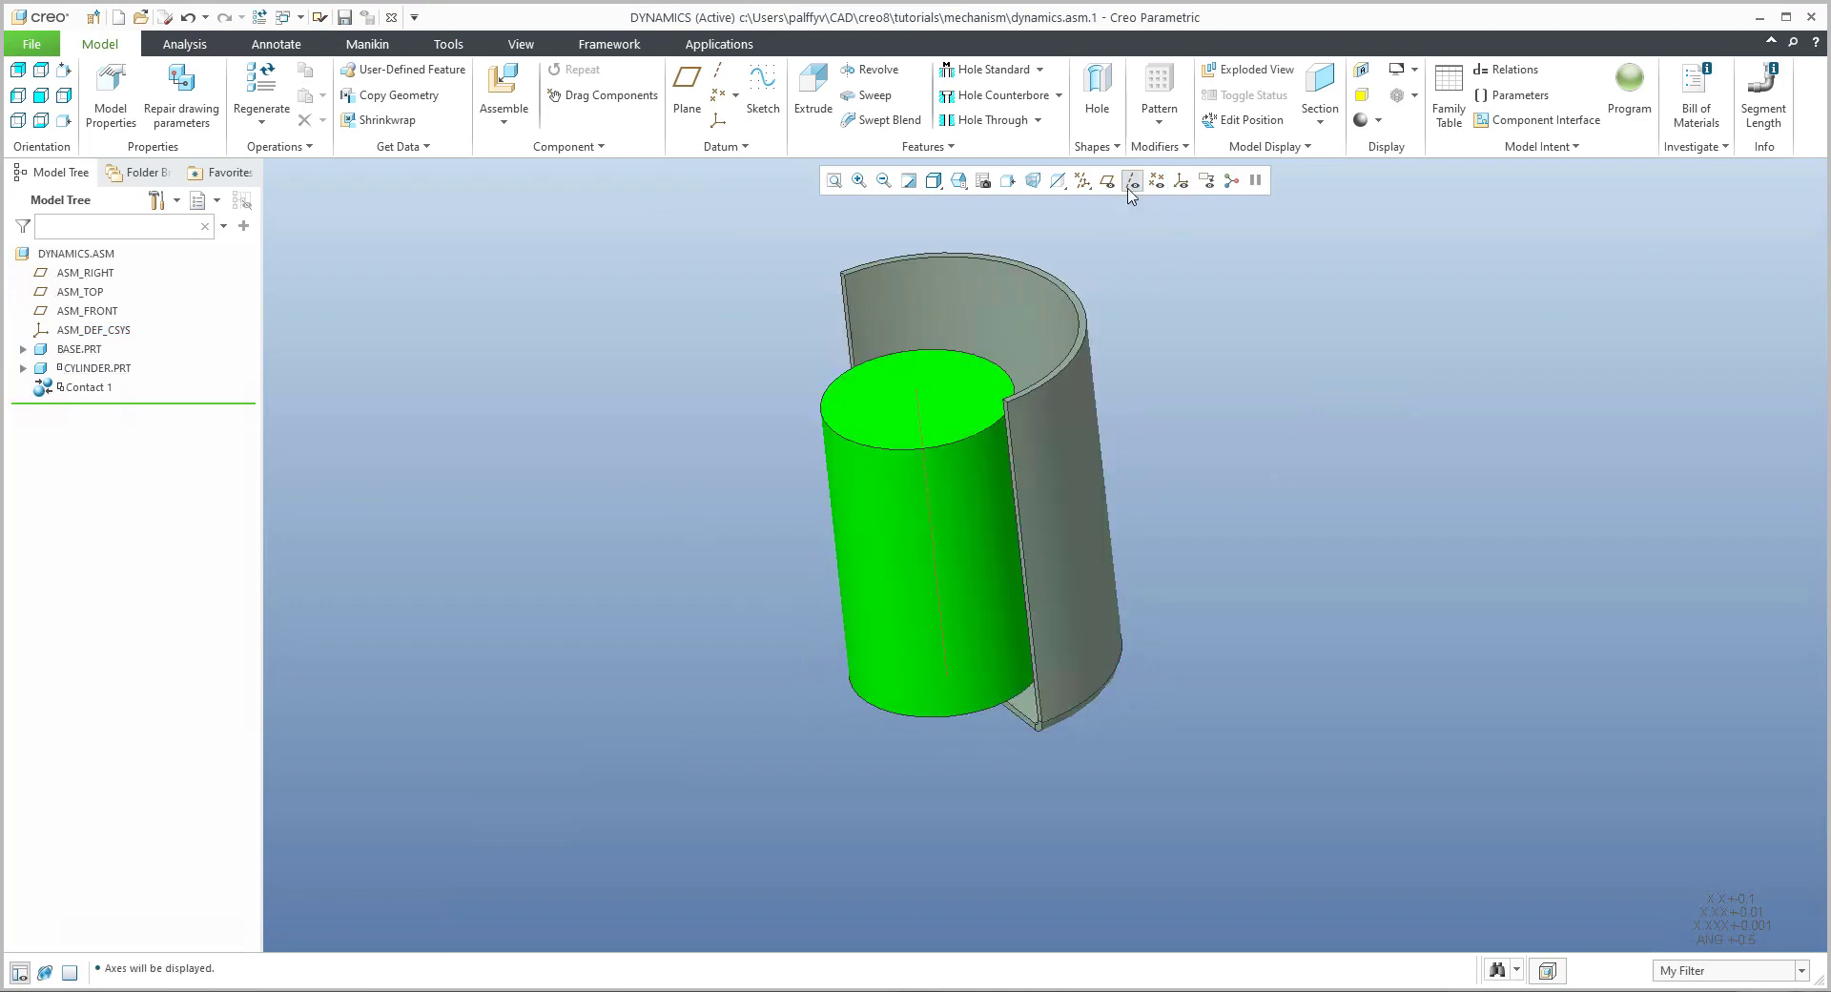
pyautogui.click(1132, 181)
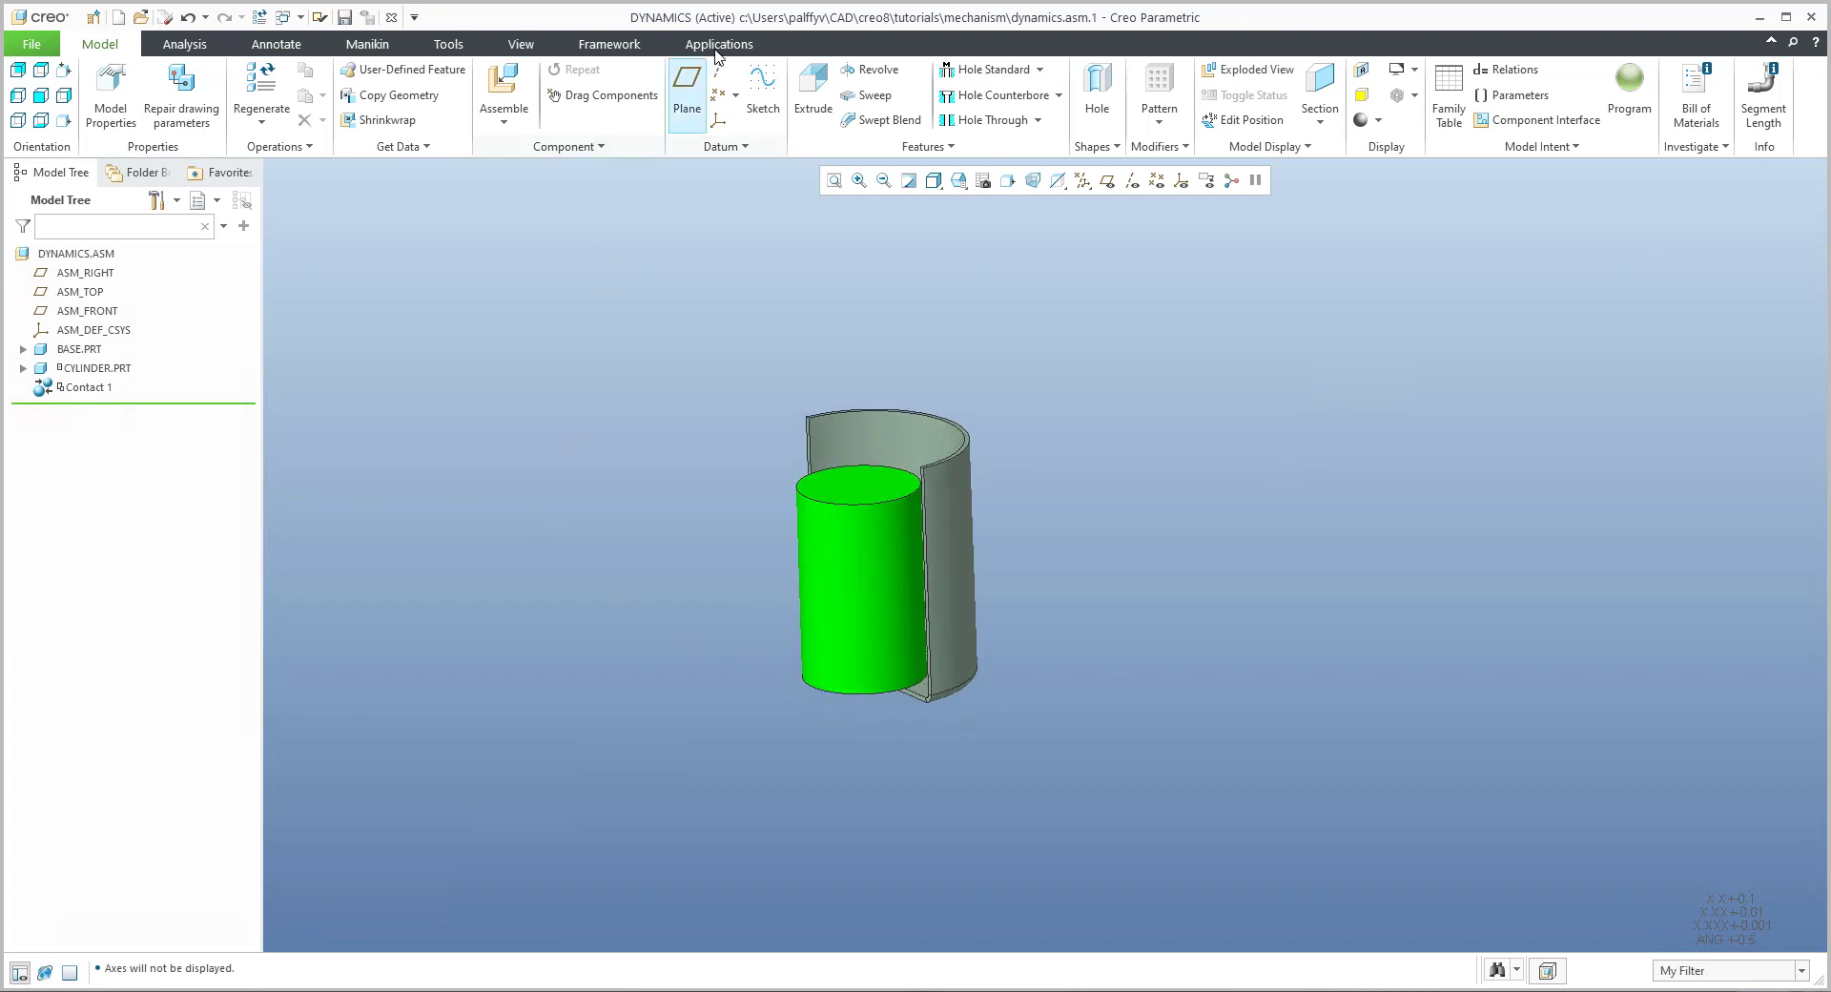
# Step: Back in Mechanism, rename drag snapshot Snapshot2 to pos02-out beside pos01
pyautogui.click(719, 44)
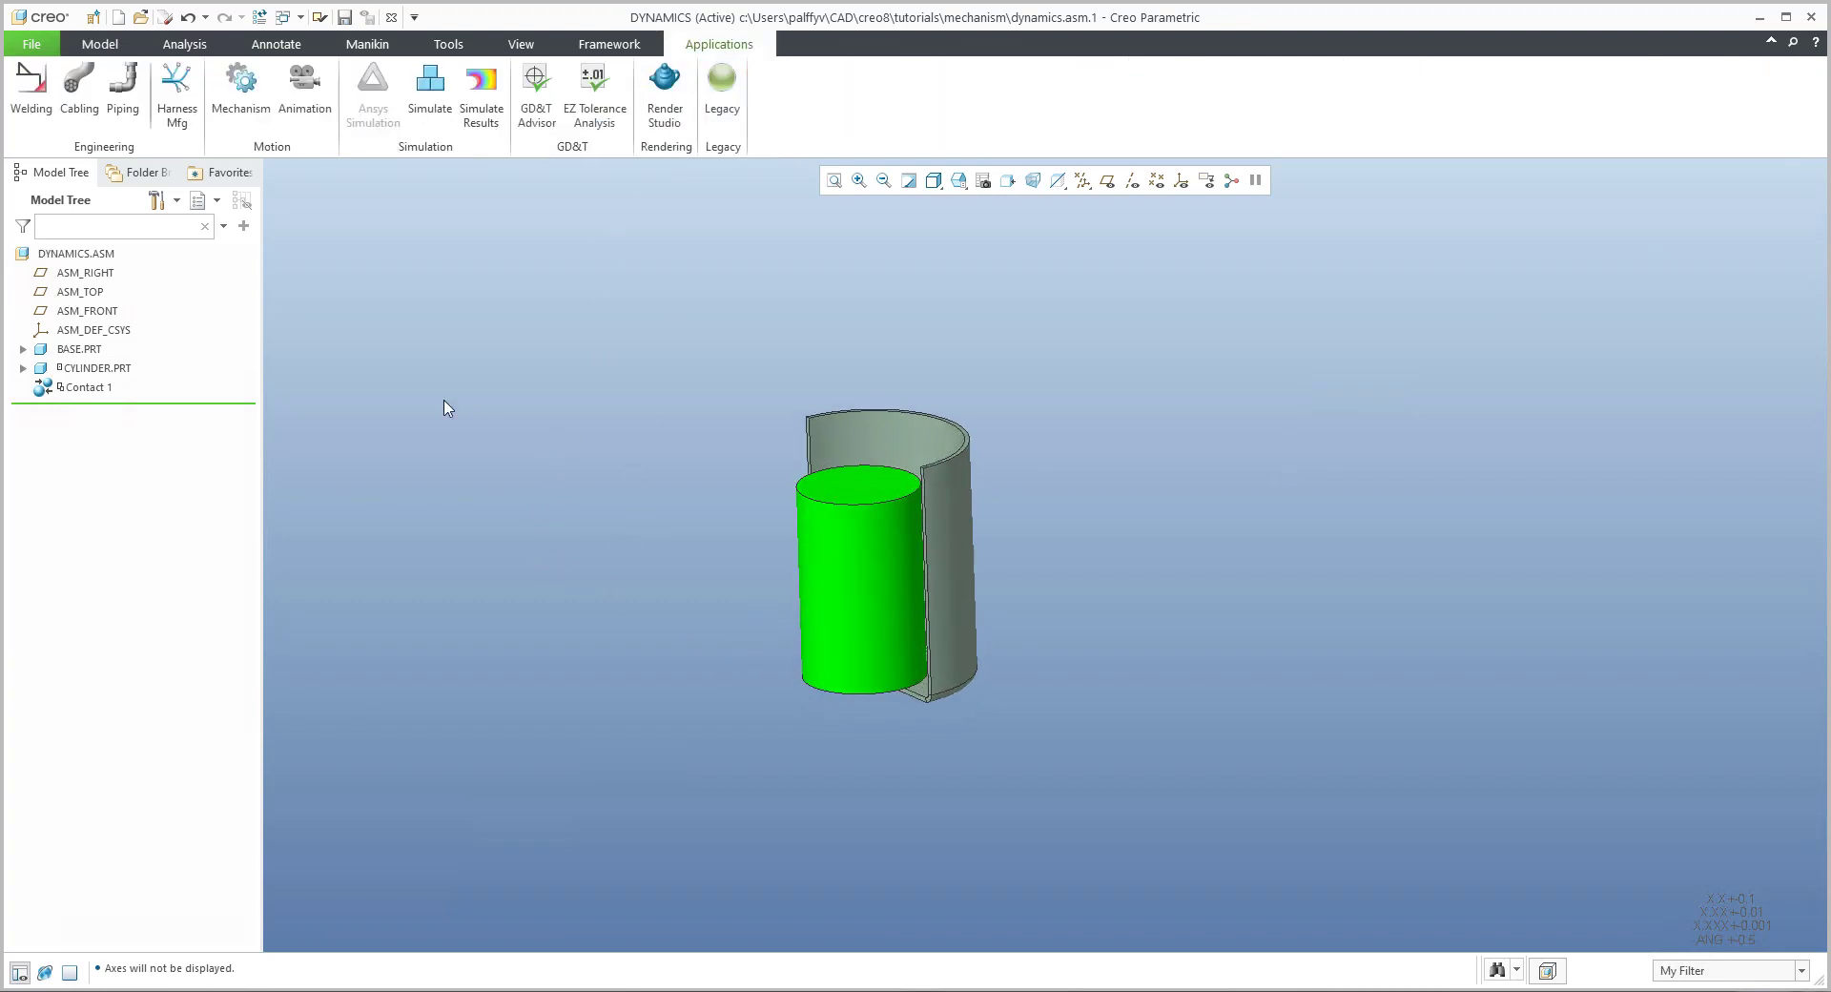
pyautogui.click(241, 92)
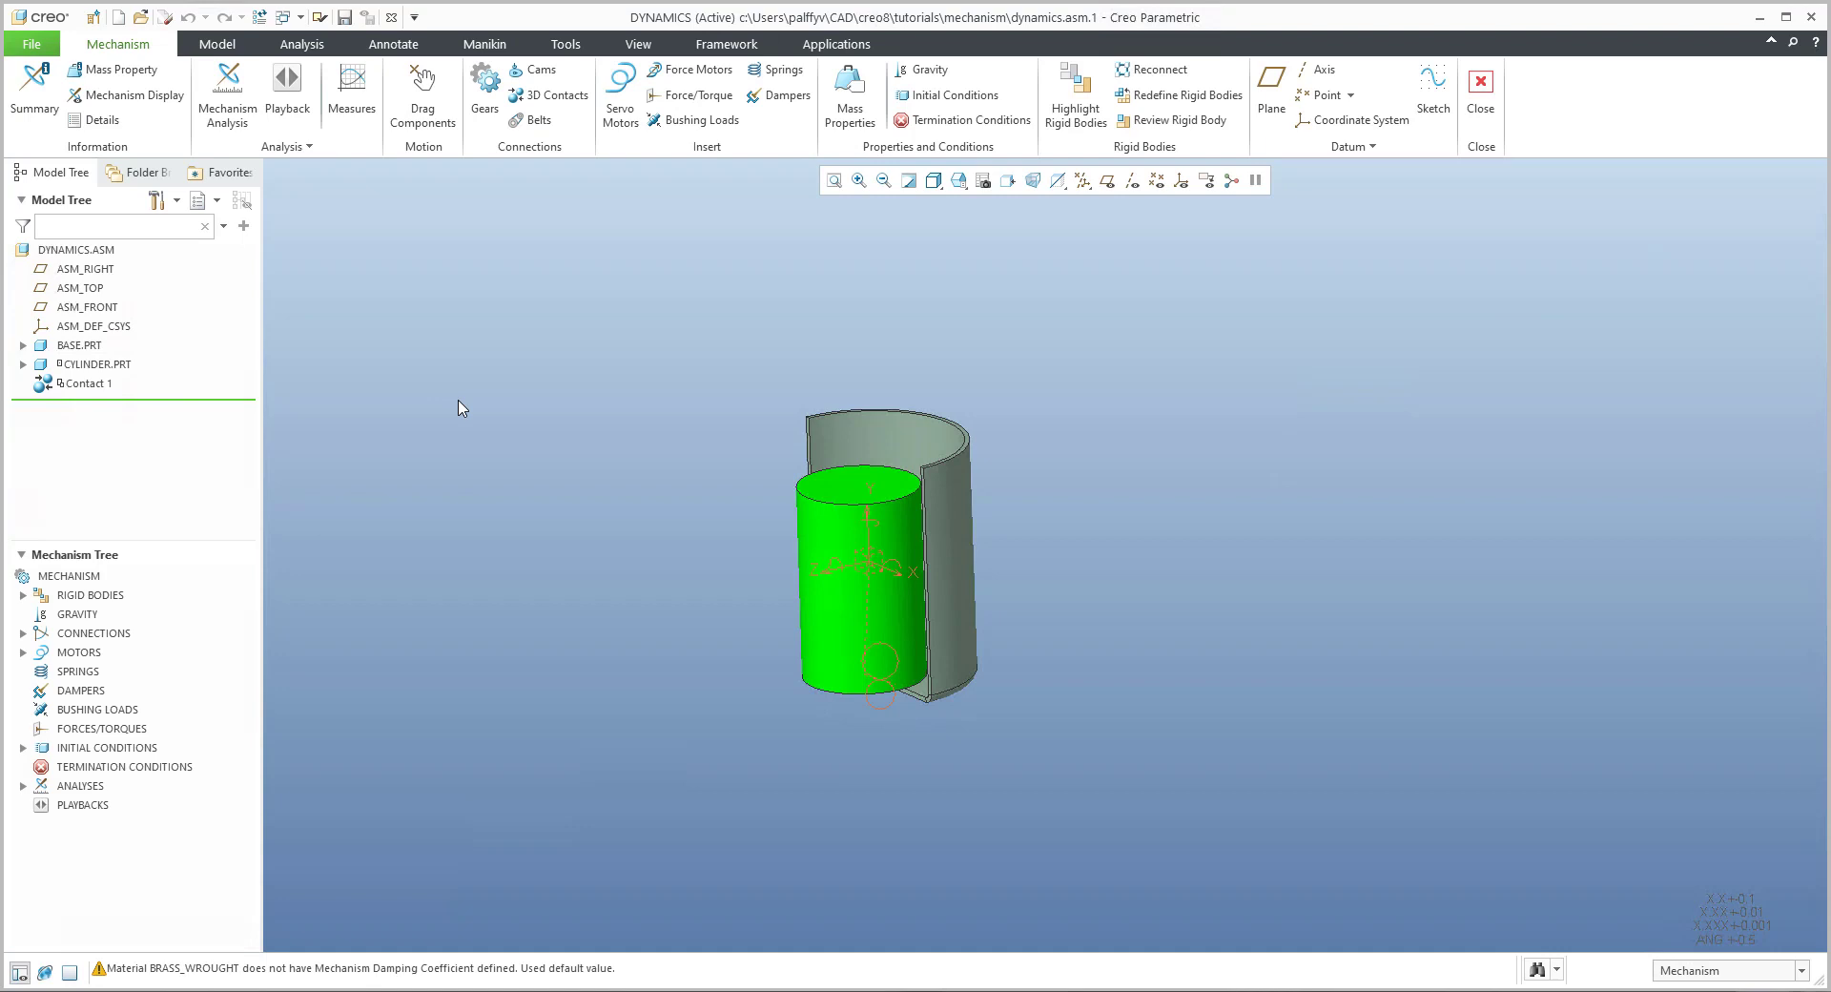
pyautogui.moveTo(225, 563)
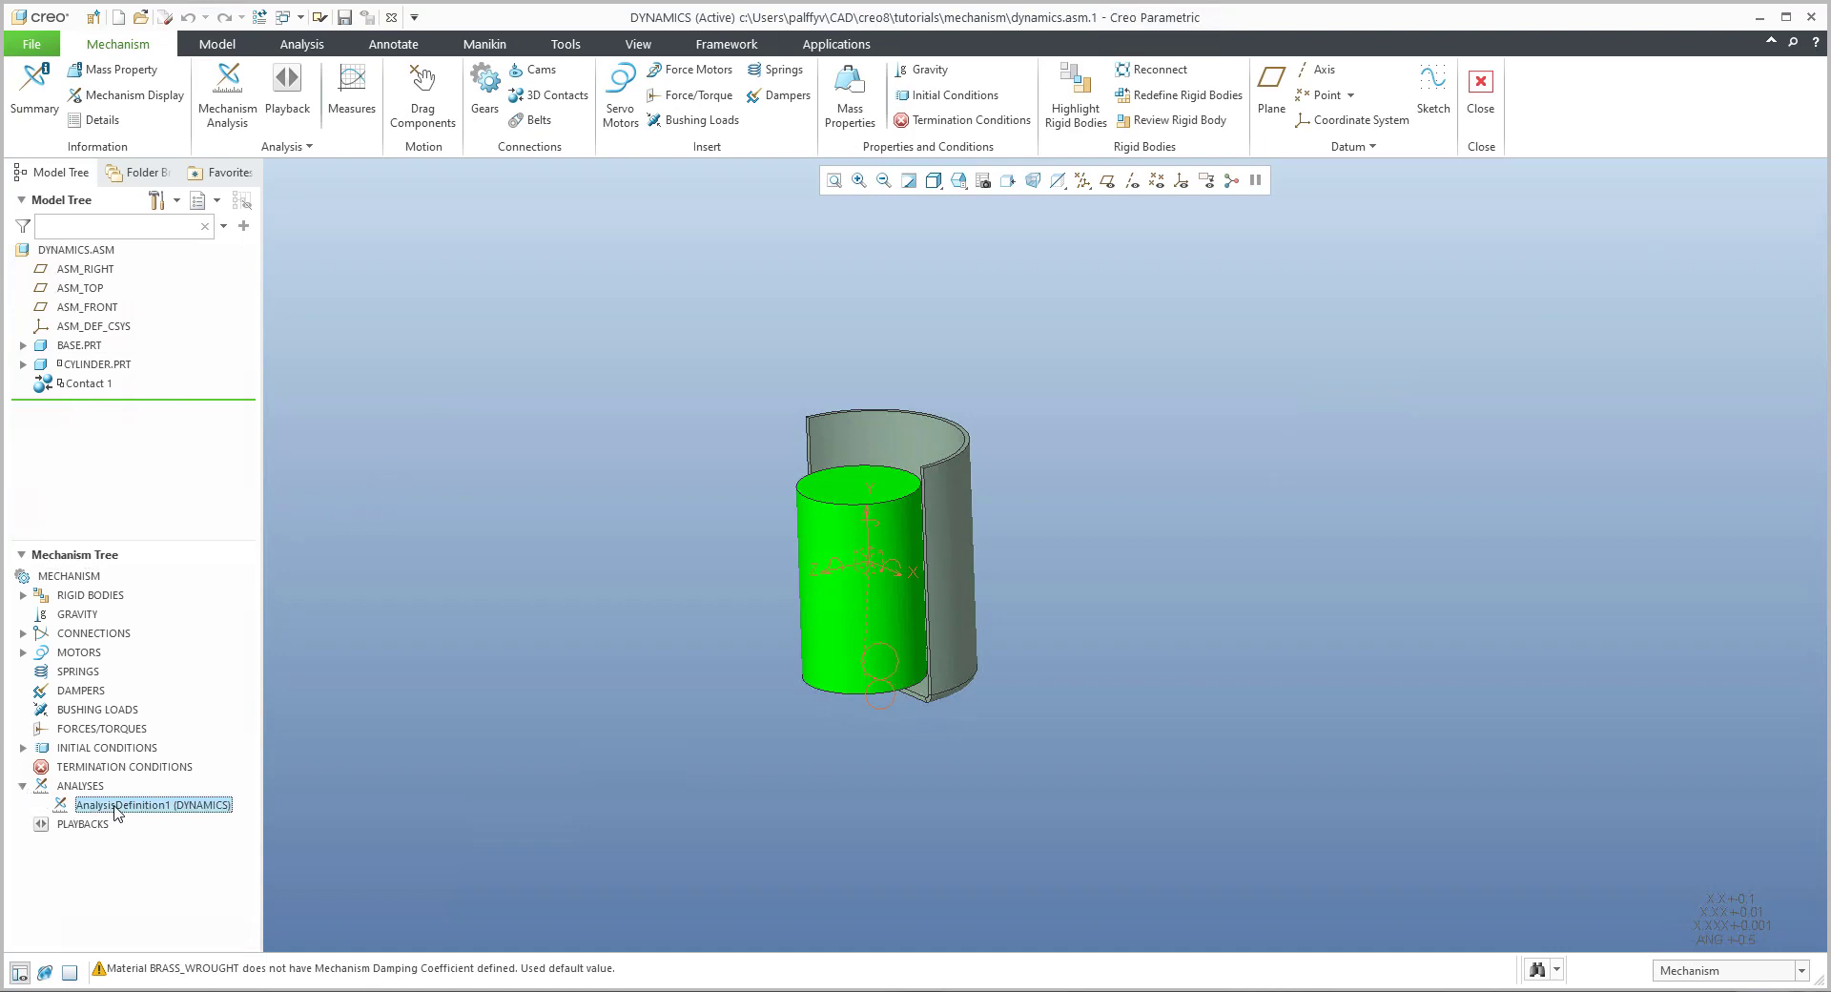
pyautogui.click(422, 99)
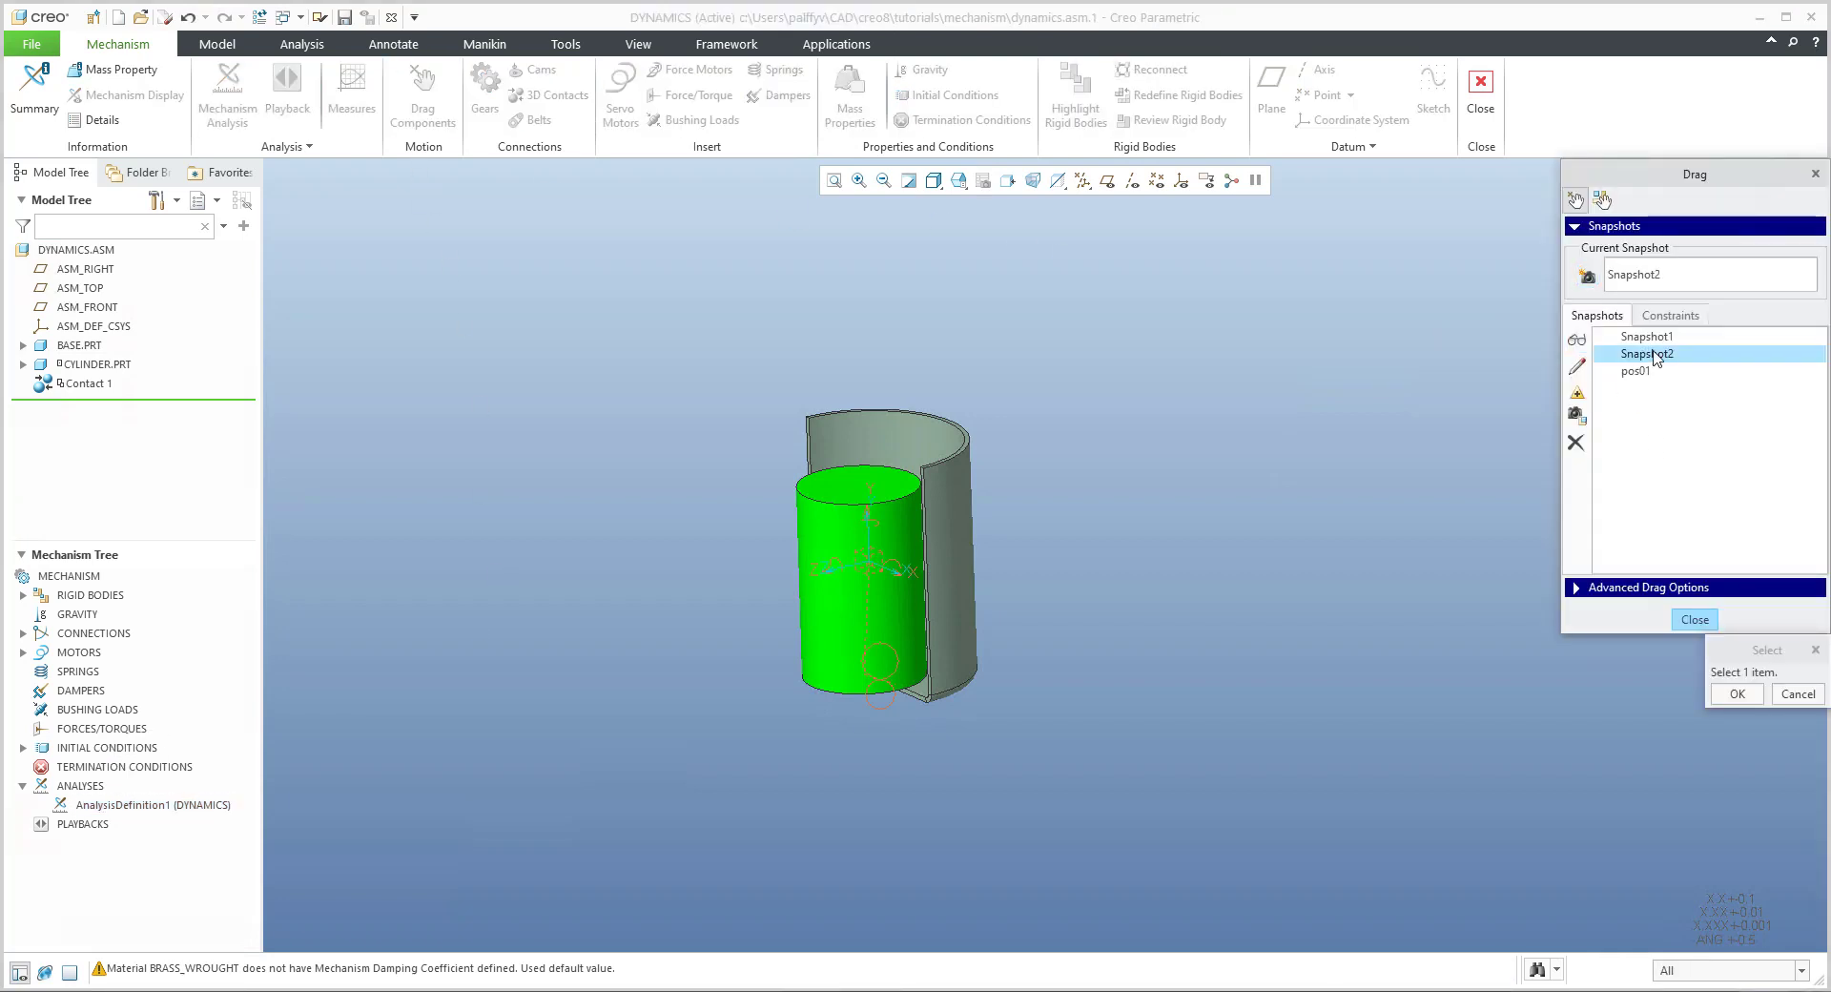
pyautogui.write('p')
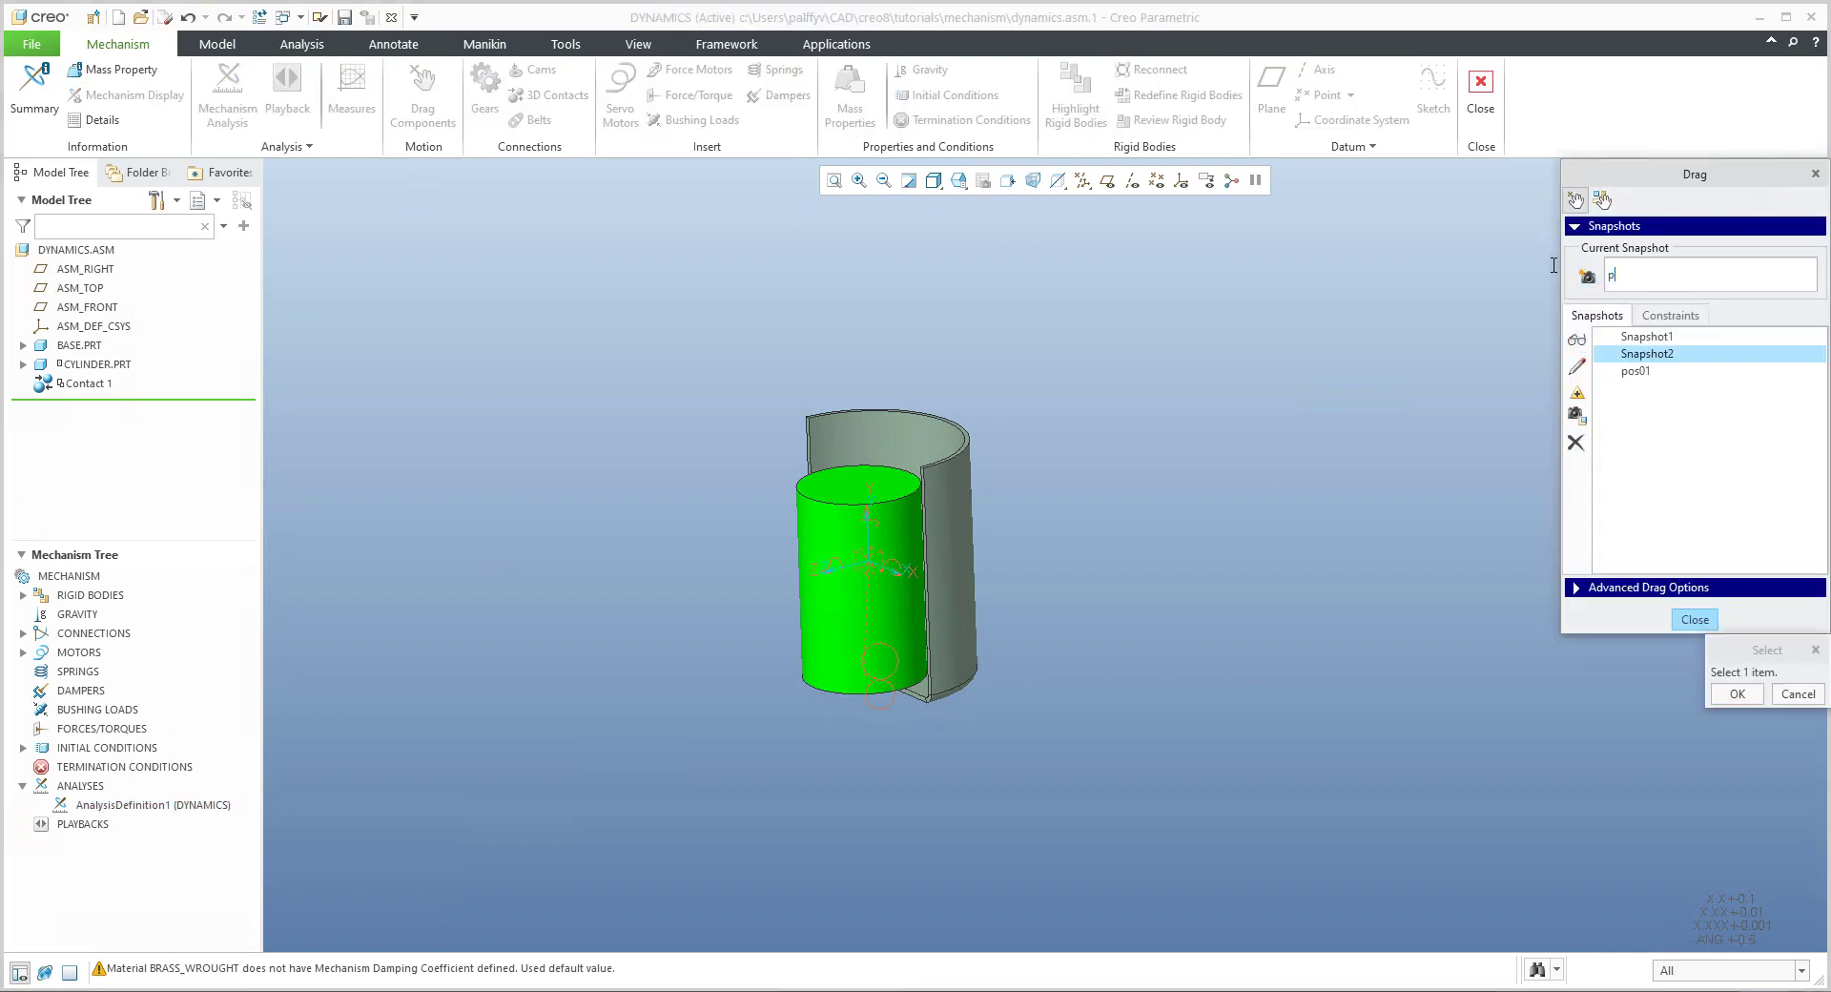
pyautogui.write('pos02-out')
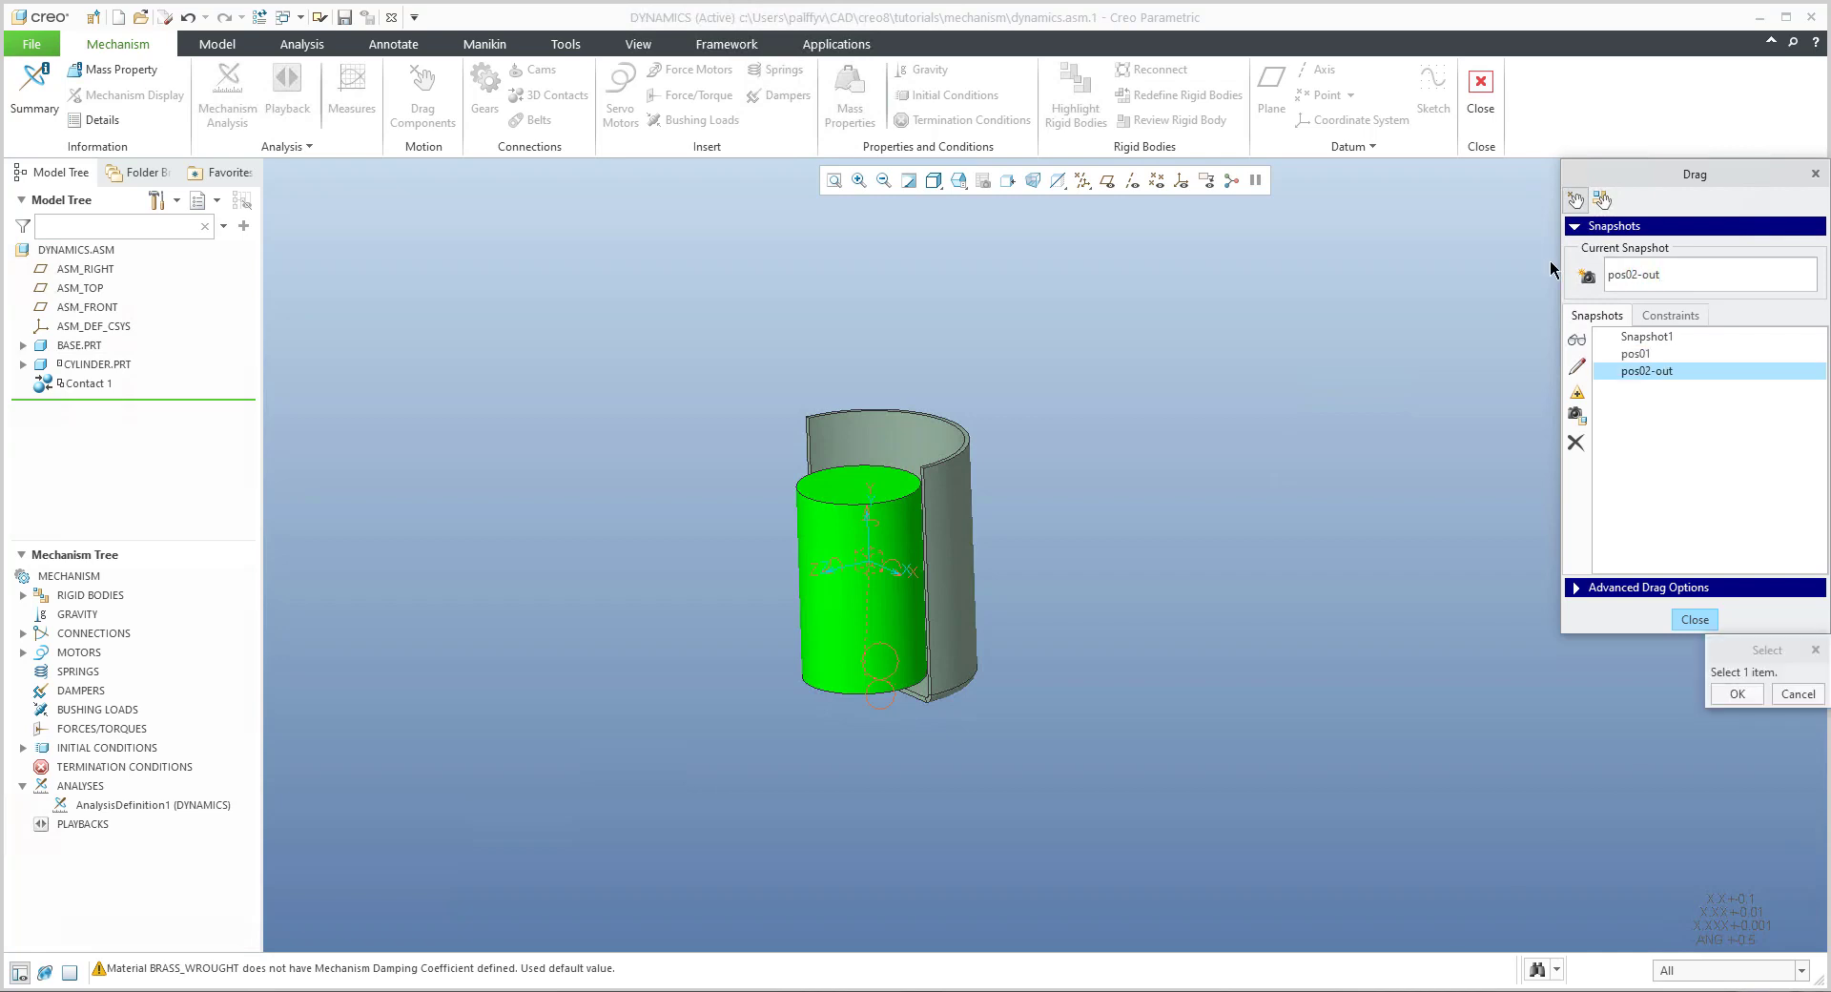
pyautogui.click(1640, 355)
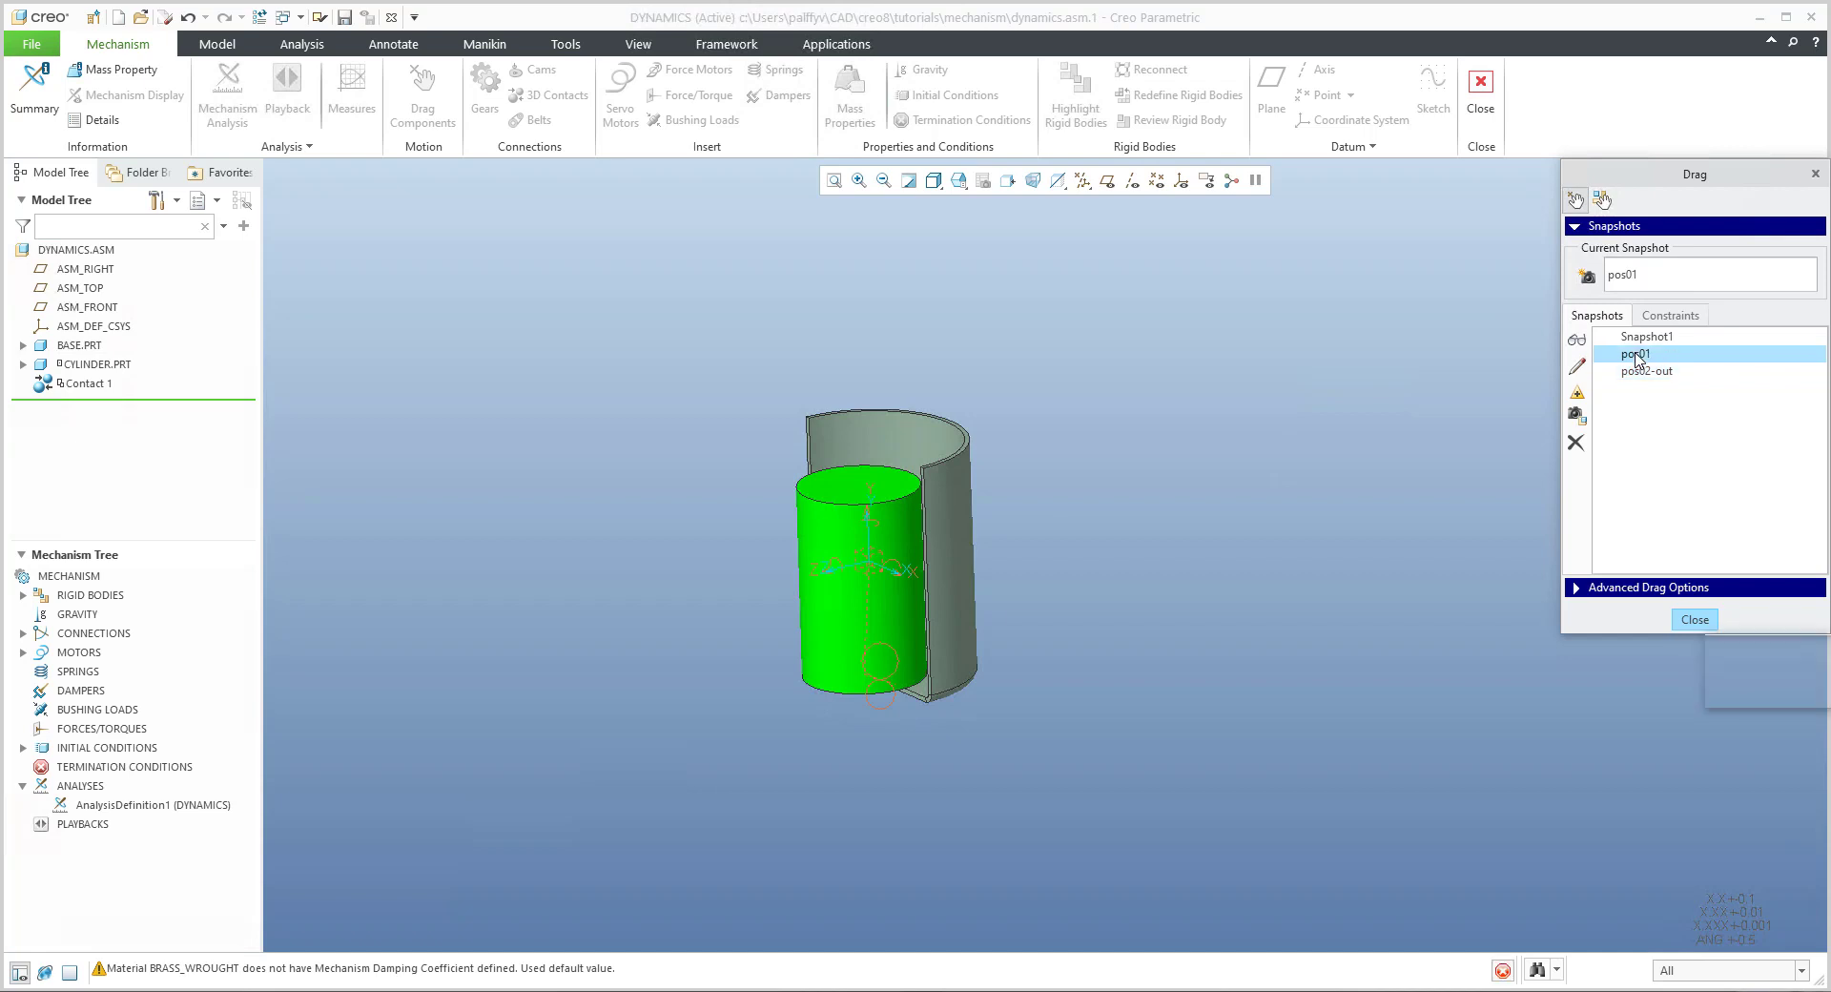
pyautogui.click(1647, 370)
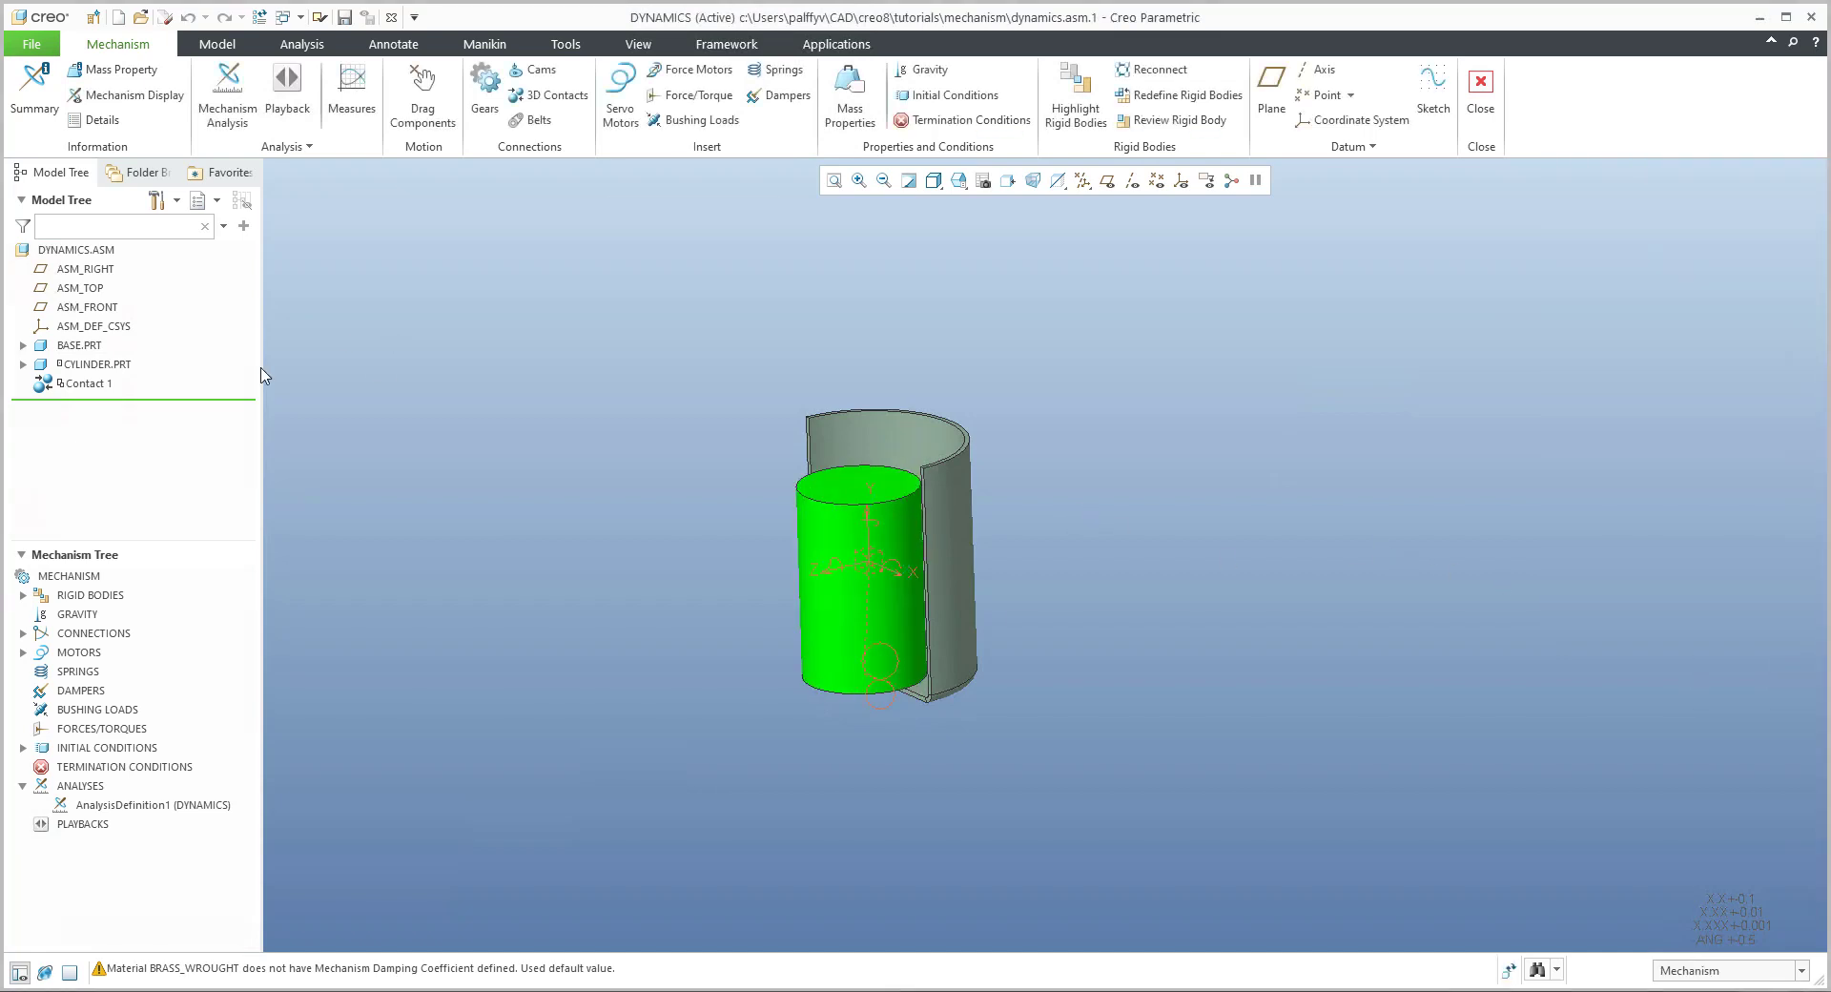
pyautogui.moveTo(303, 511)
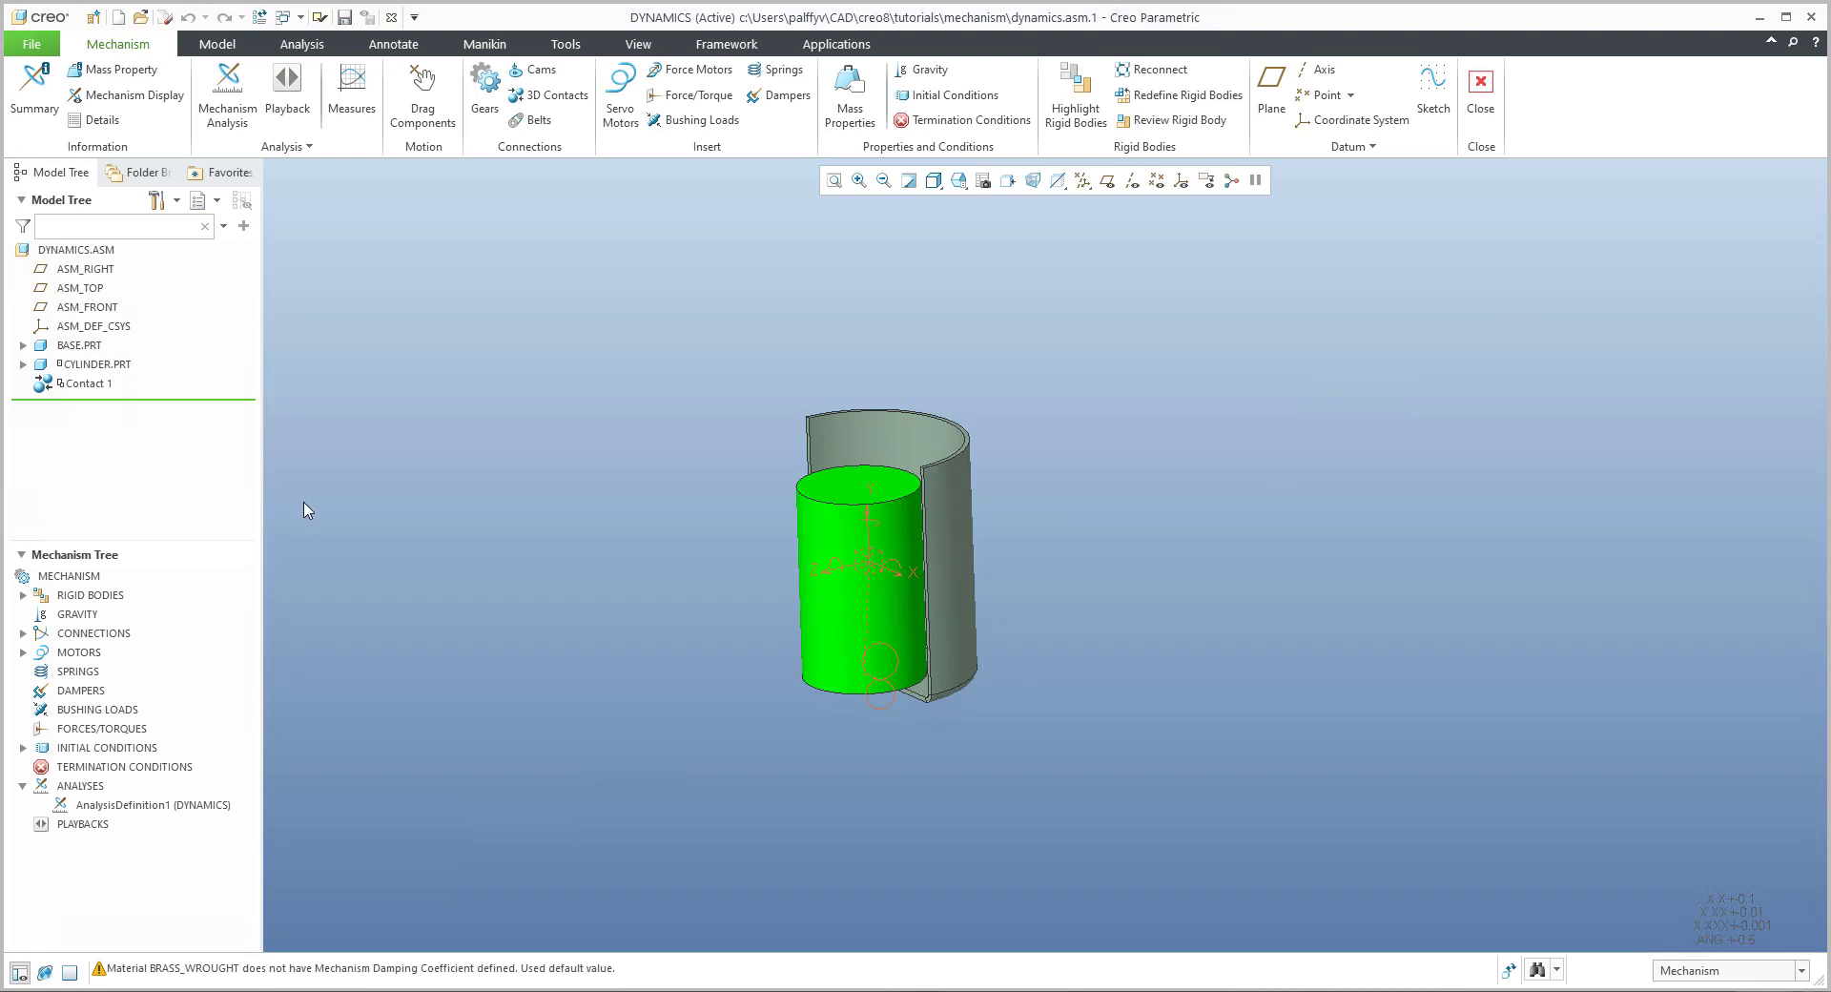
# Step: Rerun AnalysisDefinition1 from the Current initial configuration with gravity and friction loads
pyautogui.click(139, 803)
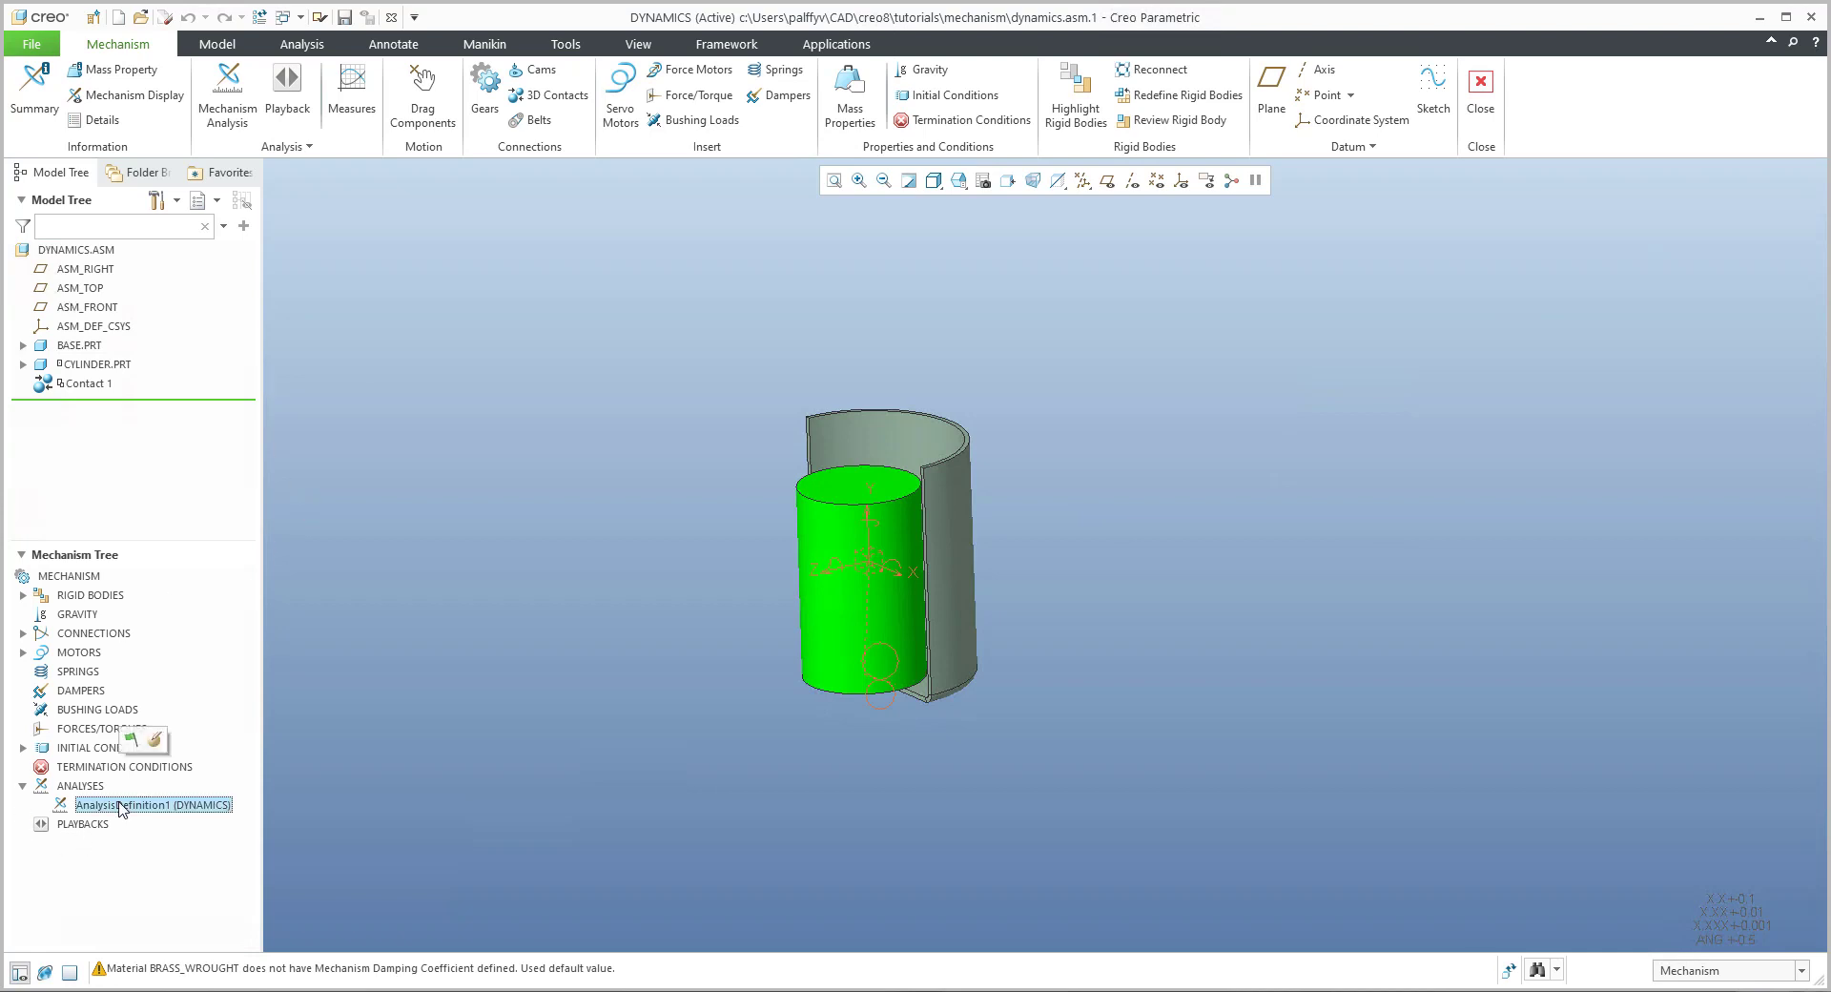
pyautogui.doubleClick(139, 803)
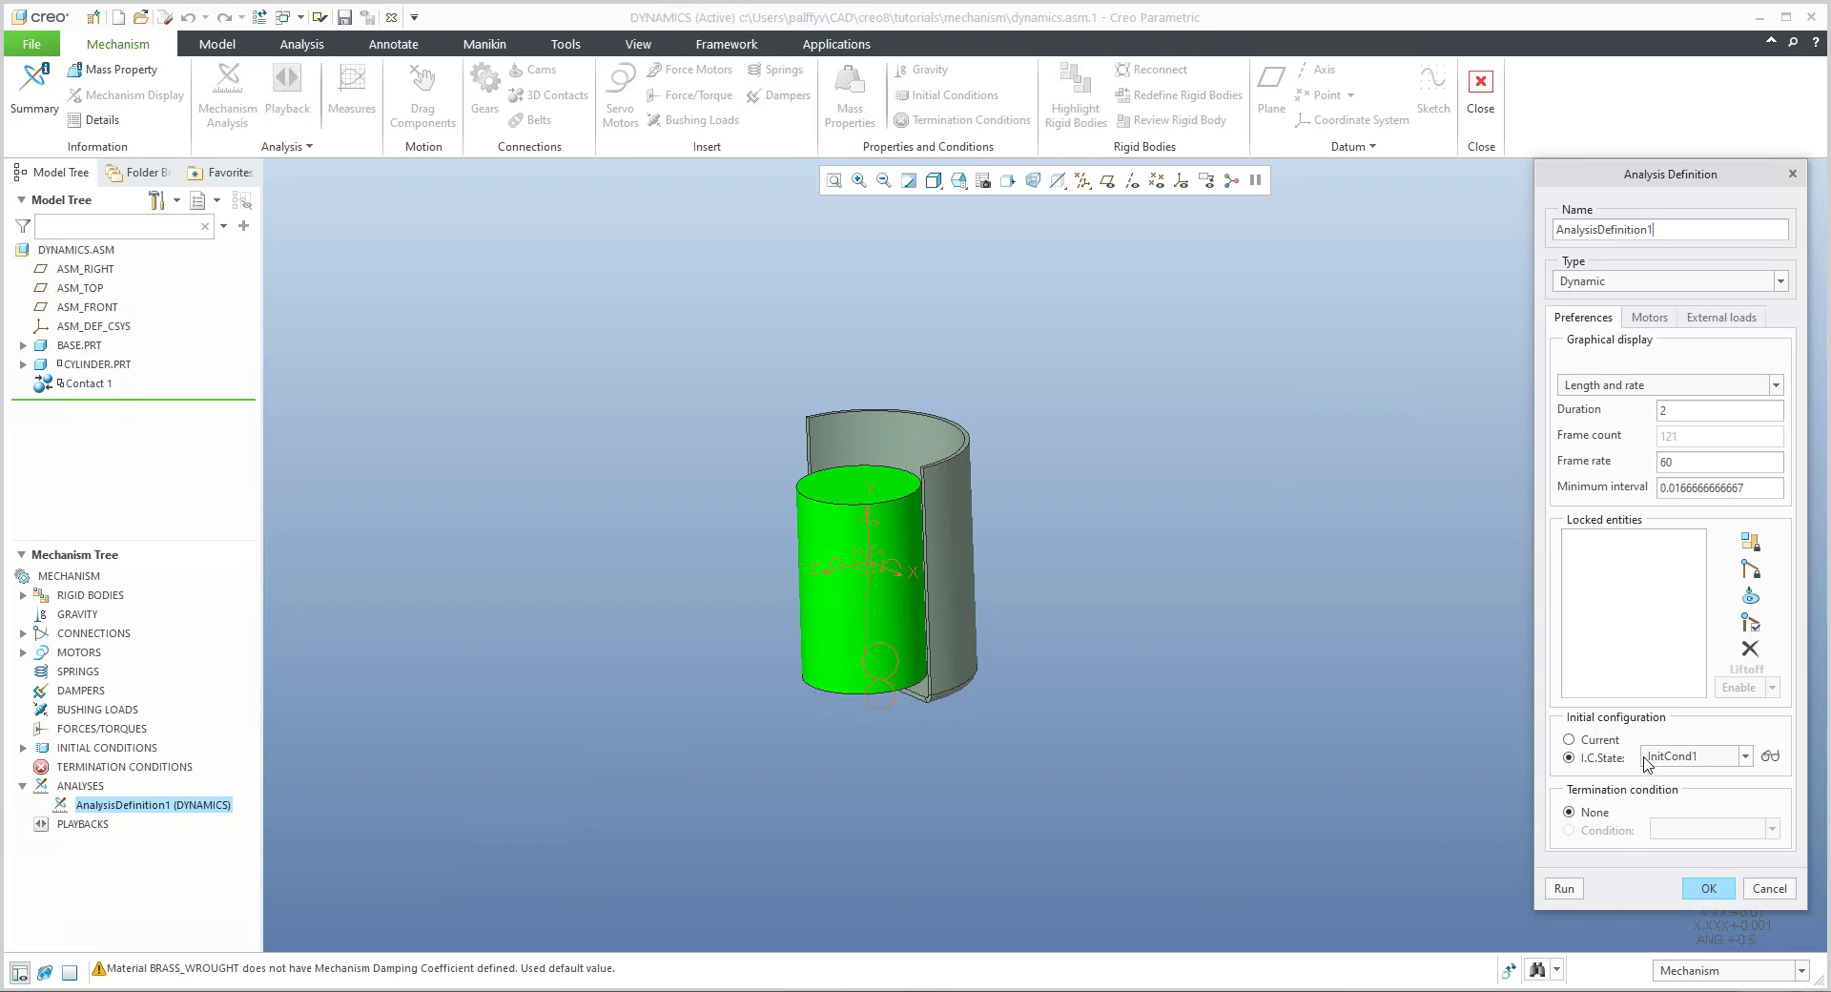
pyautogui.click(1570, 740)
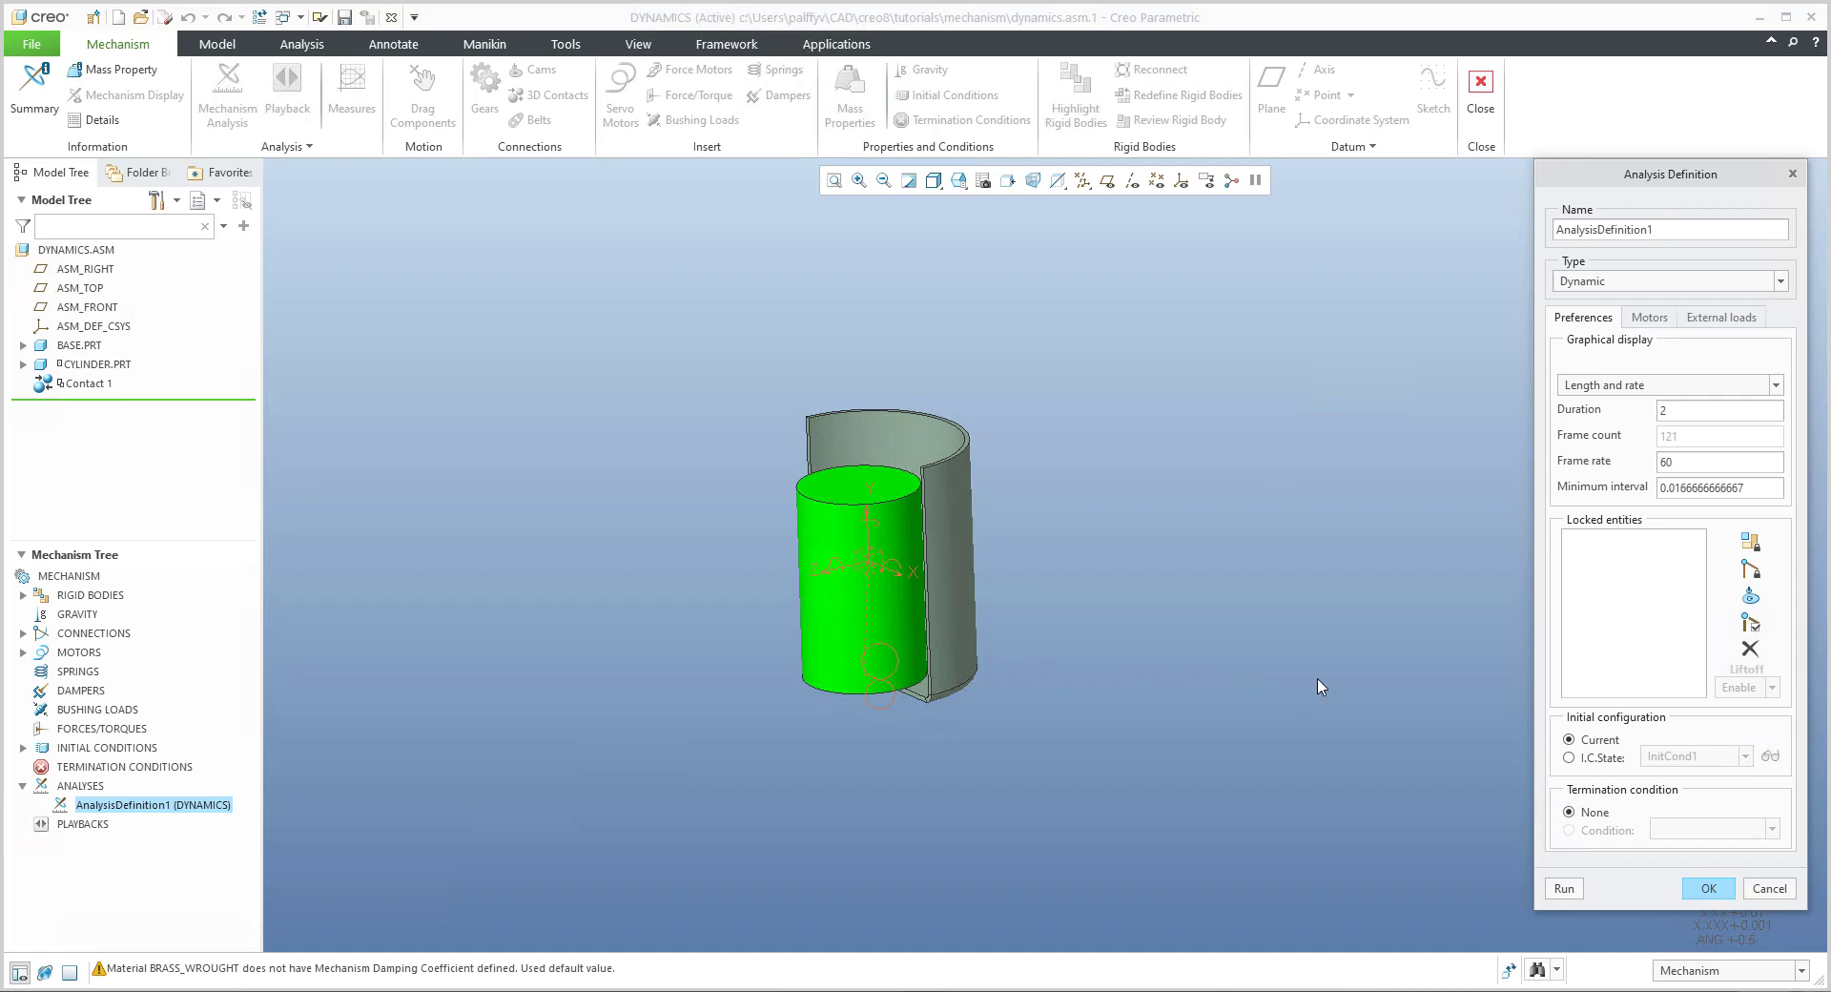
pyautogui.click(1721, 316)
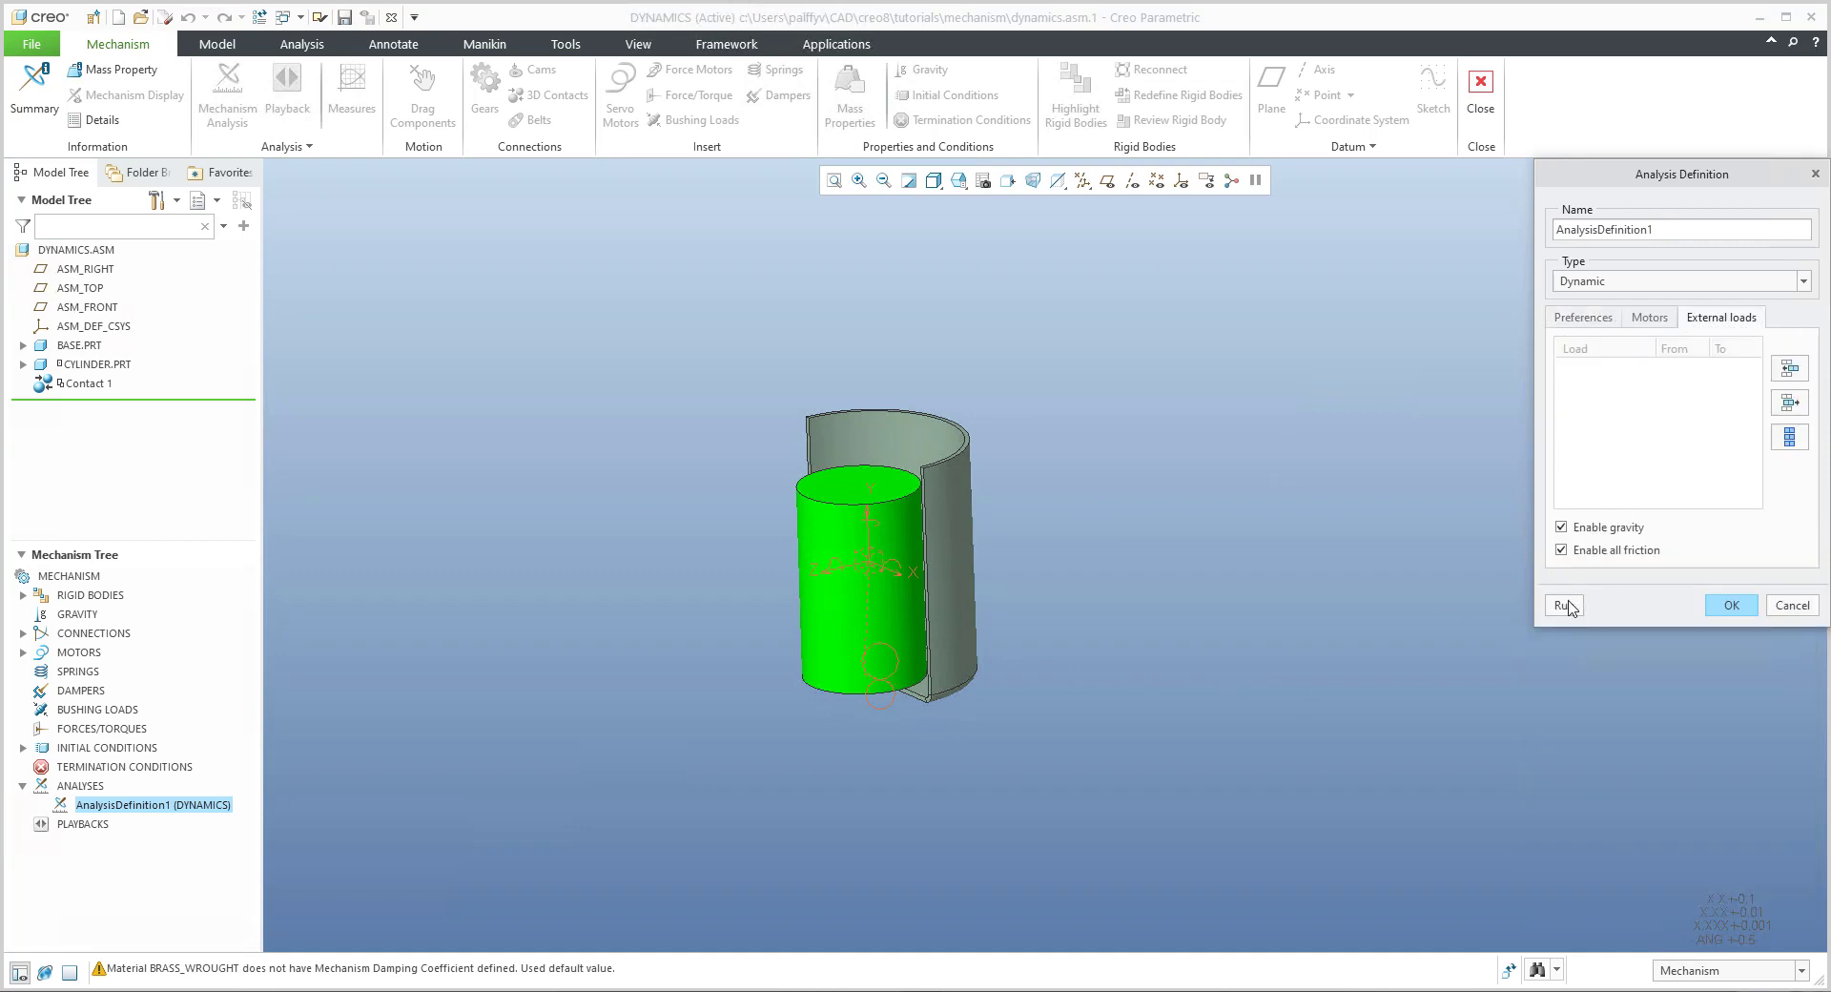
pyautogui.click(1565, 605)
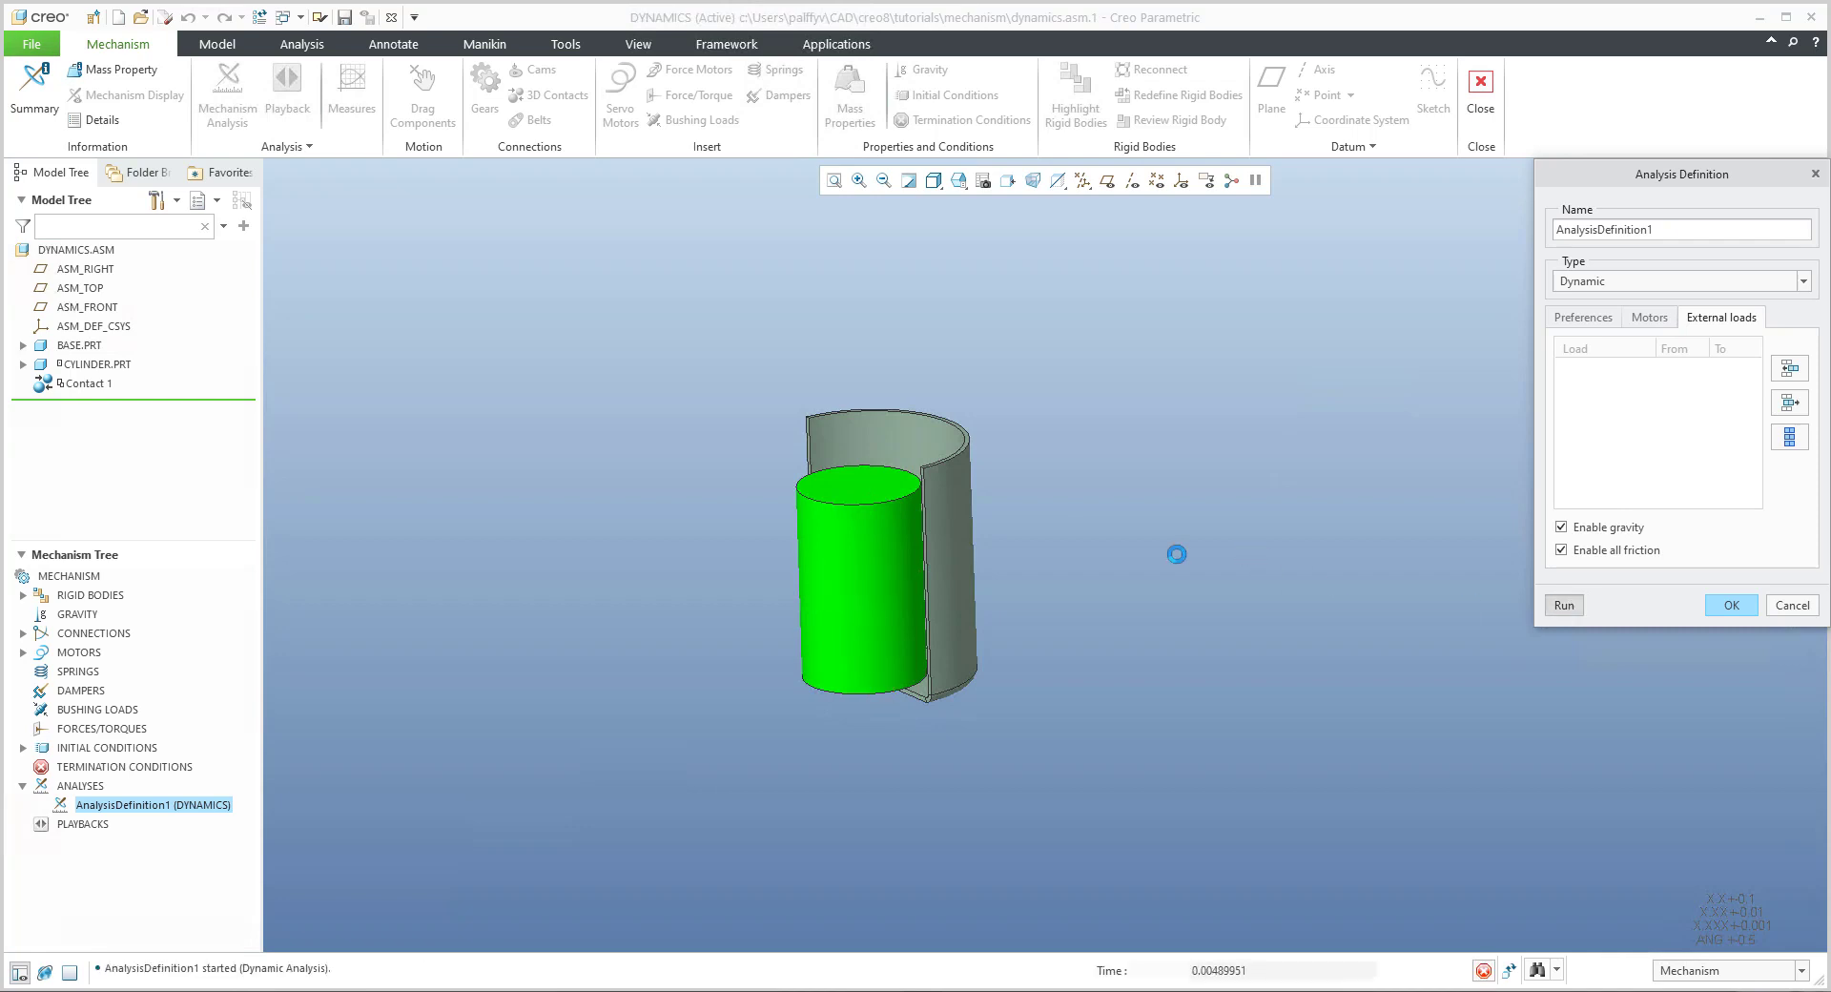
pyautogui.click(1562, 605)
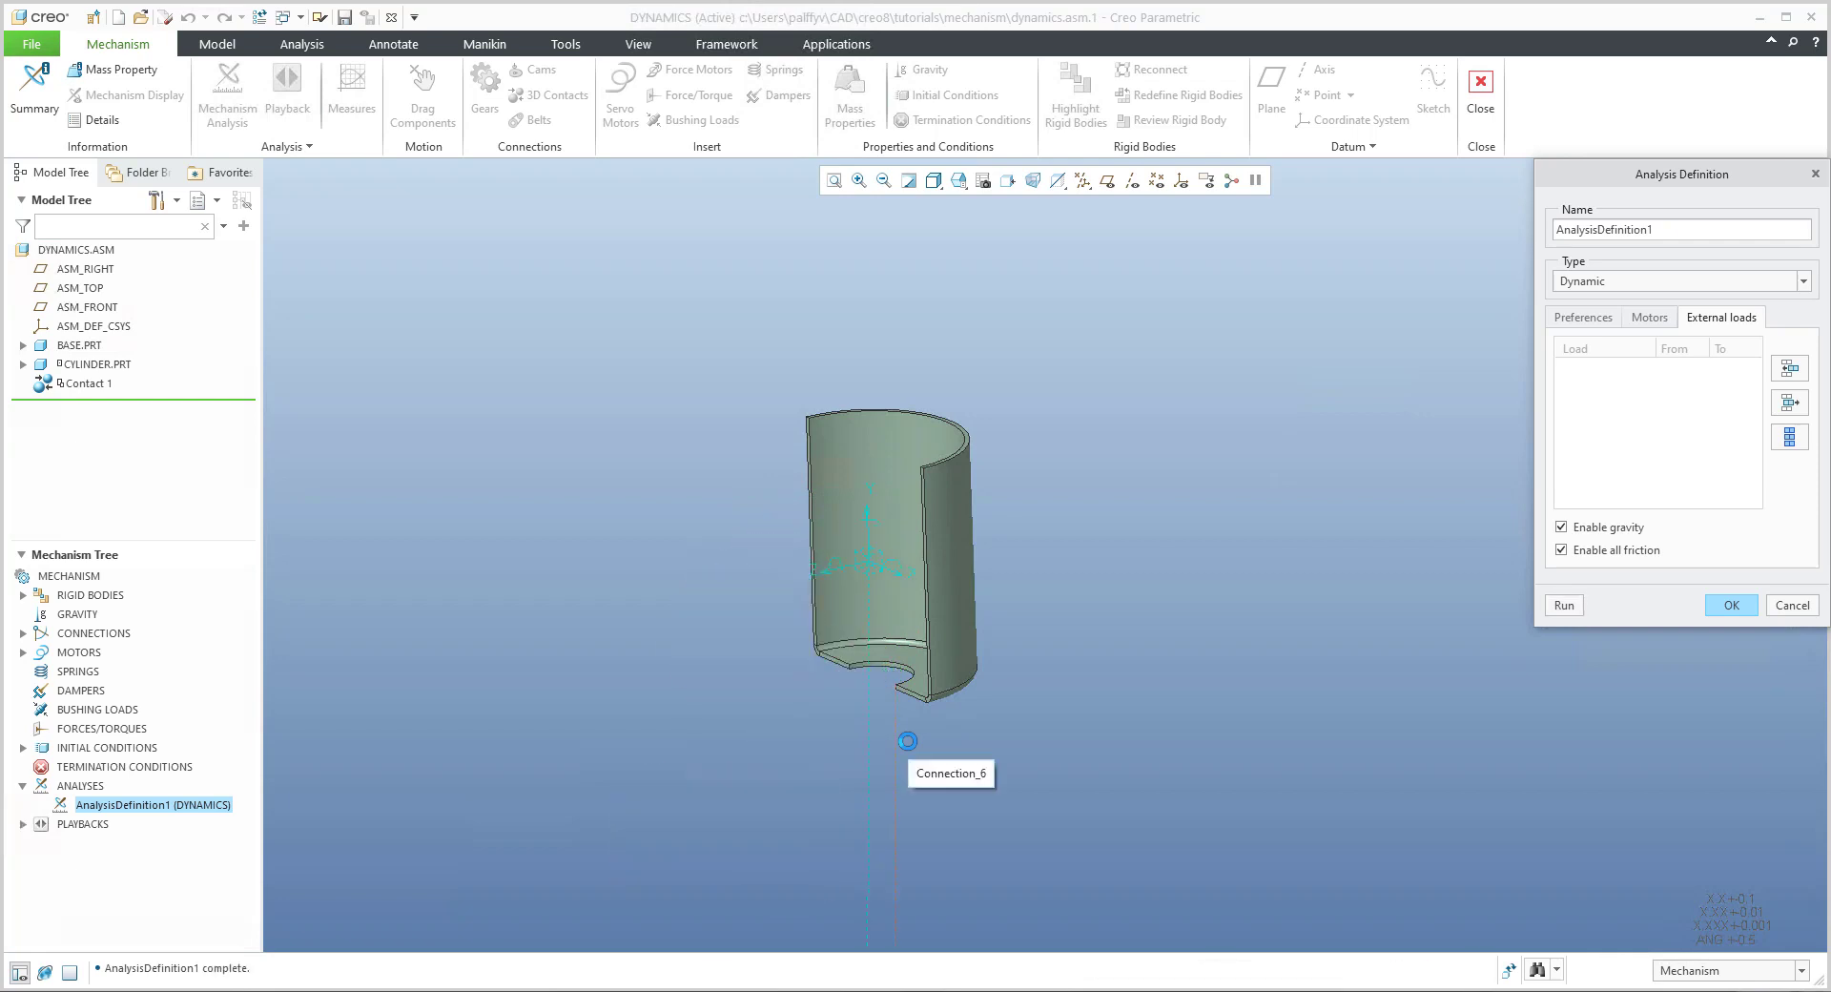
pyautogui.moveTo(1022, 714)
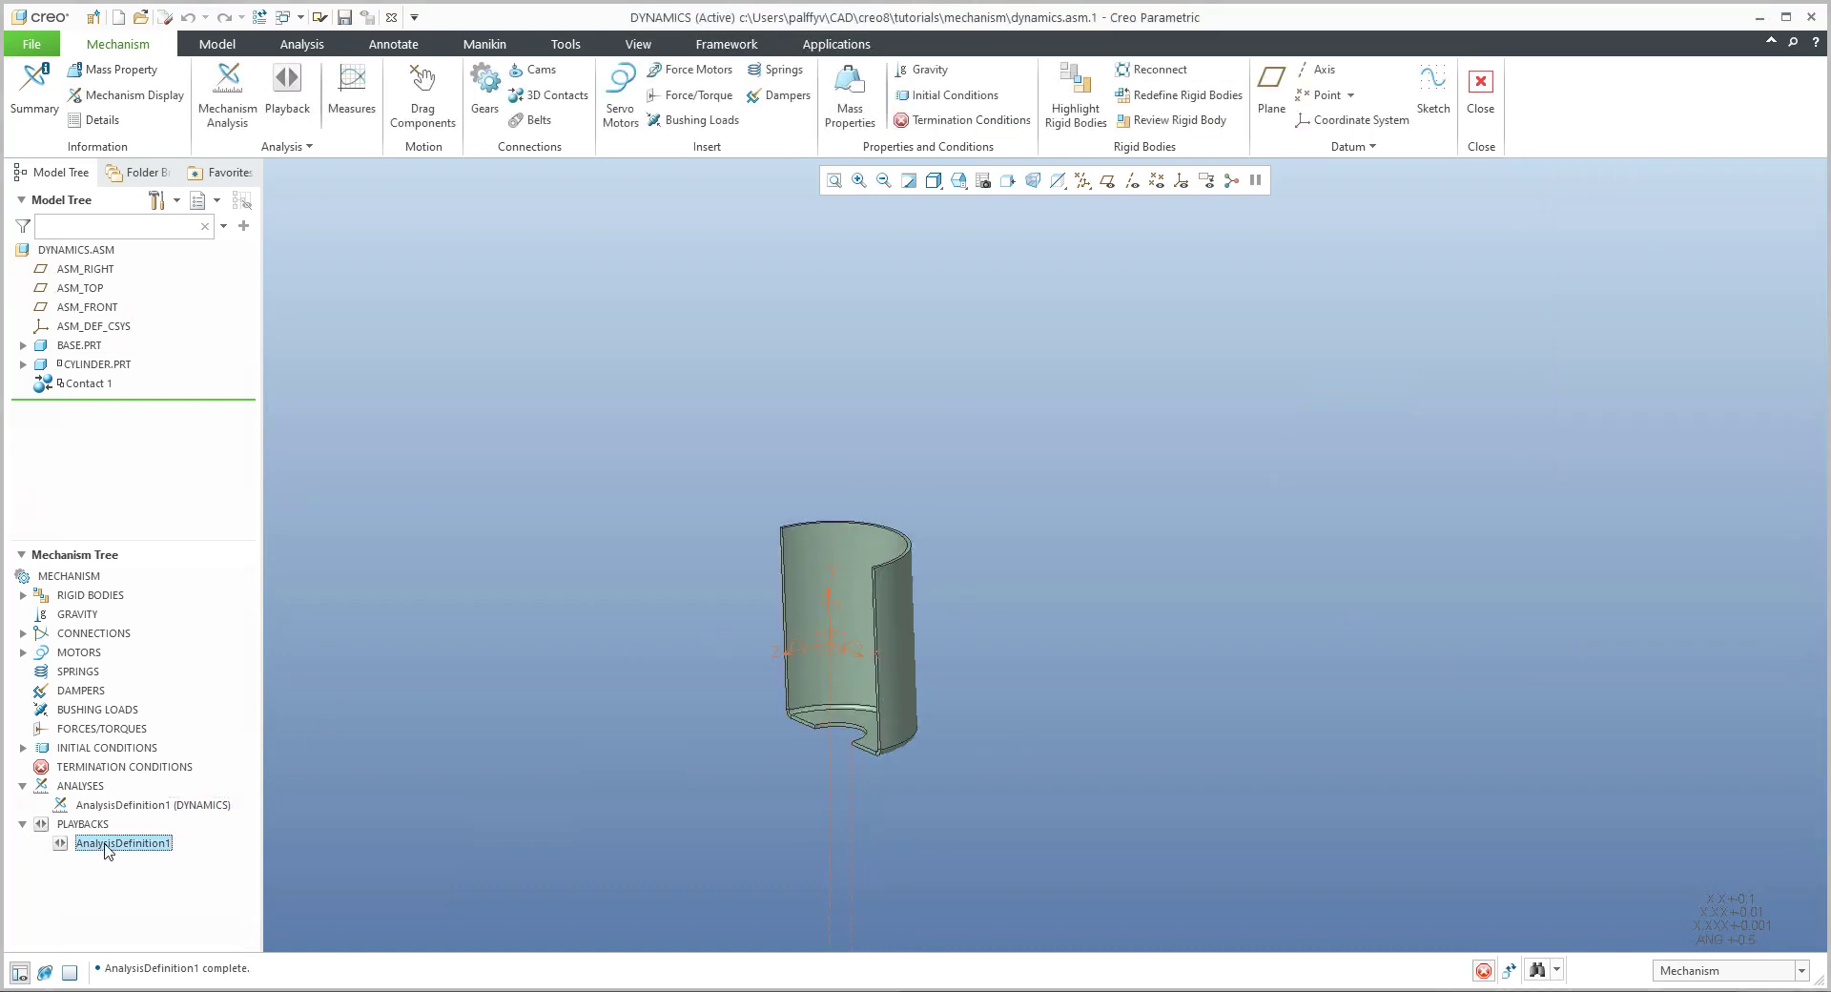
pyautogui.doubleClick(122, 843)
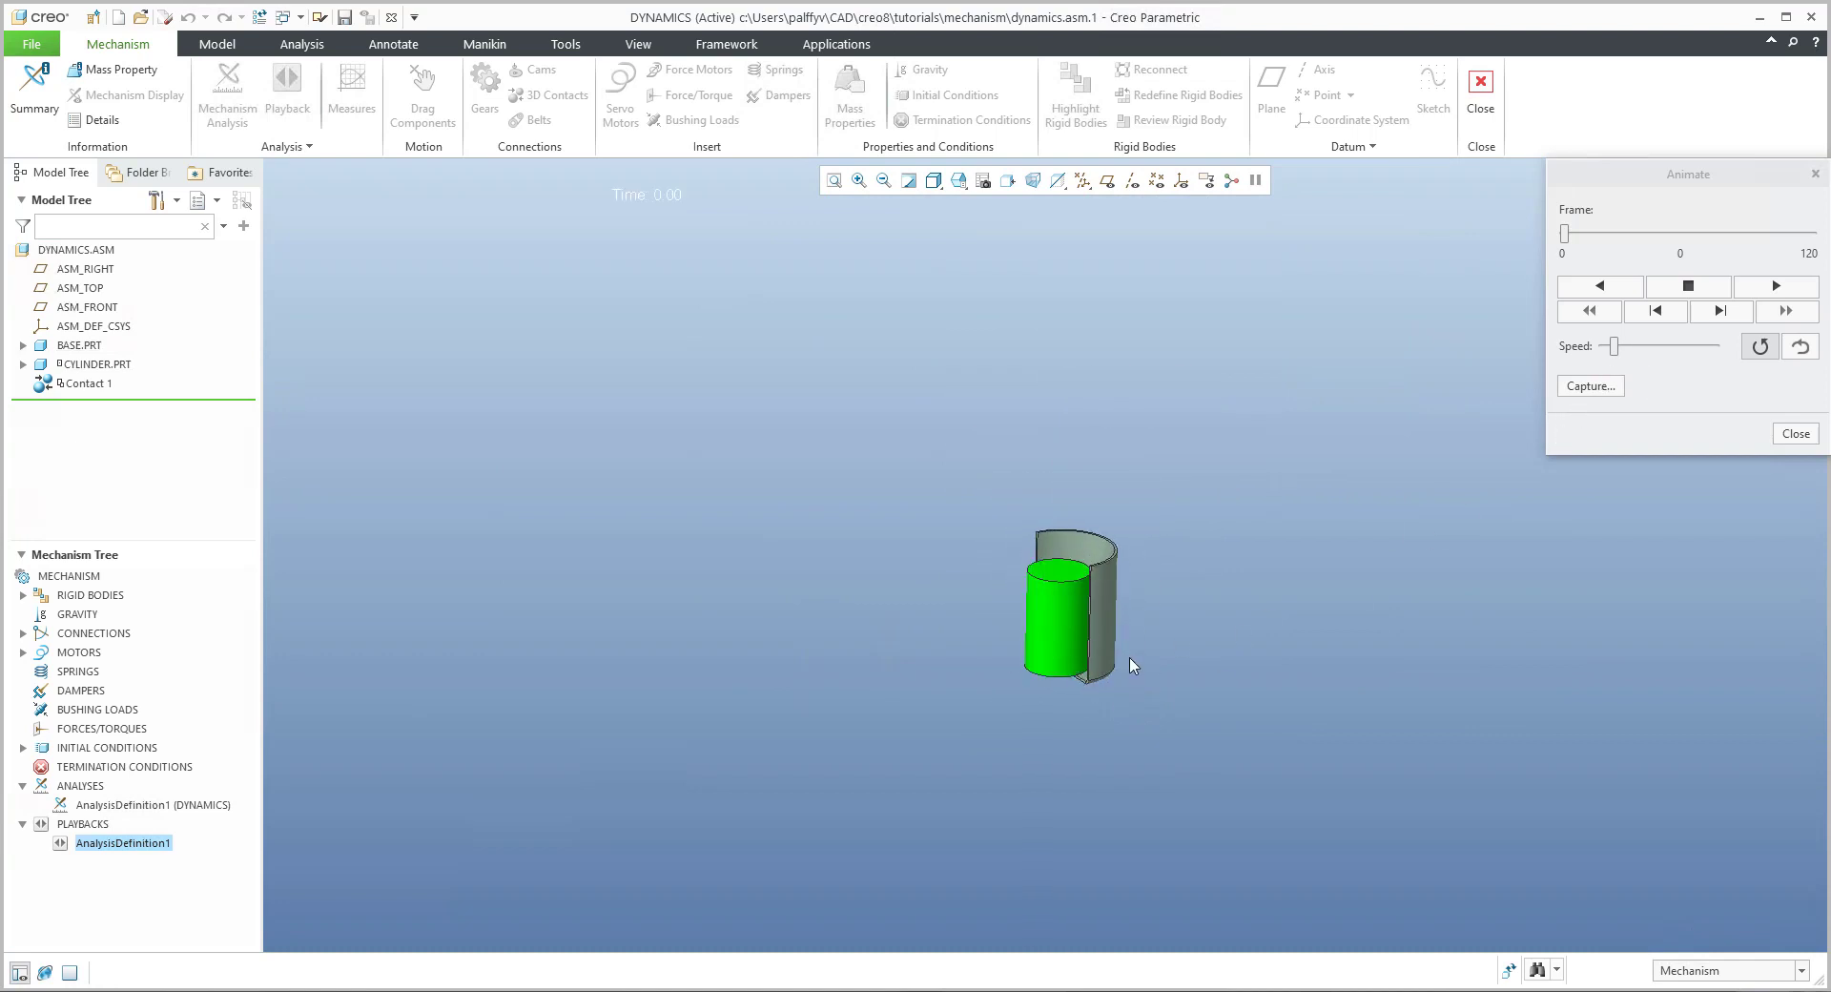
pyautogui.click(1774, 284)
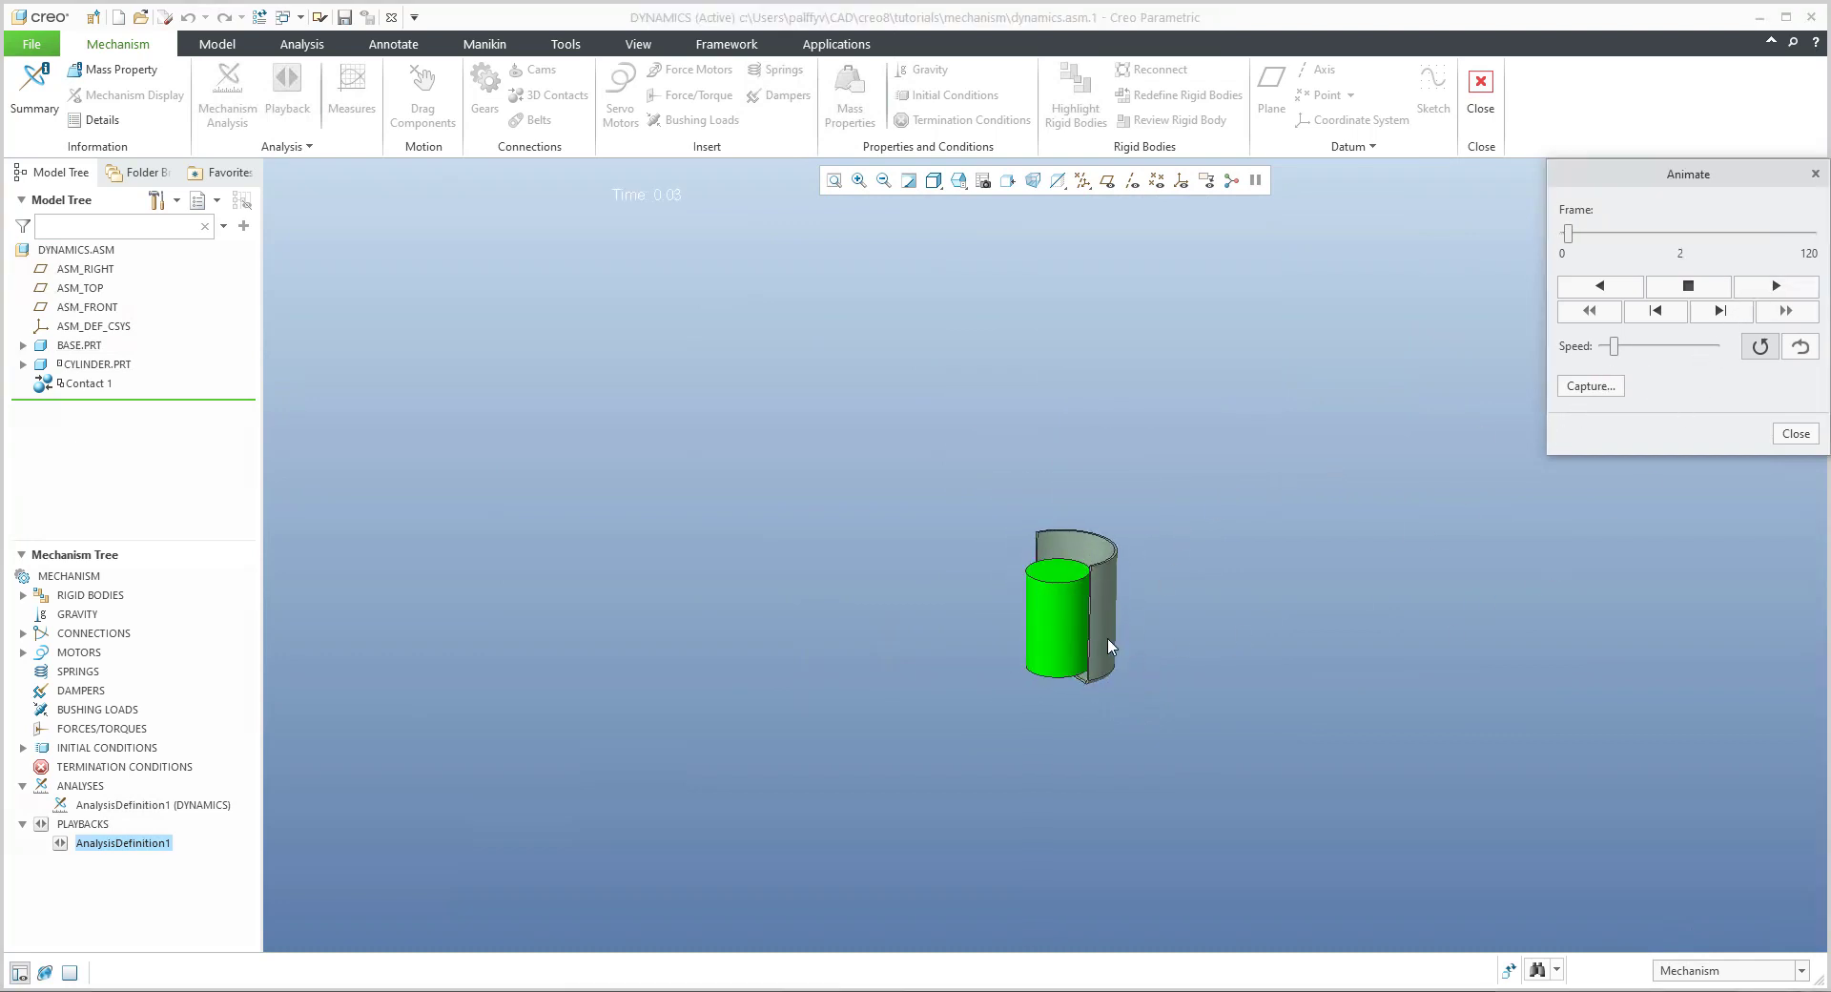
pyautogui.click(1774, 284)
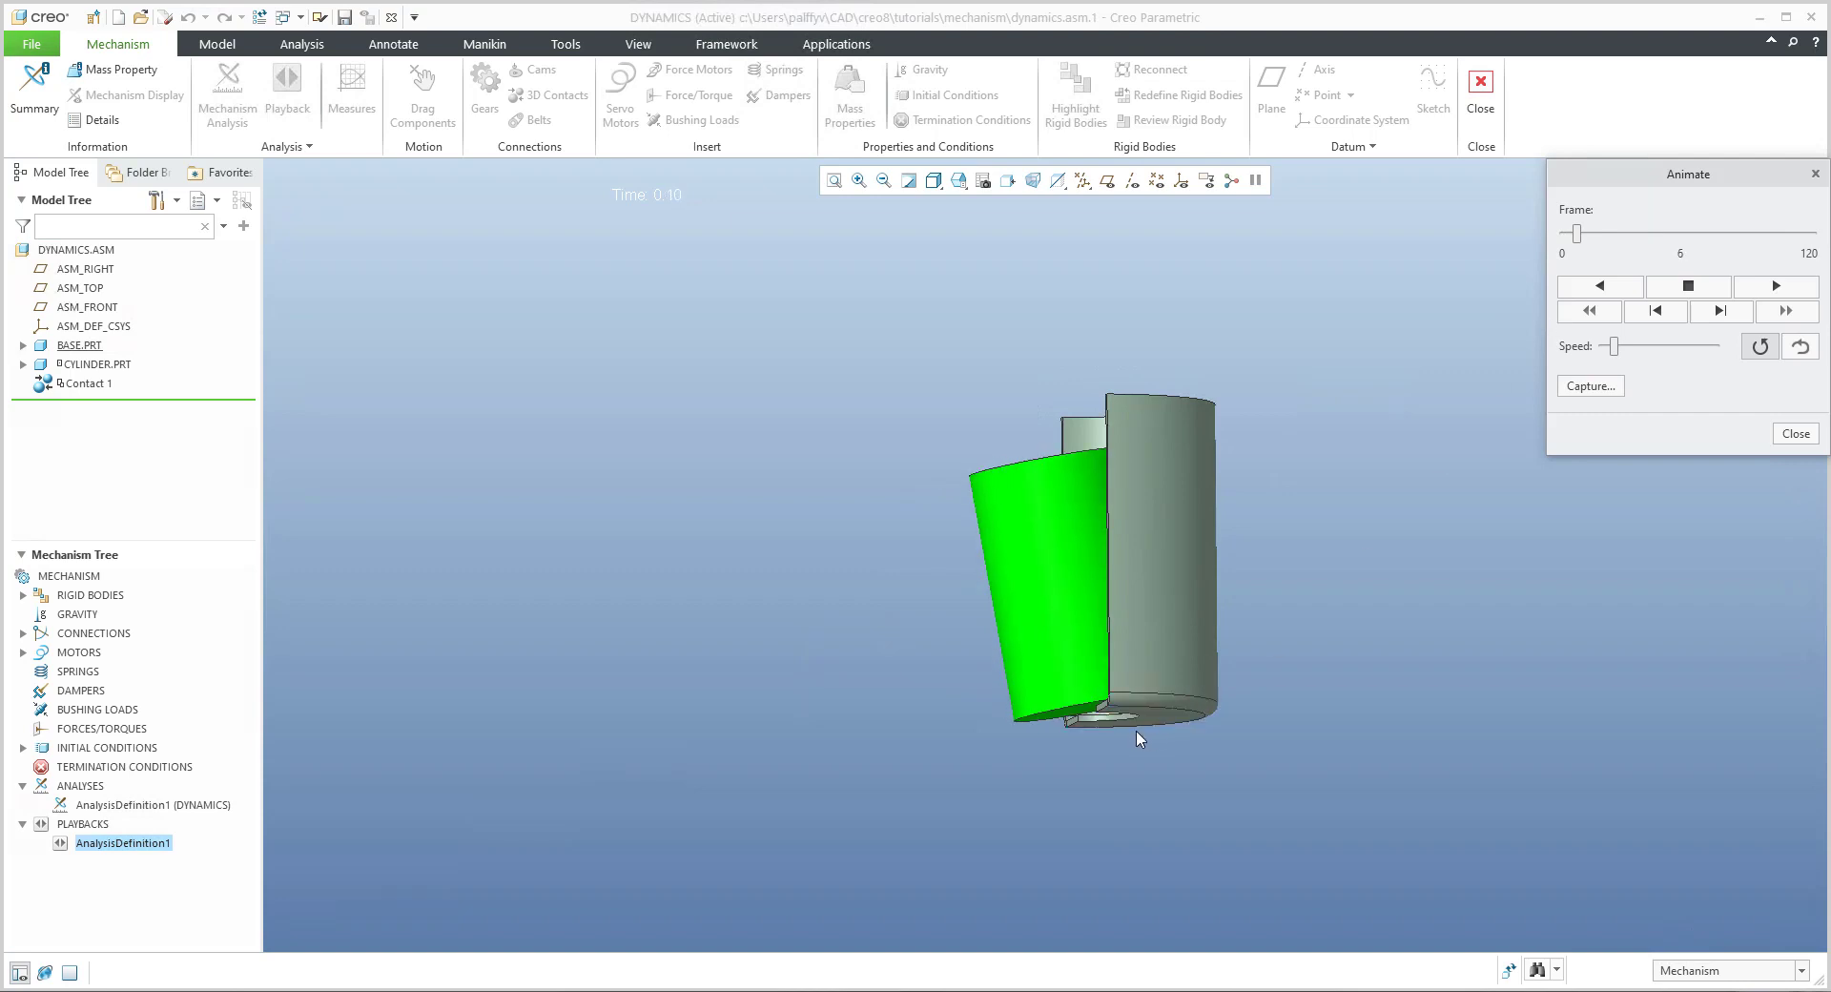
pyautogui.click(1776, 284)
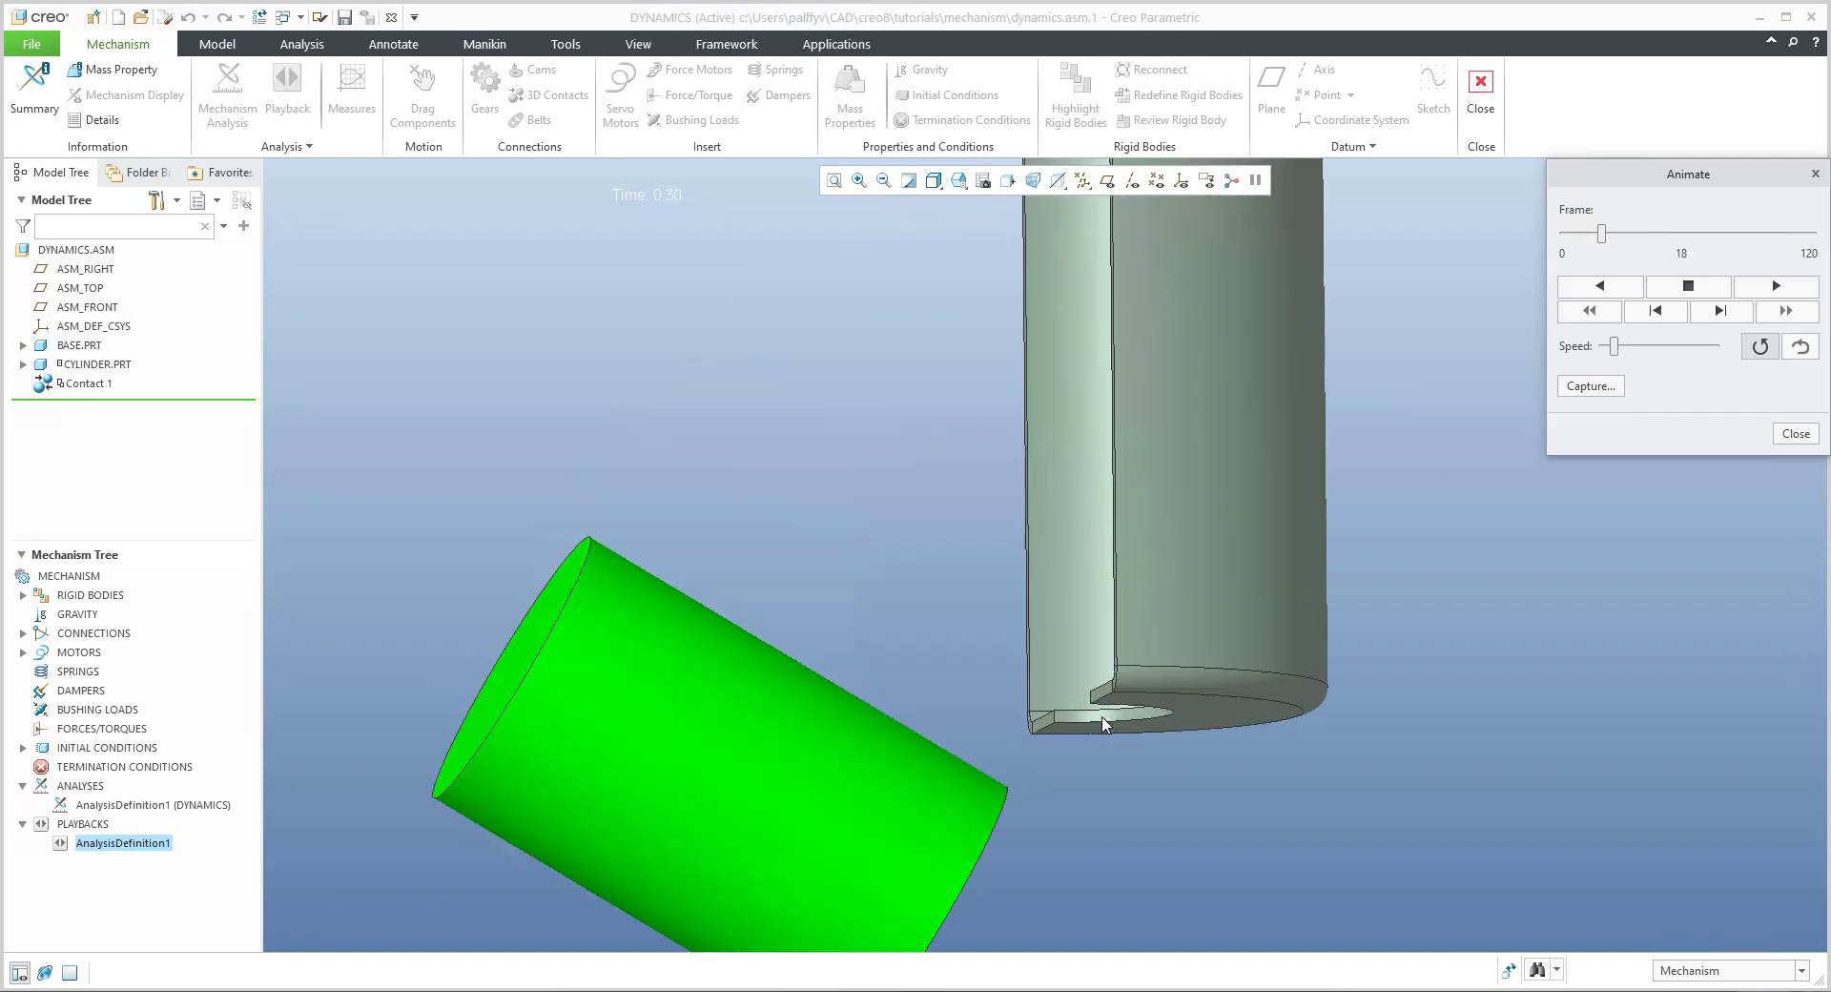
pyautogui.click(1774, 284)
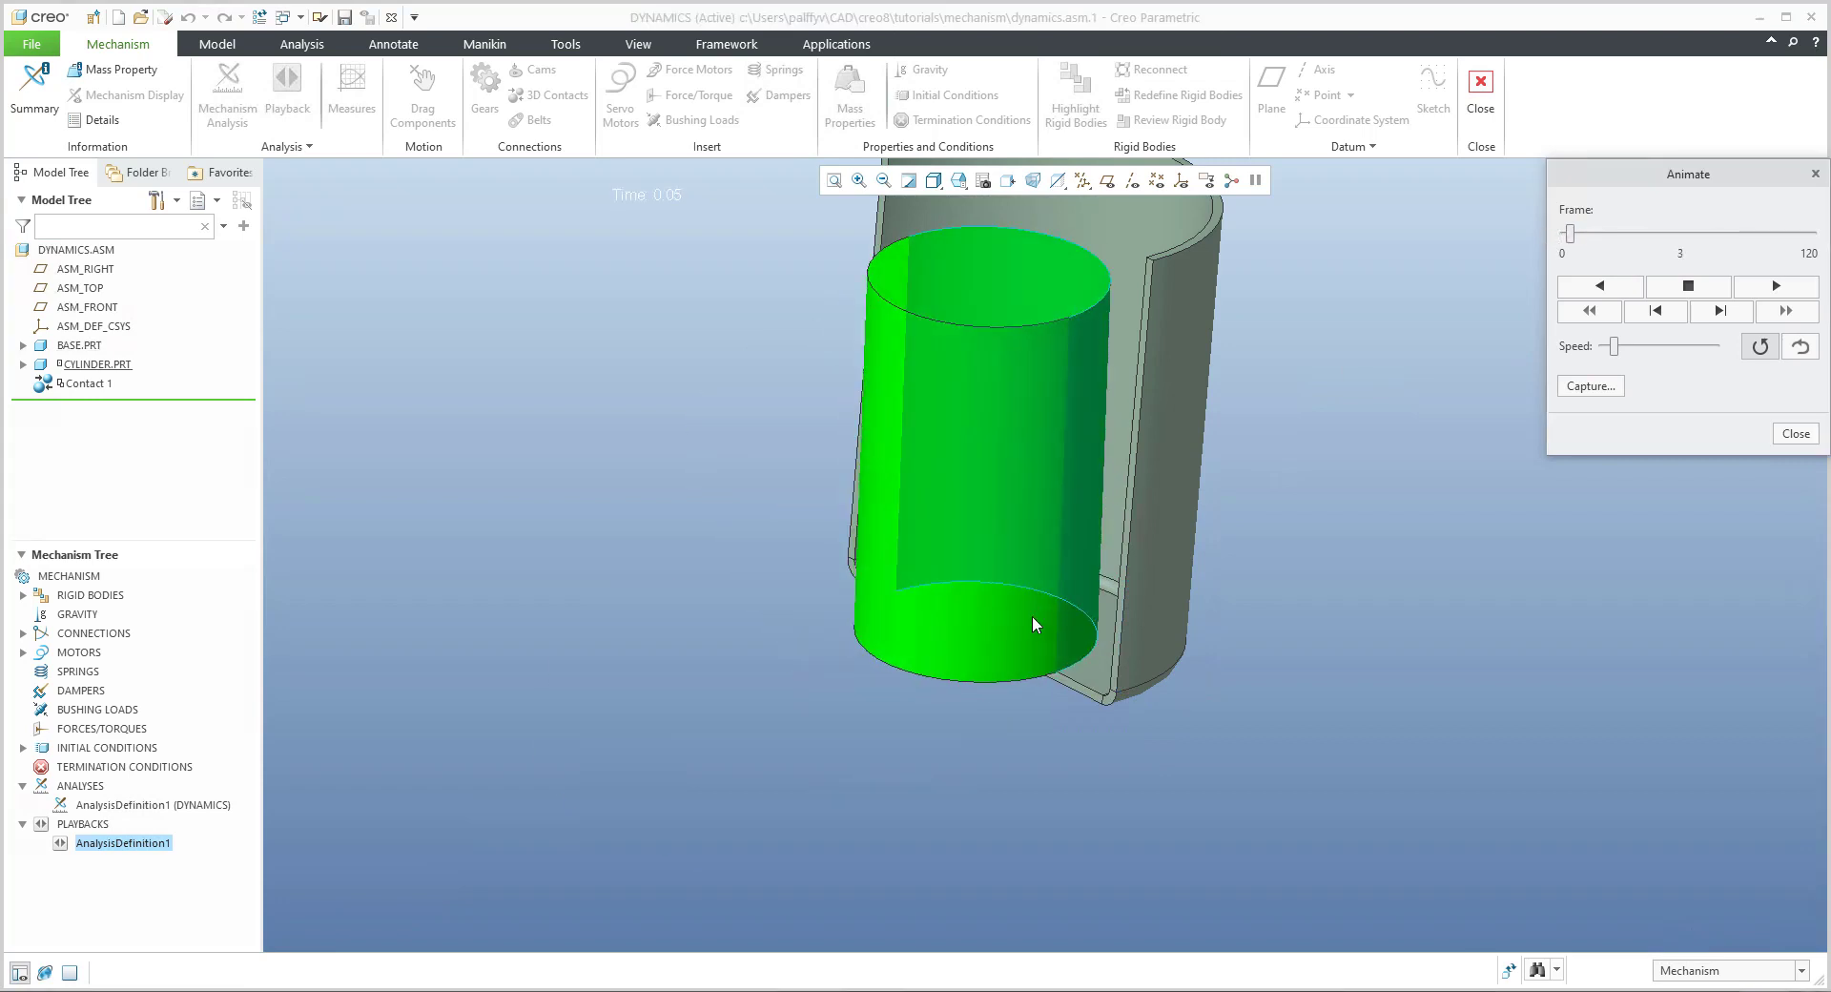
pyautogui.click(1774, 284)
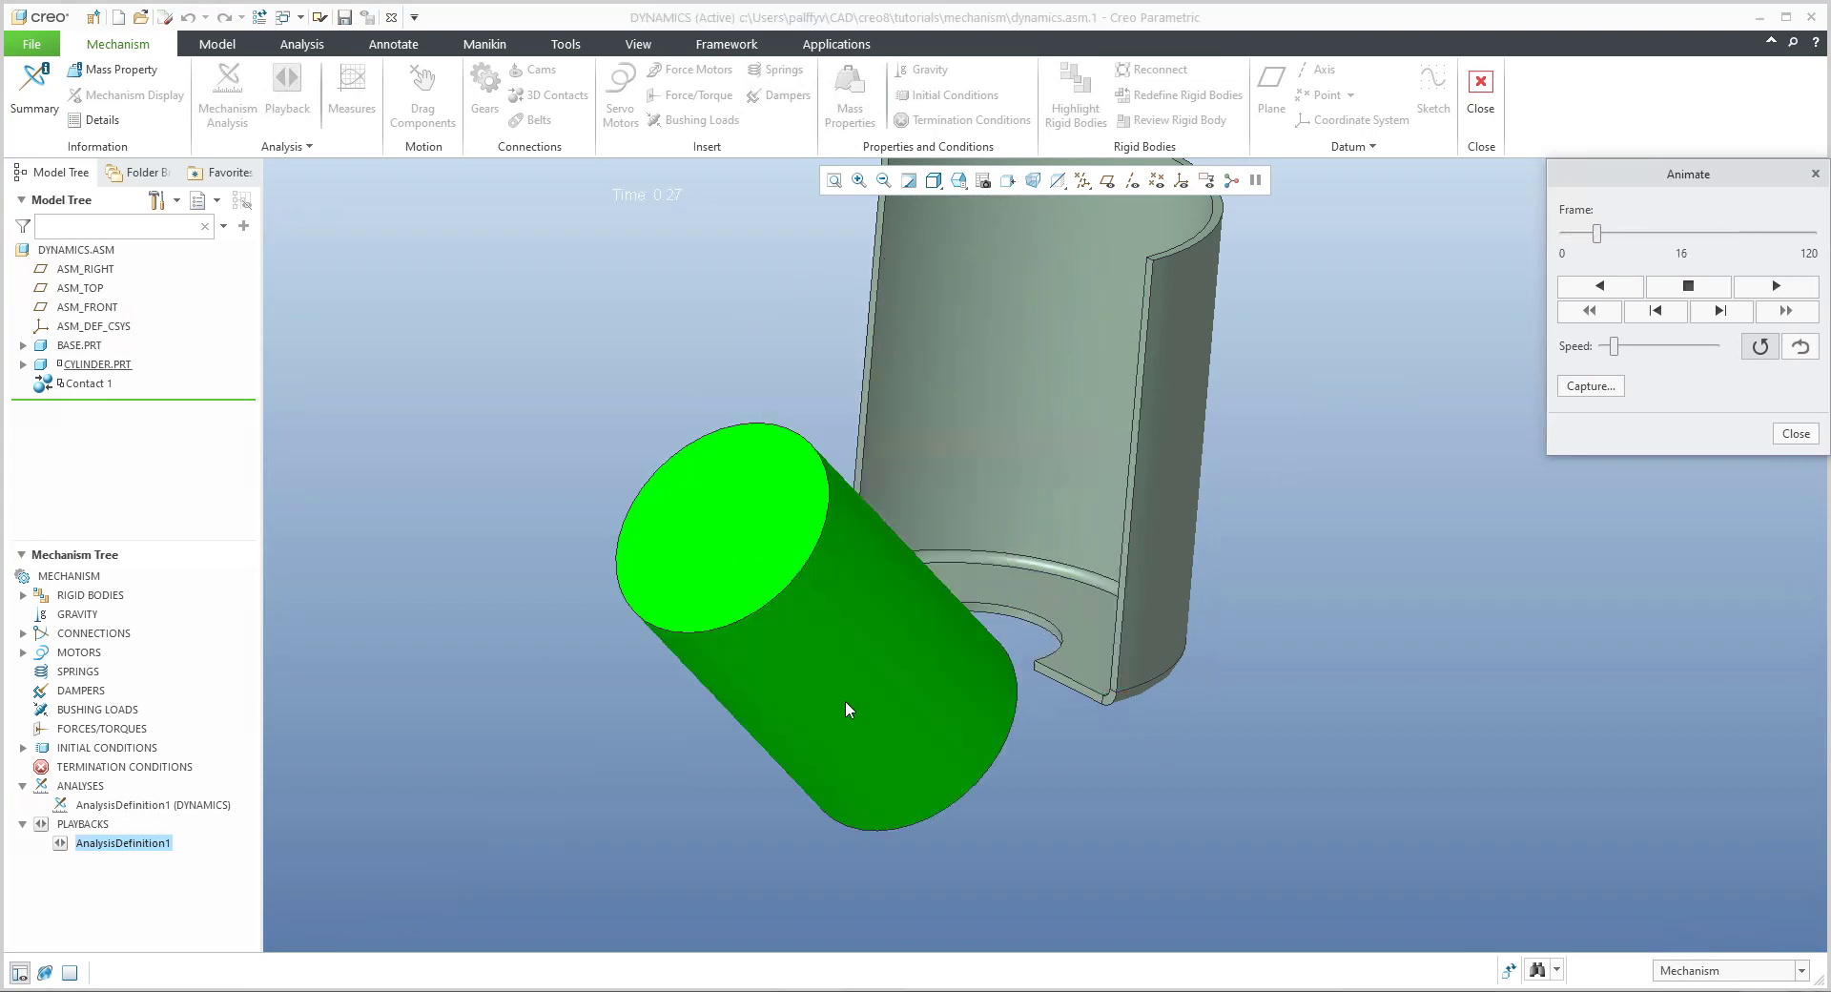
pyautogui.click(1776, 284)
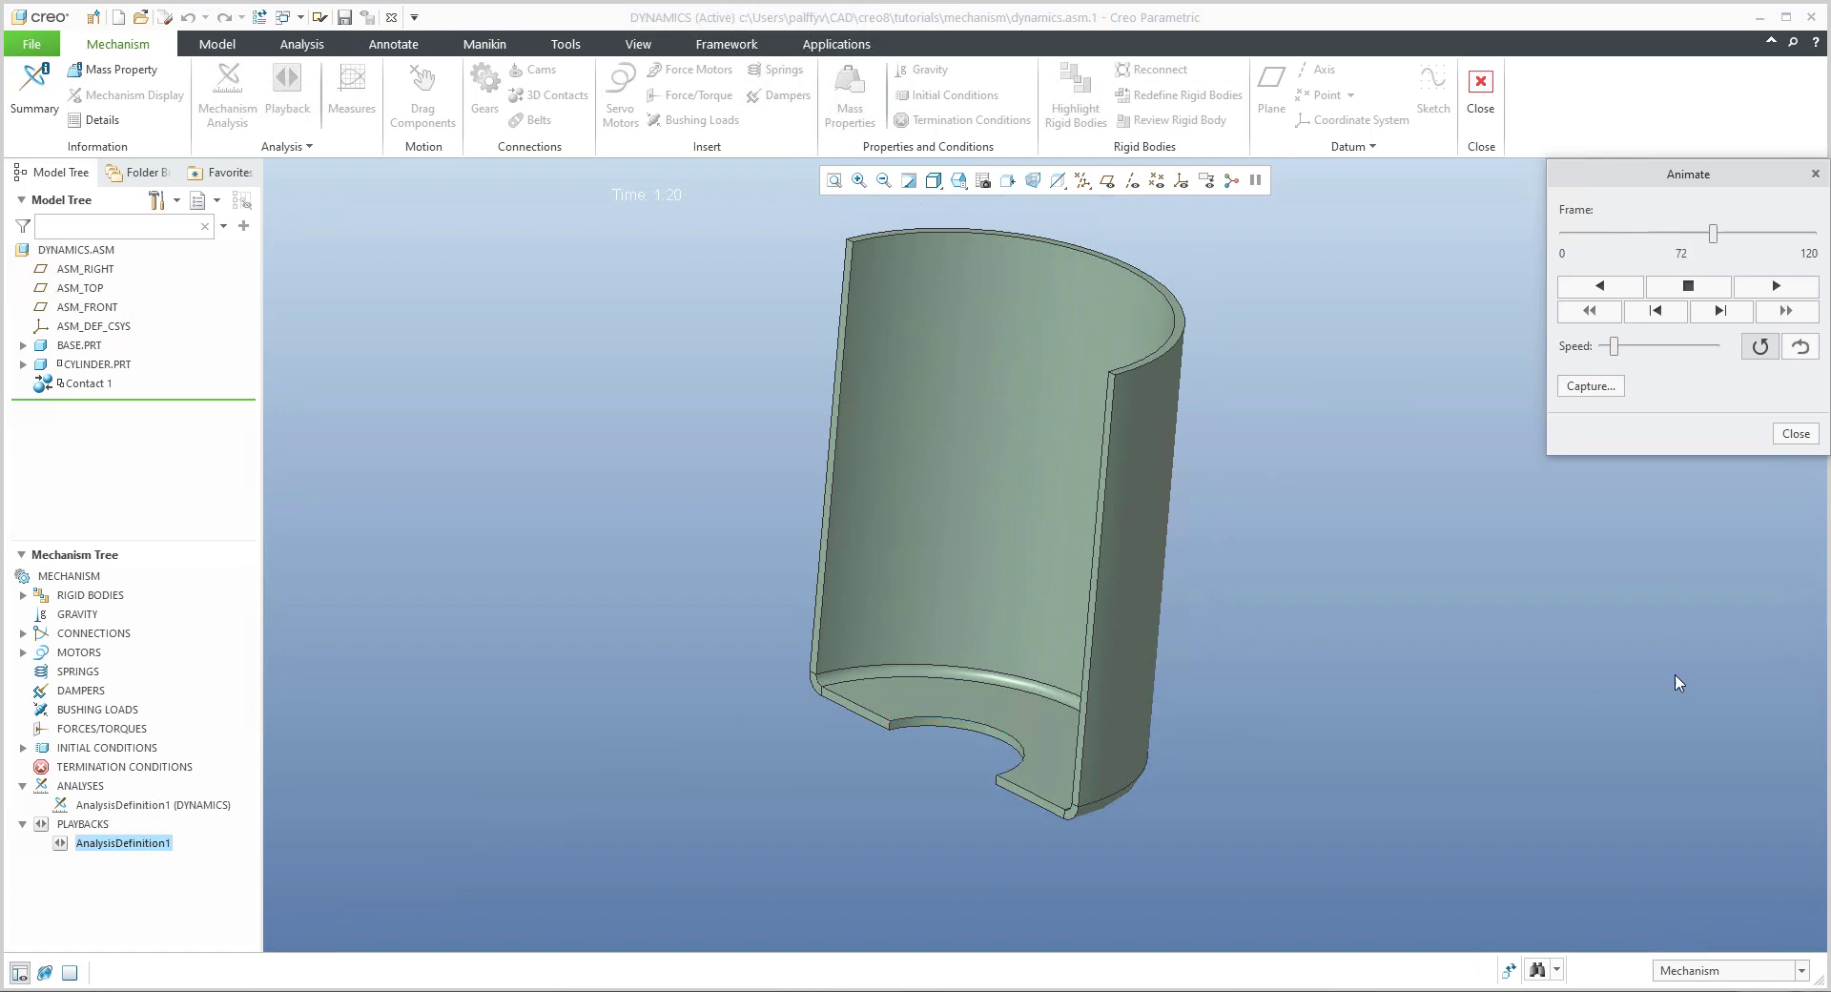
pyautogui.click(1795, 433)
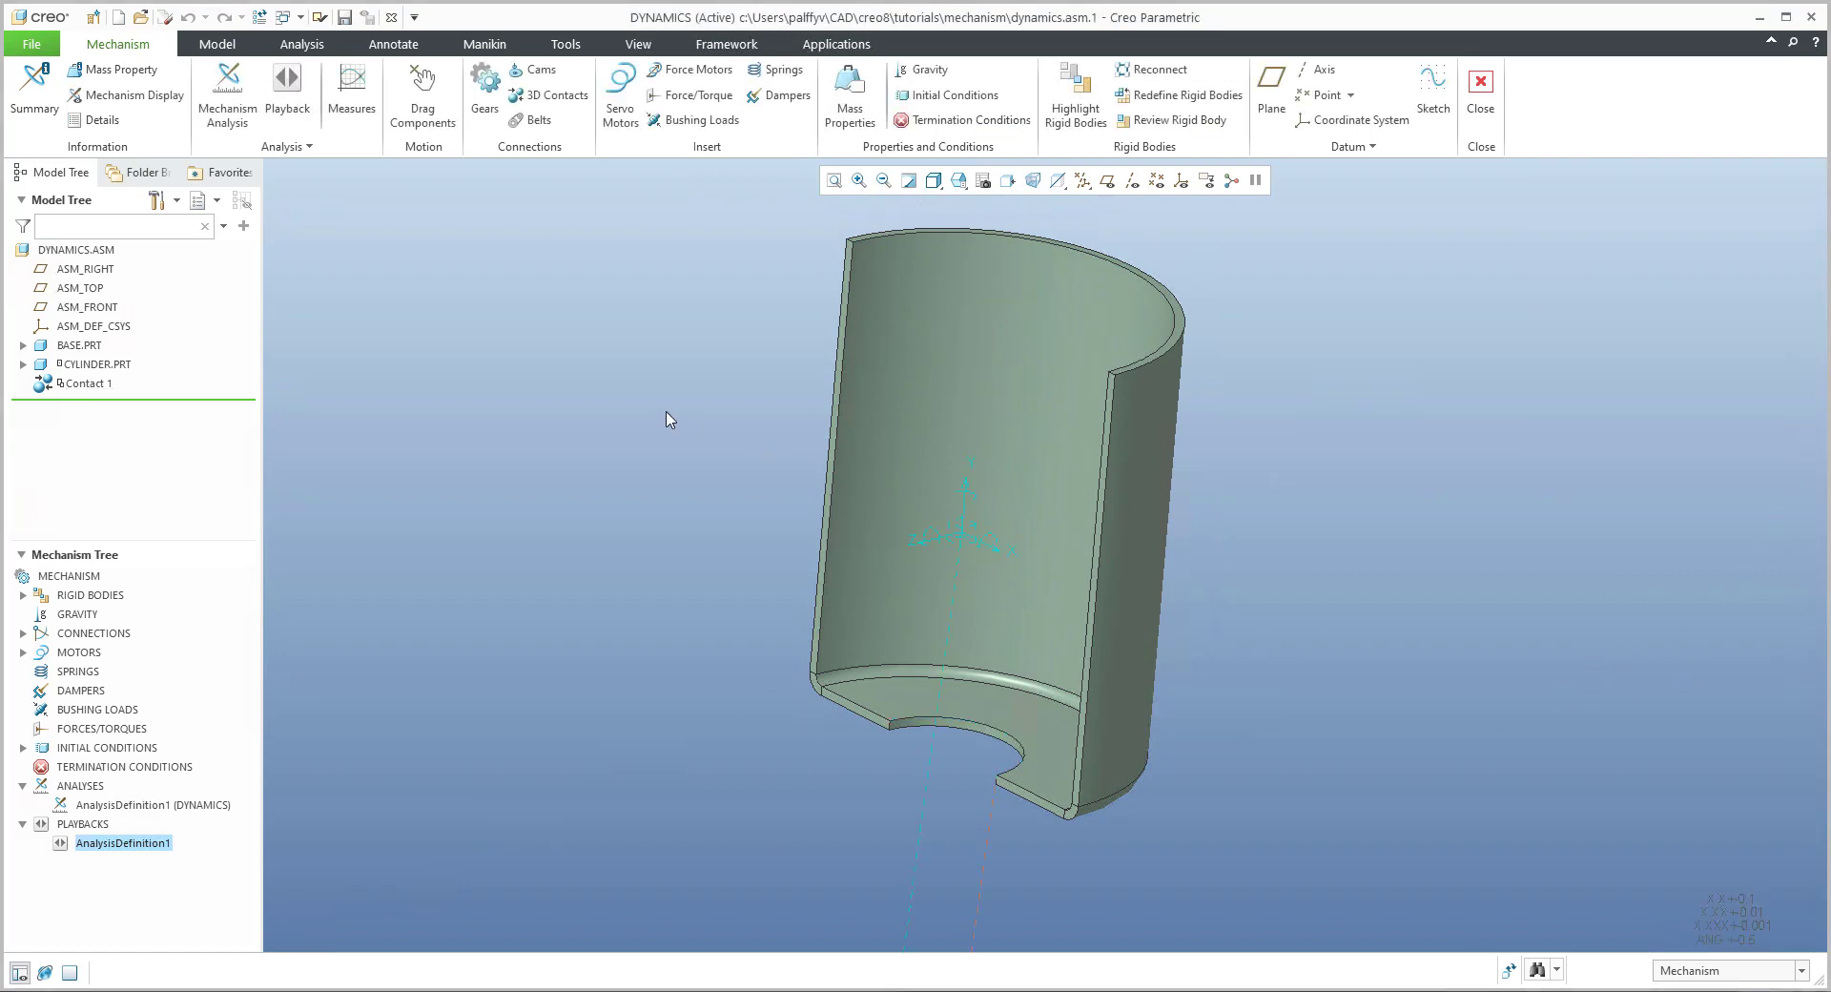
pyautogui.click(90, 383)
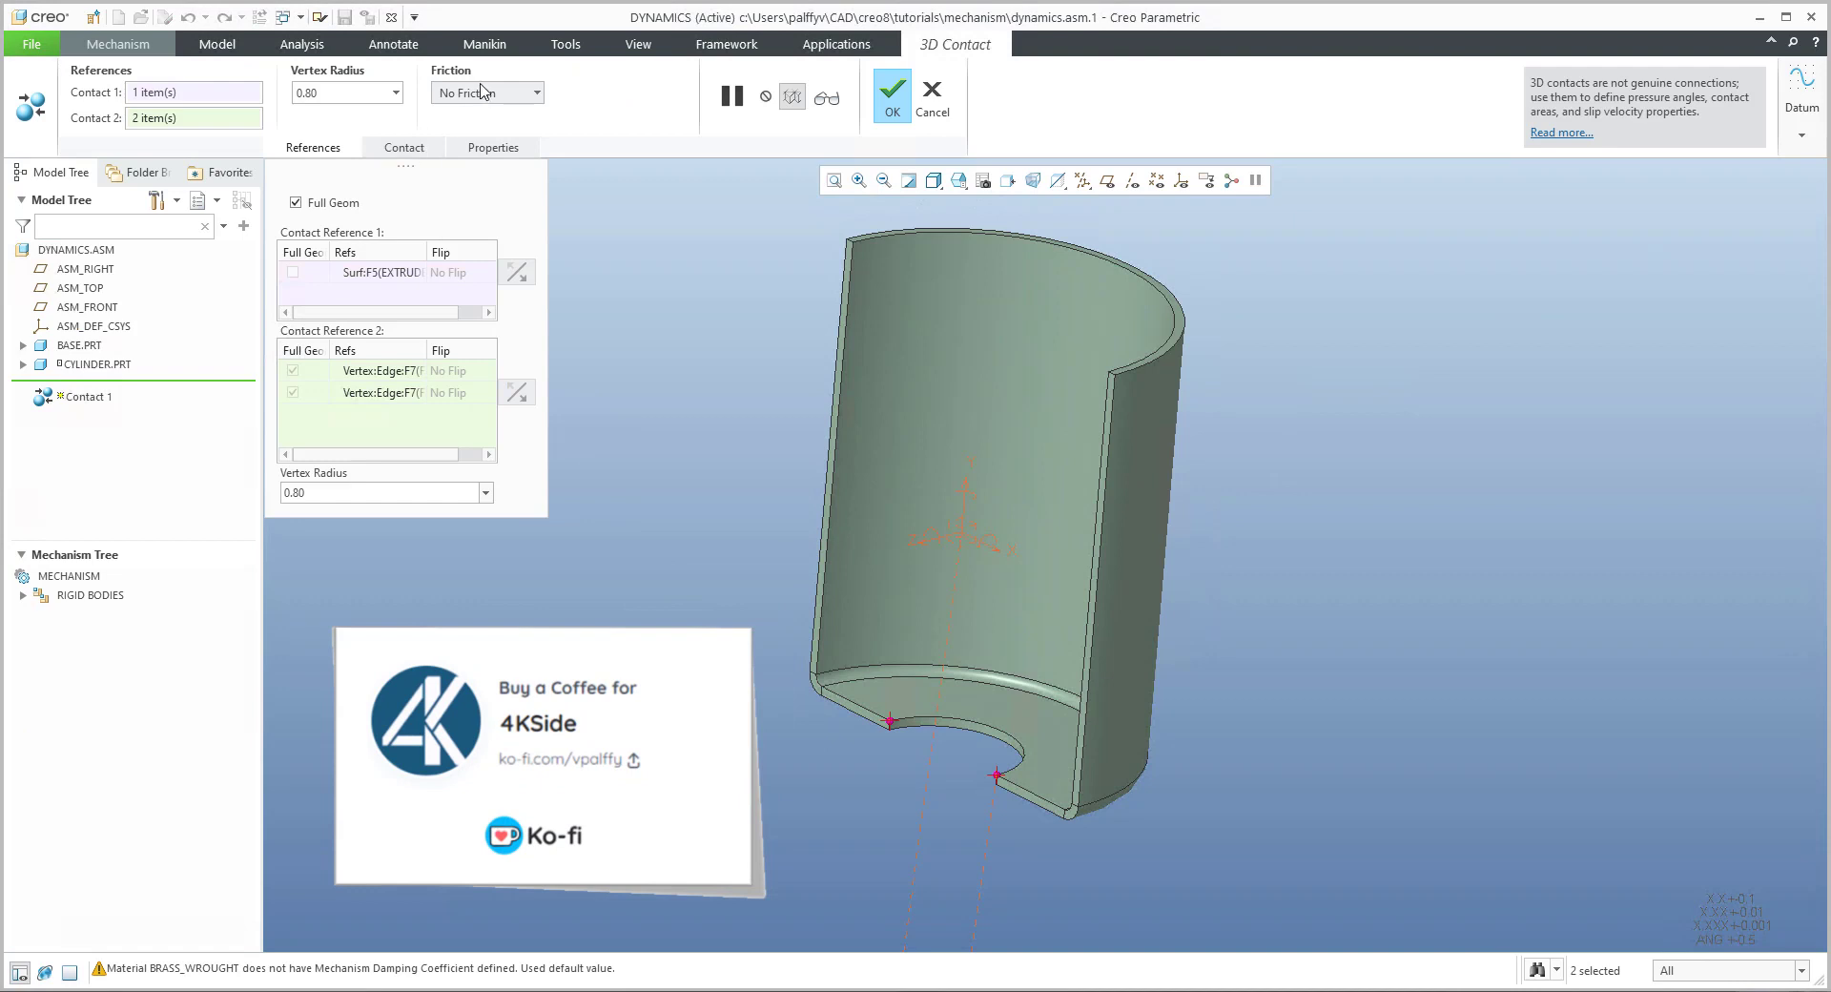
pyautogui.click(403, 147)
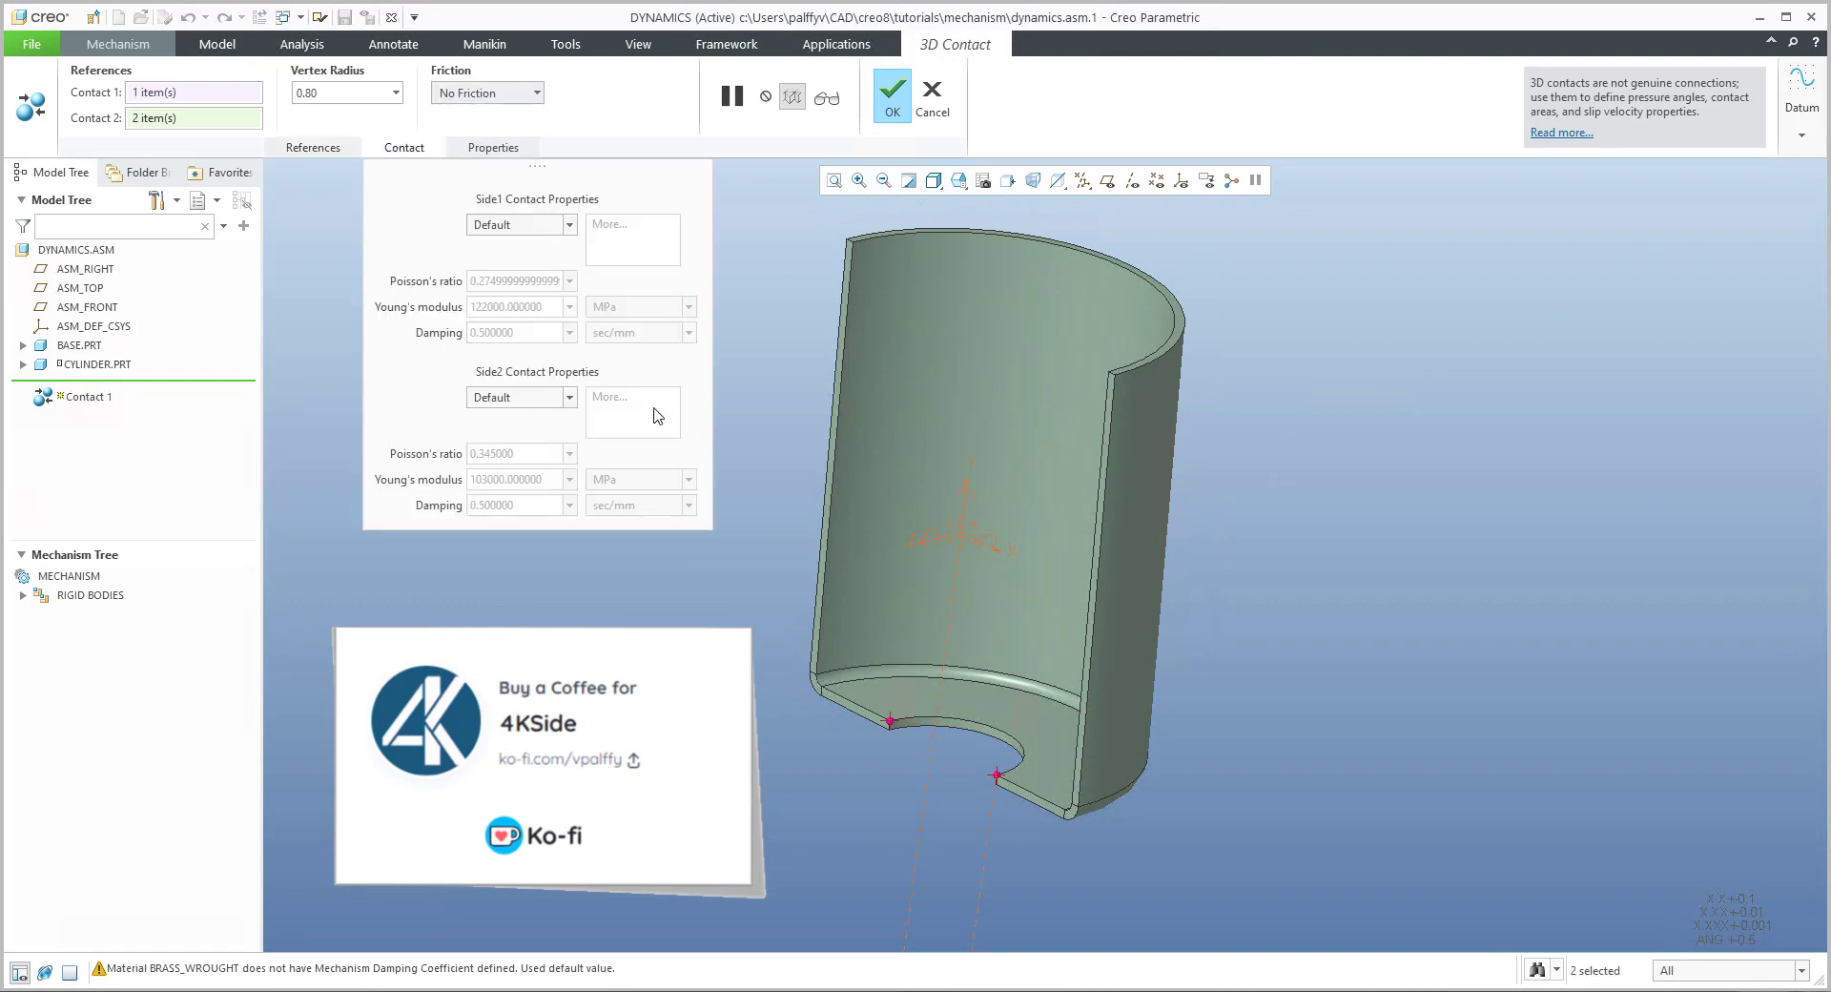
pyautogui.click(891, 89)
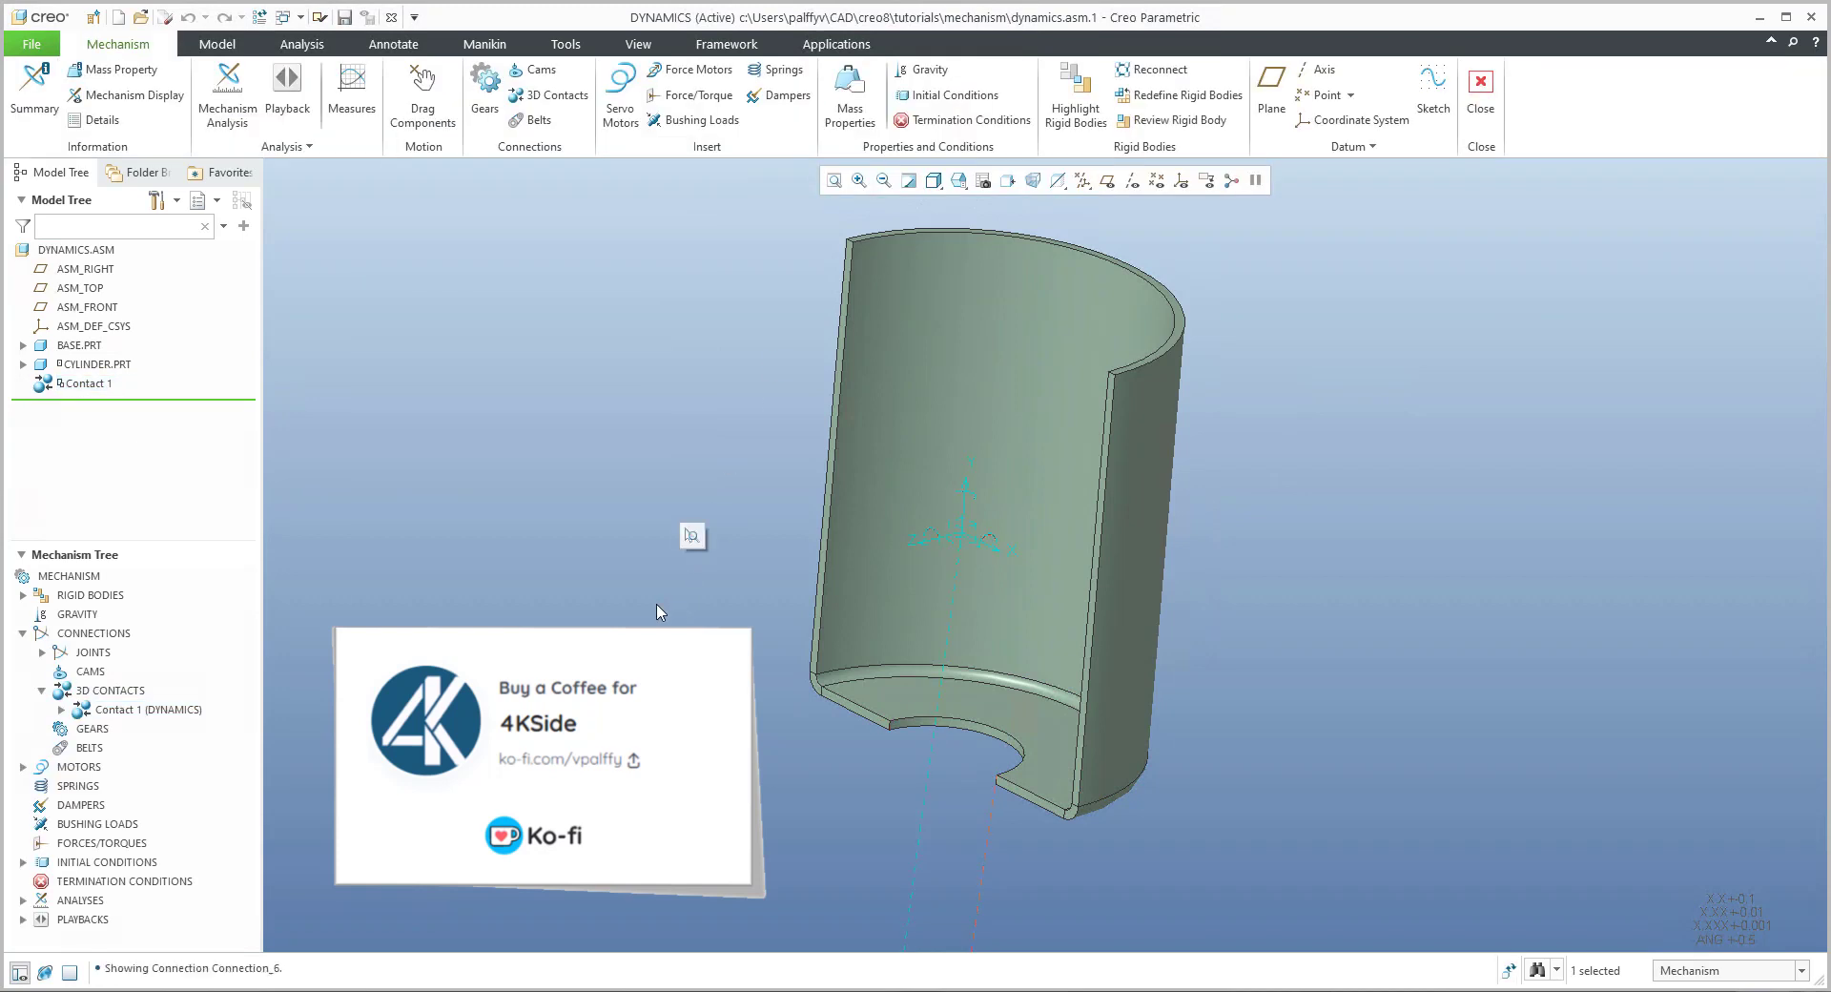